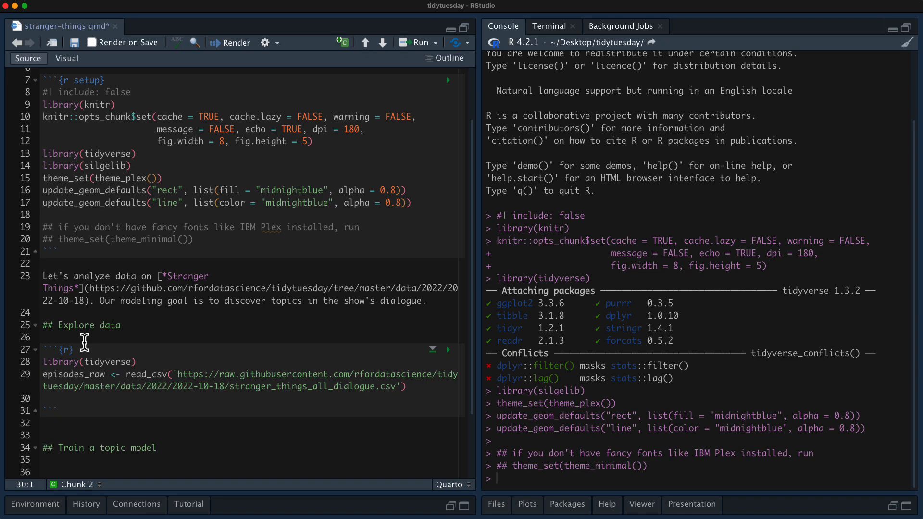
# Run the Explore data chunk reading the dialogue CSV into episodes_raw and print the 32,519-row tibble.
pyautogui.click(447, 350)
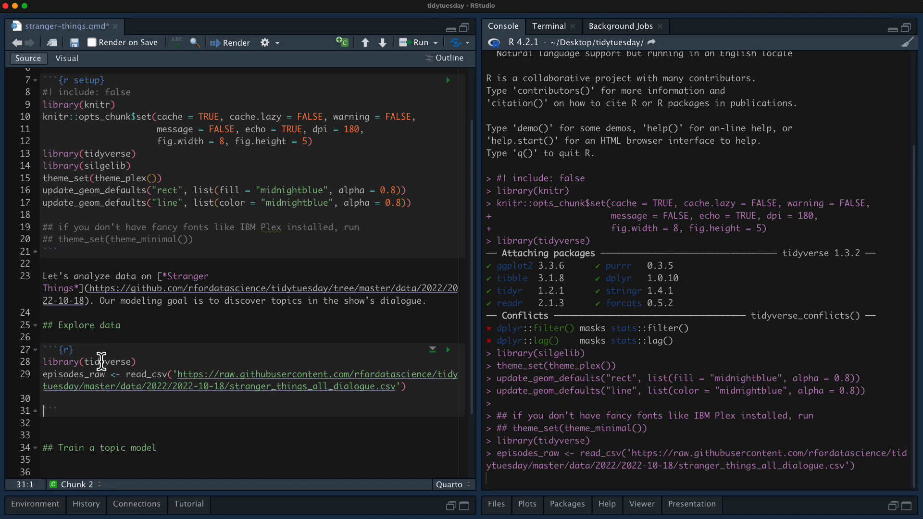
pyautogui.click(449, 350)
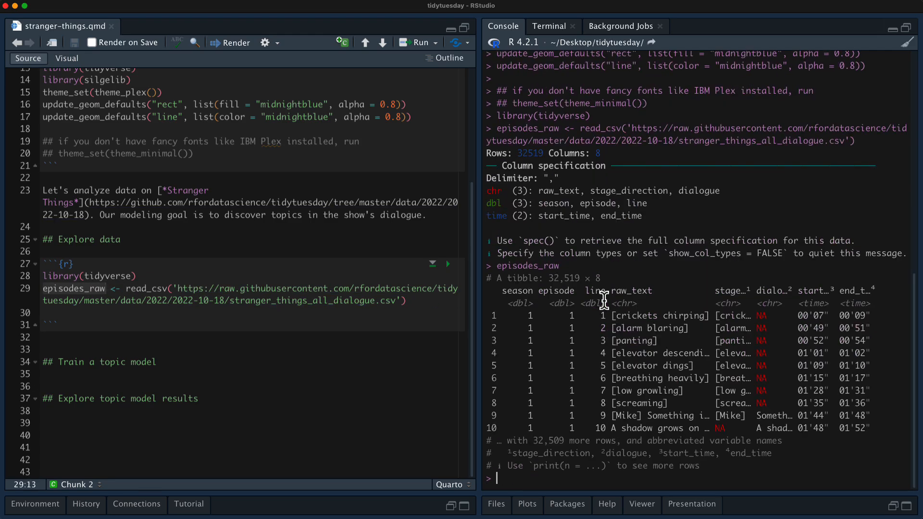
pyautogui.moveTo(710, 319)
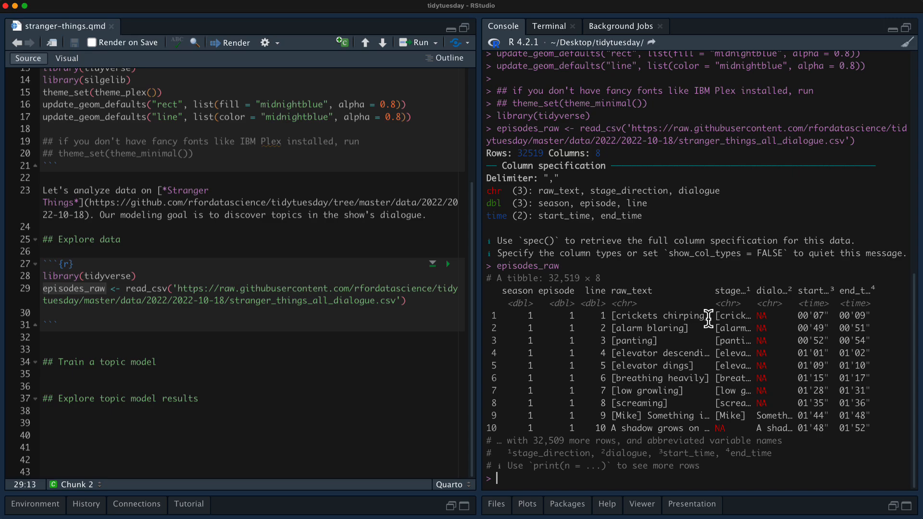
pyautogui.moveTo(689, 294)
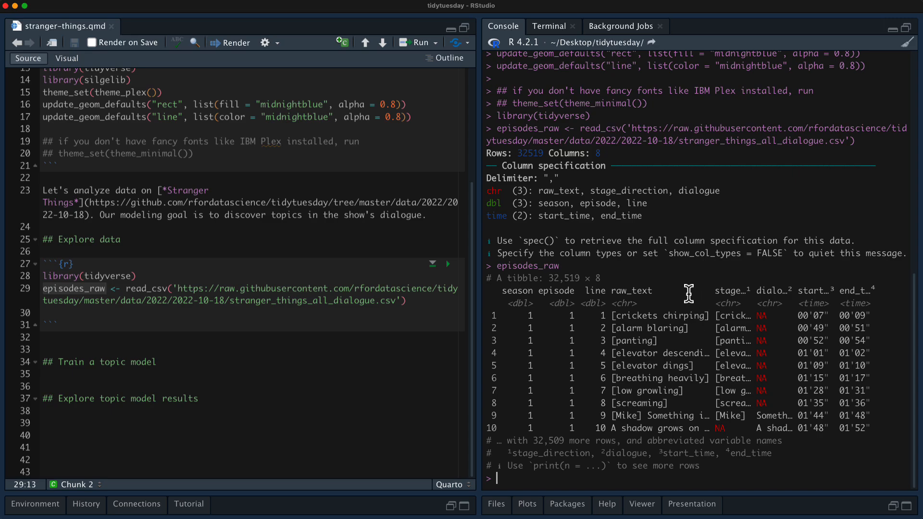
# View episodes_raw in the Data Viewer and browse across to stage direction and dialogue columns and down the rows.
pyautogui.write('episodes_raw %>% View()')
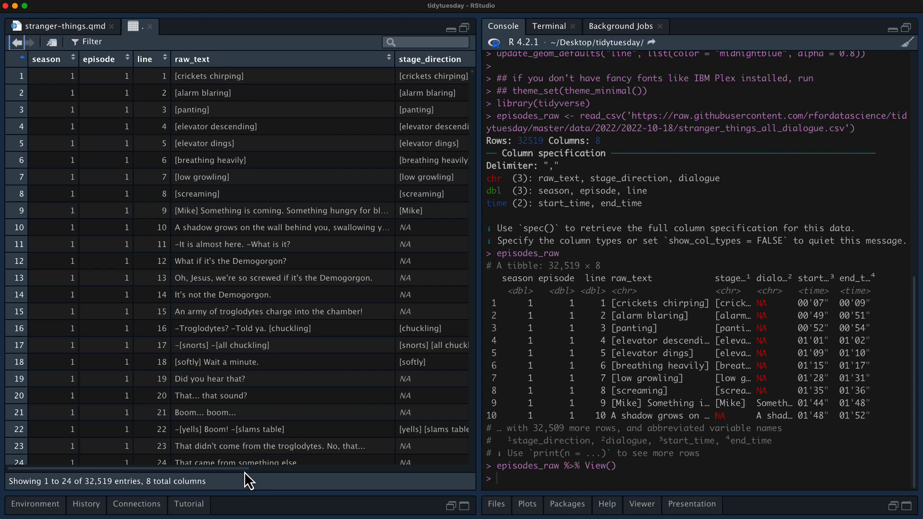
pyautogui.hscroll(3)
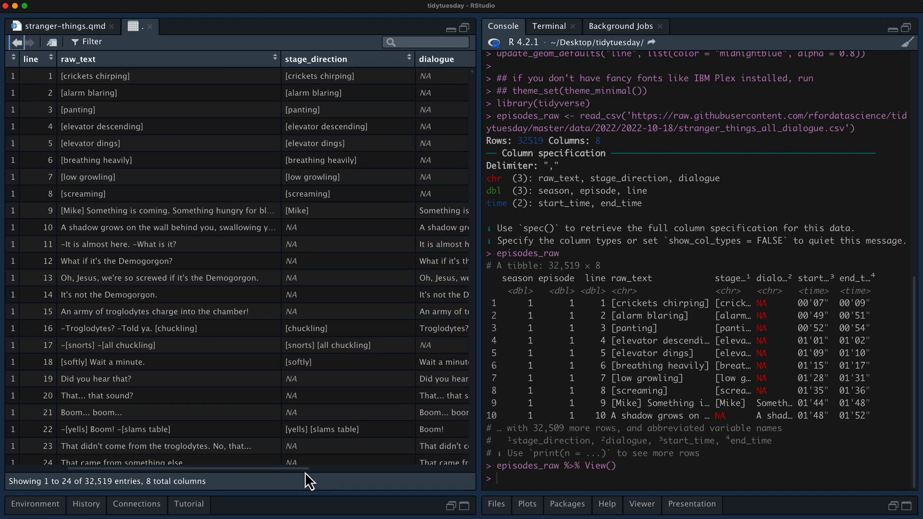
pyautogui.hscroll(3)
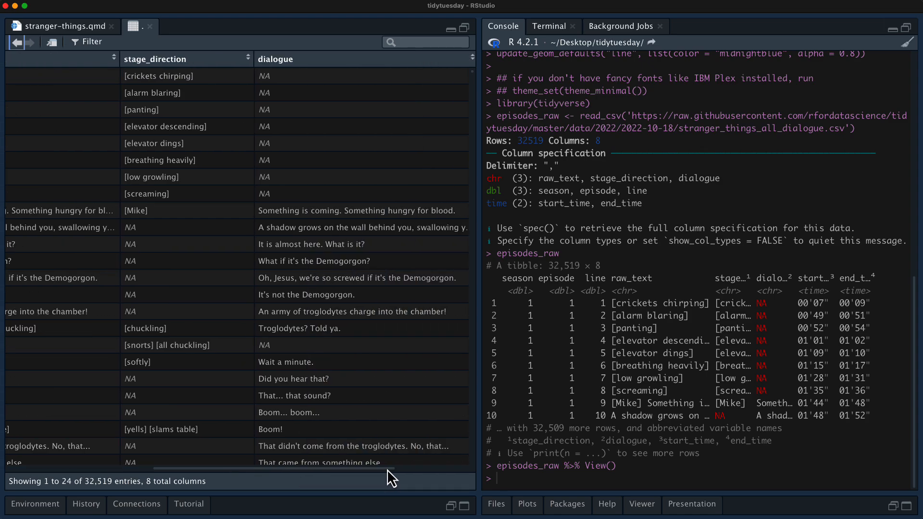
pyautogui.hscroll(3)
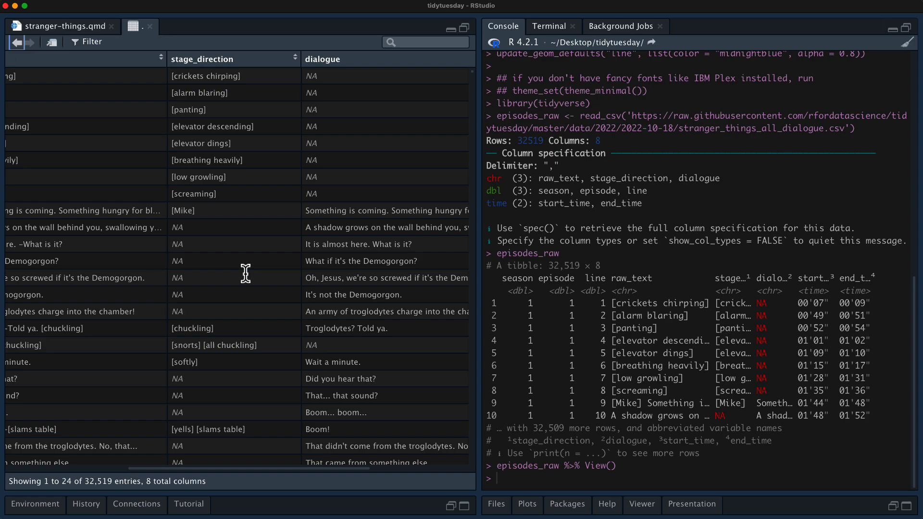
pyautogui.scroll(-3)
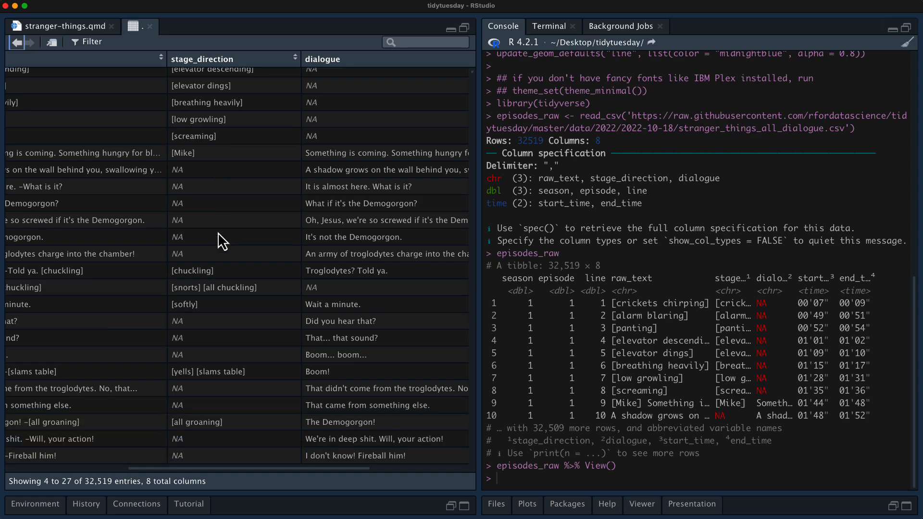
pyautogui.moveTo(344, 480)
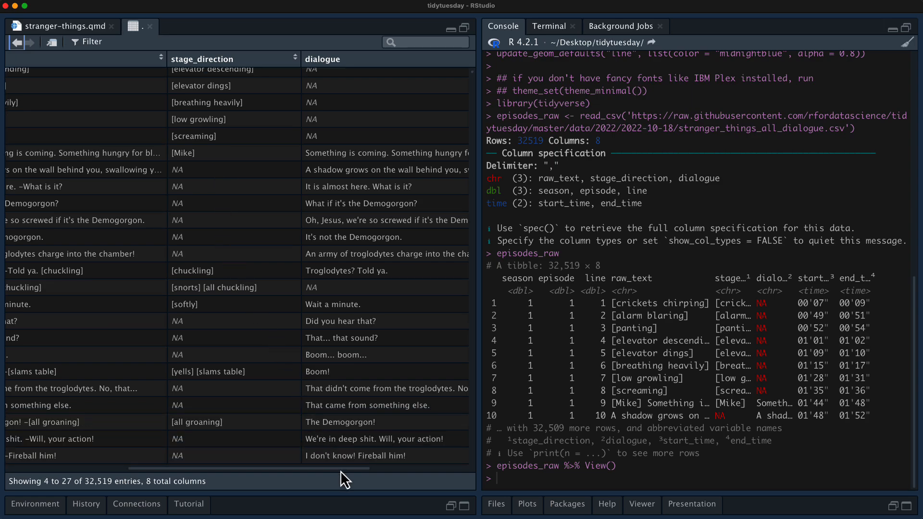
pyautogui.scroll(-3)
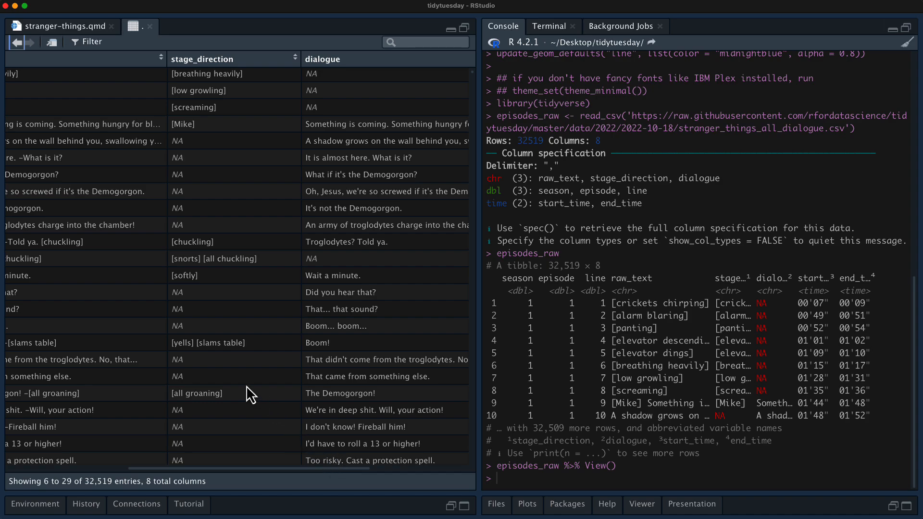
pyautogui.scroll(-3)
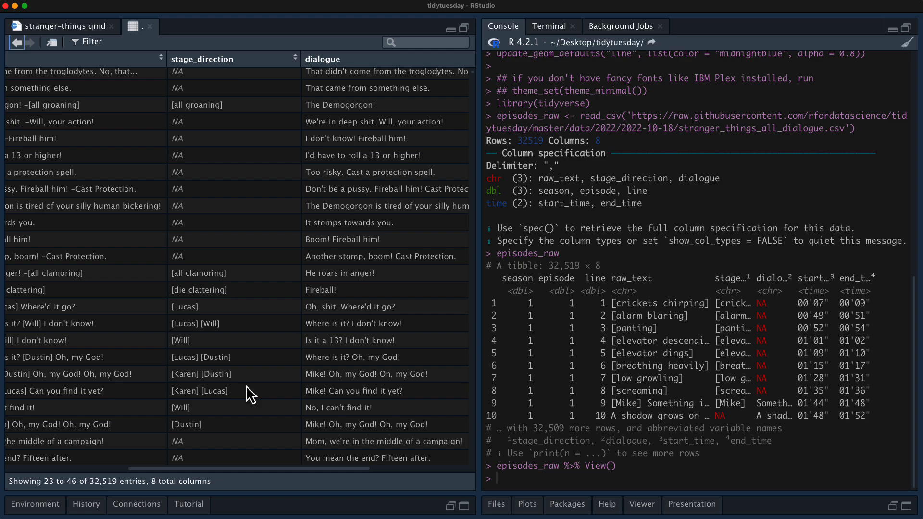
pyautogui.moveTo(309, 477)
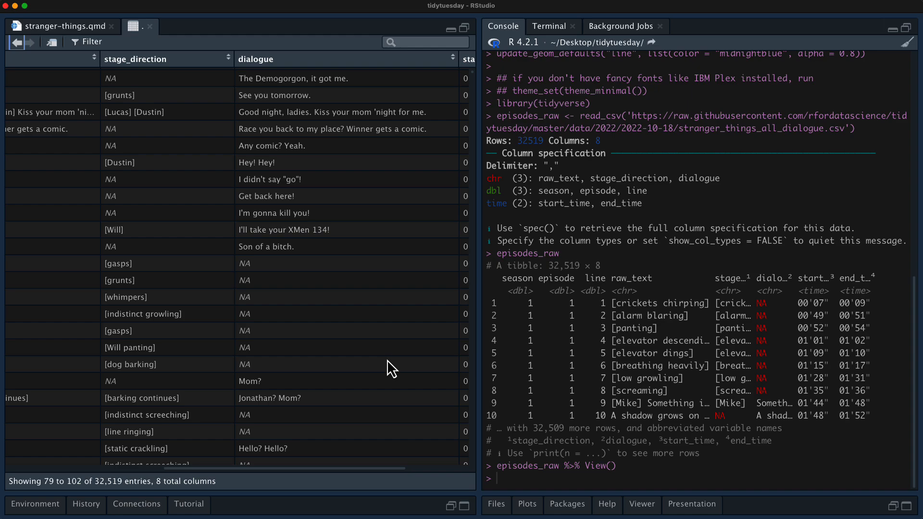
pyautogui.moveTo(246, 272)
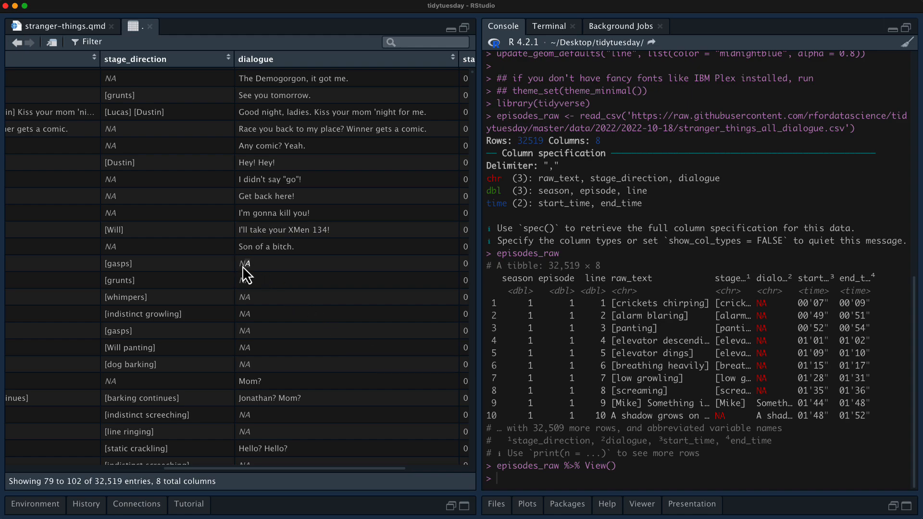
pyautogui.moveTo(295, 322)
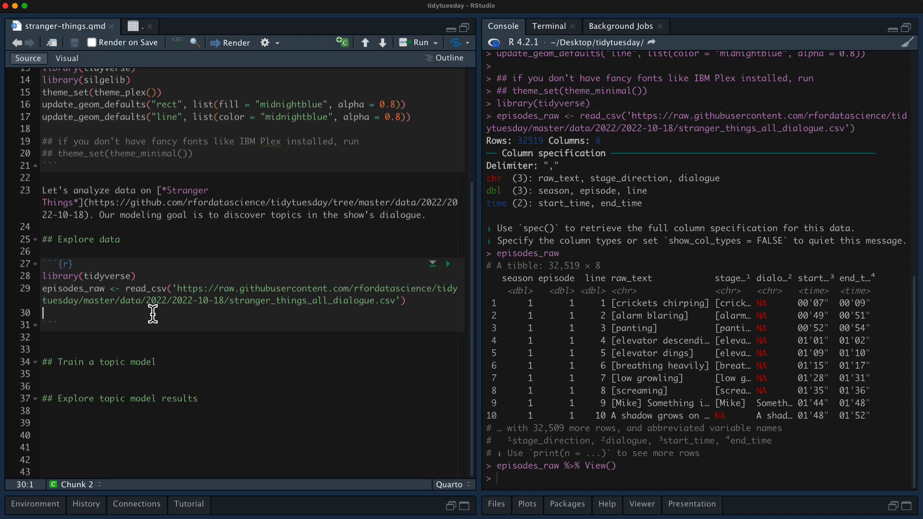
# Start the dialogue pipeline from episodes_raw filtering to non-missing dialogue, back in the .qmd tab.
pyautogui.write('episodes_raw %>%')
pyautogui.click(252, 337)
pyautogui.write('filter(!is.na(')
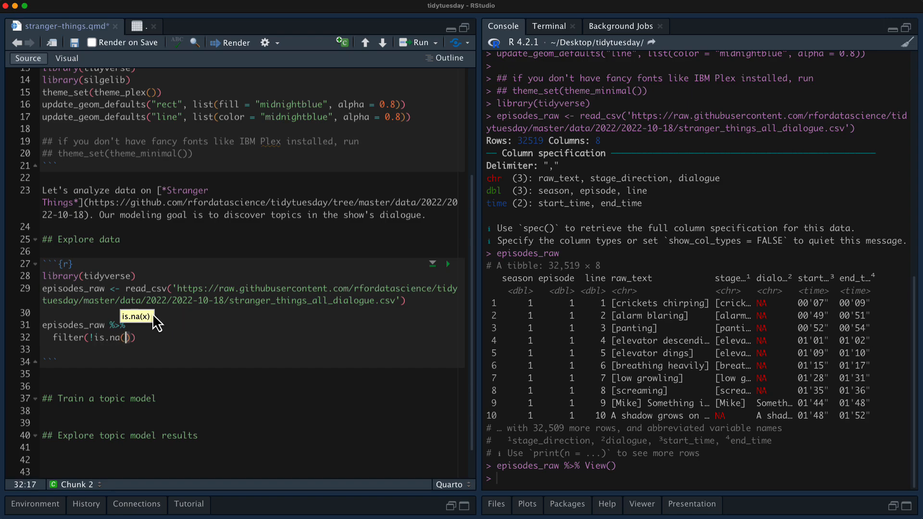
pyautogui.write('dialogue')
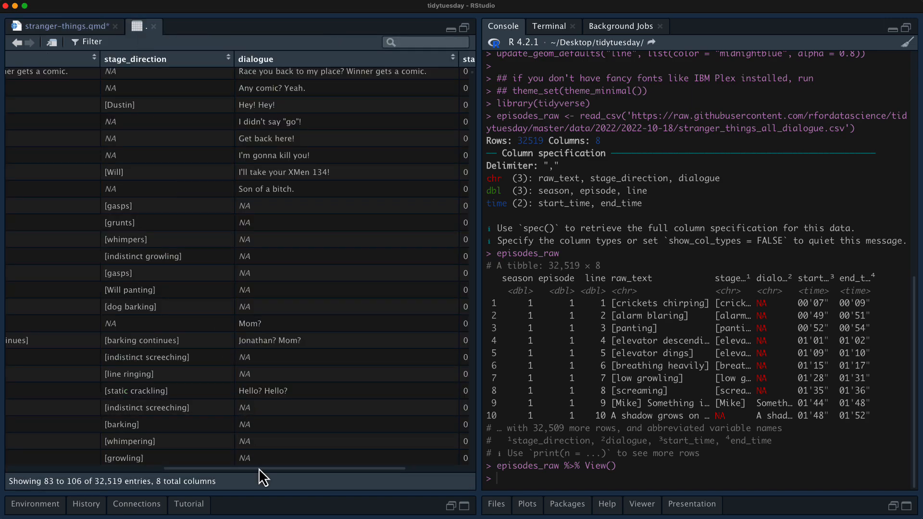
pyautogui.hscroll(-3)
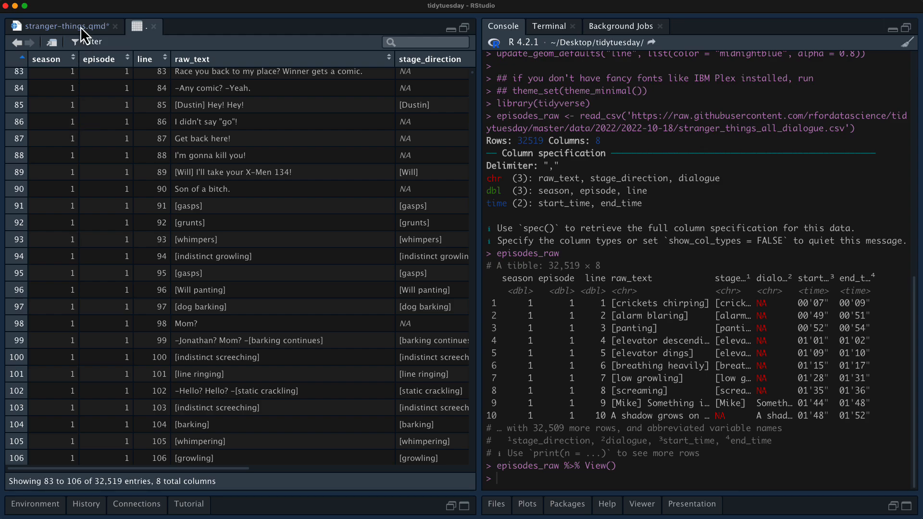
pyautogui.click(59, 25)
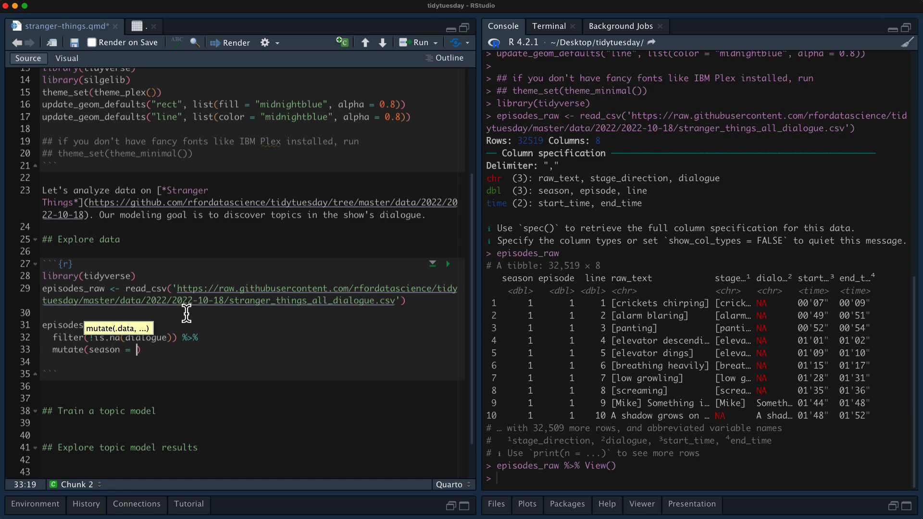
# Label seasons with paste0("season", season), assign to dialogue, and print the 26,041-row result.
pyautogui.write('paste0(')
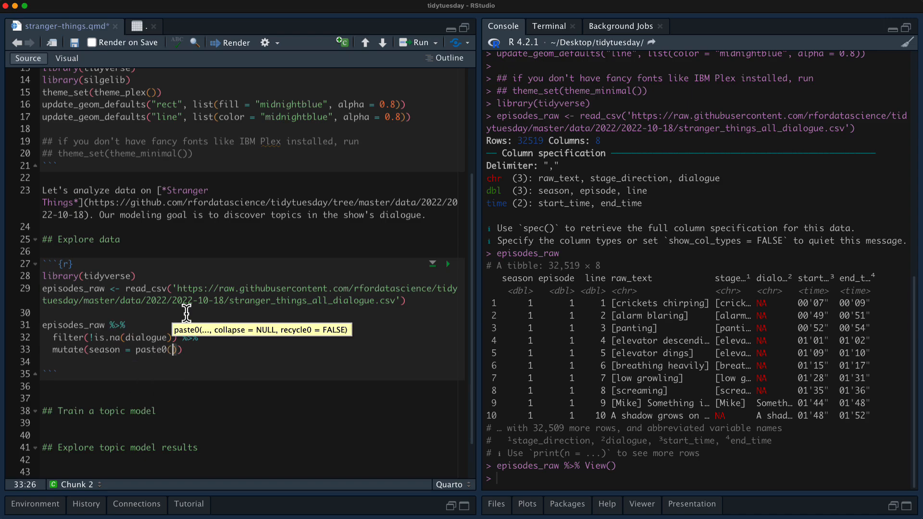
pyautogui.write('"season"')
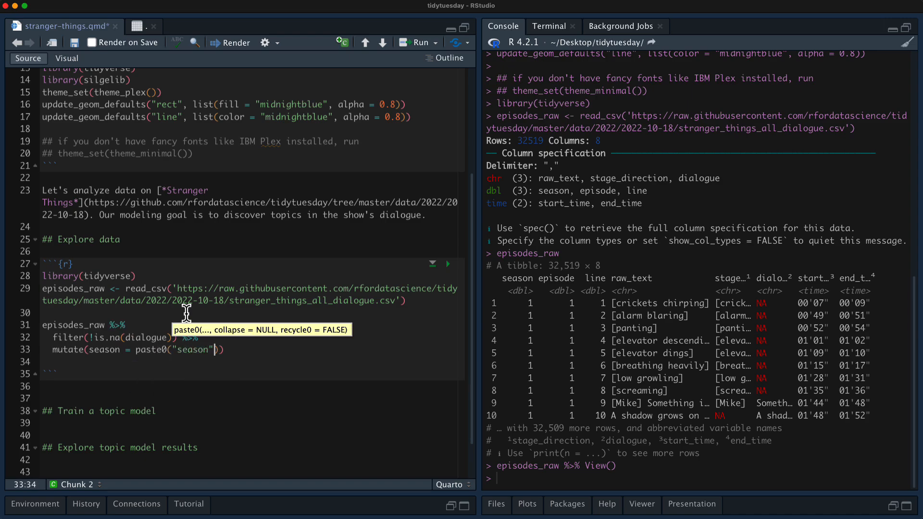
pyautogui.write(', season')
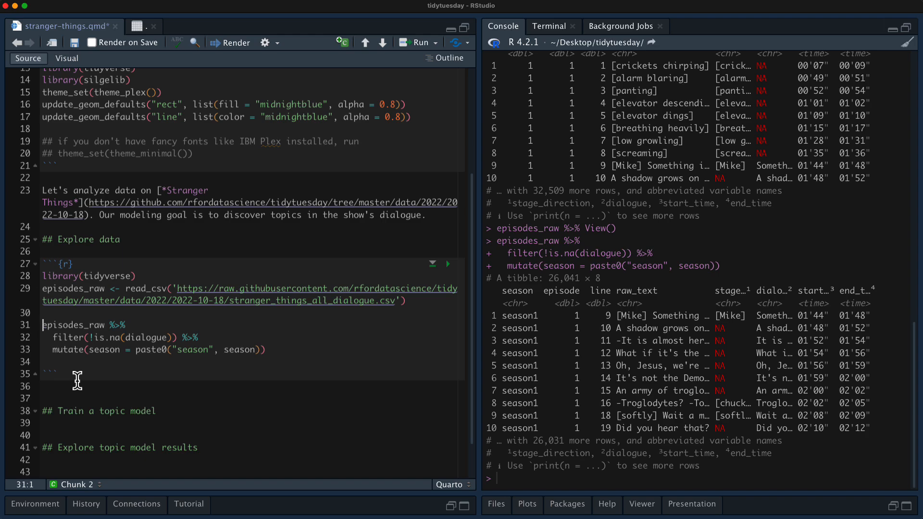
pyautogui.write('dialogue <-')
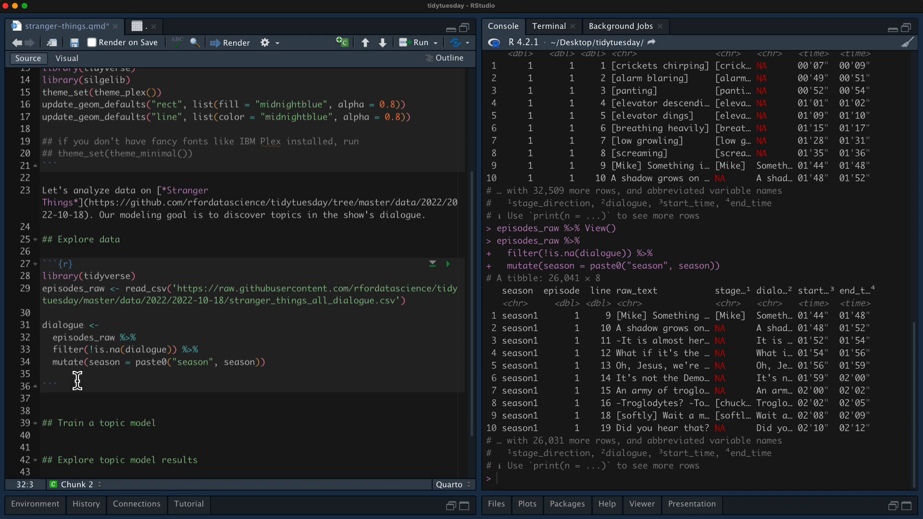
pyautogui.doubleClick(64, 324)
pyautogui.write('dialogue')
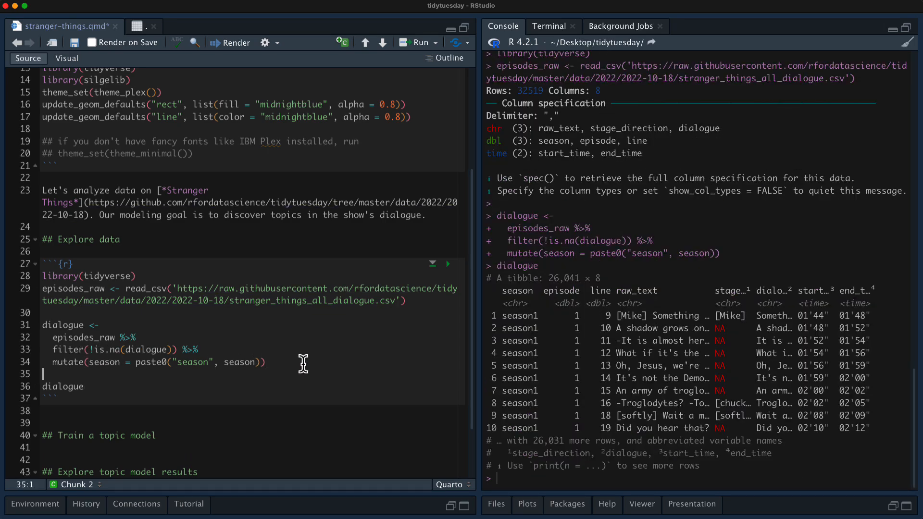
pyautogui.scroll(-3)
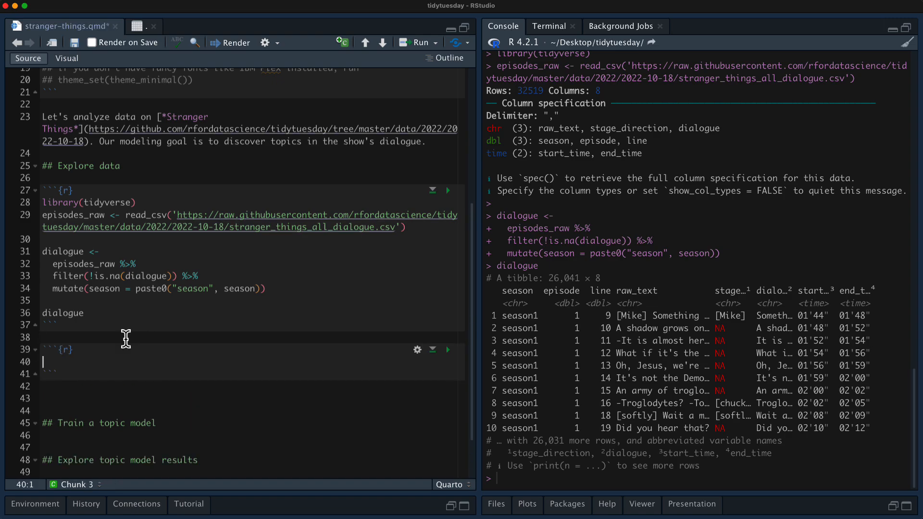
# Load tidytext and begin piping dialogue into unnest_tokens.
pyautogui.write('library(tidy)')
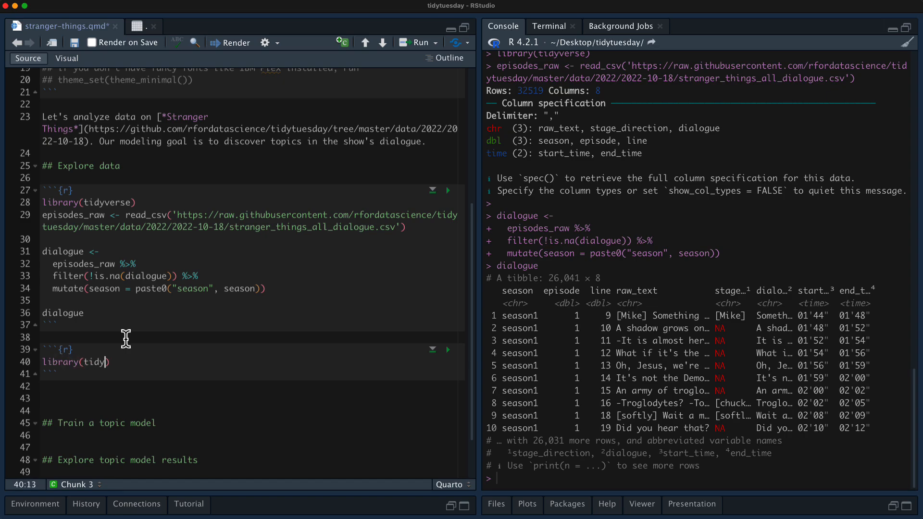
pyautogui.write('template')
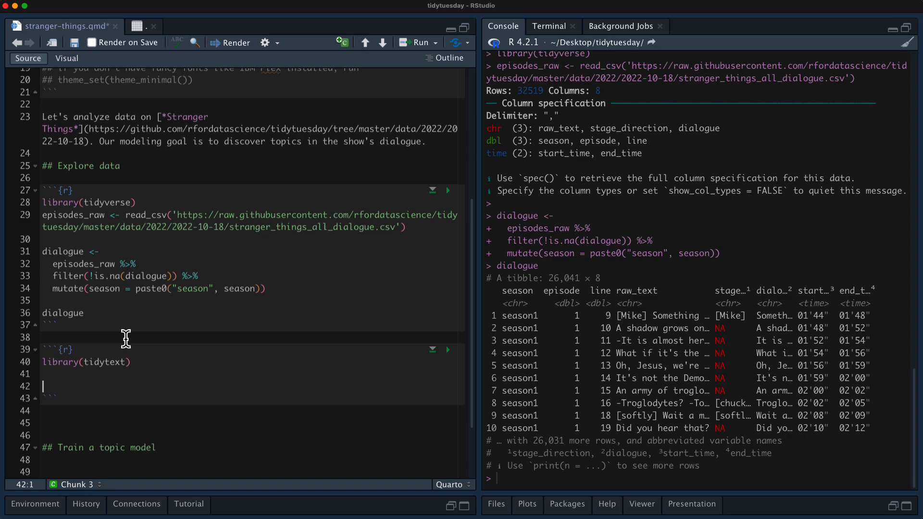
pyautogui.scroll(-3)
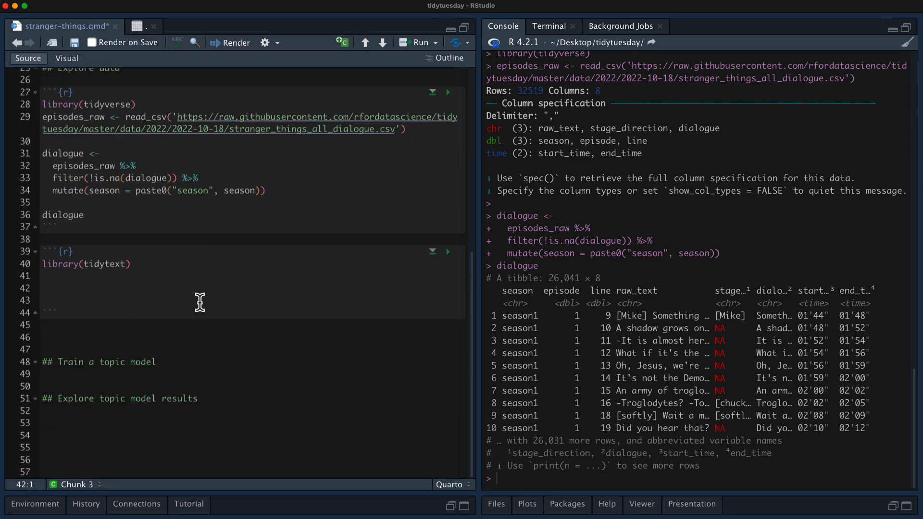
pyautogui.write('dia')
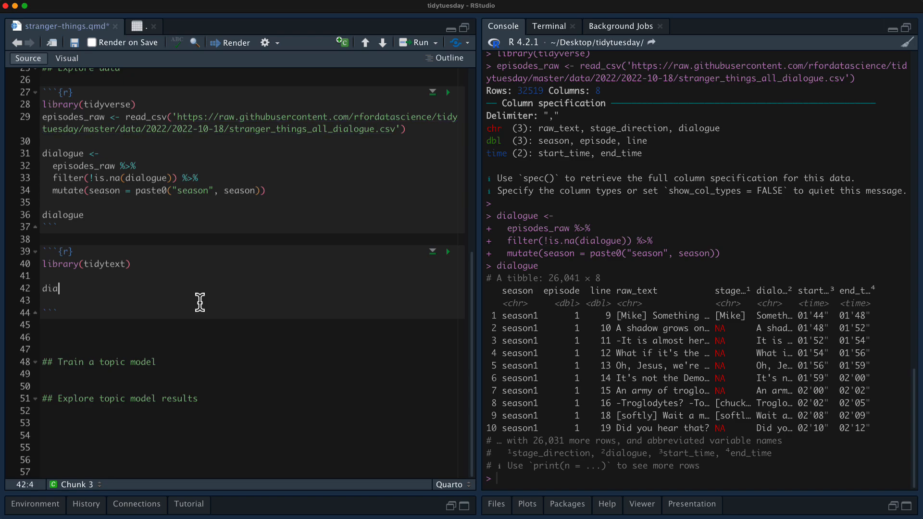
# Finish unnest_tokens(word, dialogue), assign to tidy_dialogue and print the 143,885-row one-word-per-row tibble.
pyautogui.write('logue >')
pyautogui.write('unnest_tokens(word')
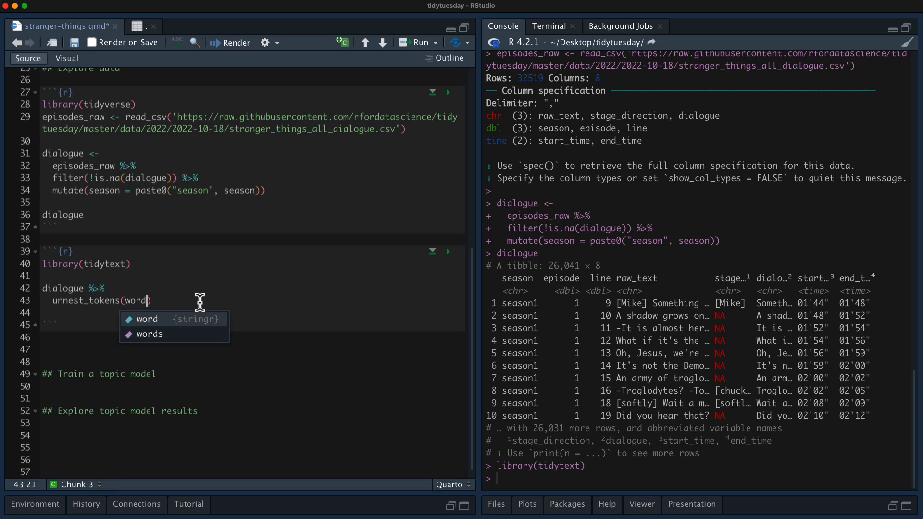
pyautogui.write(', dial')
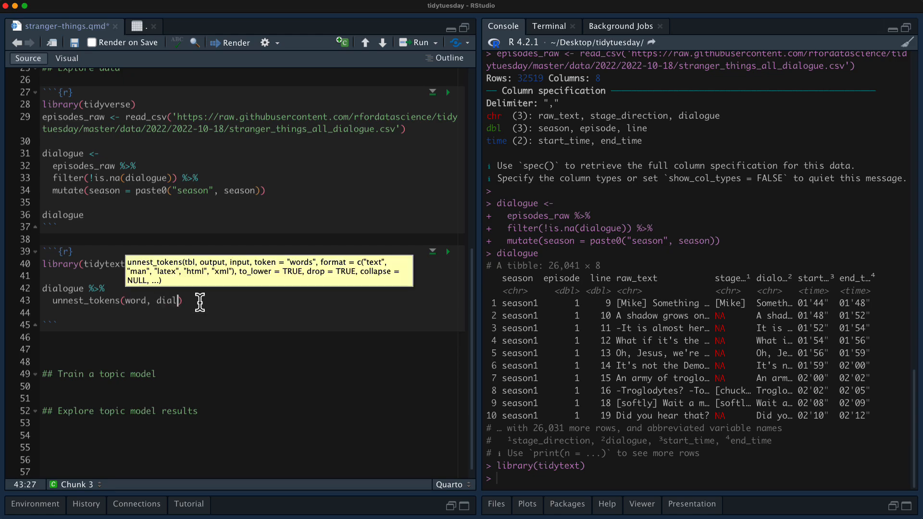
pyautogui.write('ogue')
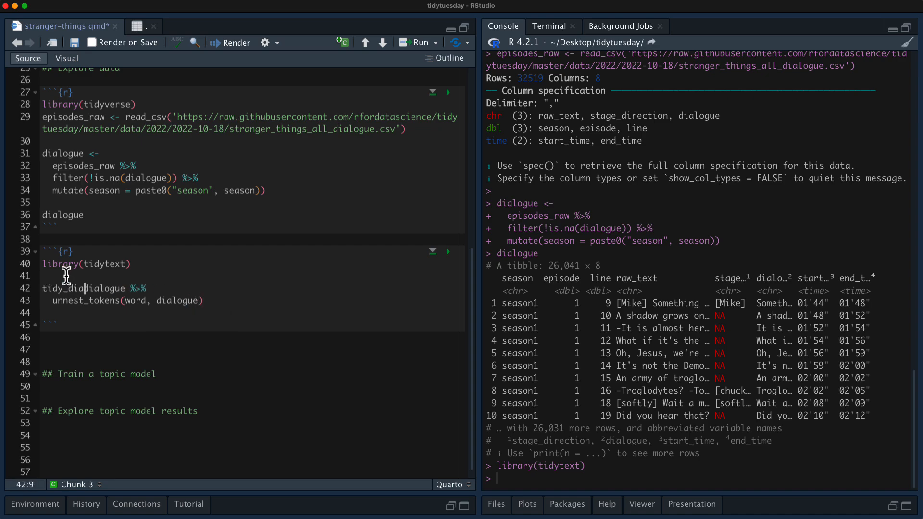
pyautogui.write('<-')
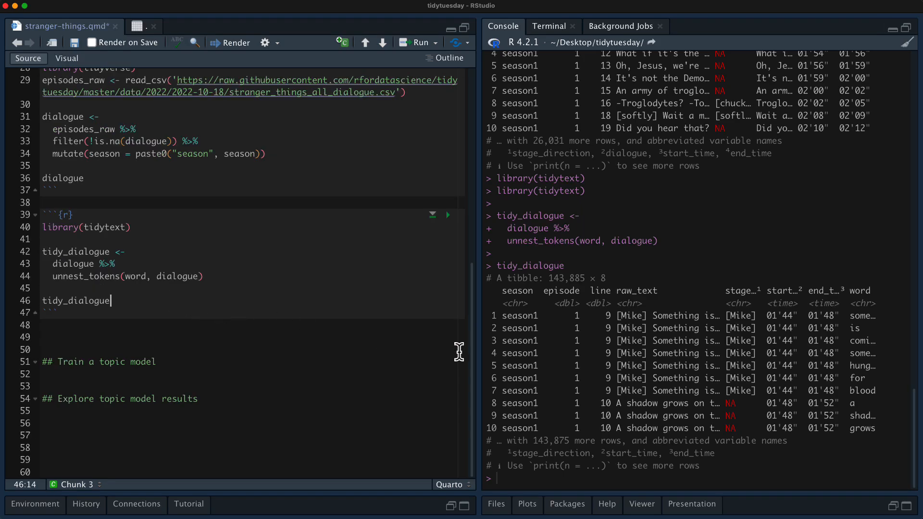
# Count tidy_dialogue words overall and by season in the Console, sorted by frequency.
pyautogui.write('tidy_dialogue %>%')
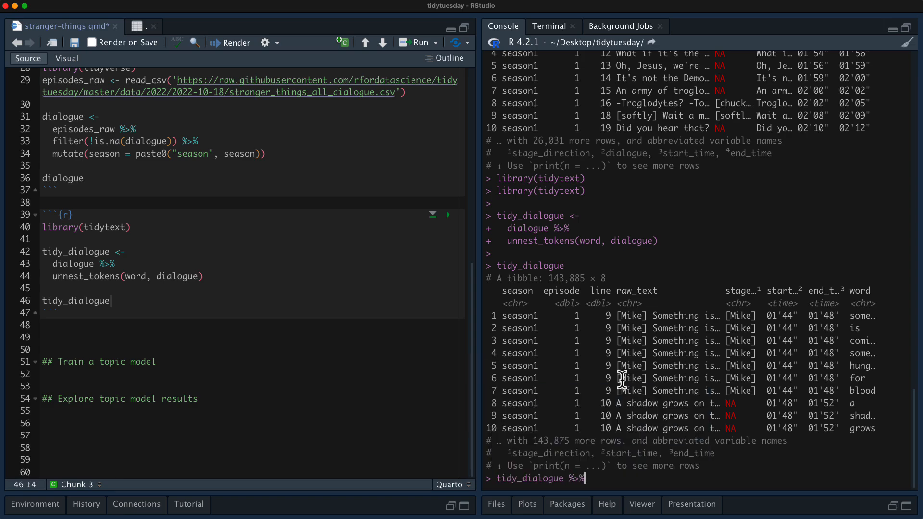
pyautogui.write('count(Wo')
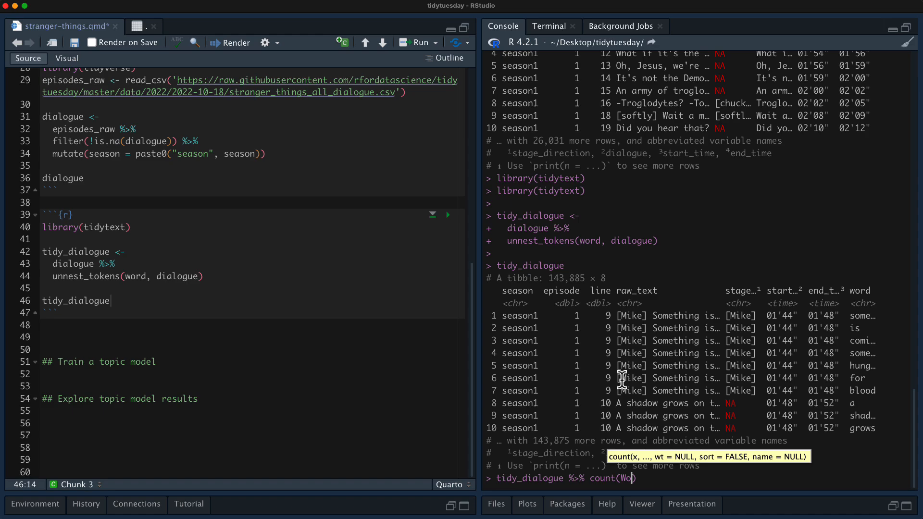
pyautogui.write('ord, sort = TRUE')
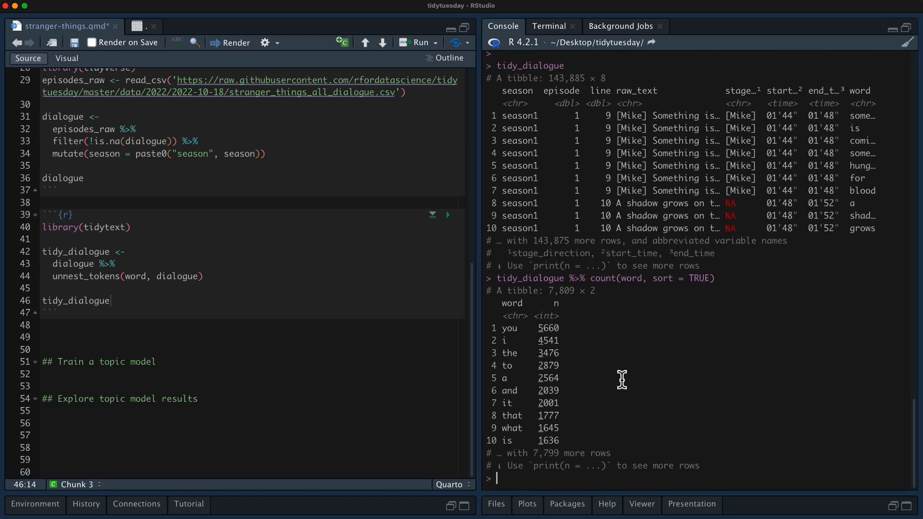
pyautogui.moveTo(607, 351)
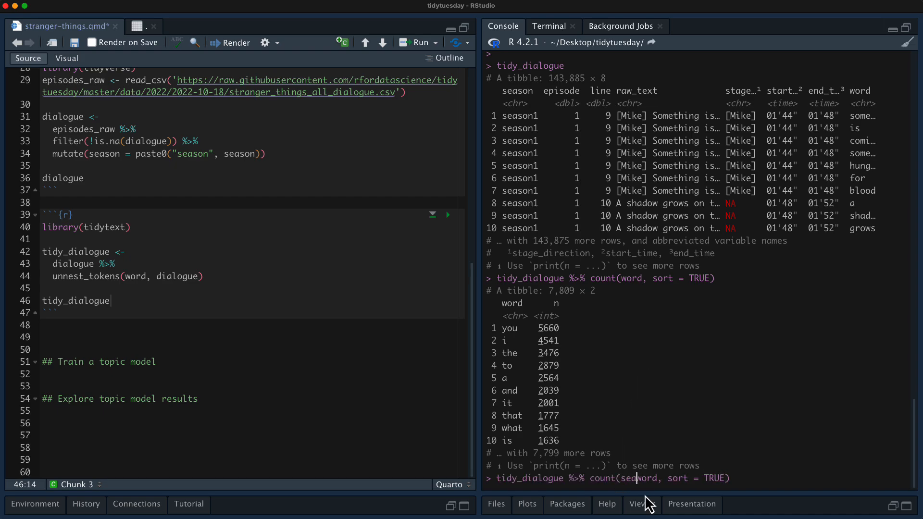
pyautogui.write('season,')
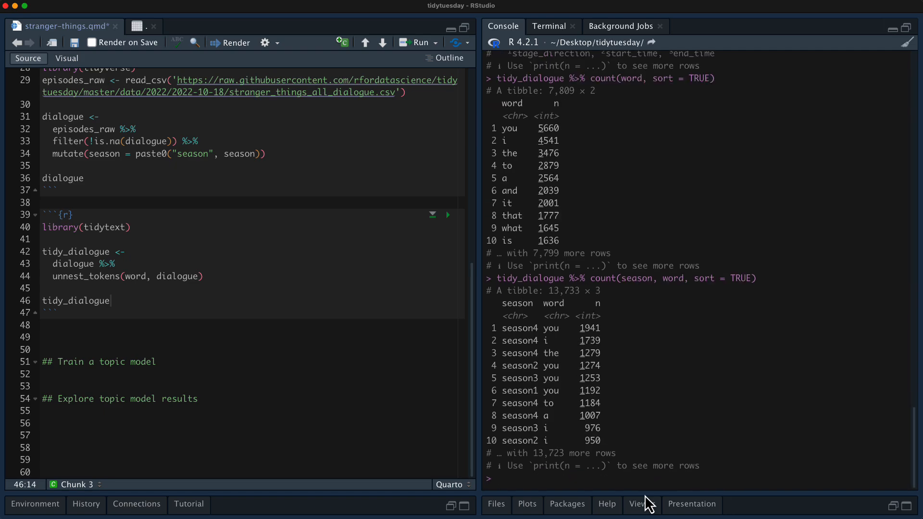
pyautogui.moveTo(503, 328); pyautogui.dragTo(600, 340)
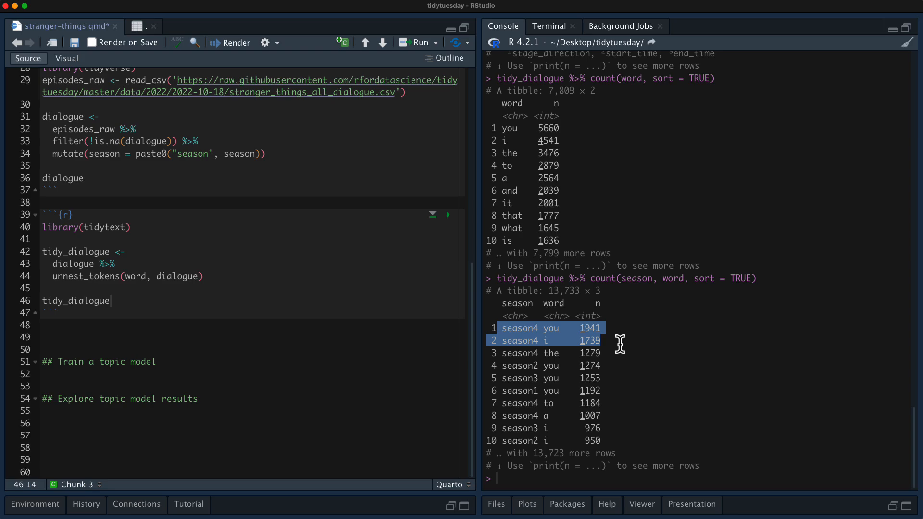
pyautogui.moveTo(620, 340); pyautogui.dragTo(659, 369)
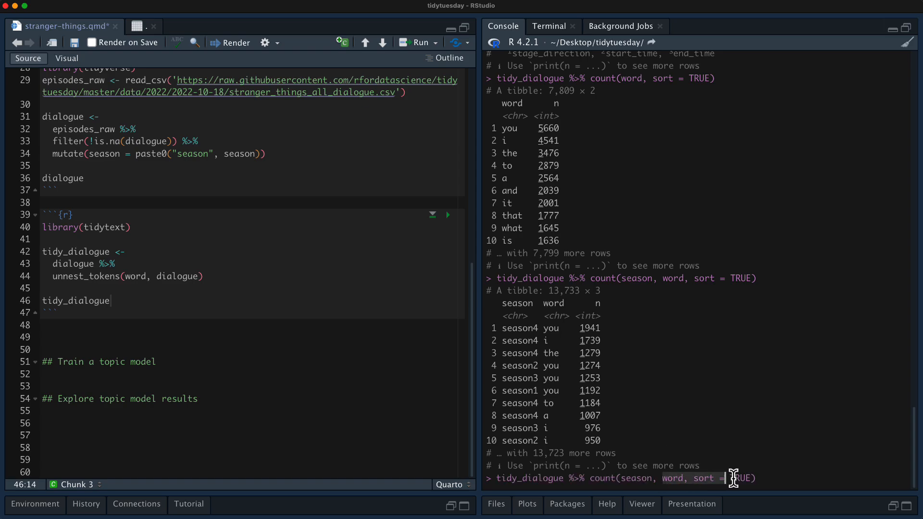
# Count distinct season-episode pairs per season, showing 8, 9, 8 and 9 episodes.
pyautogui.write('epi')
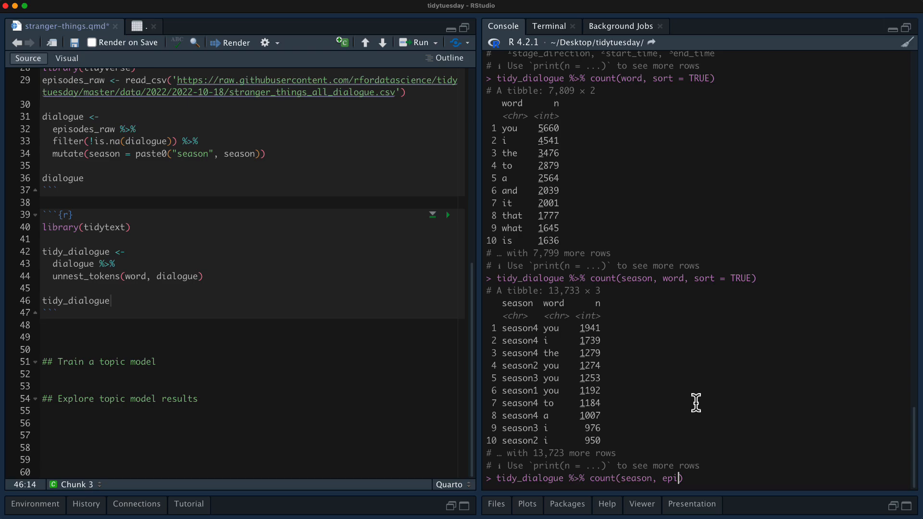
pyautogui.write('sode')
pyautogui.press('enter')
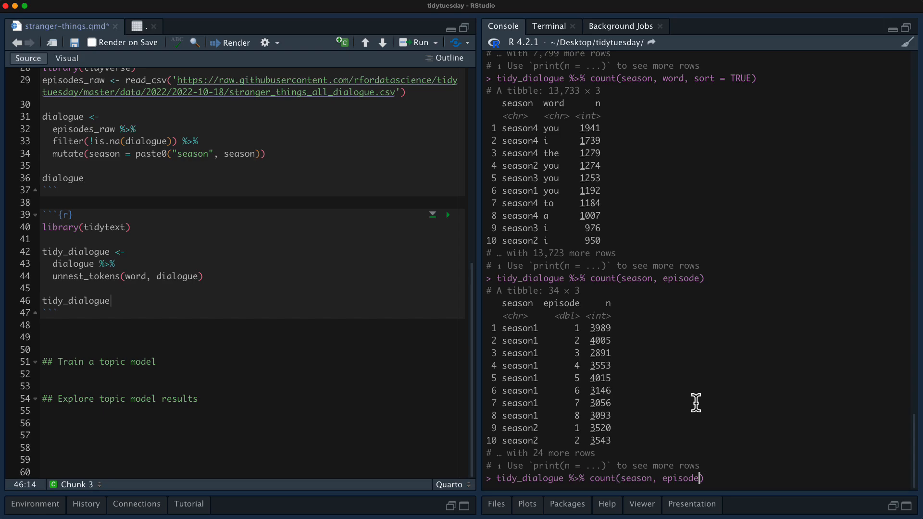
pyautogui.doubleClick(600, 477)
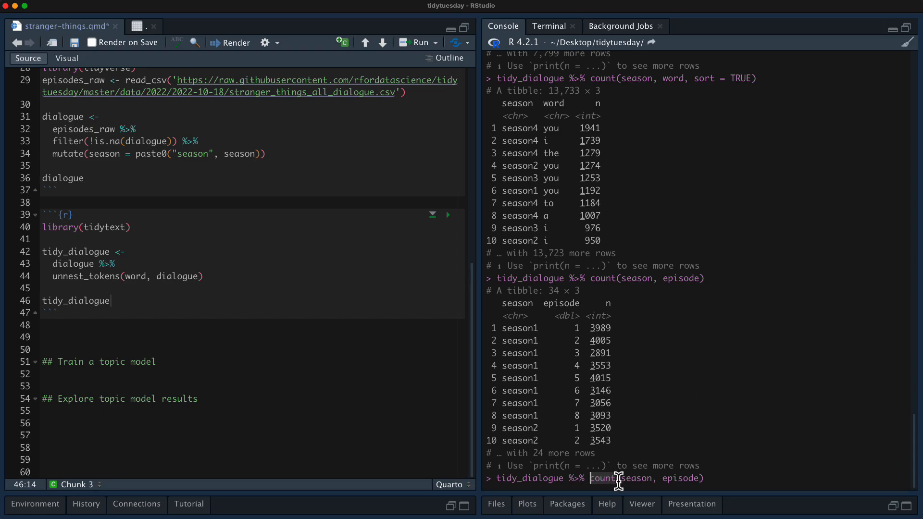
pyautogui.write('distinct')
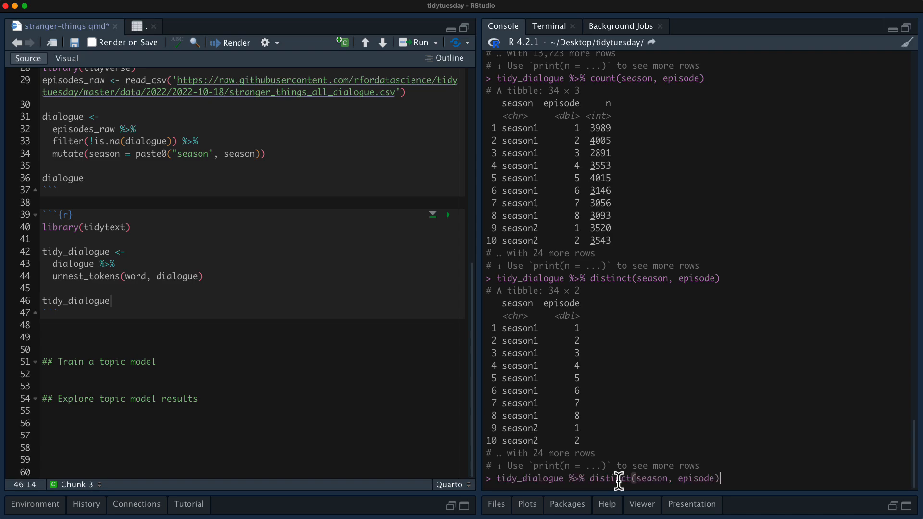
pyautogui.write('%>% count(sea')
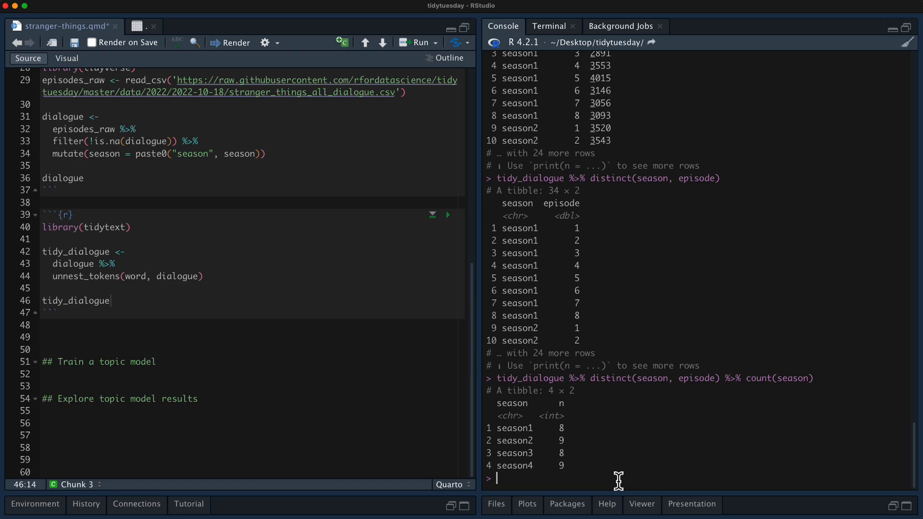
pyautogui.moveTo(600, 453)
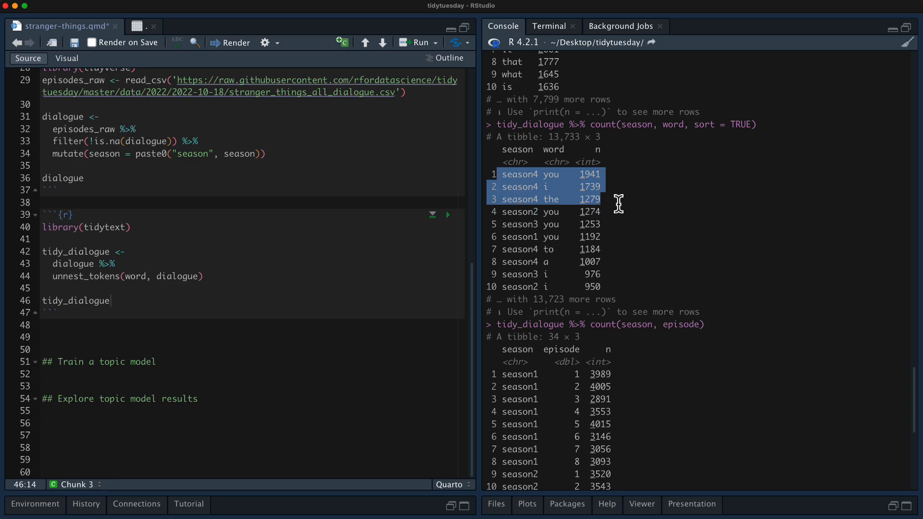
pyautogui.moveTo(676, 286)
pyautogui.write('tidy_dialogue %>% distinct(season, episode) %>% count(season)')
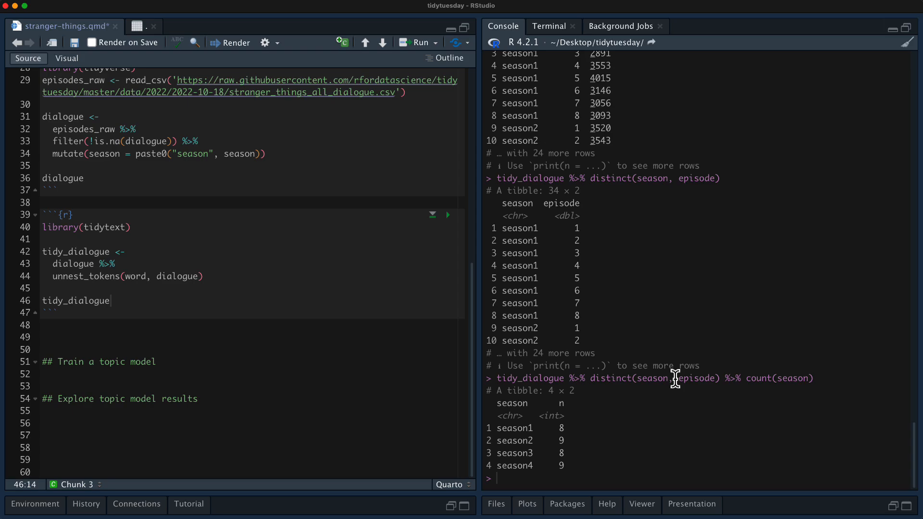
pyautogui.moveTo(133, 331)
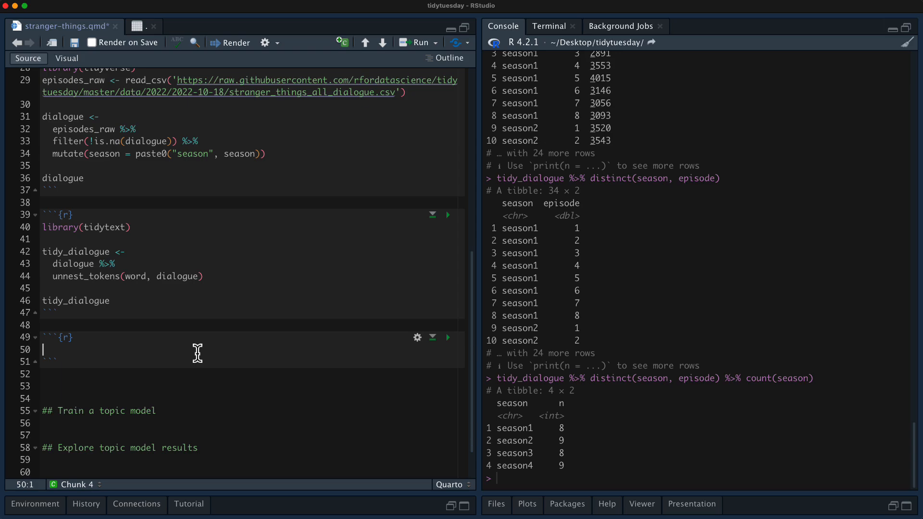
# Load tidylo and compute per-season word counts with bind_log_odds(season, word, n), giving log_odds_weighted.
pyautogui.write('lib')
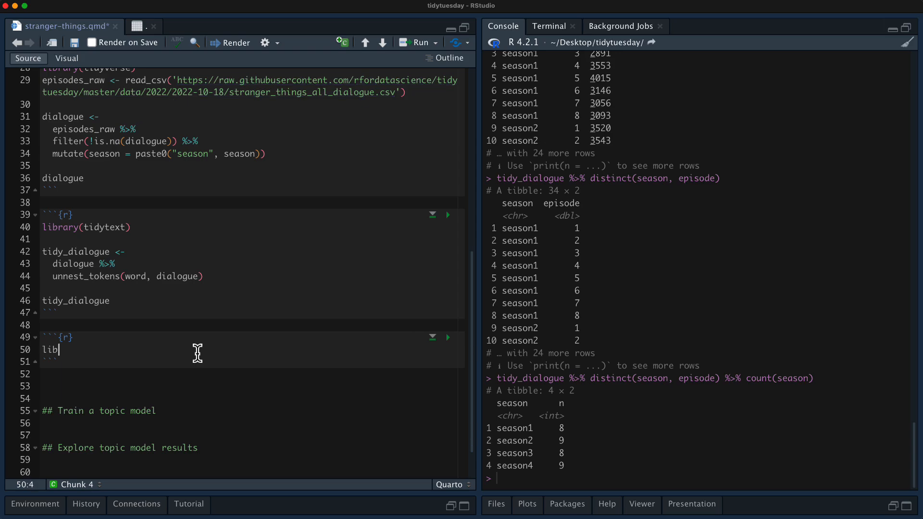
pyautogui.write('rary(tidylo')
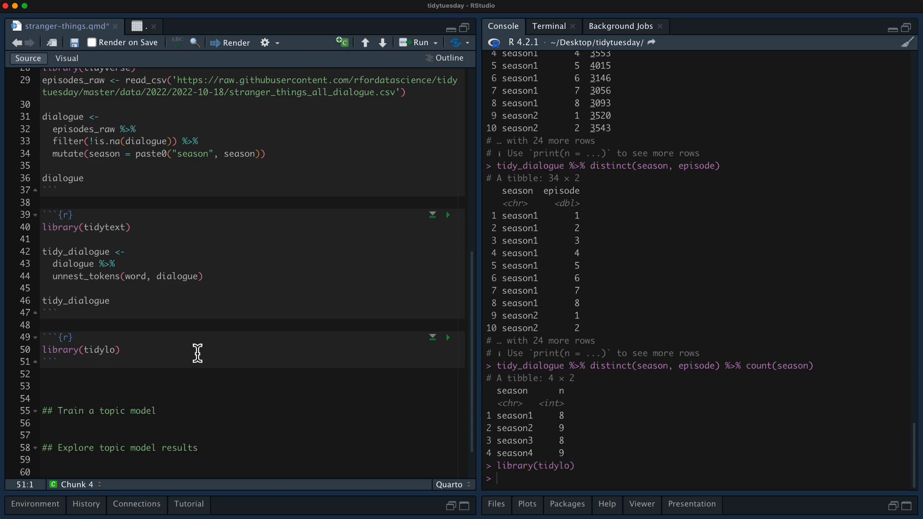
pyautogui.moveTo(533, 371)
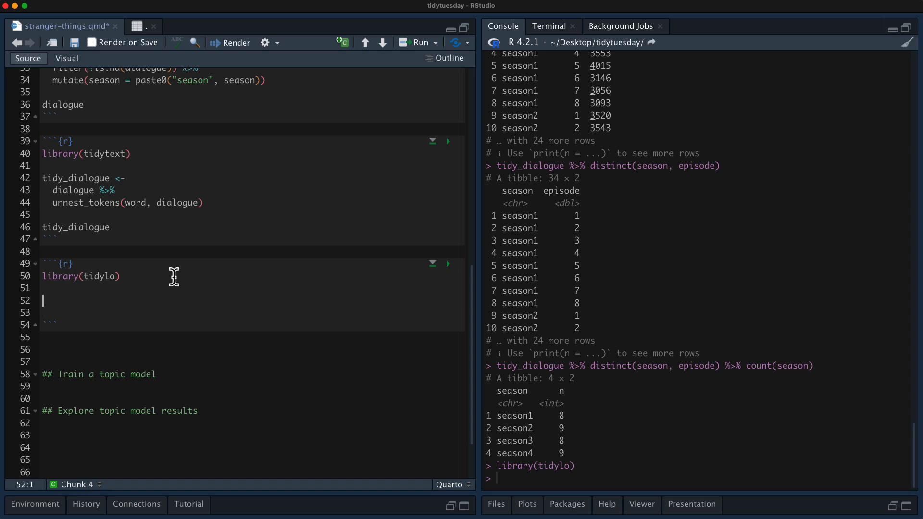
pyautogui.write('tidy_dialogue')
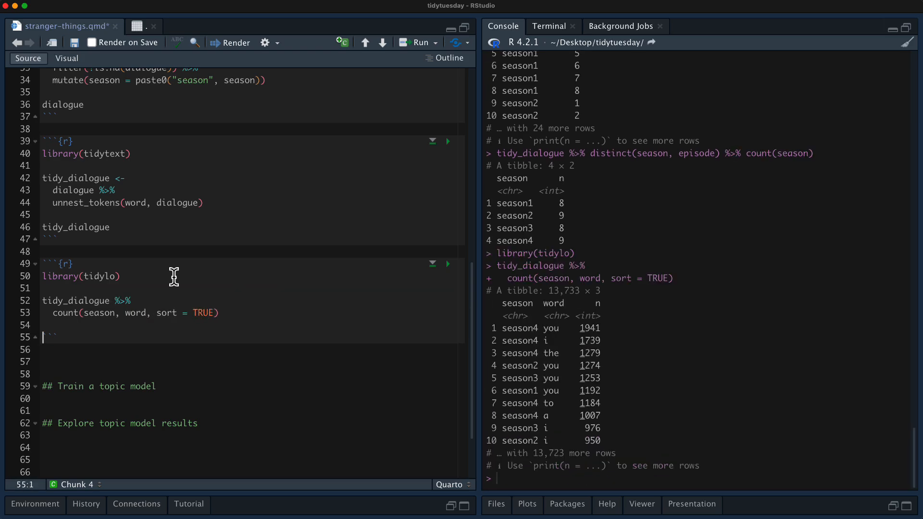
pyautogui.write('%>%')
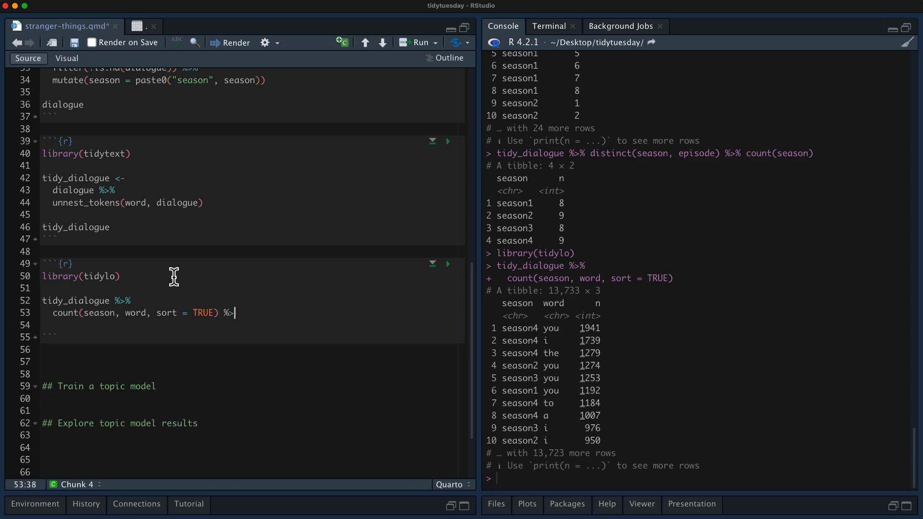
pyautogui.write('bind_log_odds(')
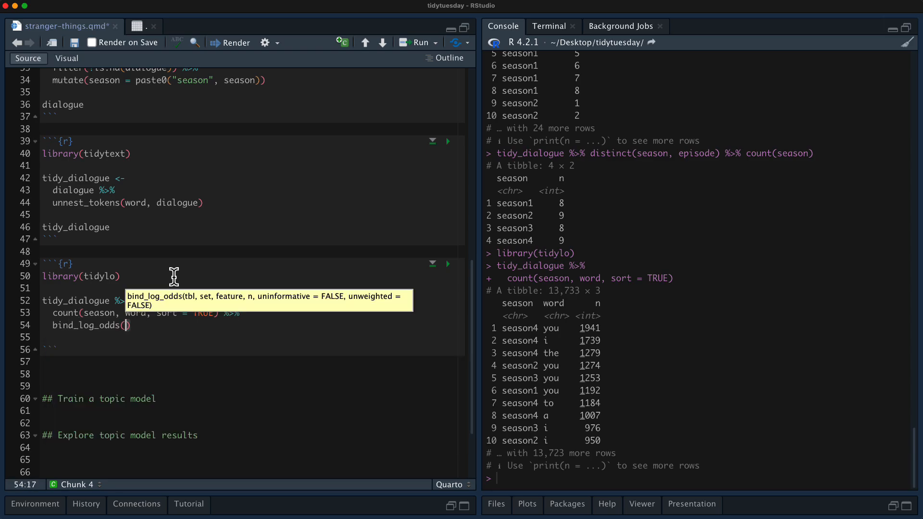
pyautogui.write('season, word, n')
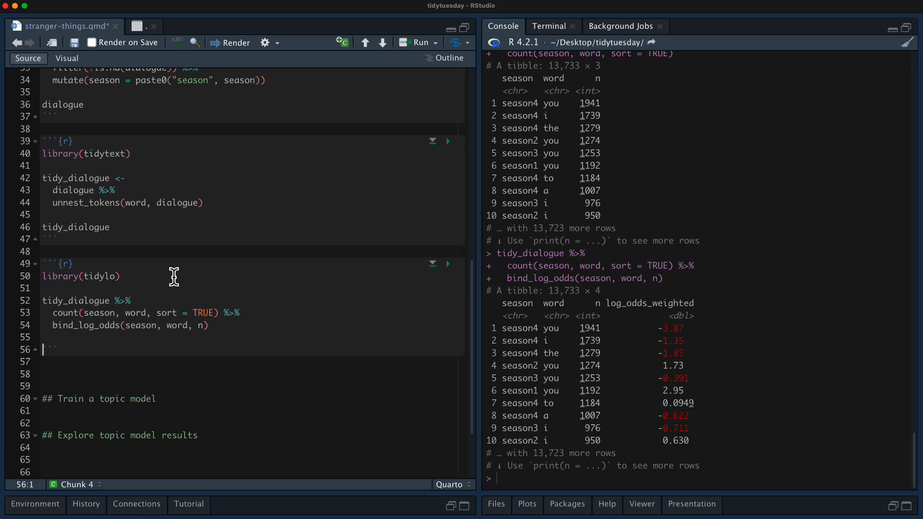
# Add group_by(season), slice_max(log_odds_weighted, n = 10) and ungroup() to the pipeline.
pyautogui.click(208, 325)
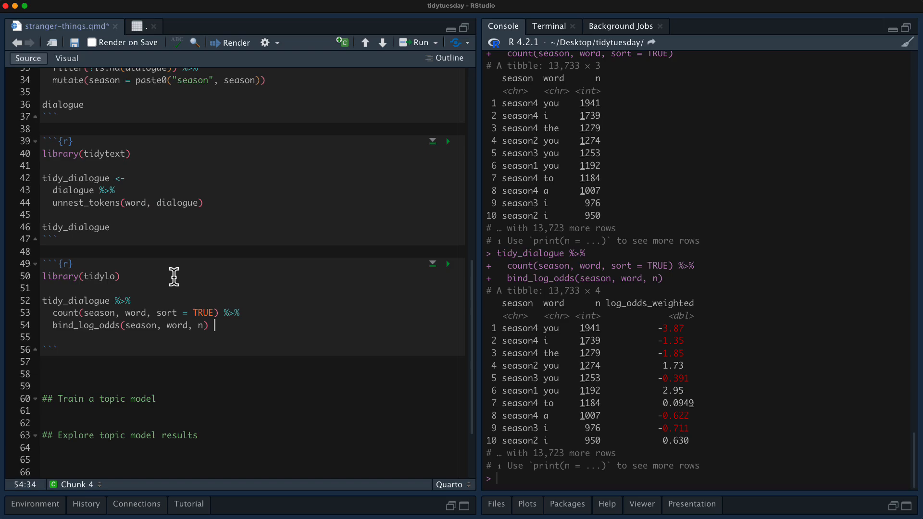
pyautogui.write('%>%')
pyautogui.write('group_by(season')
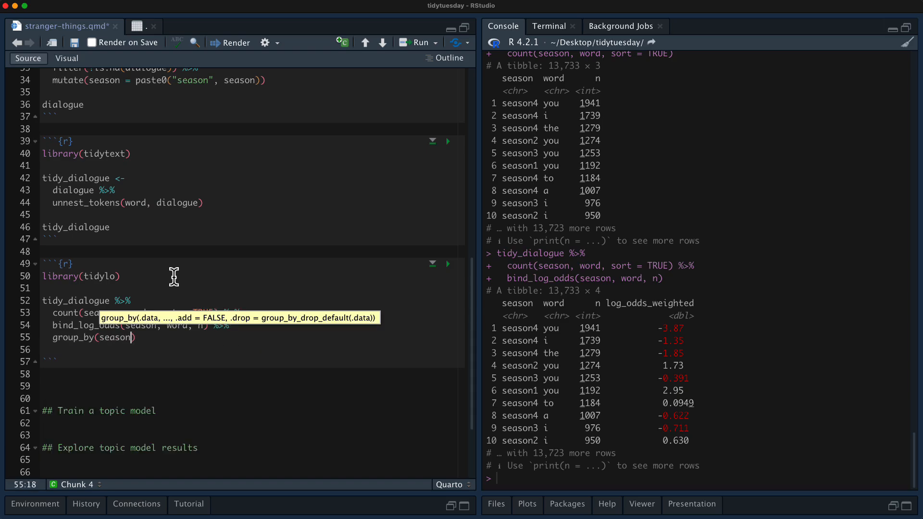
pyautogui.write('%>%')
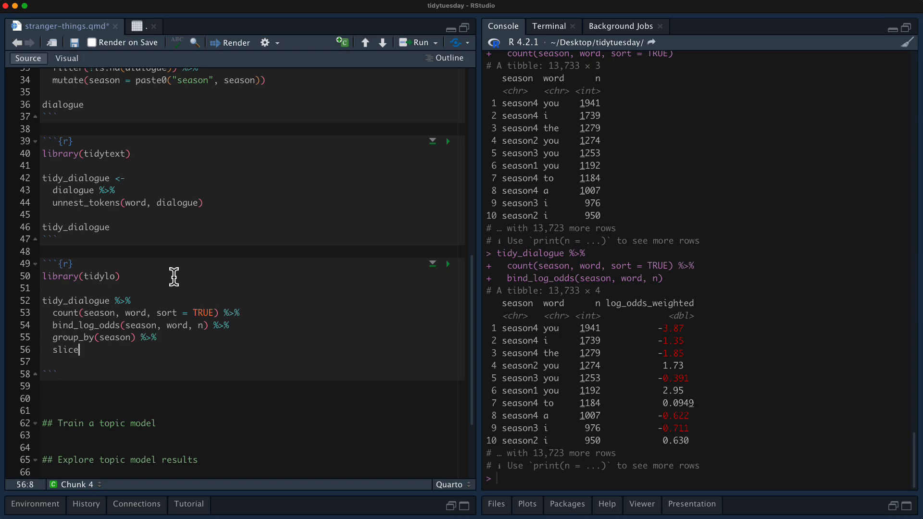
pyautogui.write('_max(l')
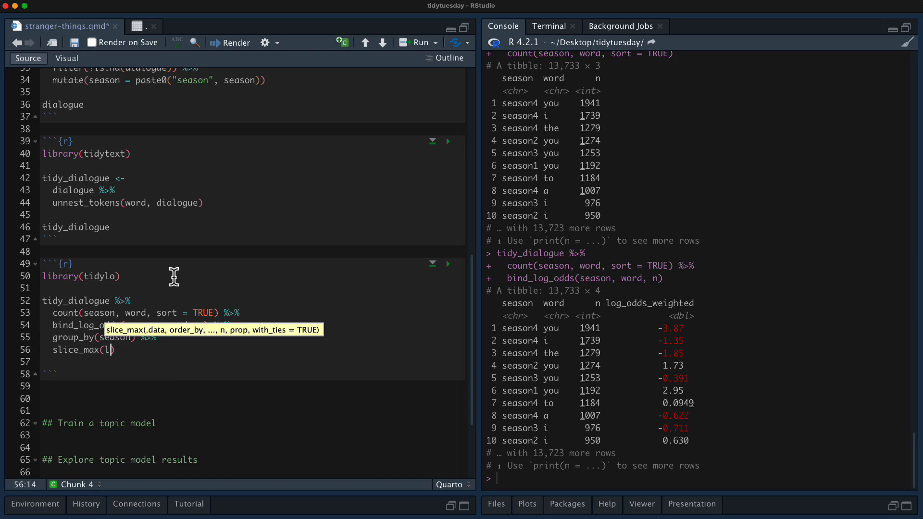
pyautogui.write('og_')
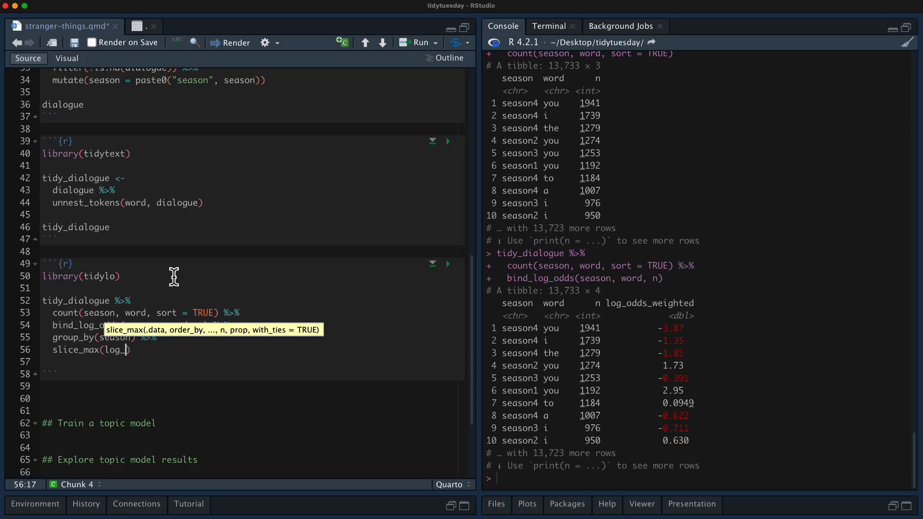
pyautogui.write('odds_weigh')
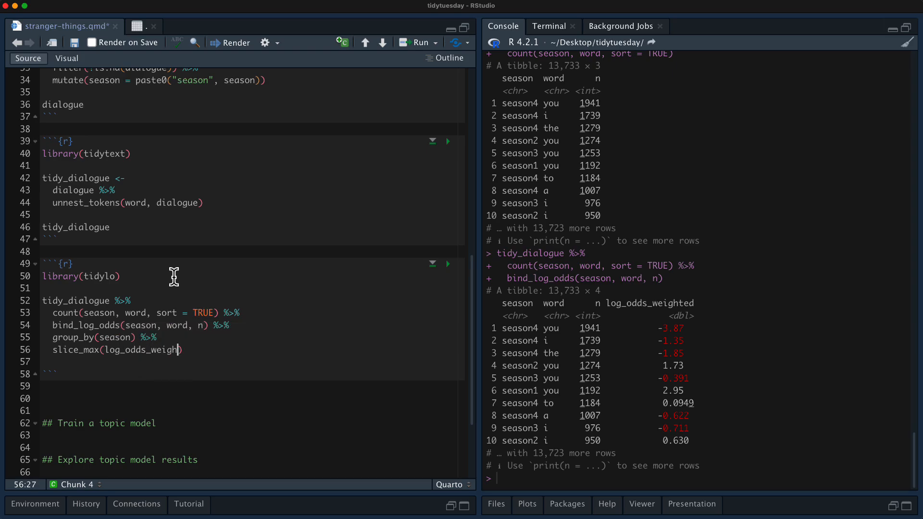
pyautogui.write('ted')
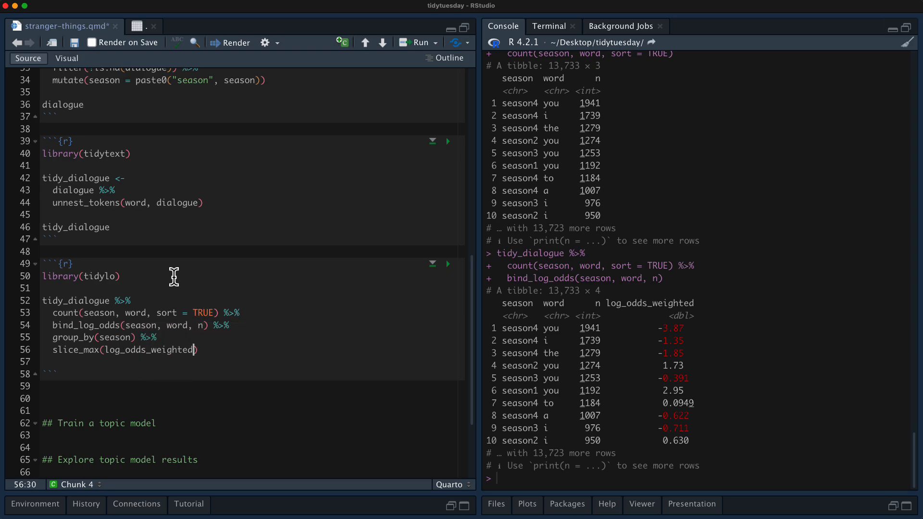
pyautogui.write(',')
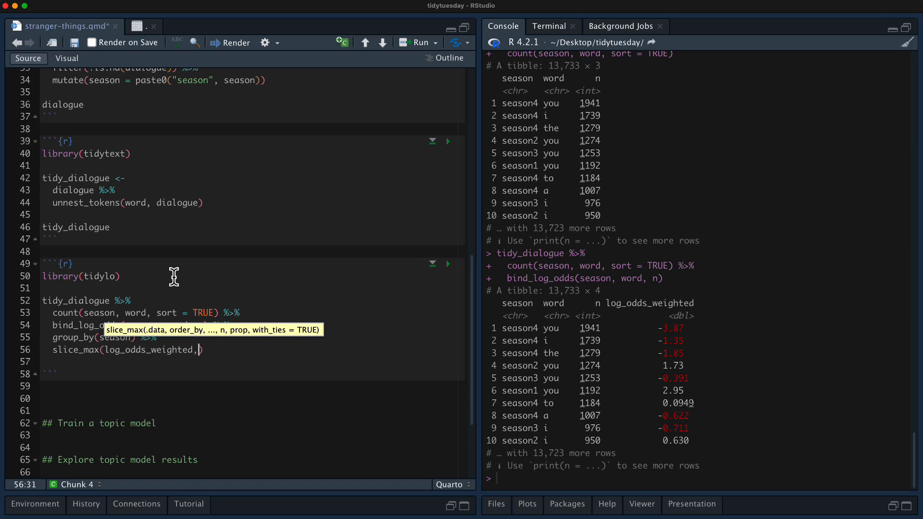
pyautogui.write('n = 10) %>%')
pyautogui.click(254, 362)
pyautogui.write('ungroup()')
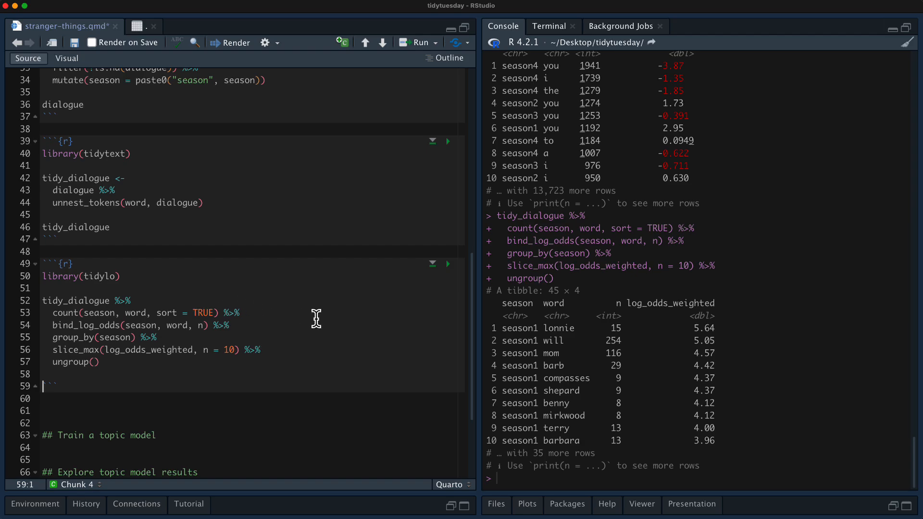
# Insert filter(n > 20) after bind_log_odds and run to get each season's top 10 words (40 rows).
pyautogui.moveTo(542, 377); pyautogui.dragTo(714, 403)
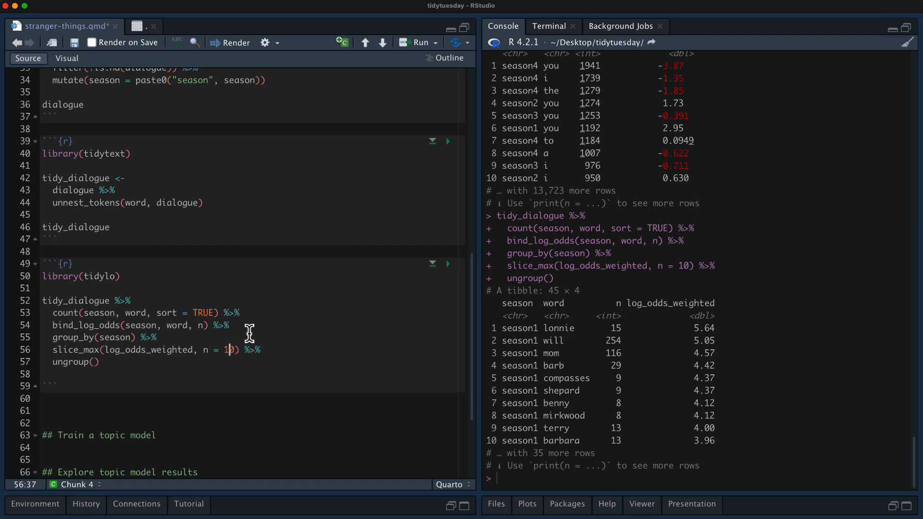
pyautogui.click(229, 325)
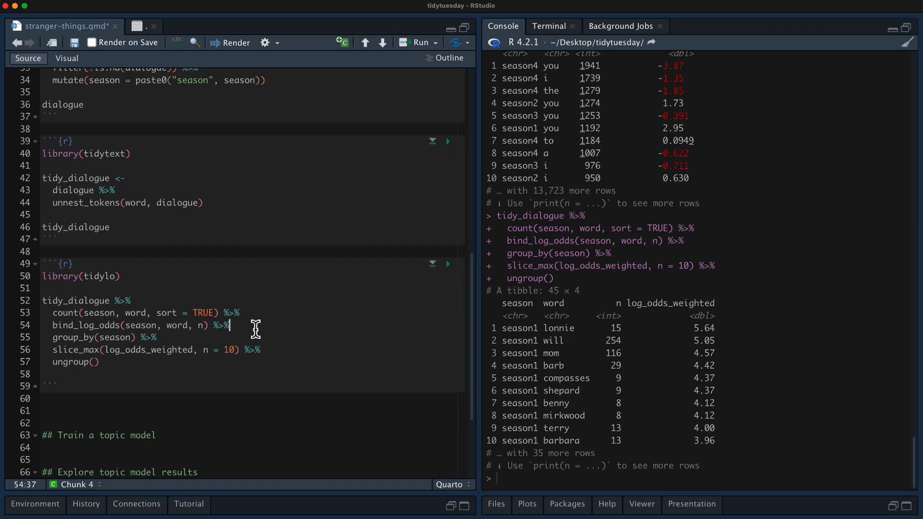
pyautogui.write('filter(n')
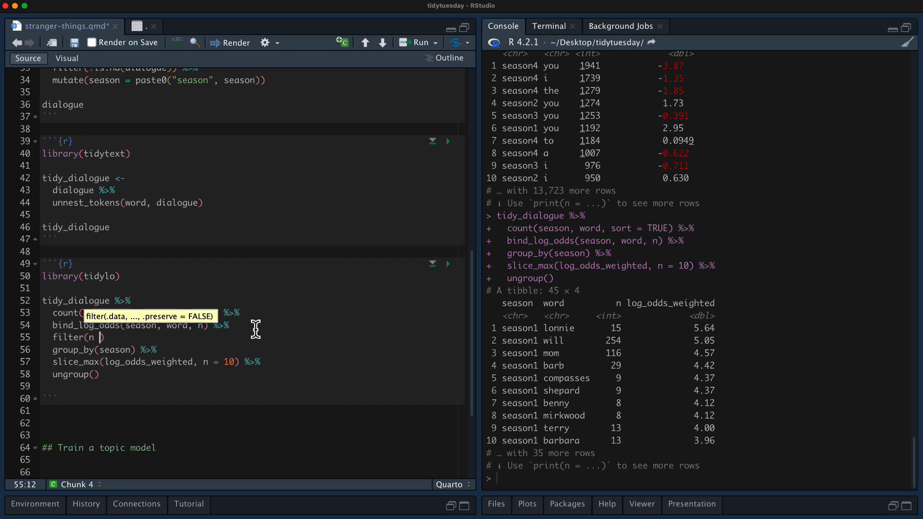
pyautogui.write('> 20')
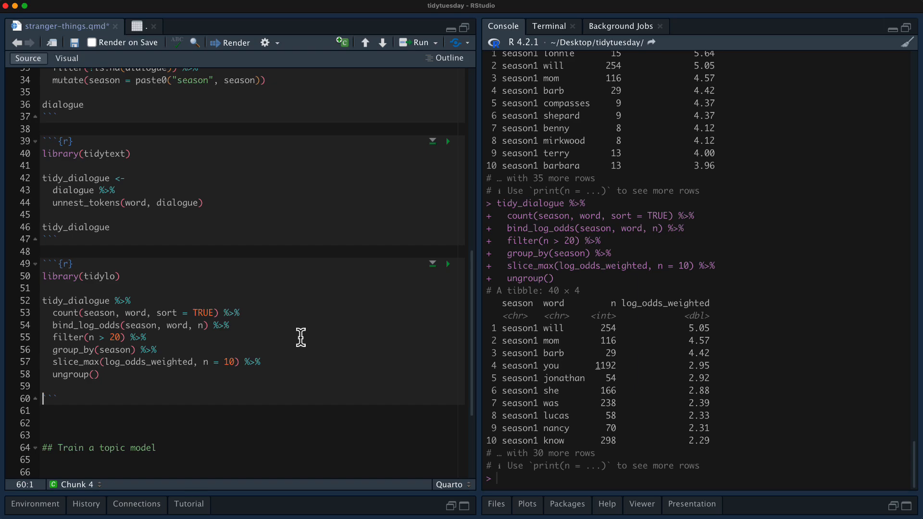
pyautogui.moveTo(660, 402)
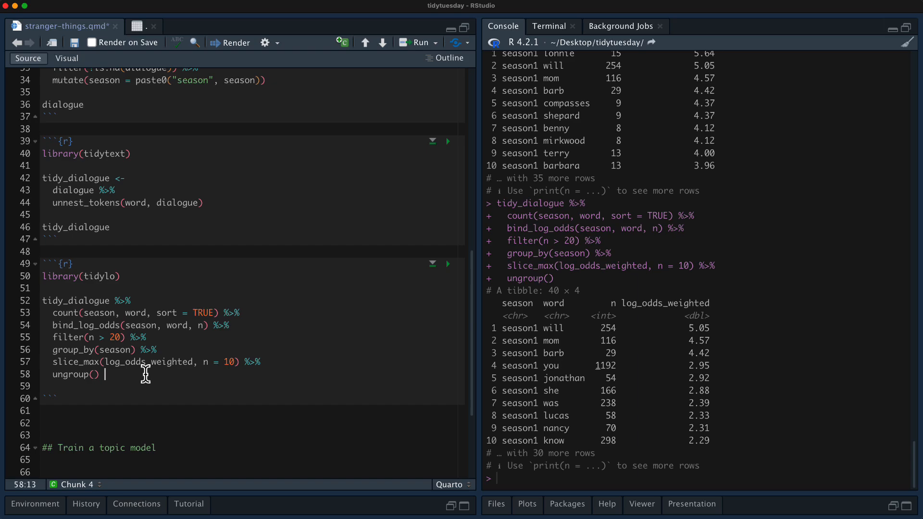
# Pipe into ggplot(aes(log_odds_weighted, word, fill = season)) with a legend-free geom_col layer.
pyautogui.write('%>%')
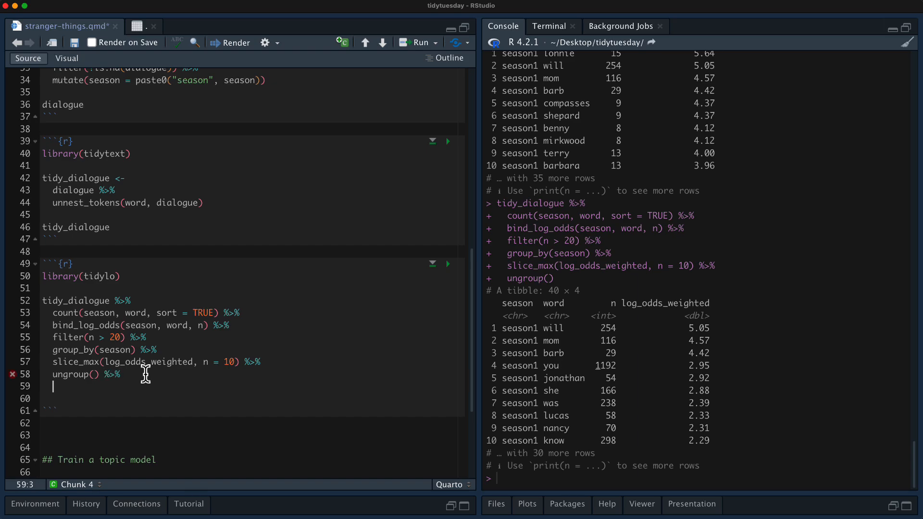
pyautogui.write('ggplot(aes')
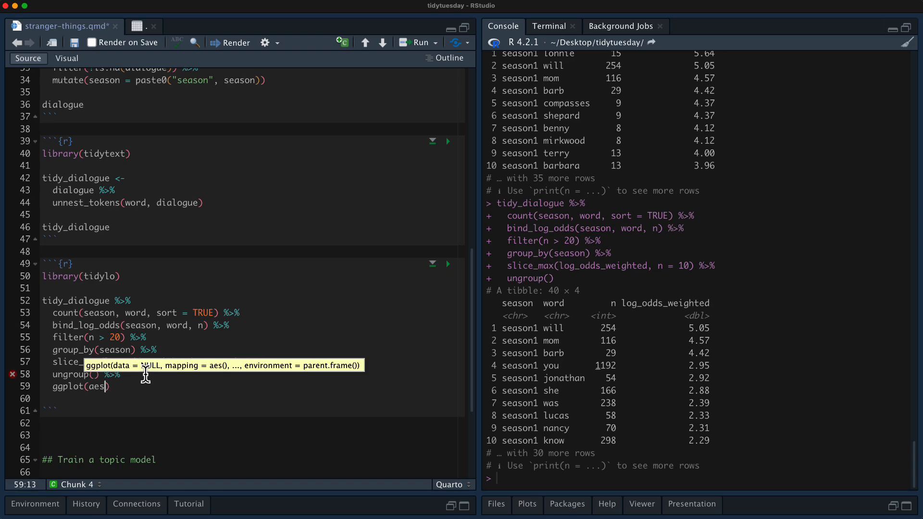
pyautogui.write('log_odds_weighte')
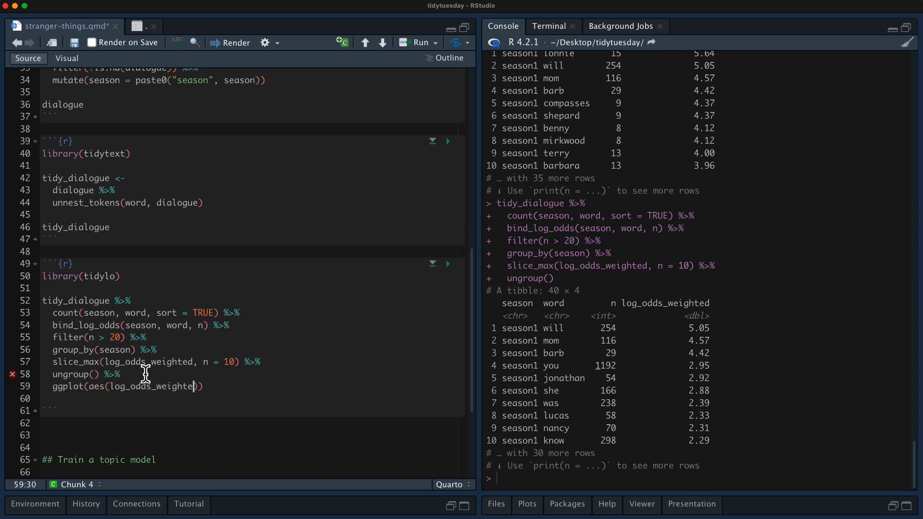
pyautogui.write(', word, fill = season')
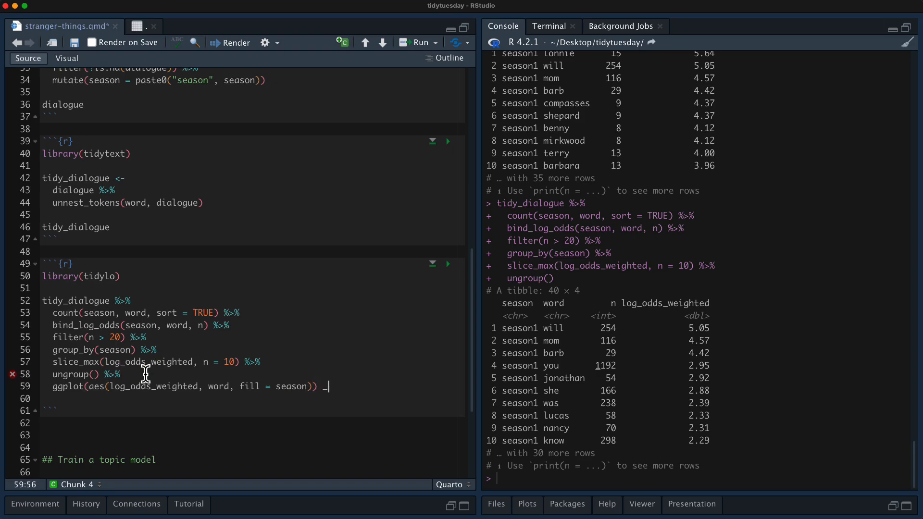
pyautogui.write('+\\ngeom')
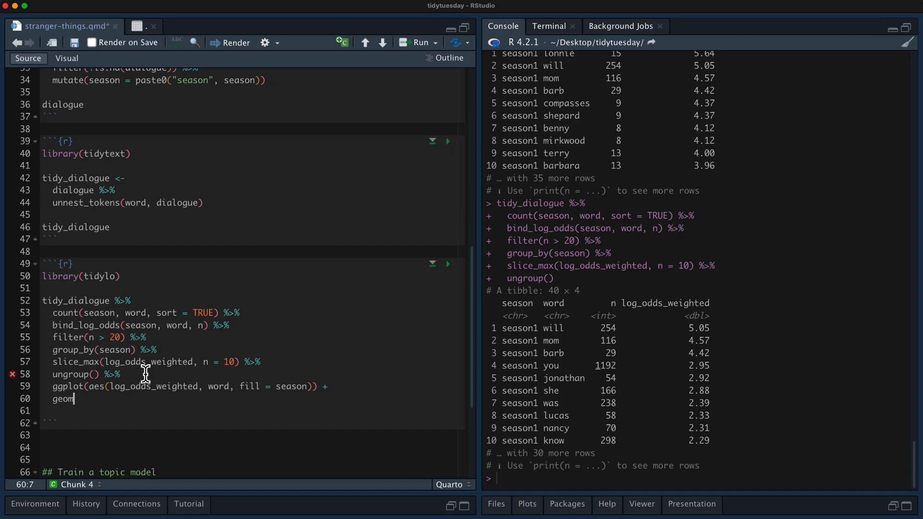
pyautogui.write('_co')
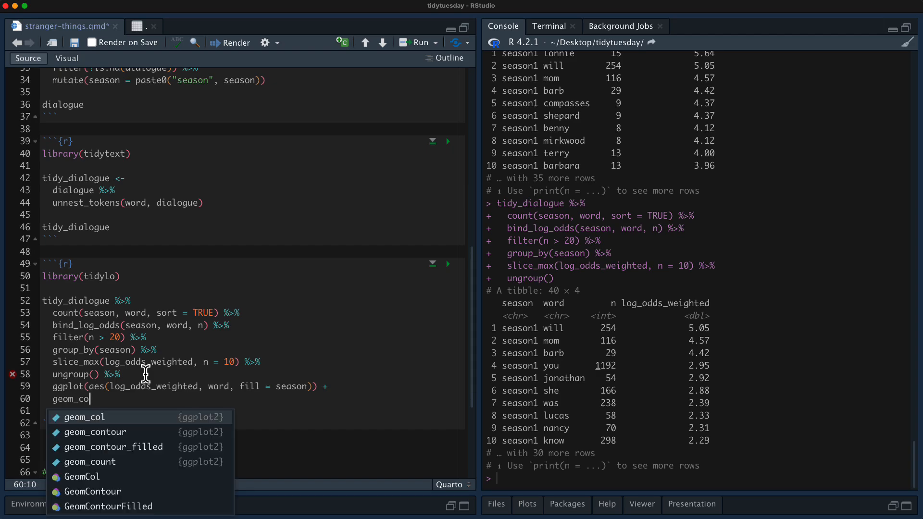
pyautogui.click(85, 416)
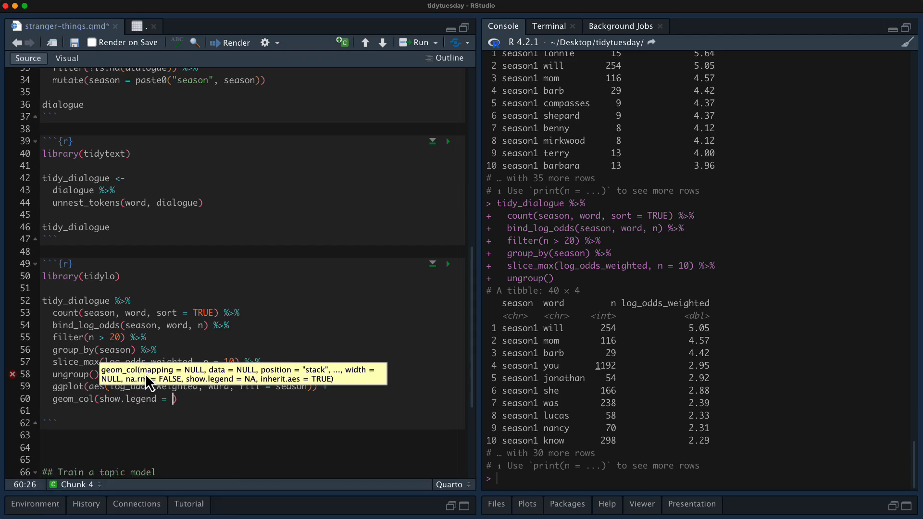
pyautogui.write('FALSE')
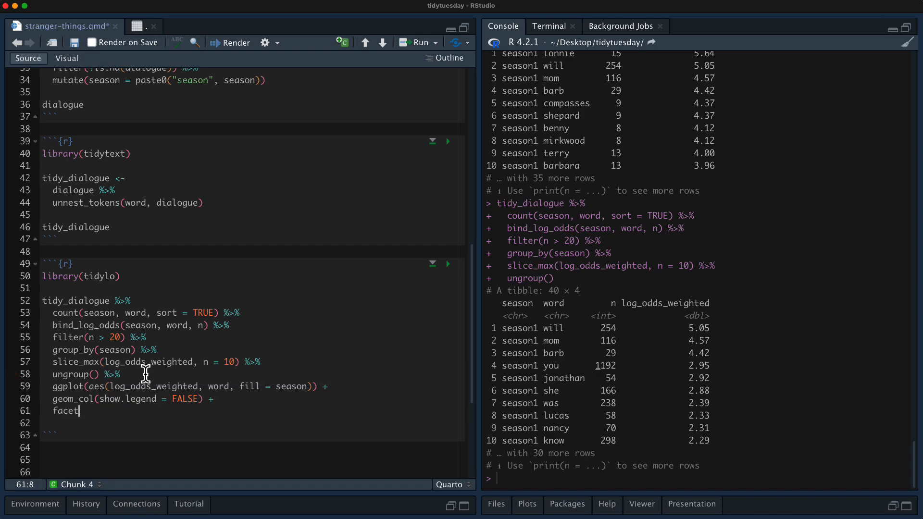
# Facet the bar chart by season with facet_wrap(vars(season), scales = "free").
pyautogui.write('_wrap(vars(season')
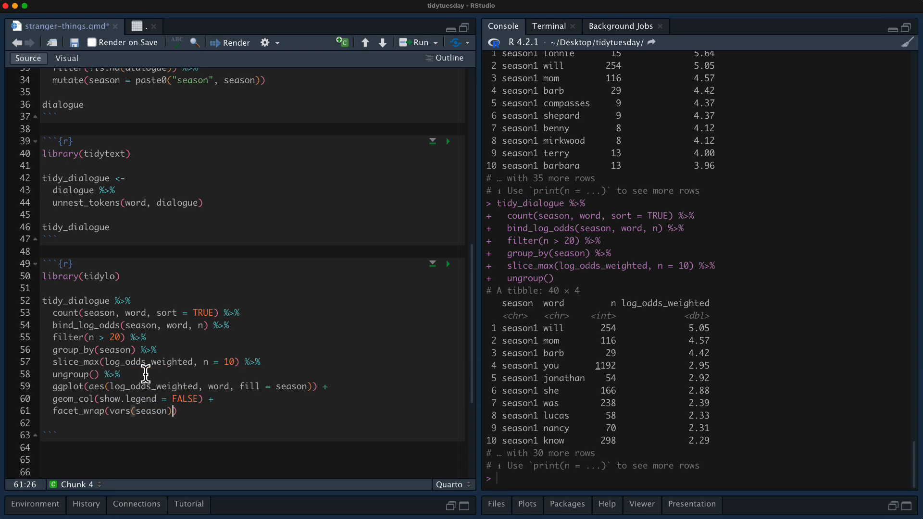
pyautogui.write(', scales = "free')
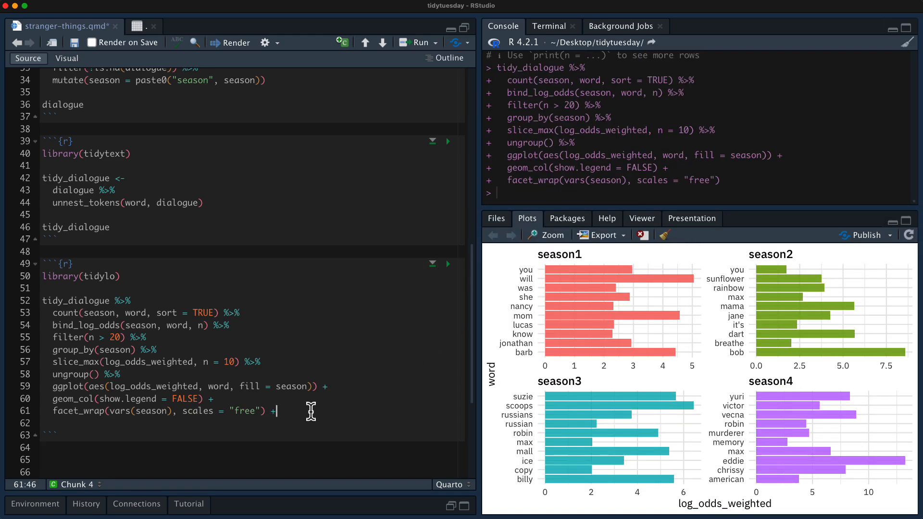
# Add labs(y = NULL), reorder_within(word, log_odds_weighted, season) and scale_y_reordered(), then rerun the chart.
pyautogui.write('labs(y = N')
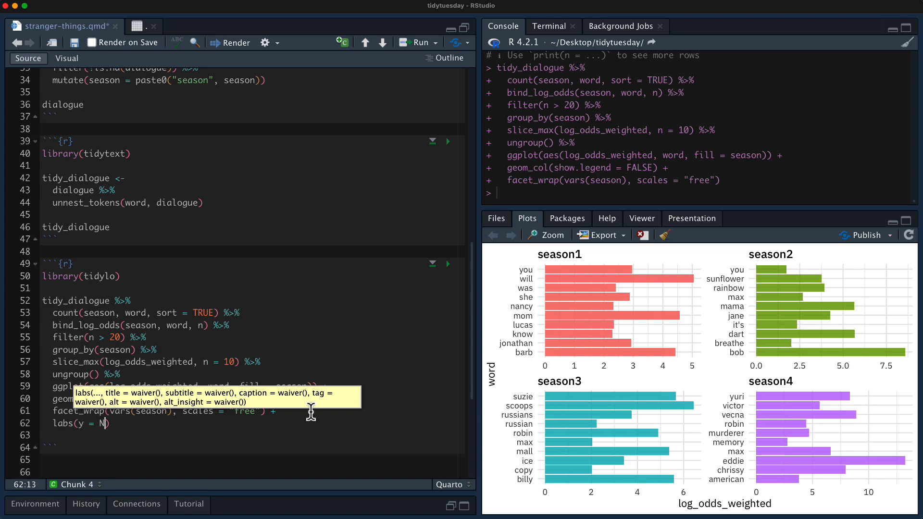
pyautogui.write('ULL')
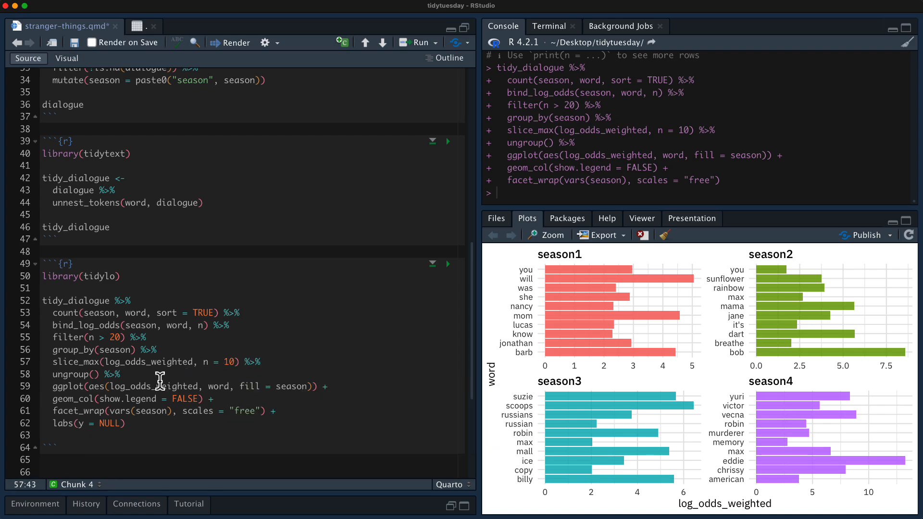
pyautogui.write('mutate(word = reorder_within(')
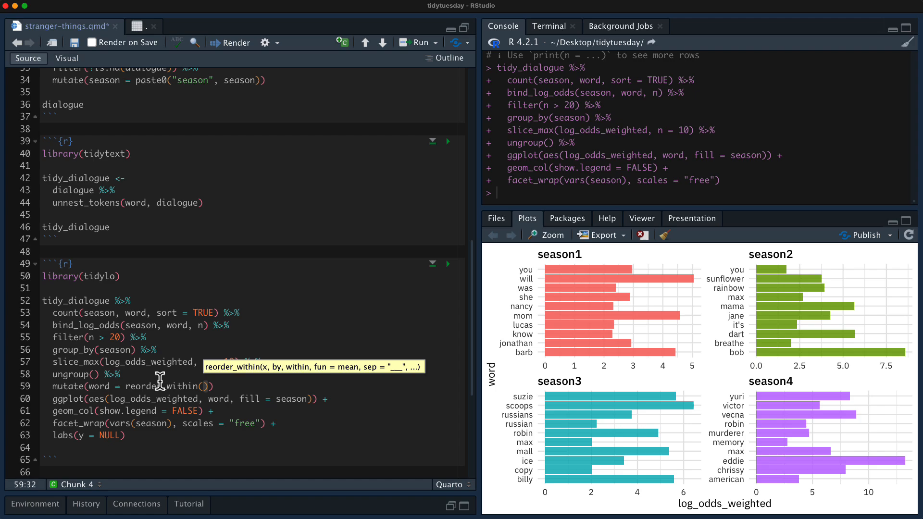
pyautogui.write('word, b')
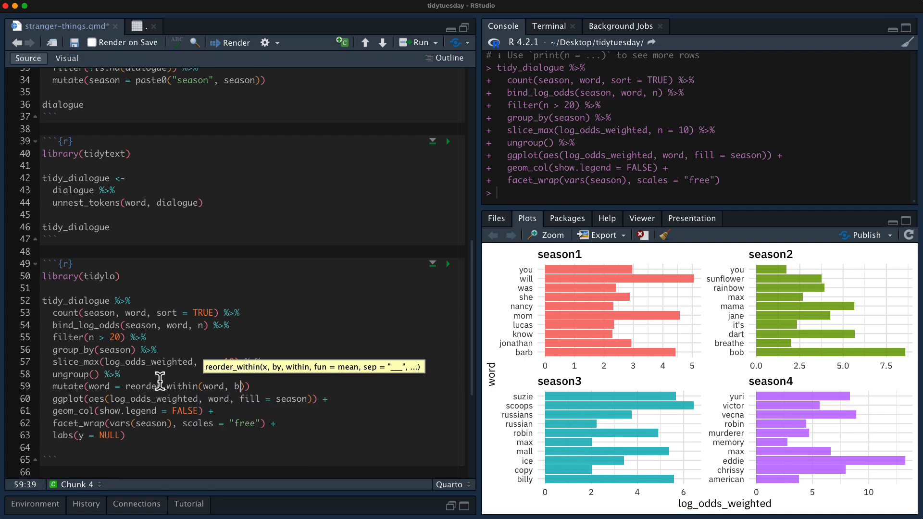
pyautogui.write('og_odds_weighted,')
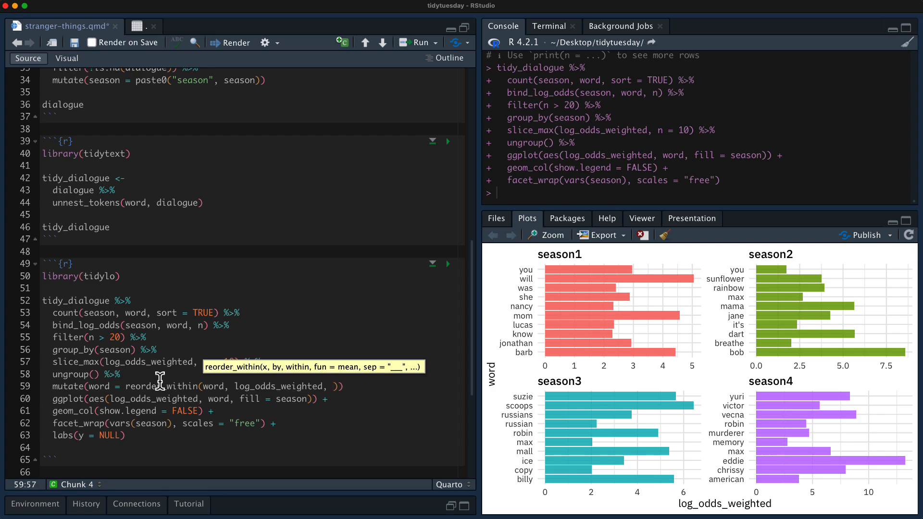
pyautogui.write('season')
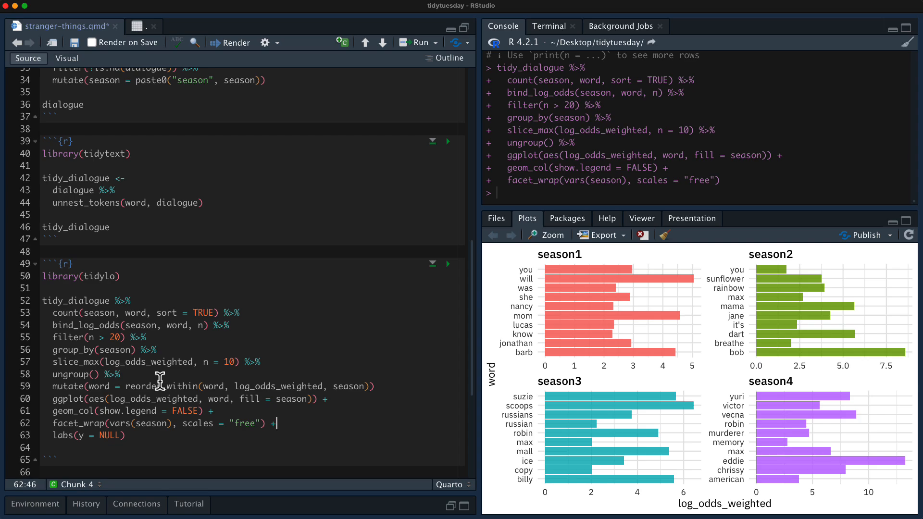
pyautogui.write('scla')
pyautogui.click(210, 387)
pyautogui.write(' %>%')
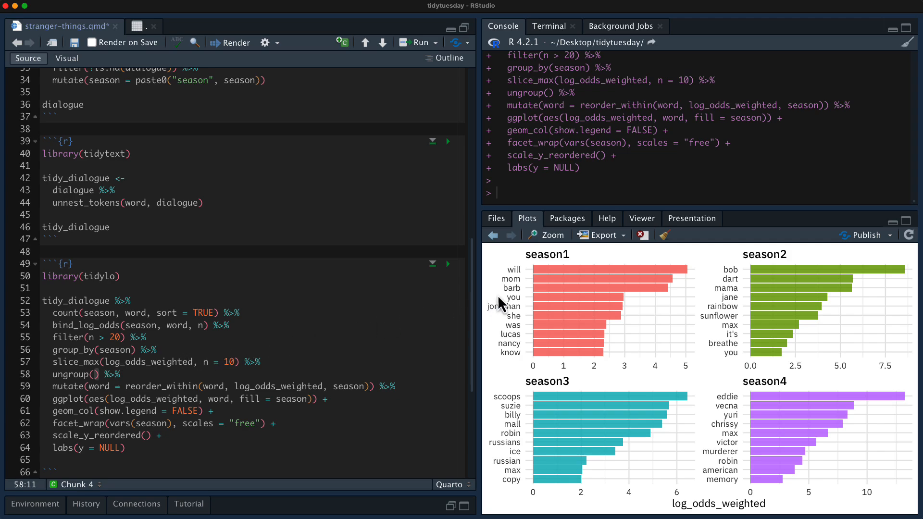
pyautogui.moveTo(530, 297)
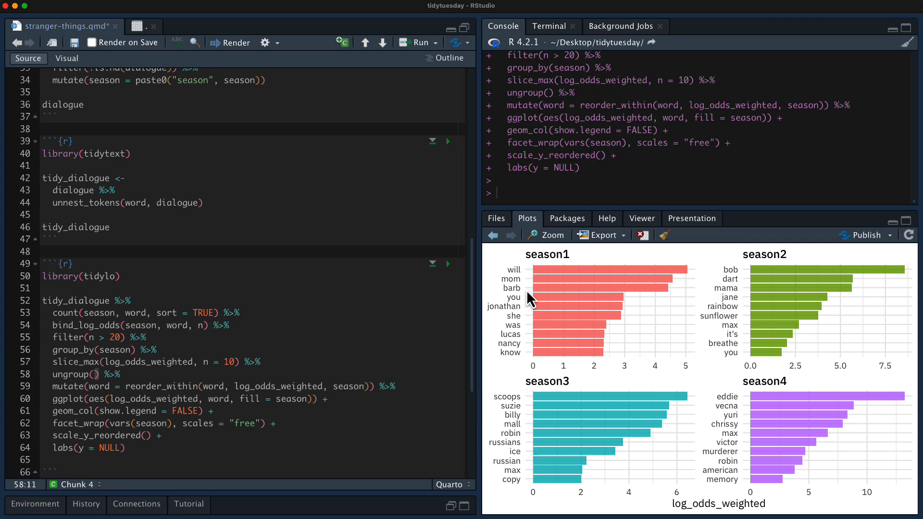
pyautogui.moveTo(521, 289)
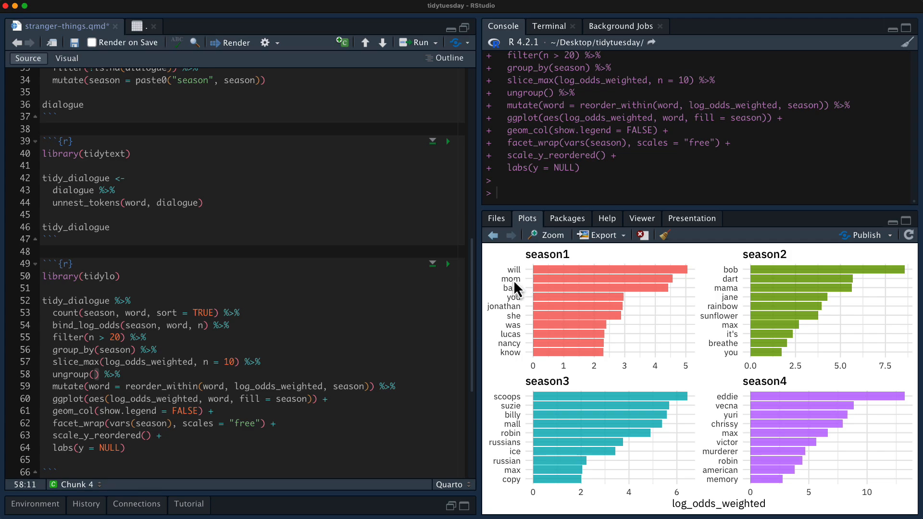
pyautogui.moveTo(724, 306)
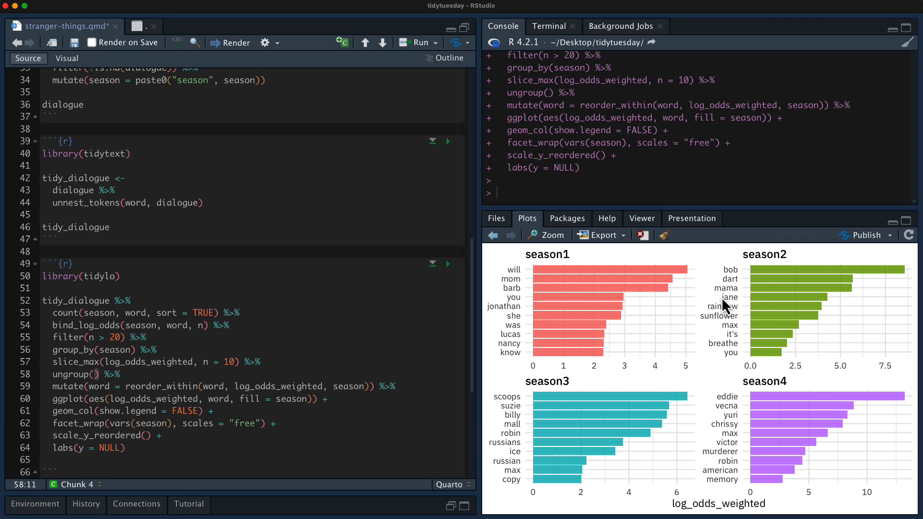
pyautogui.moveTo(756, 348)
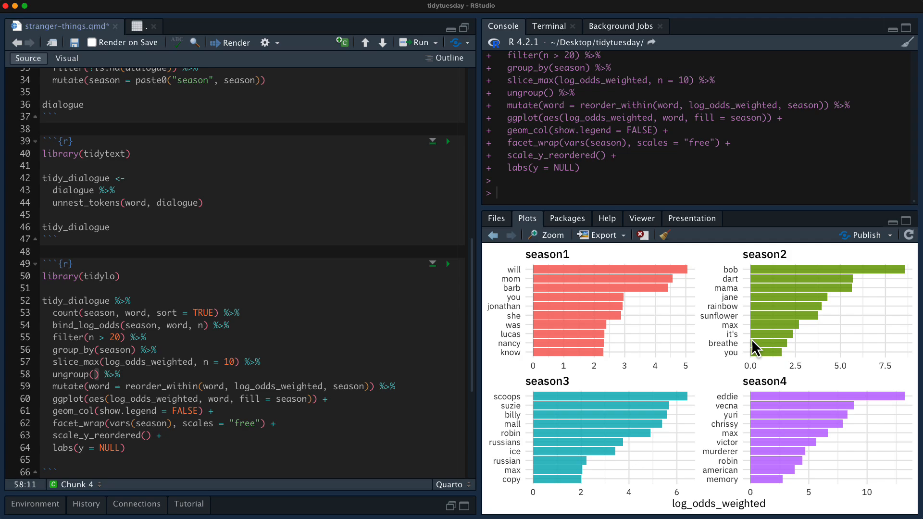
pyautogui.moveTo(512, 415)
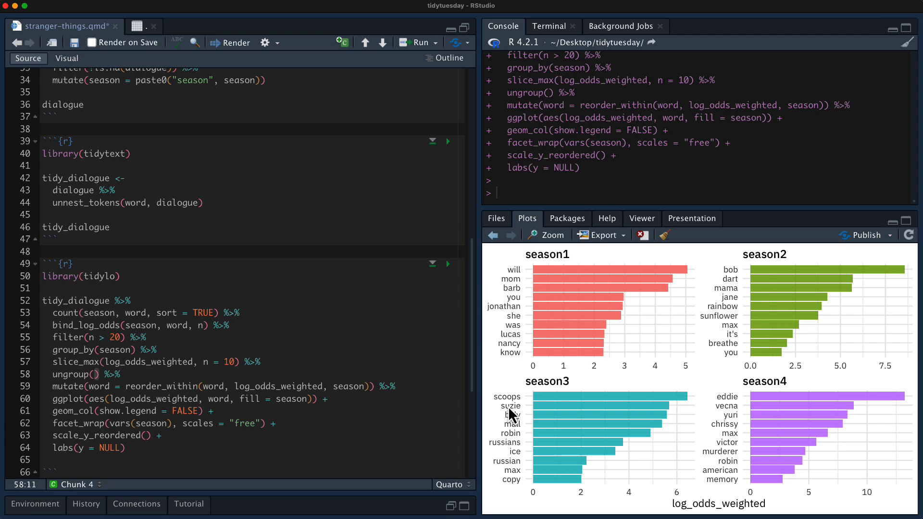
pyautogui.moveTo(523, 424)
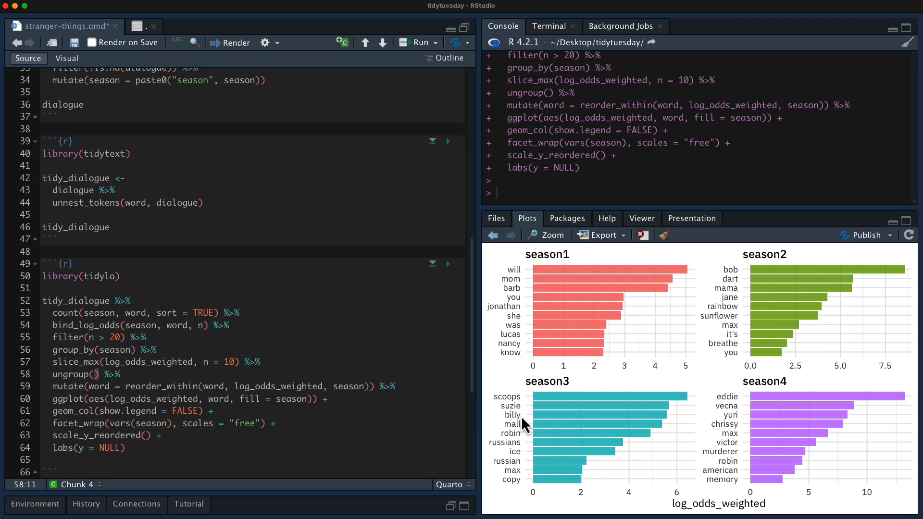
pyautogui.moveTo(770, 400)
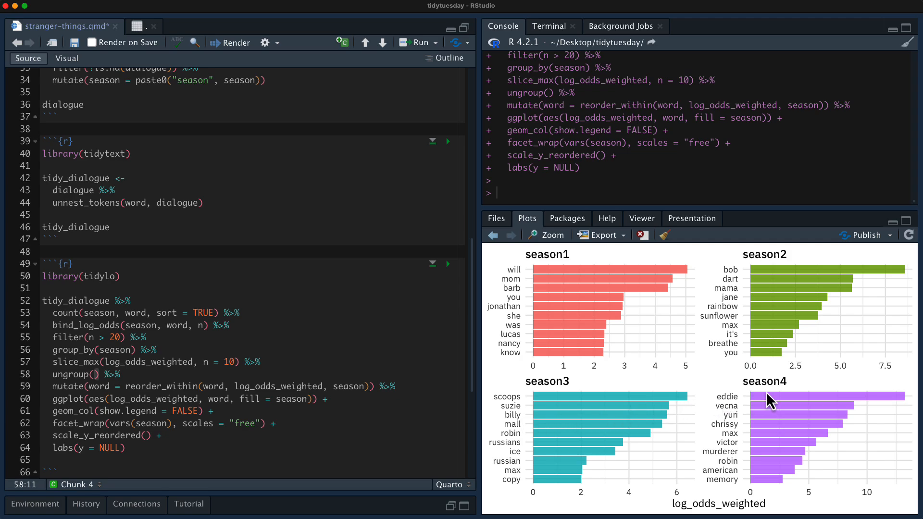
pyautogui.moveTo(739, 413)
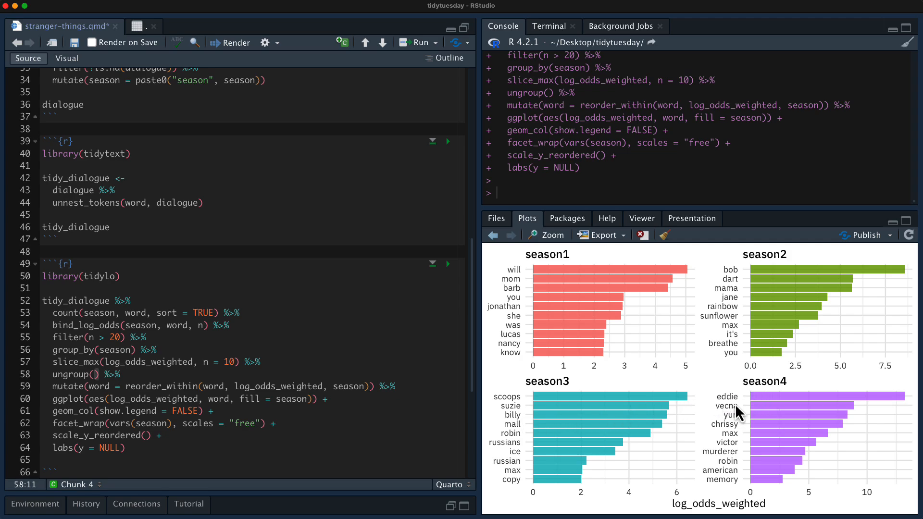
pyautogui.moveTo(741, 436)
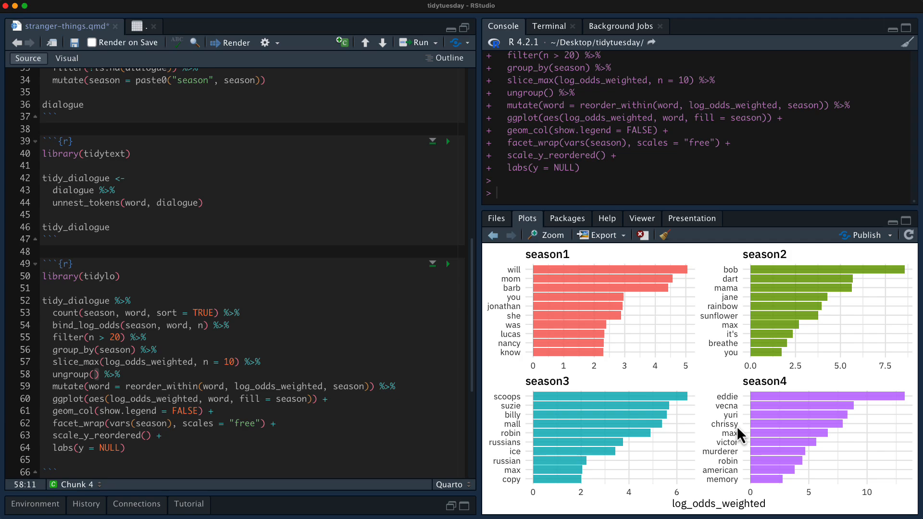
pyautogui.moveTo(767, 433)
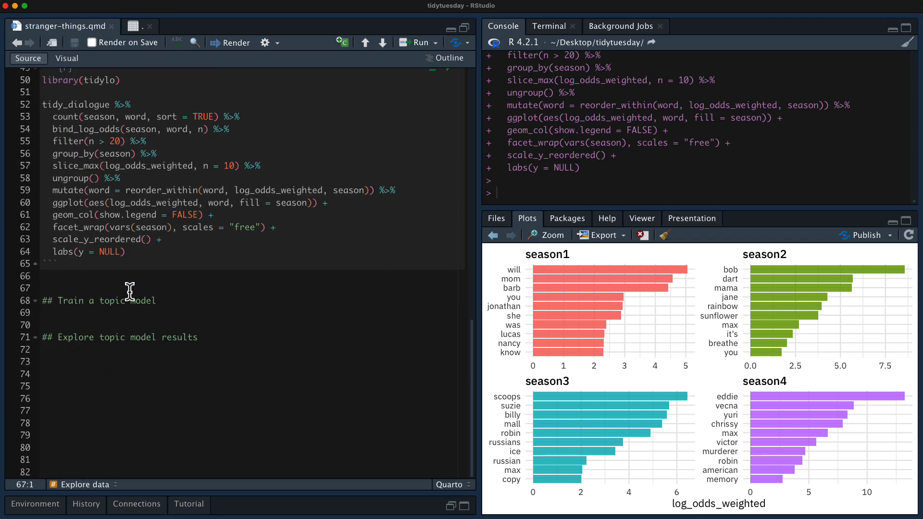
pyautogui.moveTo(550, 300)
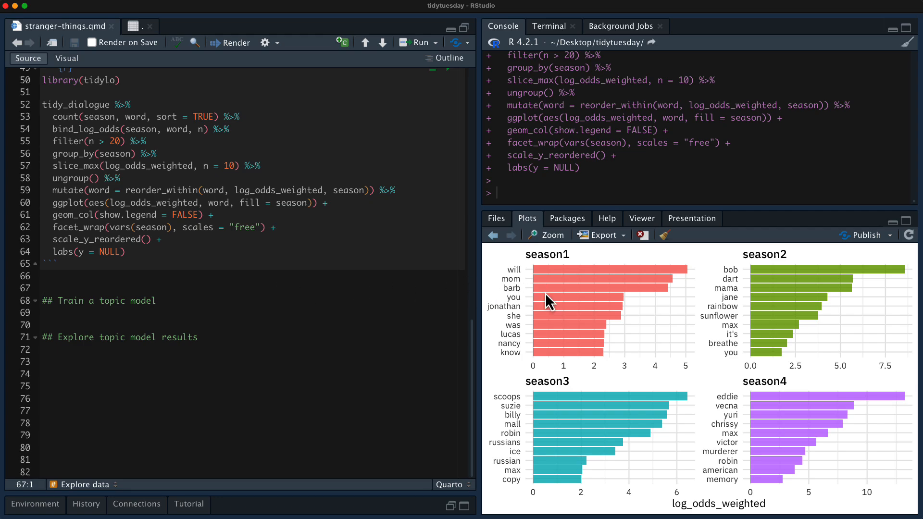
pyautogui.moveTo(604, 362)
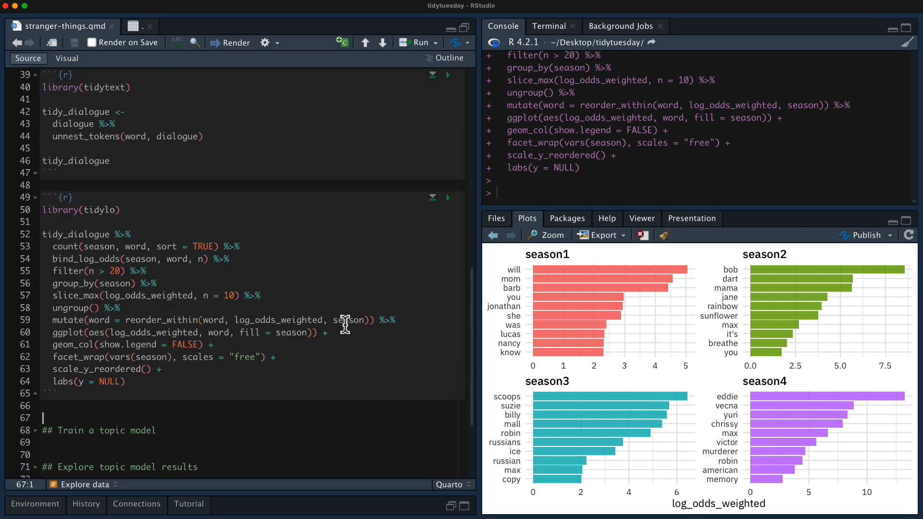
# Insert an empty R chunk under the '## Train a topic model' heading.
pyautogui.scroll(-3)
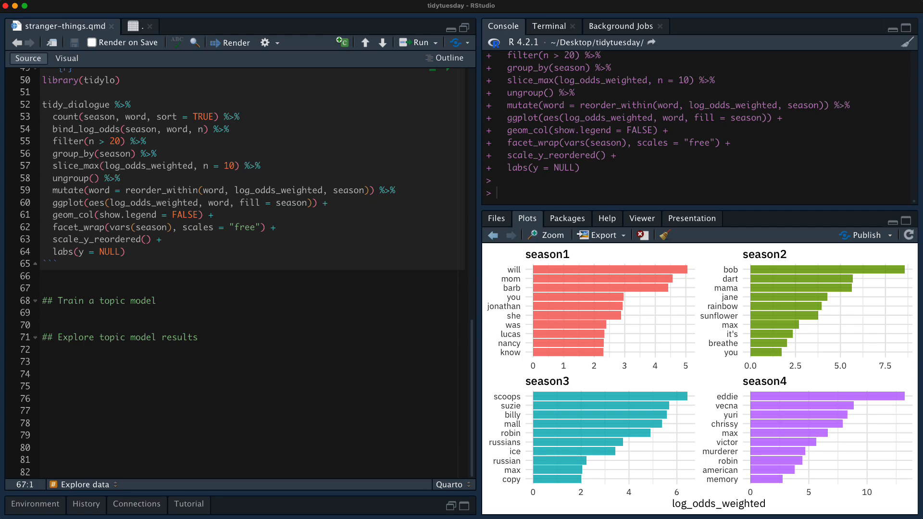
pyautogui.click(44, 312)
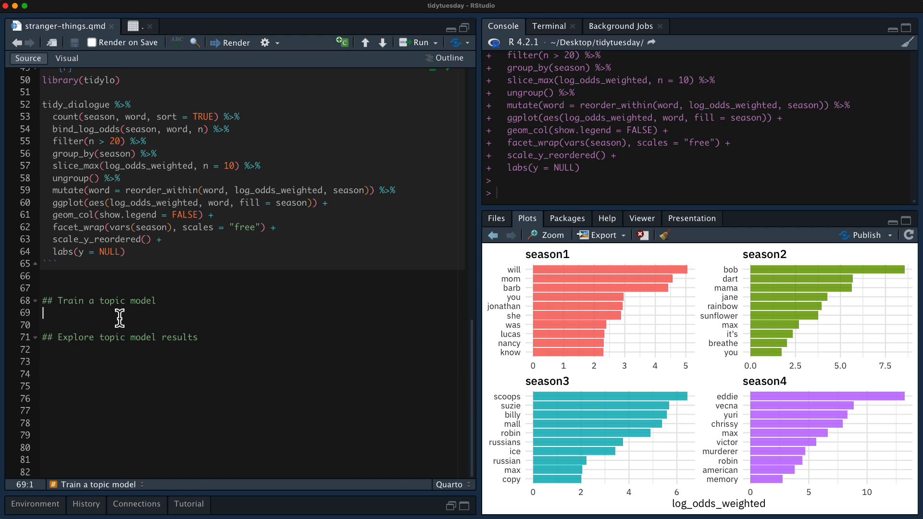
pyautogui.press('enter')
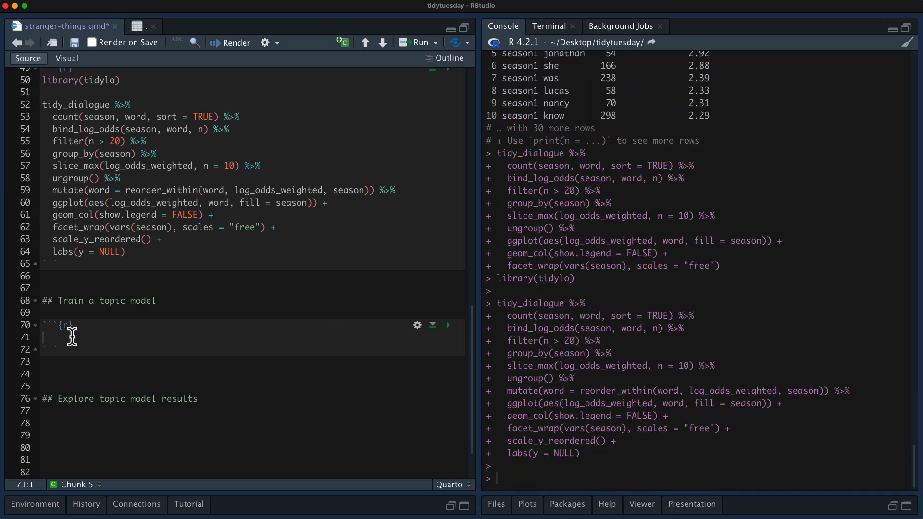
pyautogui.moveTo(95, 327)
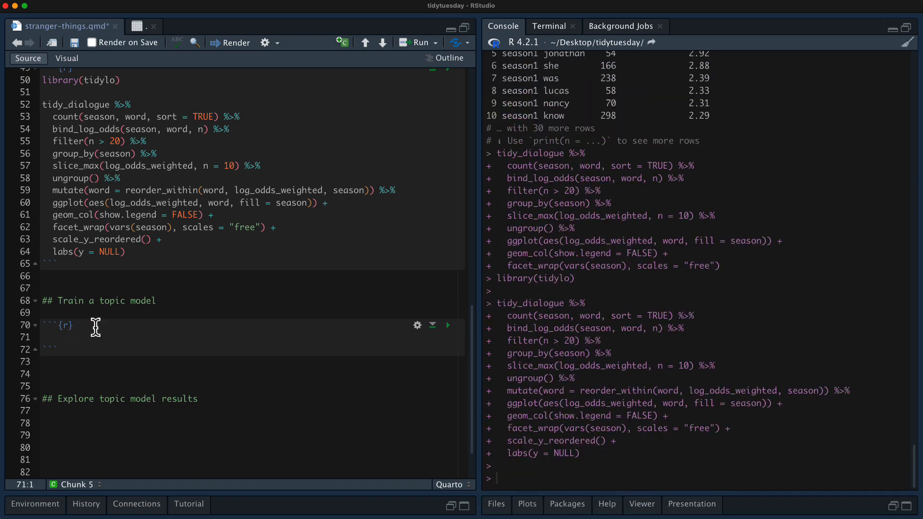
# Add mutate(document = paste(season, episode, sep = "_")) to tidy_dialogue to build a season_episode document column.
pyautogui.write('tidy_dialogue %>%')
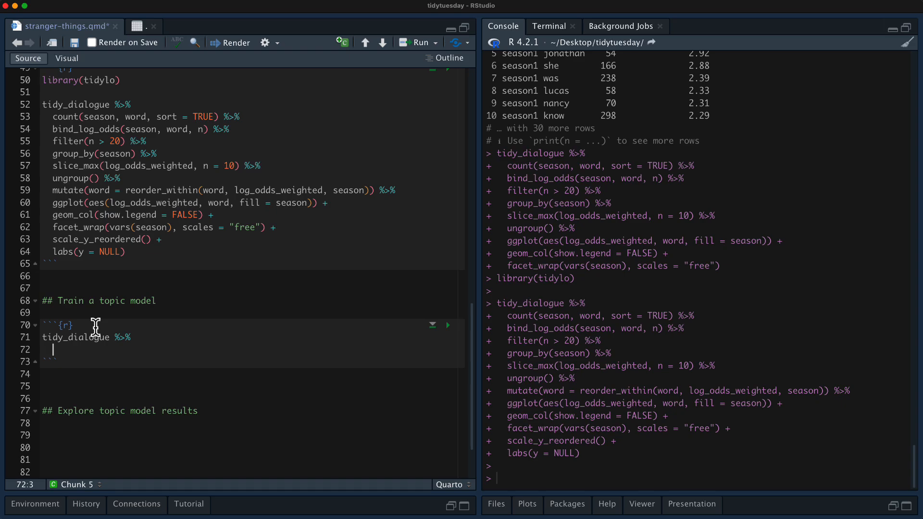
pyautogui.write('m')
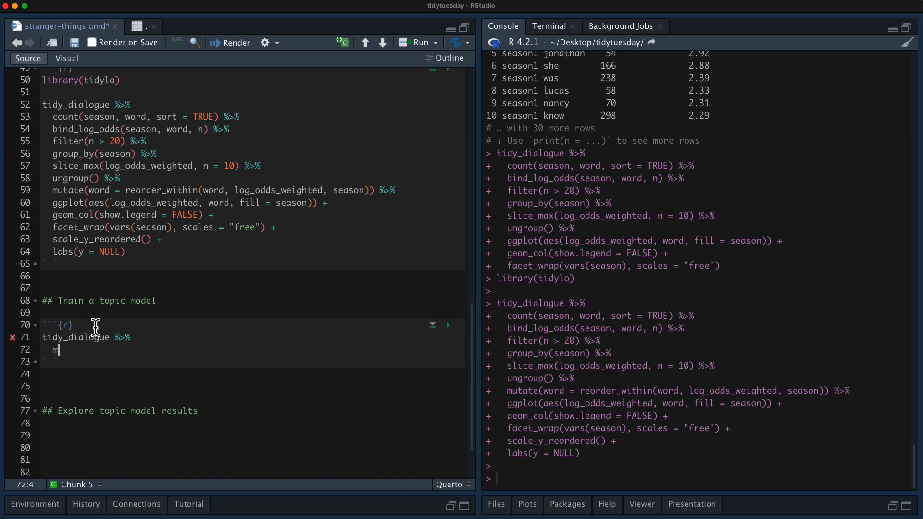
pyautogui.press('Backspace')
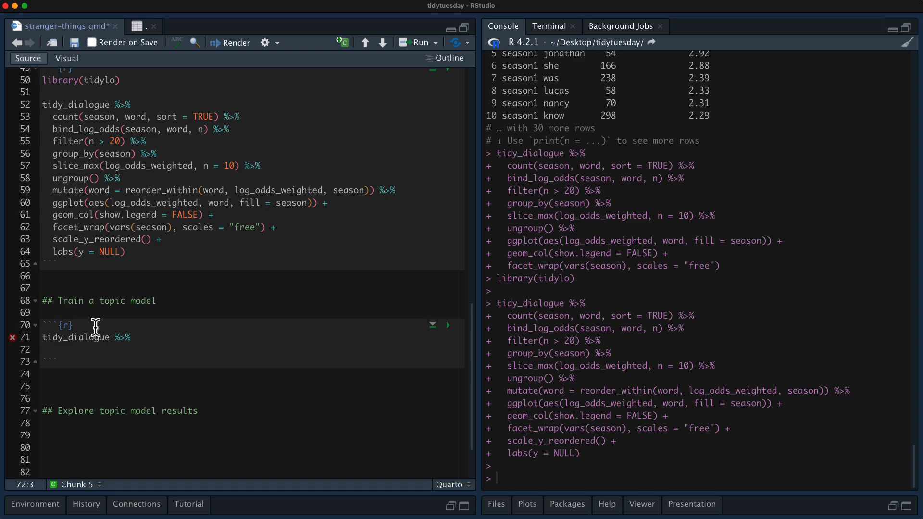
pyautogui.write('mutate(document =')
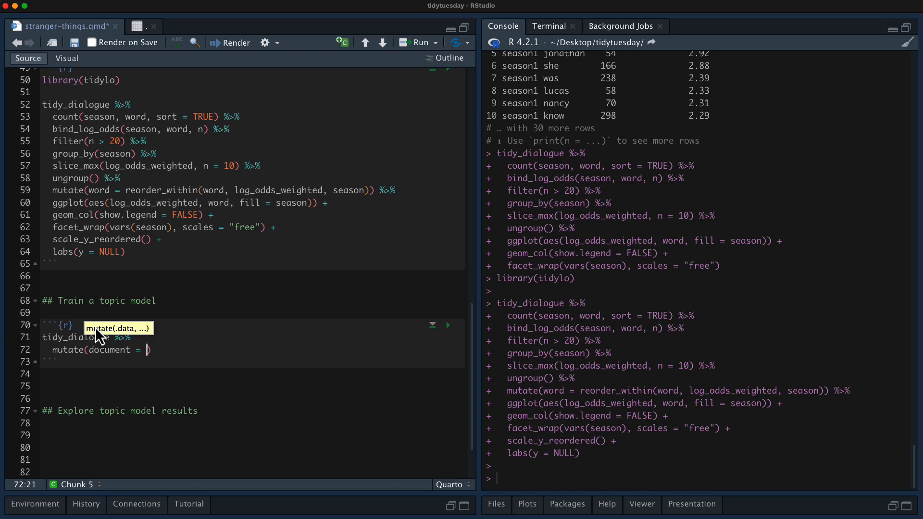
pyautogui.write('paste')
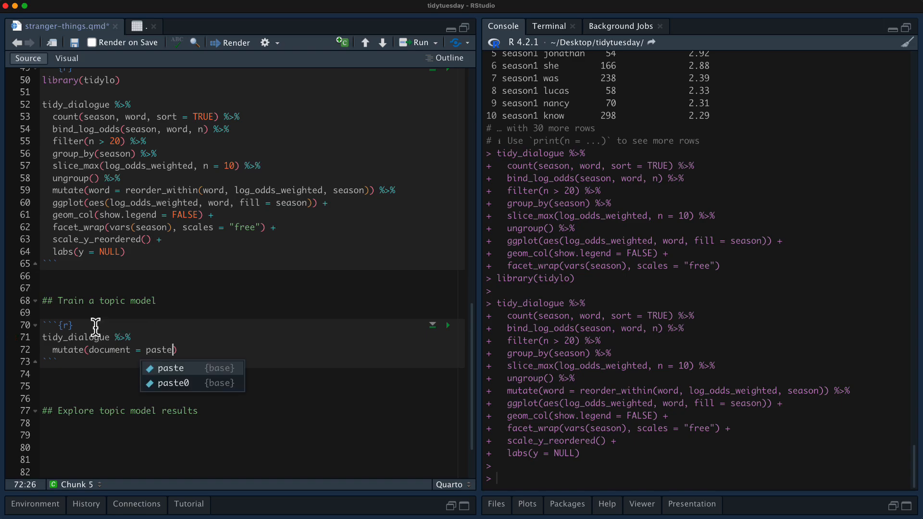
pyautogui.write('(season')
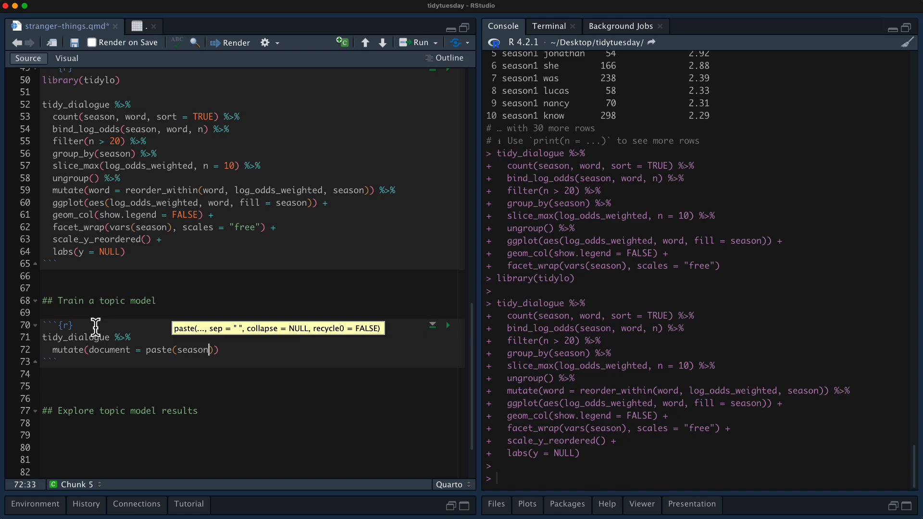
pyautogui.write(', episode, sep = "_')
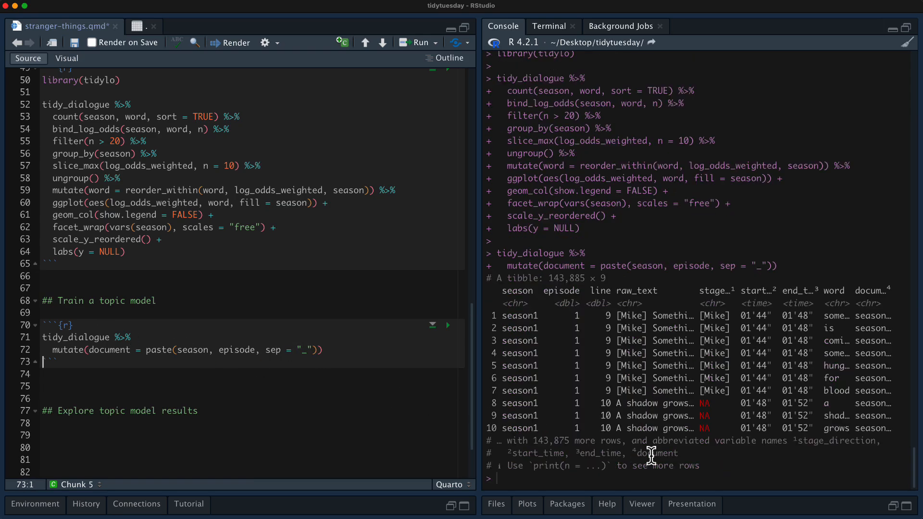
# Pipe the result to View() in the console to inspect the table, then return to stranger-things.qmd.
pyautogui.doubleClick(656, 453)
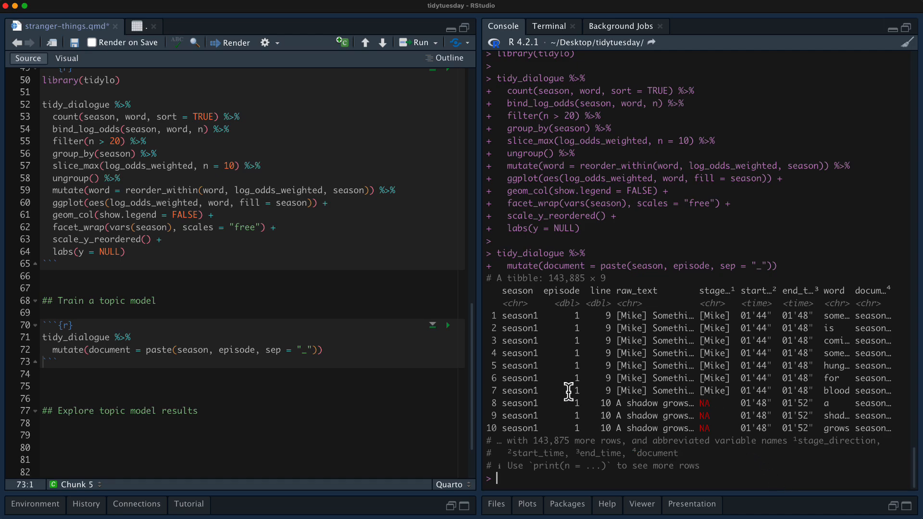
pyautogui.write('%>% Vie')
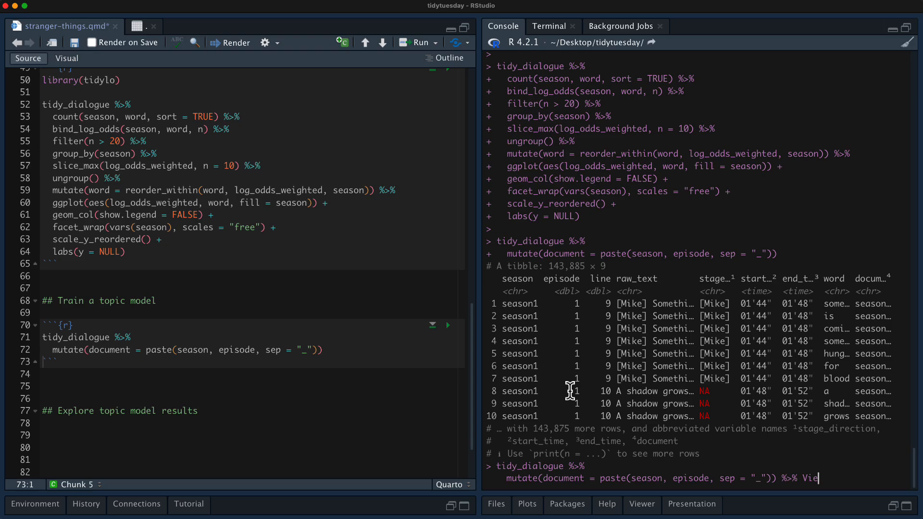
pyautogui.press('Return')
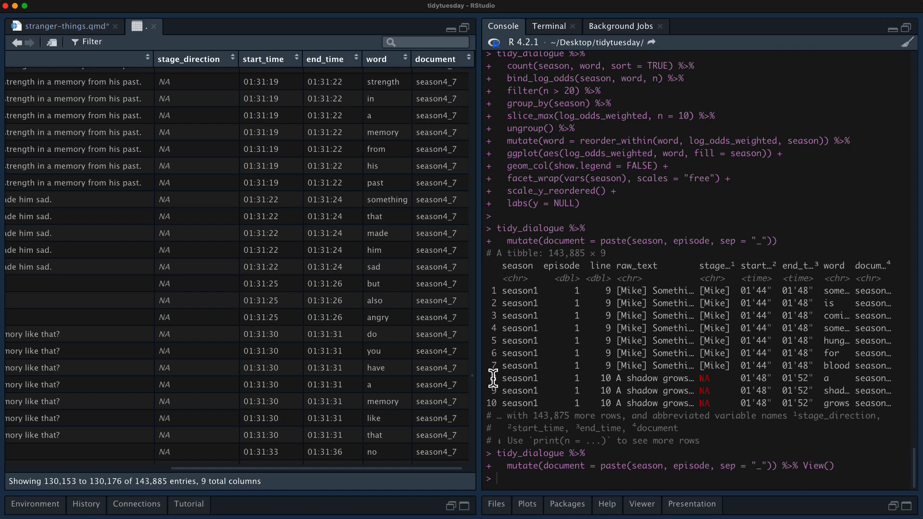
pyautogui.click(62, 26)
pyautogui.write('count')
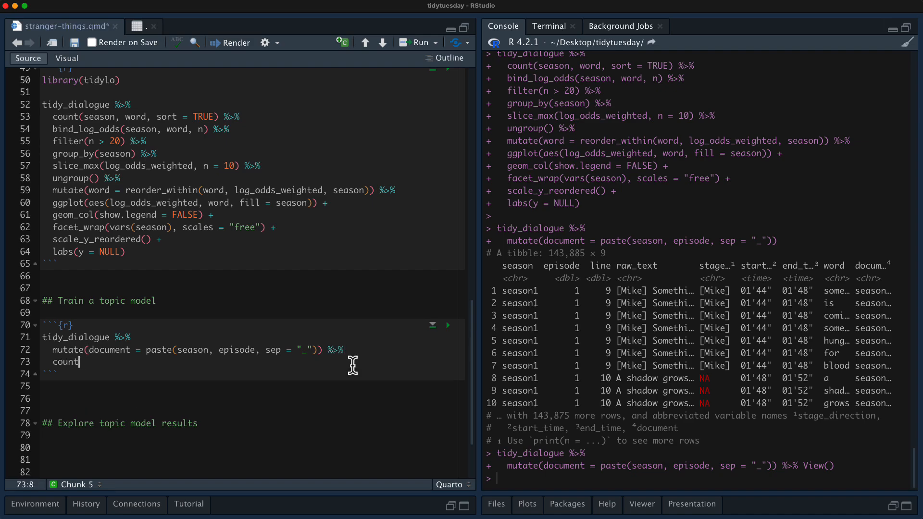
# Extend the pipeline with count(document, word) and filter(n > 5).
pyautogui.write('(document,')
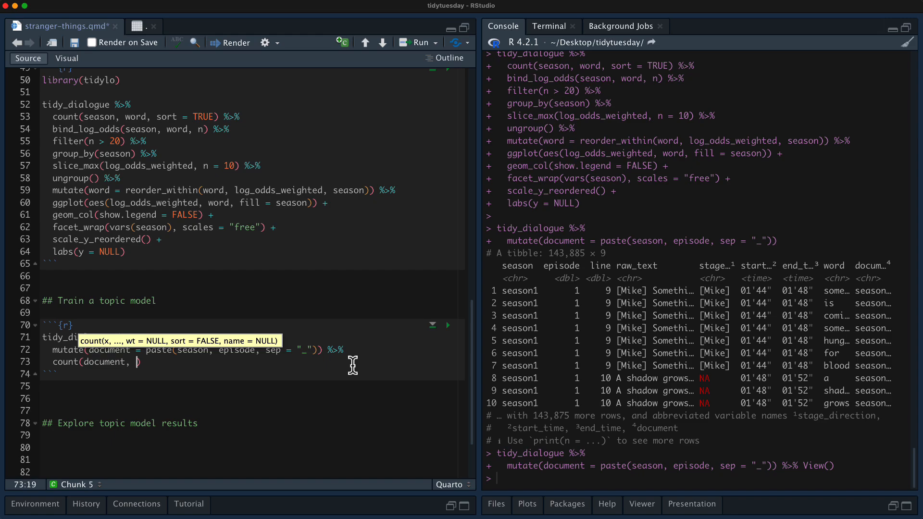
pyautogui.write('word)')
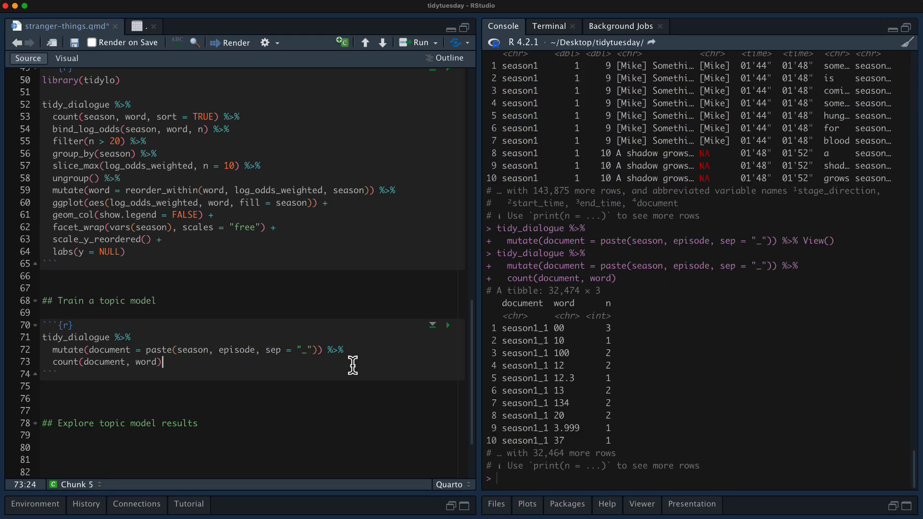
pyautogui.write('%>%')
pyautogui.write('filter(n > 5')
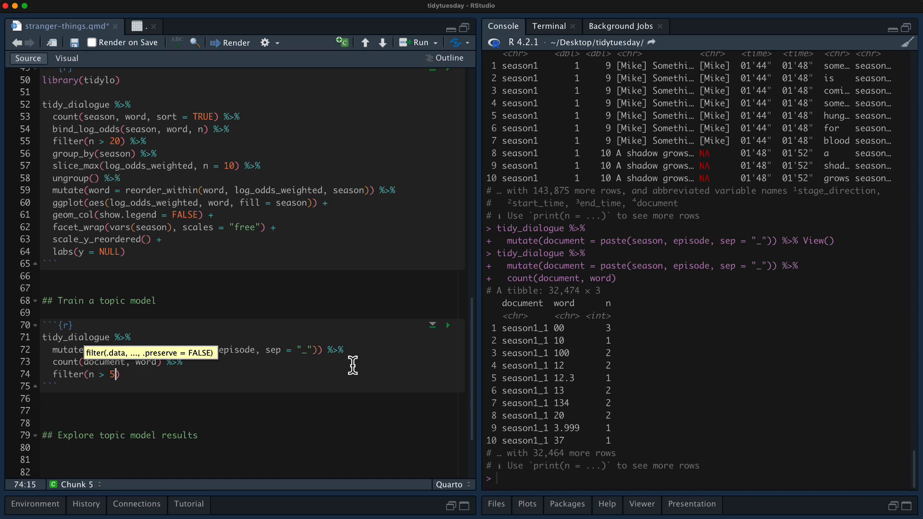
pyautogui.write('%>%')
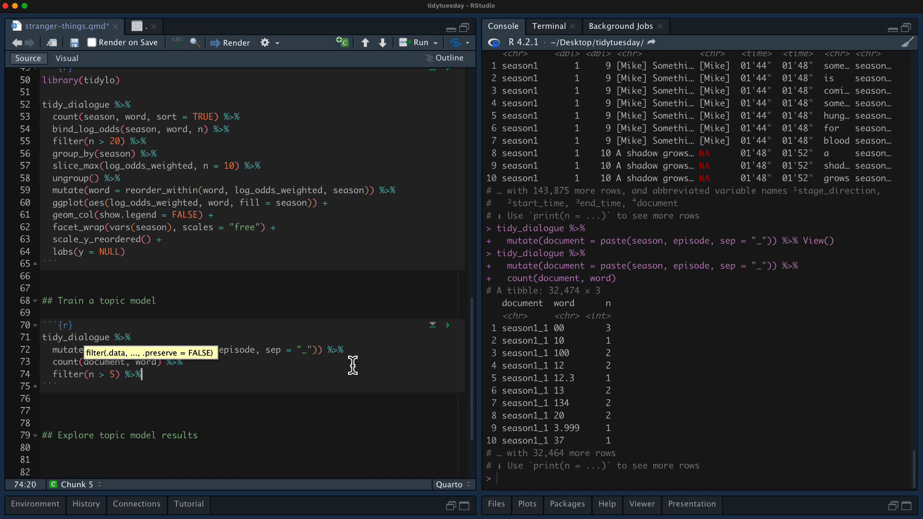
# Cast the counts with cast_sparse(document, word, n) and assign the result to dialogue_sparse.
pyautogui.write('cast_sparse(')
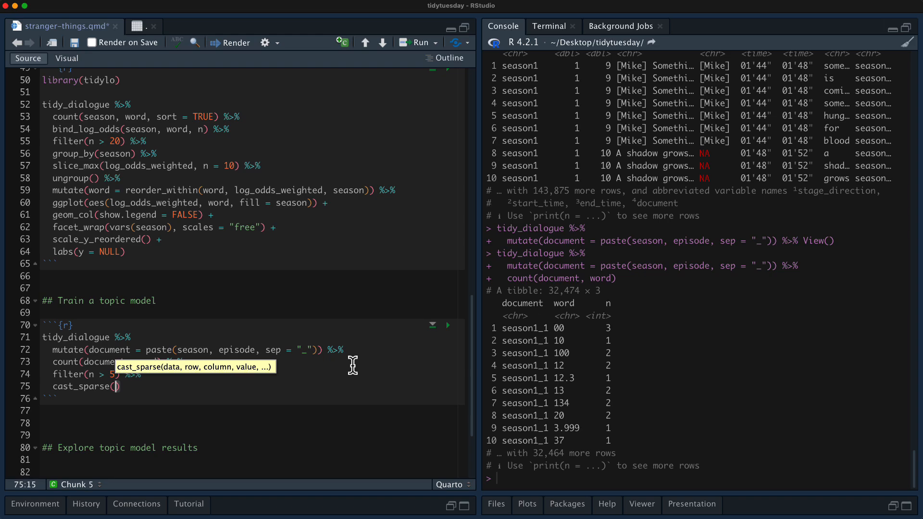
pyautogui.write('docu')
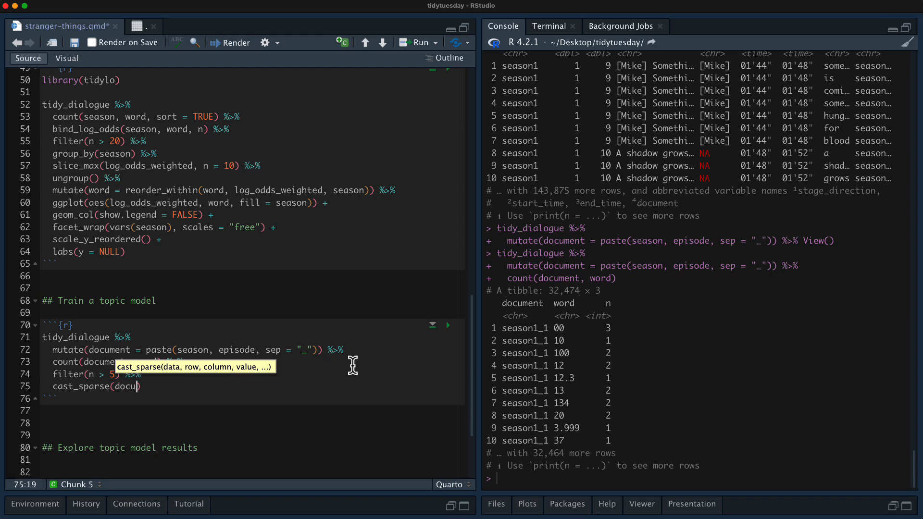
pyautogui.write('ment, word')
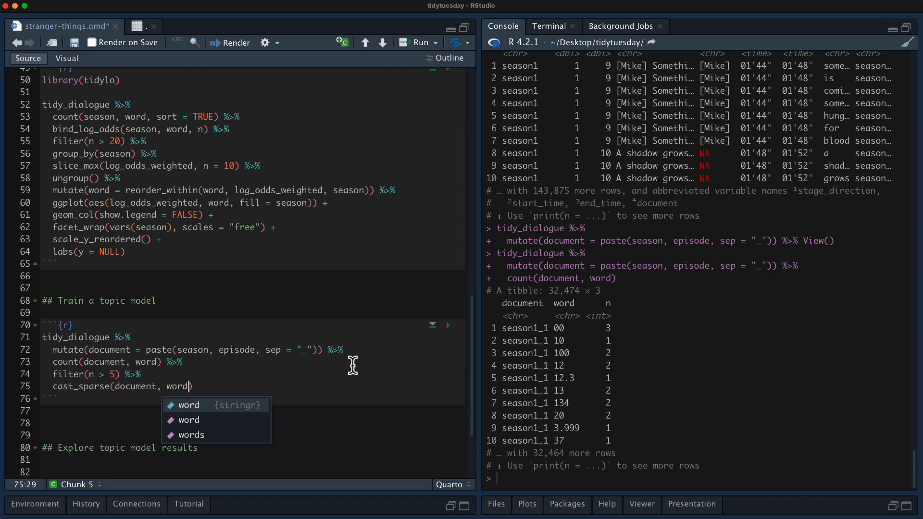
pyautogui.write(', n')
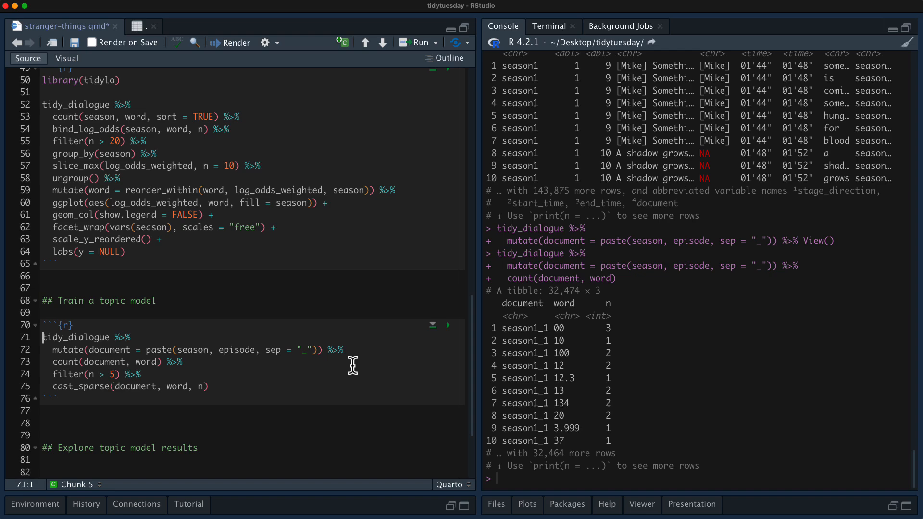
pyautogui.write('dialogue_sparse <-')
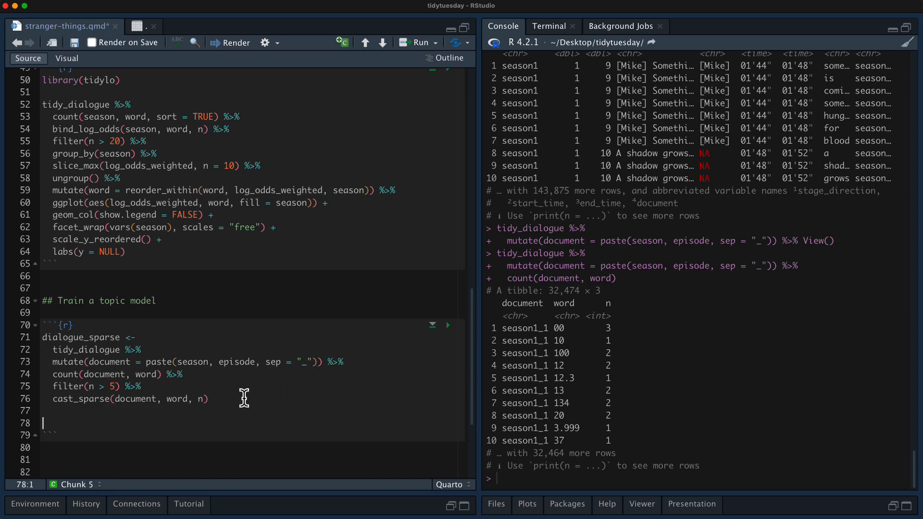
# Run dim(dialogue_sparse) to confirm 34 documents by 562 words and start a new R chunk below.
pyautogui.scroll(-3)
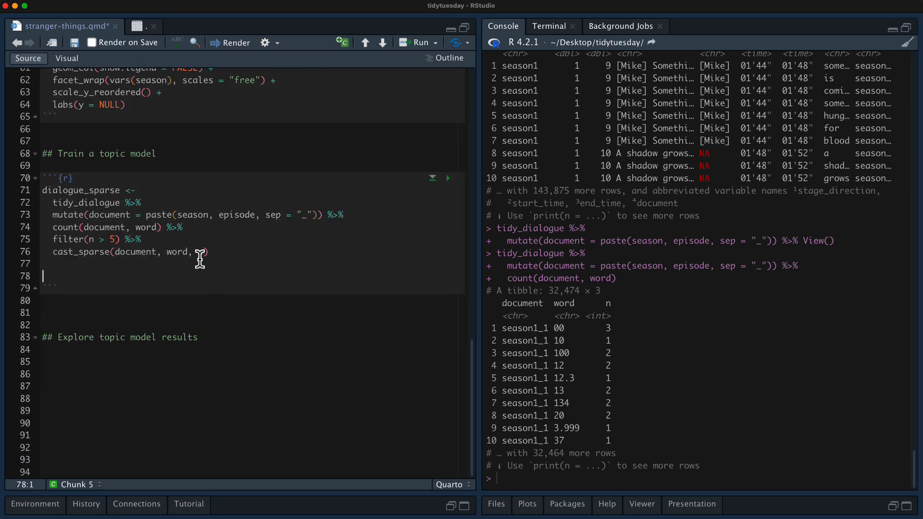
pyautogui.write('dim()')
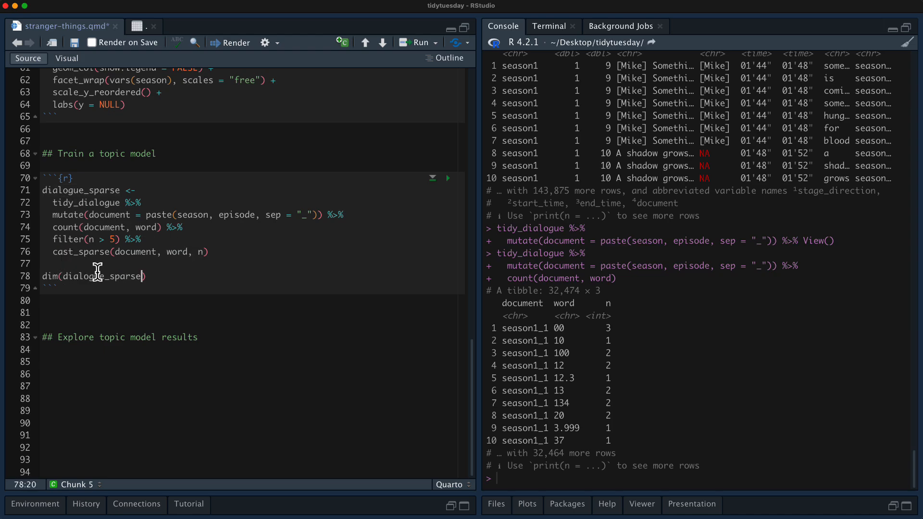
pyautogui.click(449, 177)
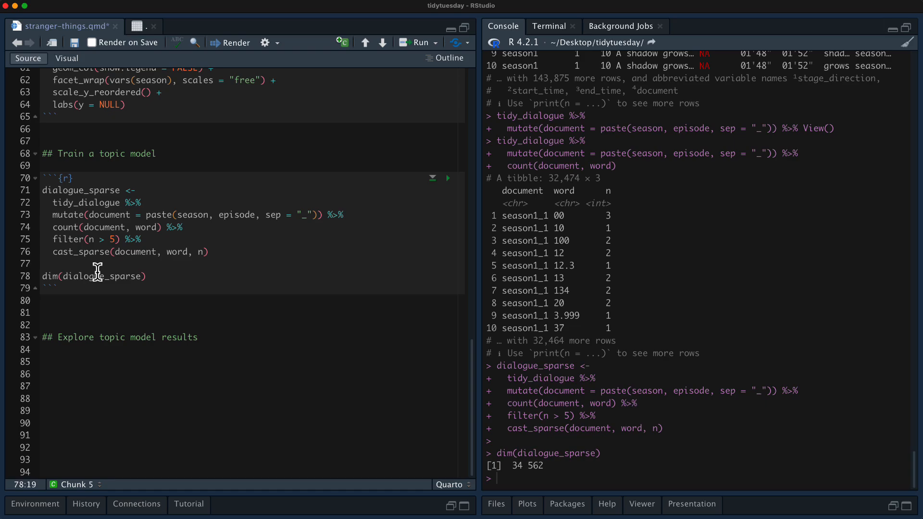
pyautogui.moveTo(496, 291)
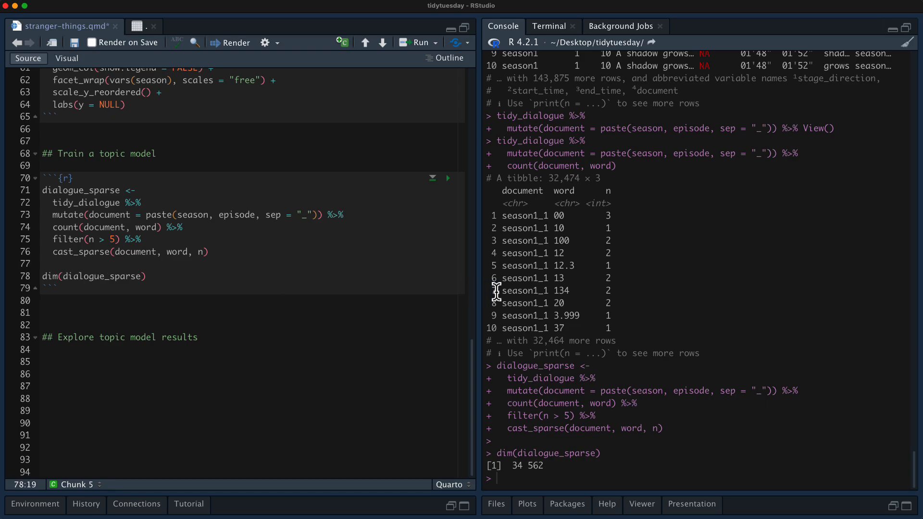
pyautogui.moveTo(674, 378)
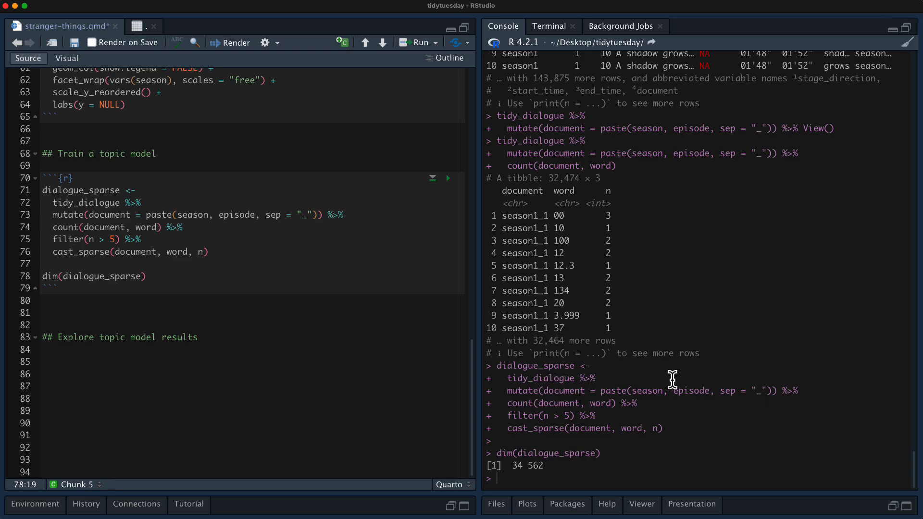
pyautogui.moveTo(135, 309)
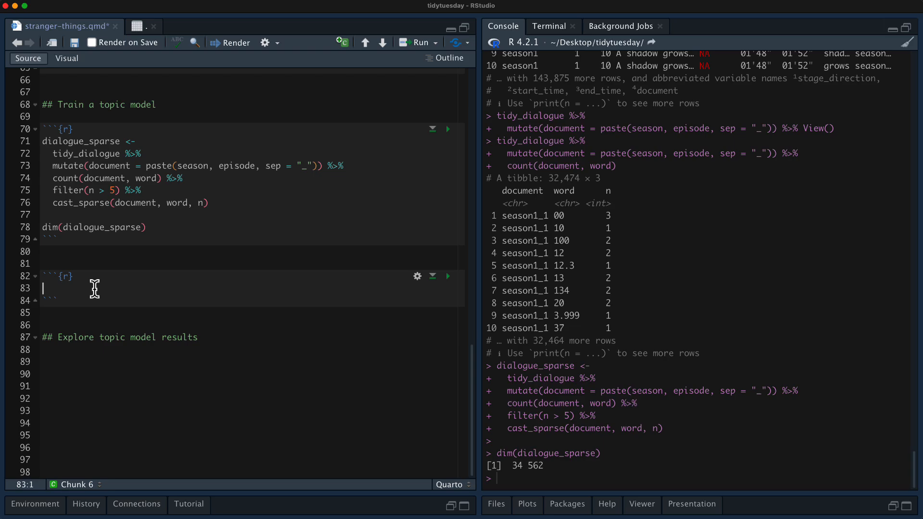
# Load library(stm) and set.seed(123) in the new chunk.
pyautogui.write('library(stm')
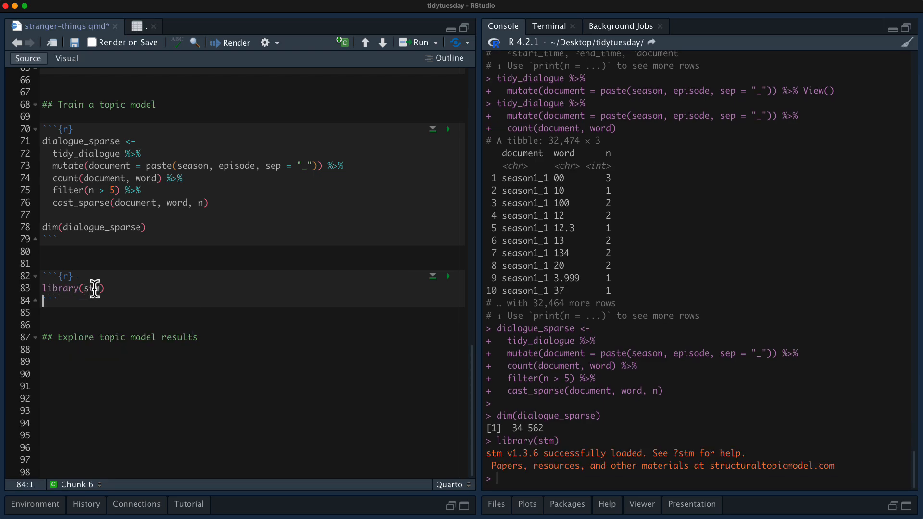
pyautogui.write('st')
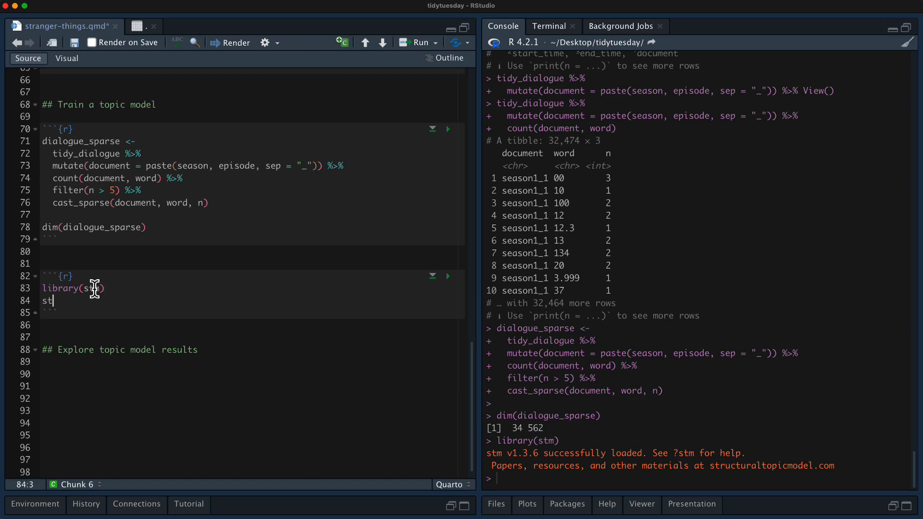
pyautogui.write('et.seed(')
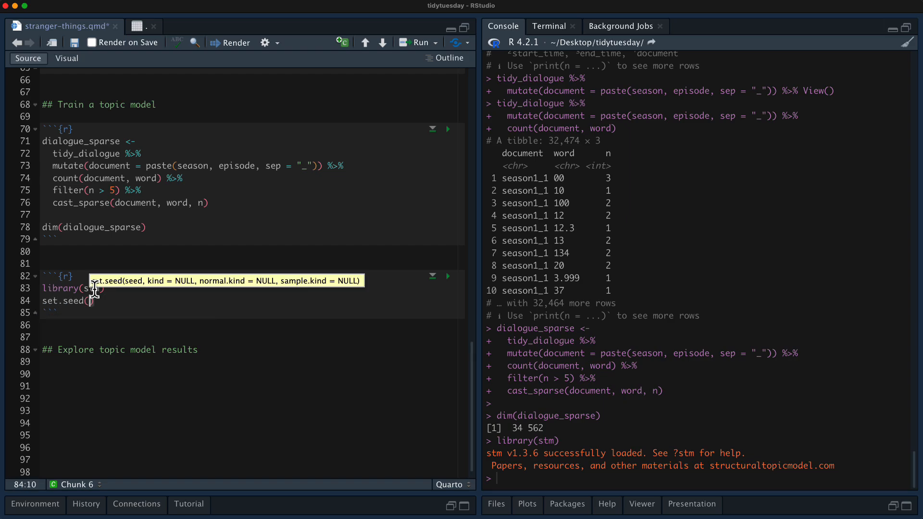
pyautogui.write('123')
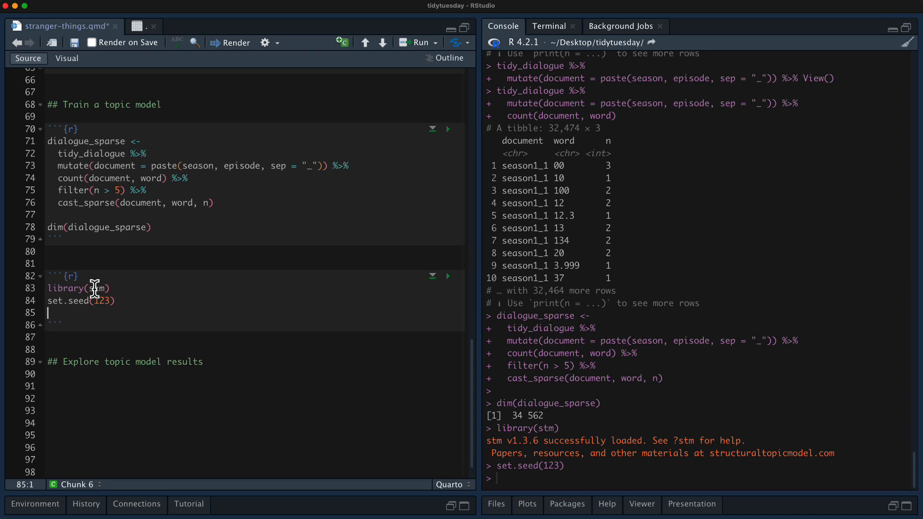
# Define topic_model <- stm(dialogue_sparse, K = ...) with an initial topic count.
pyautogui.write('topic_model')
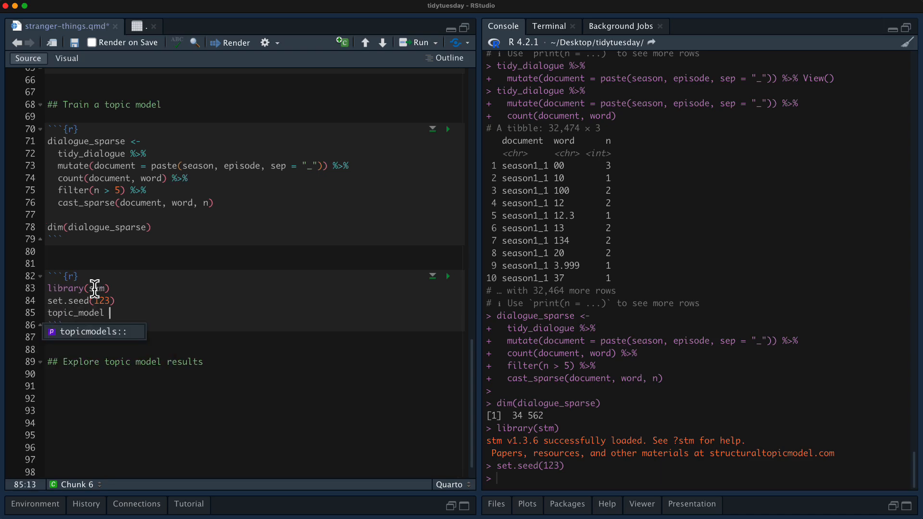
pyautogui.write('<- stm(')
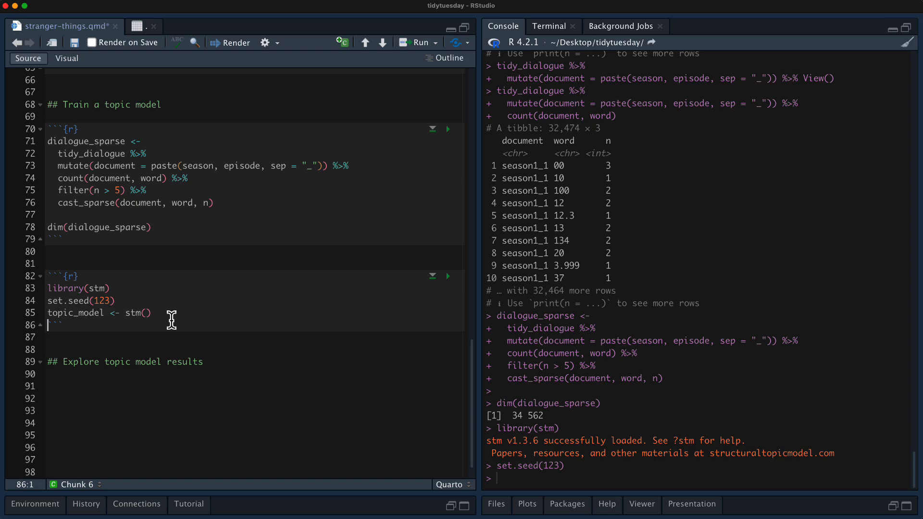
pyautogui.write('dialogue_sparse')
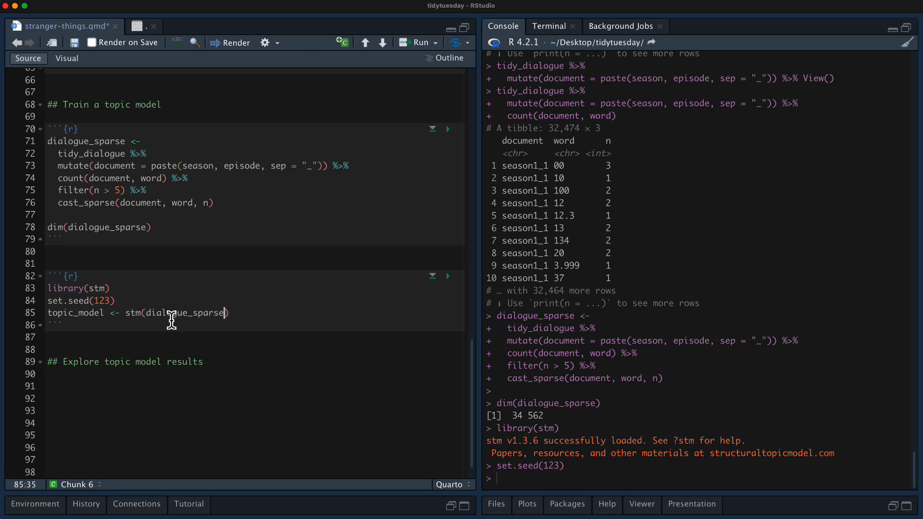
pyautogui.write(', k')
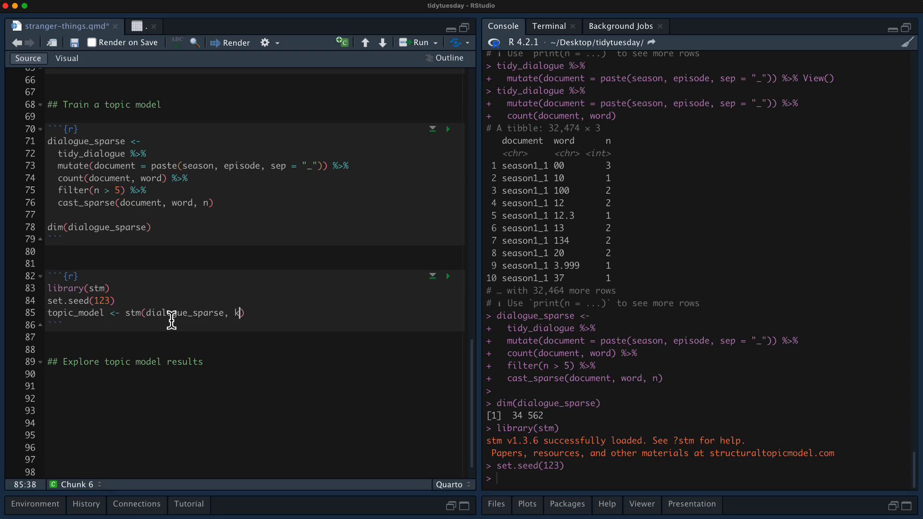
pyautogui.write('K')
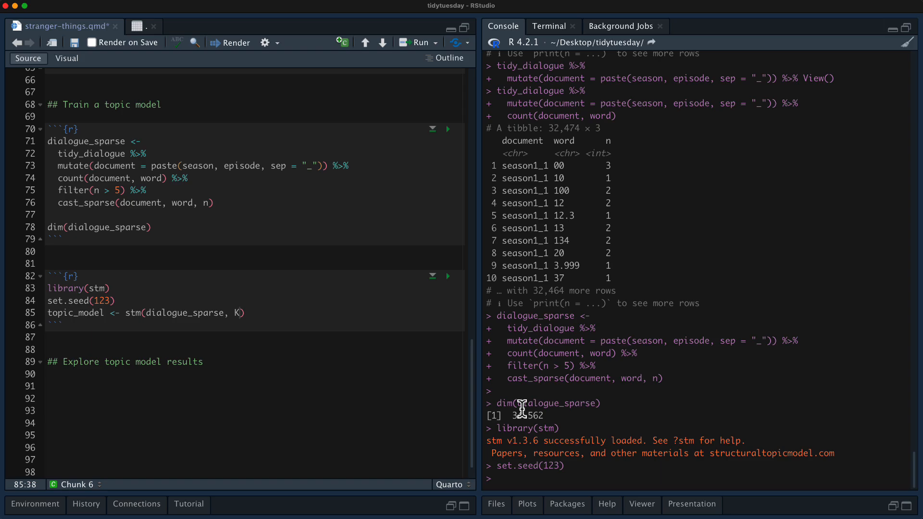
pyautogui.moveTo(512, 416); pyautogui.dragTo(542, 416)
pyautogui.write(' = ')
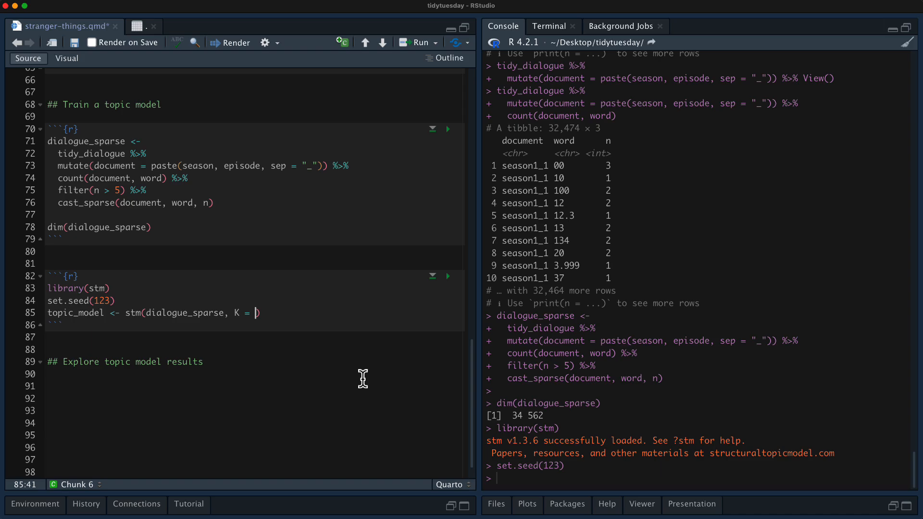
pyautogui.write('4')
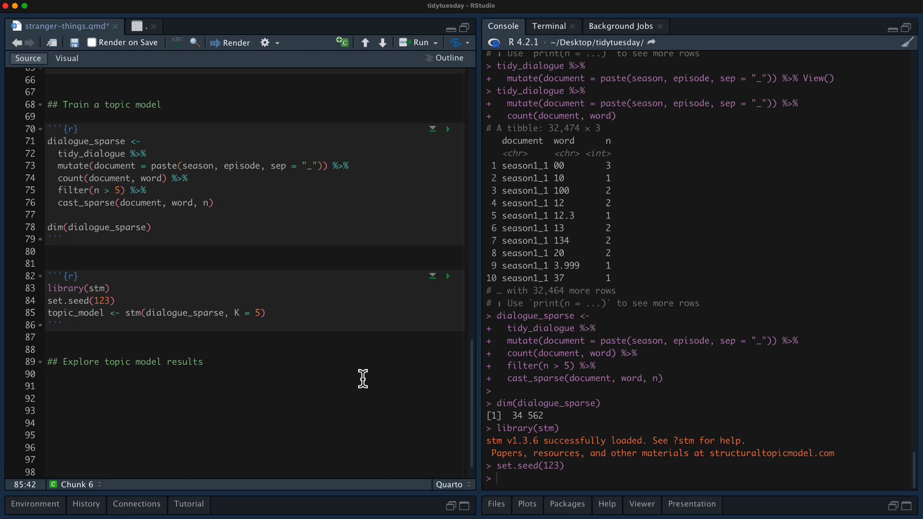
pyautogui.moveTo(164, 305)
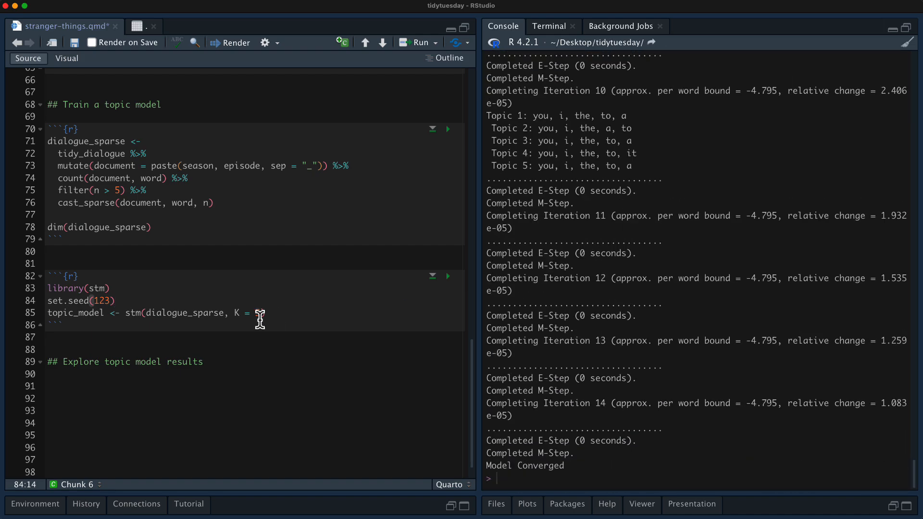
# Set K = 5, fit the stm model to convergence, and begin summary(topic_model) in the console.
pyautogui.write('5')
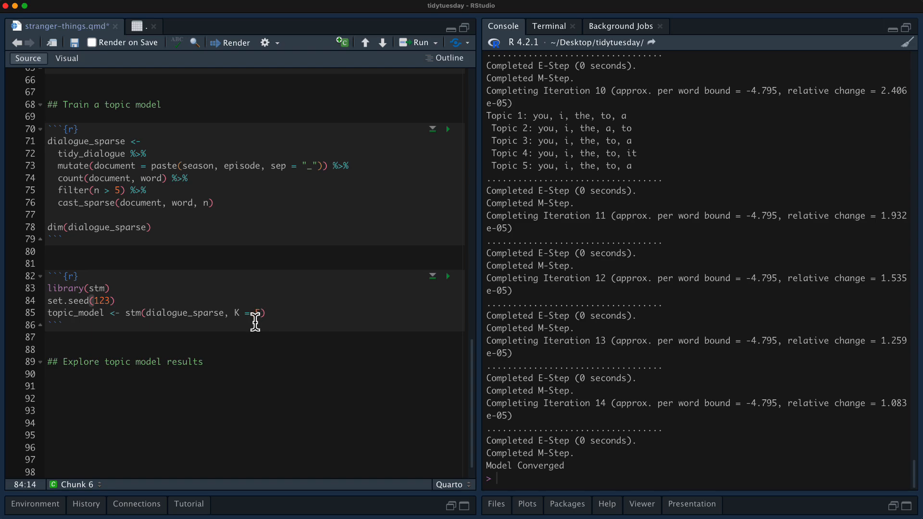
pyautogui.moveTo(649, 297)
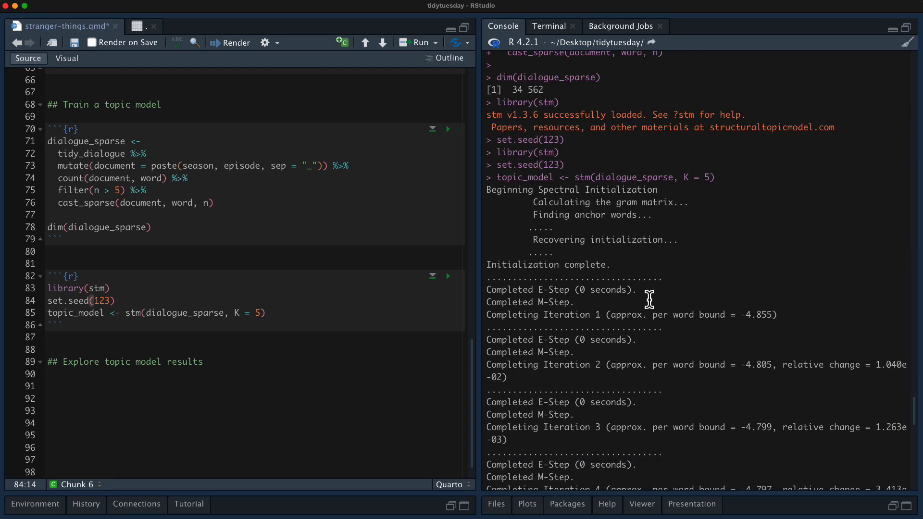
pyautogui.scroll(-3)
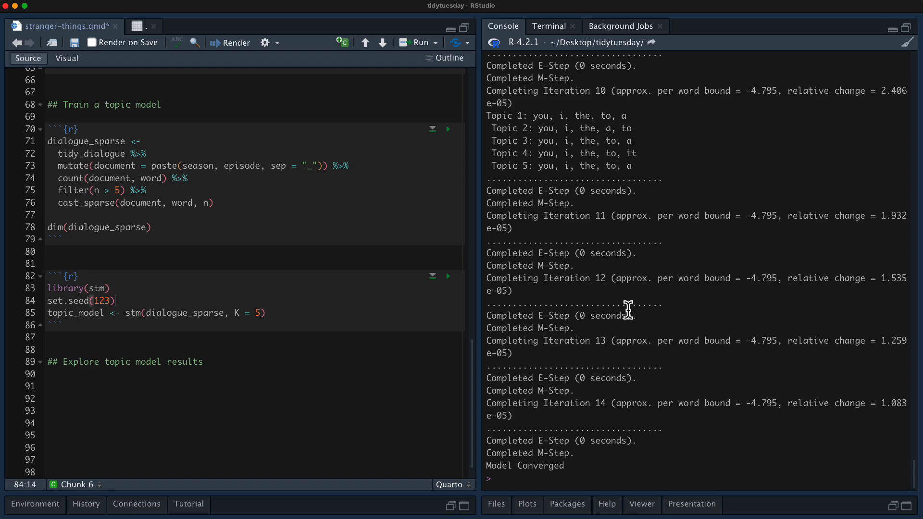
pyautogui.write('summary(topic_model')
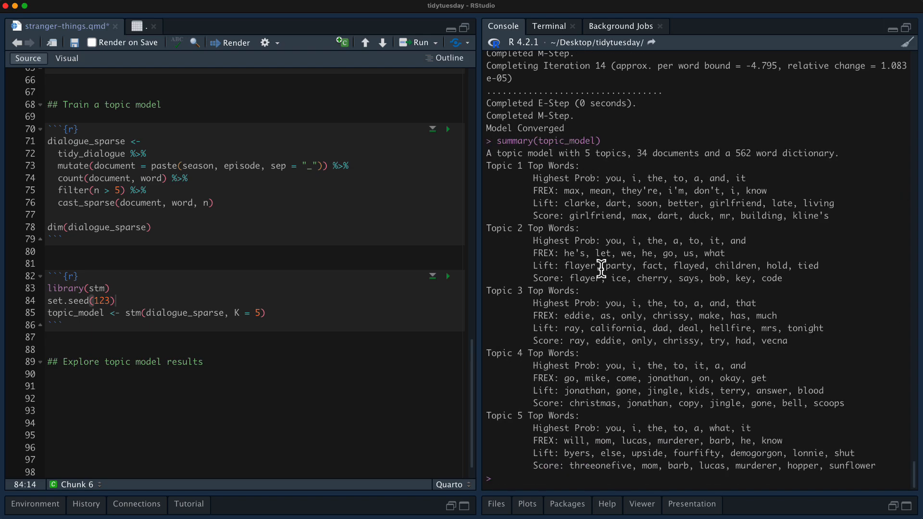
pyautogui.moveTo(565, 229)
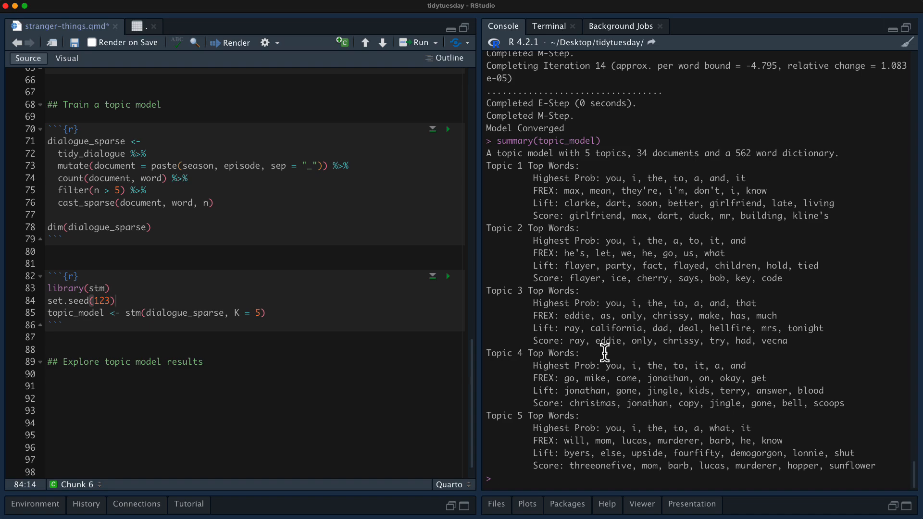
pyautogui.moveTo(533, 178)
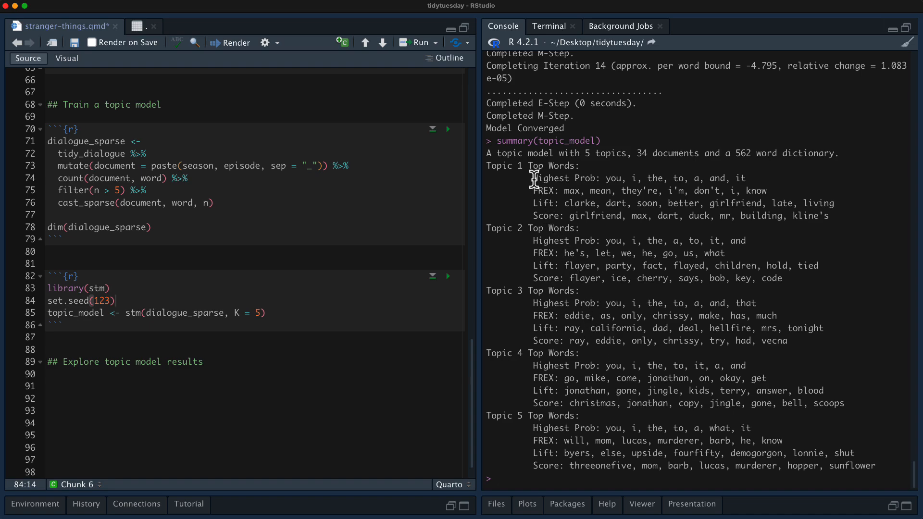
# Review the five-topic summary's top and Lift words, then add an R chunk under Explore topic model results.
pyautogui.moveTo(533, 178); pyautogui.dragTo(748, 178)
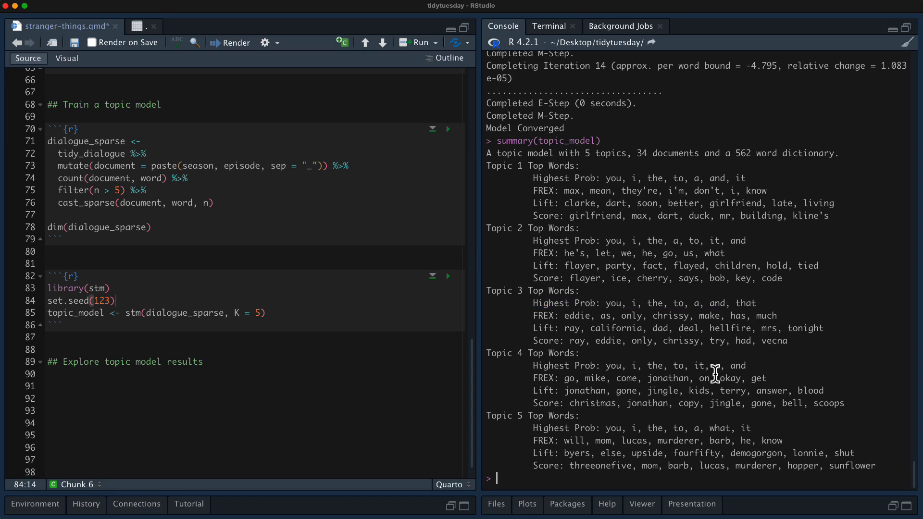
pyautogui.moveTo(730, 359)
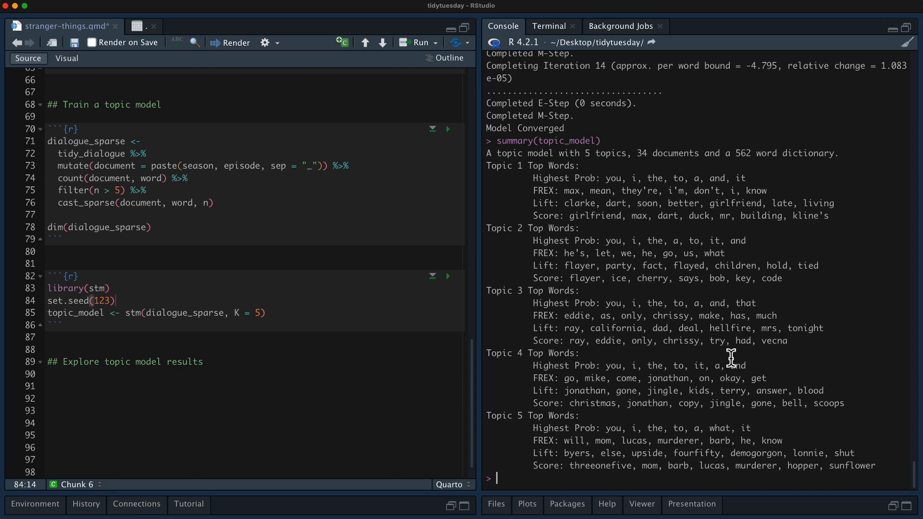
pyautogui.moveTo(749, 285)
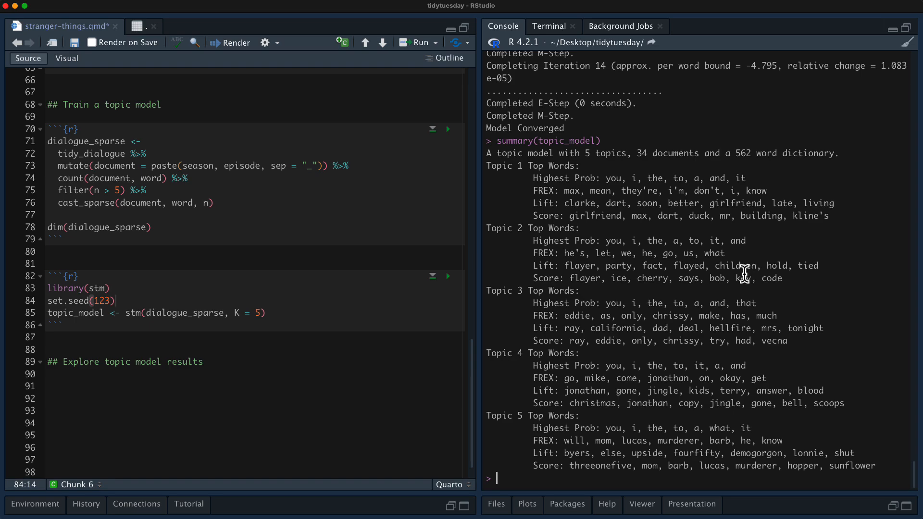
pyautogui.moveTo(638, 326)
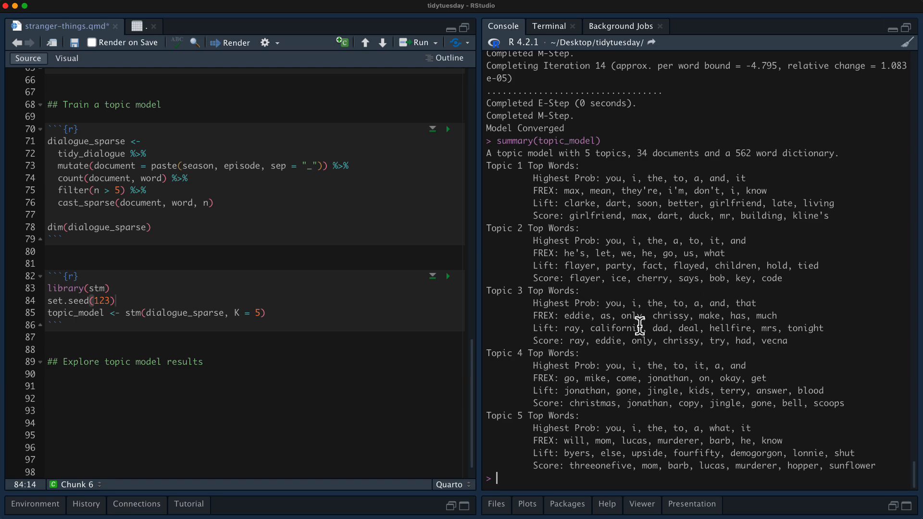
pyautogui.doubleClick(542, 191)
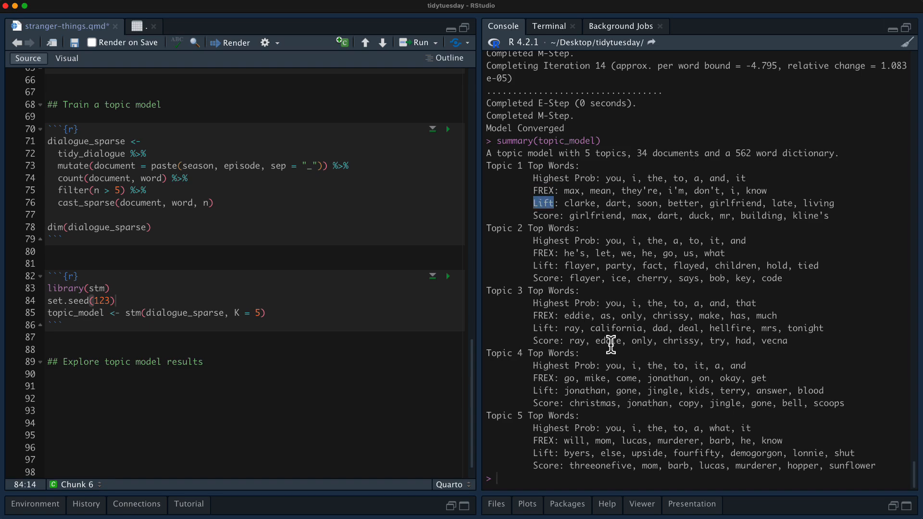
pyautogui.moveTo(550, 244)
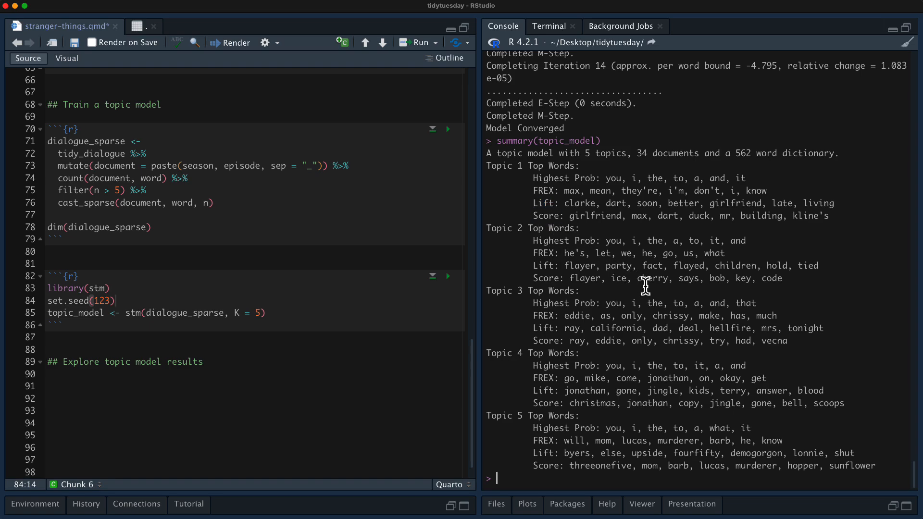
pyautogui.moveTo(645, 288); pyautogui.dragTo(745, 178)
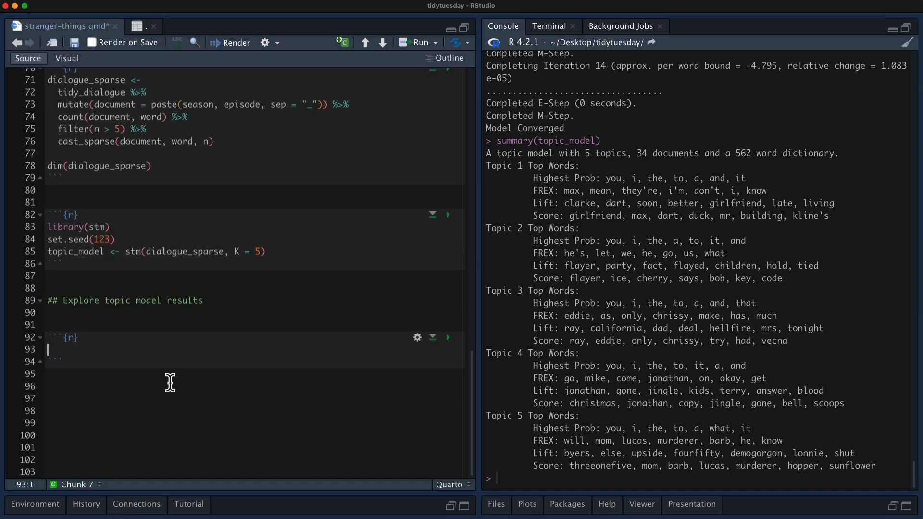
# Run tidy(topic_model, matrix = "beta") to print the 2,810-row per-topic word probability tibble.
pyautogui.write('t')
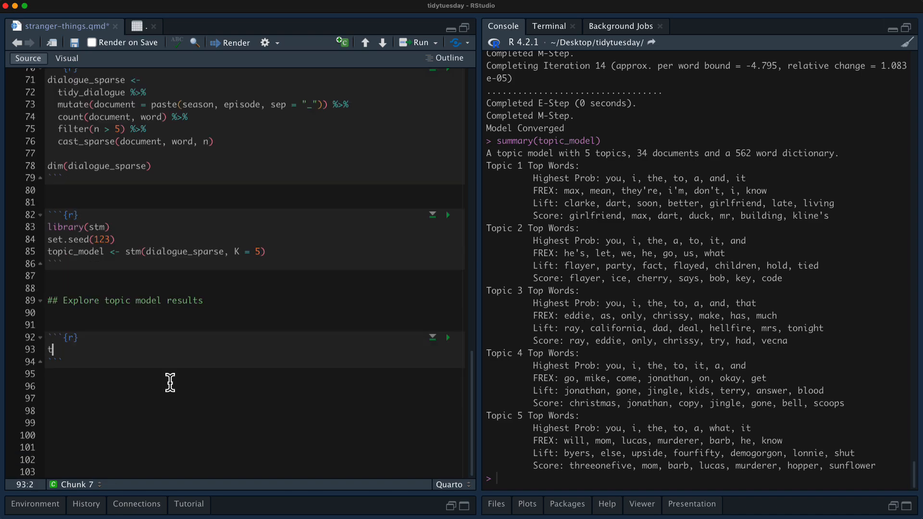
pyautogui.write('idy(topi')
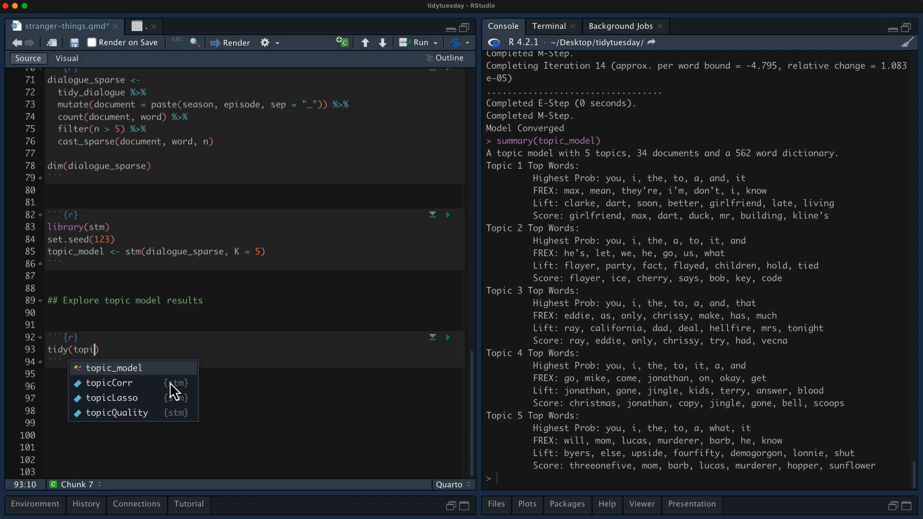
pyautogui.click(113, 369)
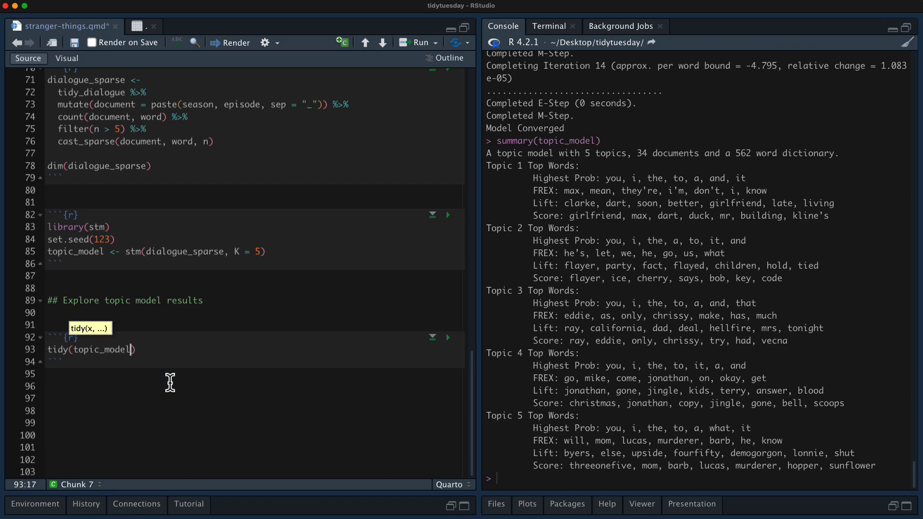
pyautogui.moveTo(627, 163)
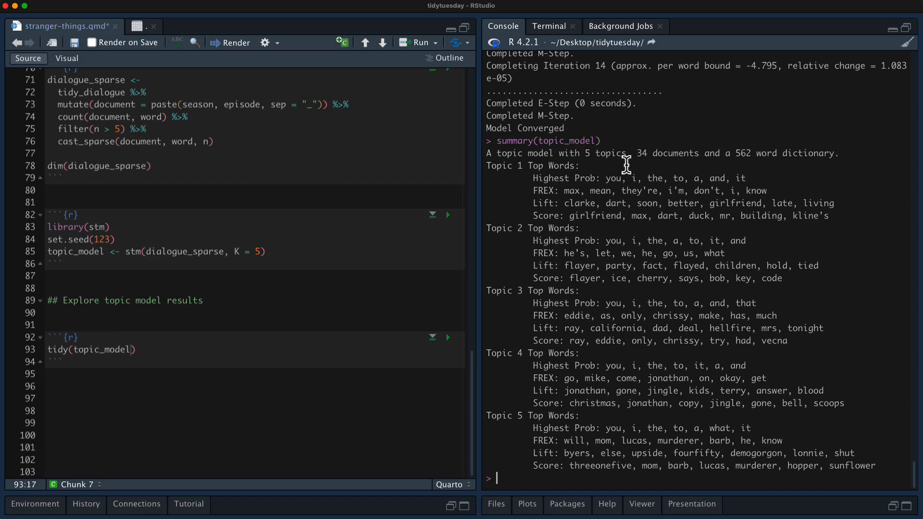
pyautogui.moveTo(615, 266)
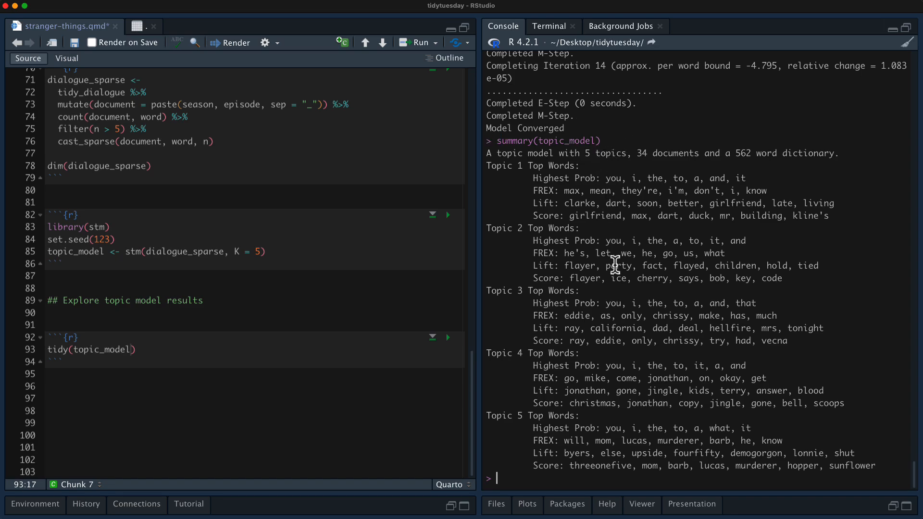
pyautogui.moveTo(616, 278)
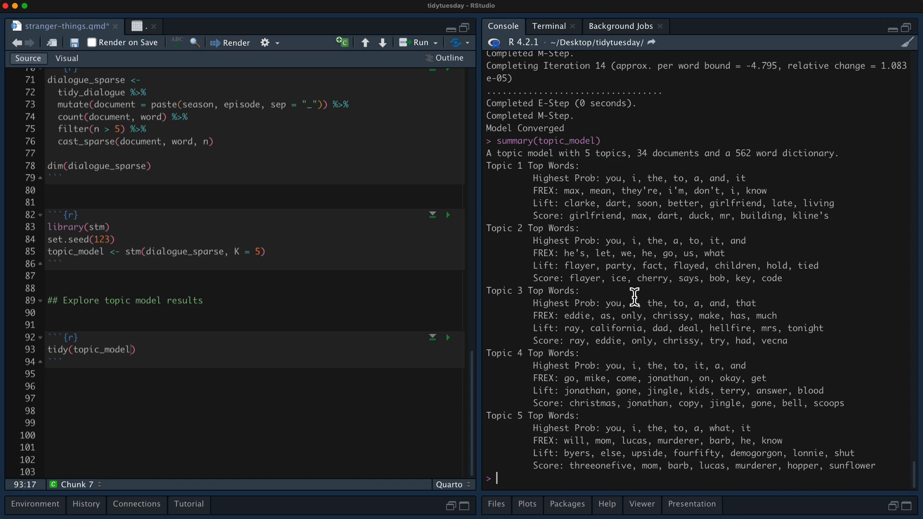
pyautogui.moveTo(312, 306)
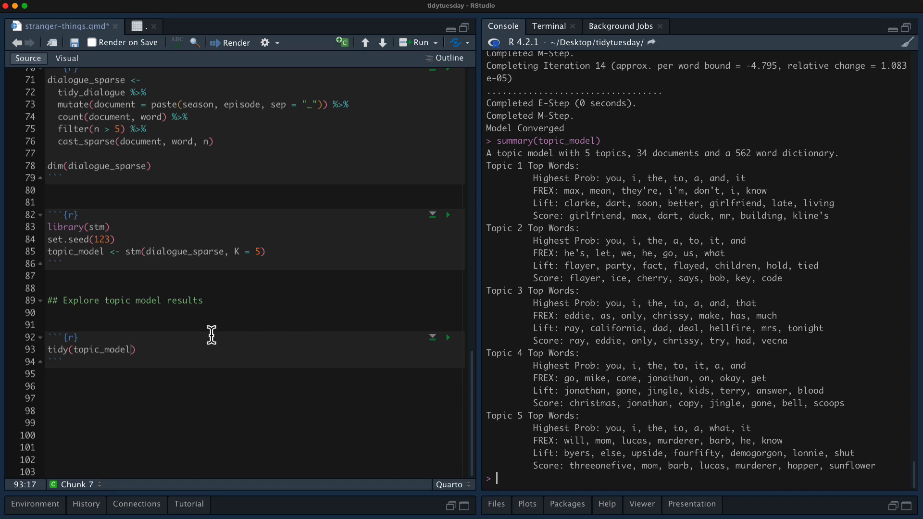
pyautogui.moveTo(188, 378)
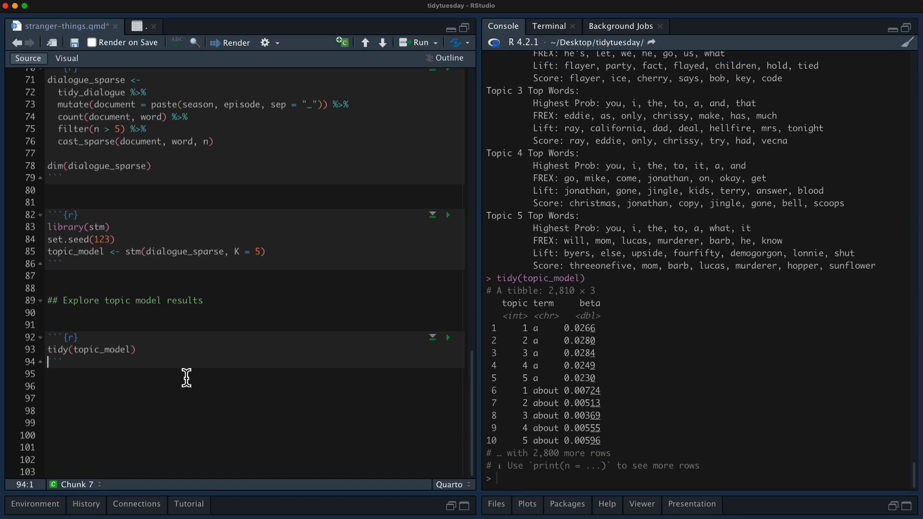
pyautogui.moveTo(225, 345)
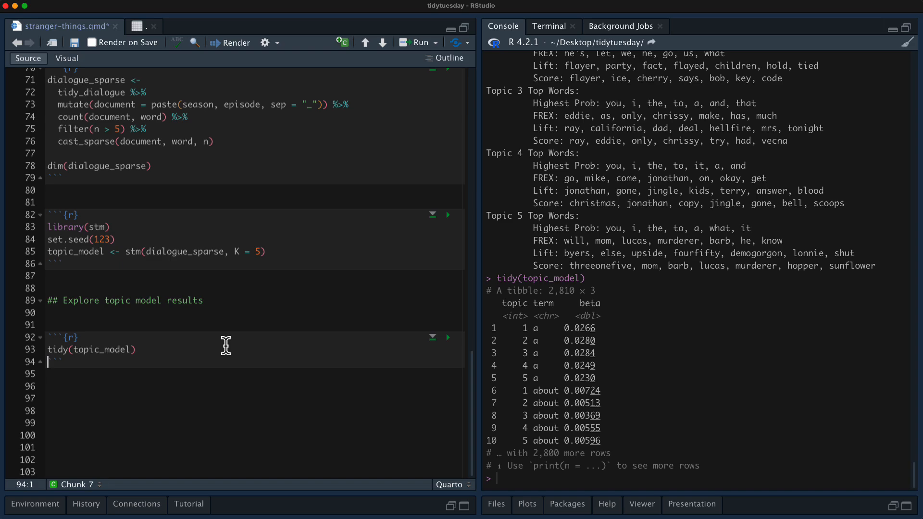
pyautogui.write(',')
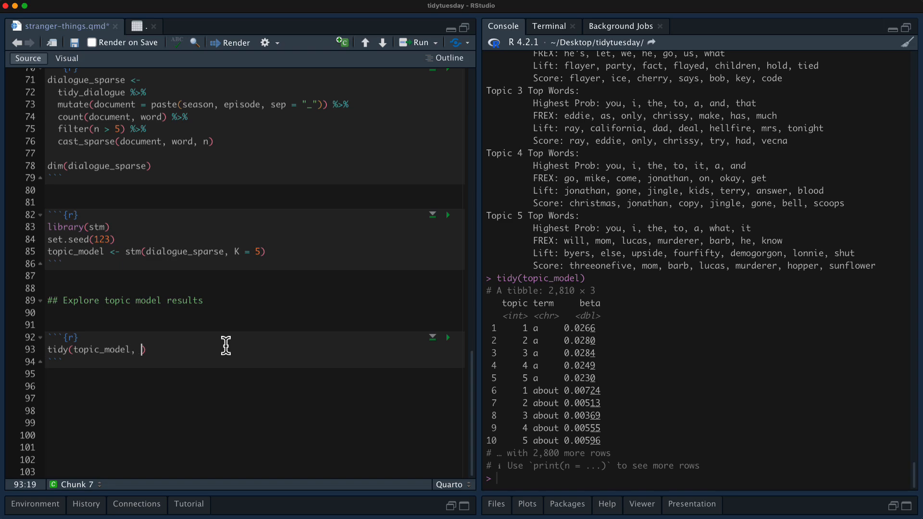
pyautogui.write('matrix = "beta"')
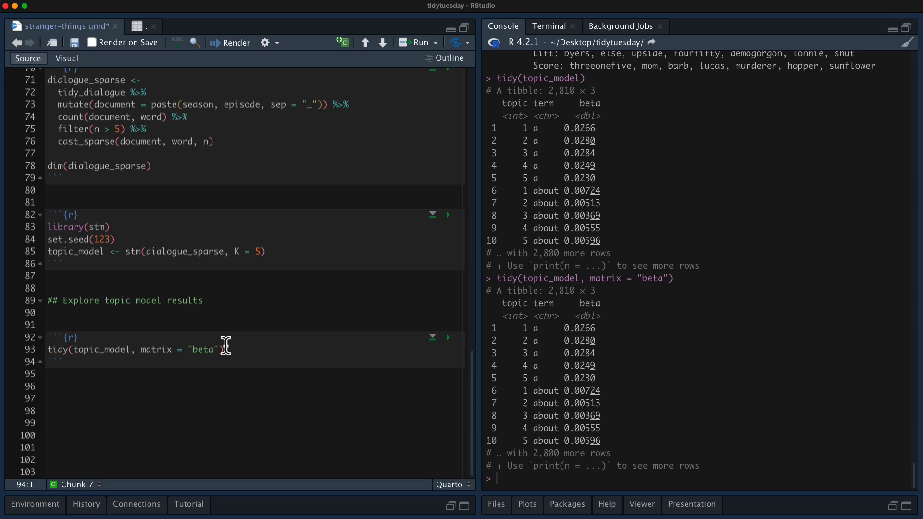
pyautogui.moveTo(254, 353)
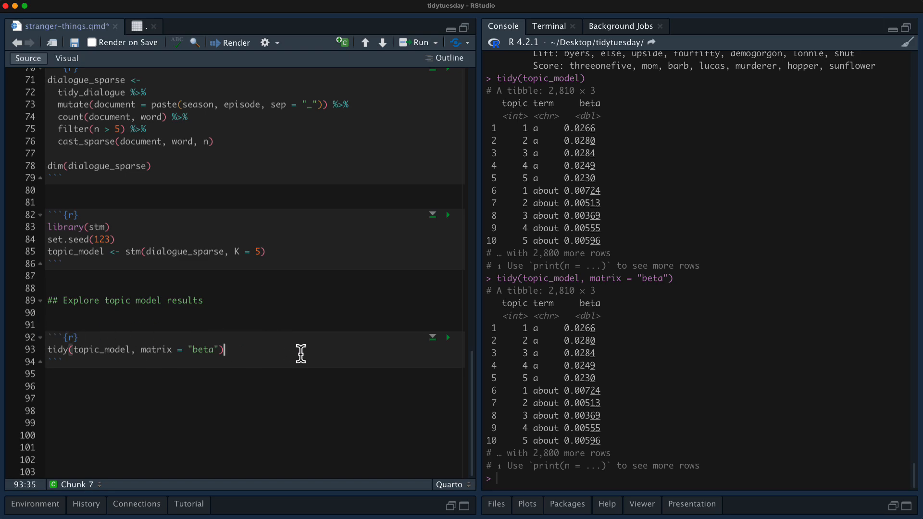
# Group the beta tibble by topic and keep each topic's top terms with slice_max on beta.
pyautogui.write('%>%')
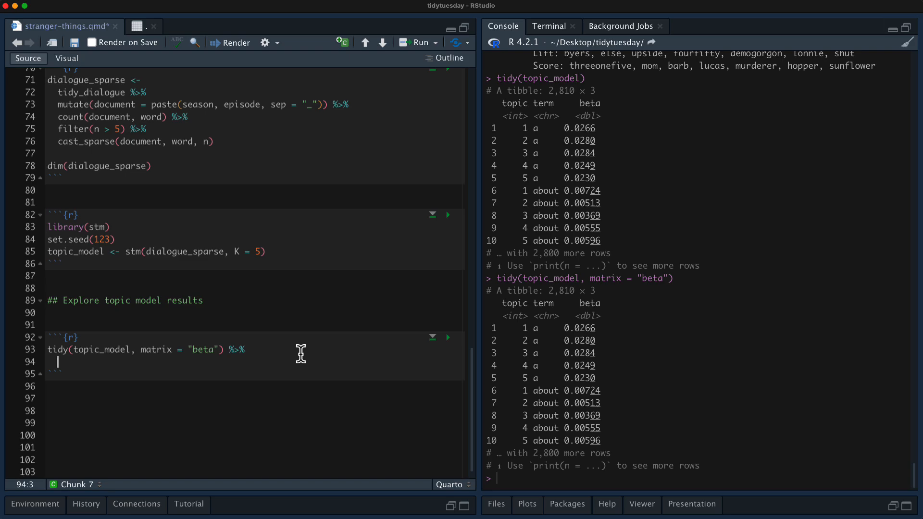
pyautogui.write('group_by(topic) %>%')
pyautogui.write('slice')
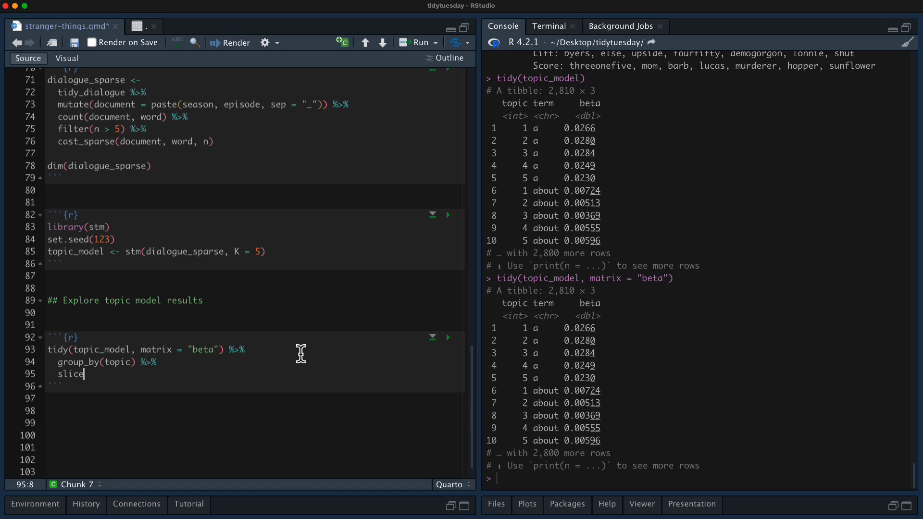
pyautogui.write('_max(beta, n = 10')
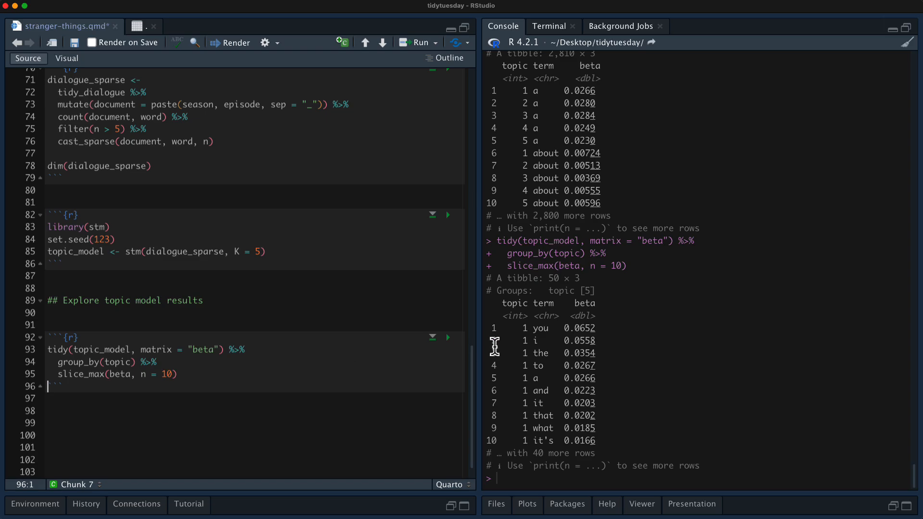
pyautogui.moveTo(658, 340)
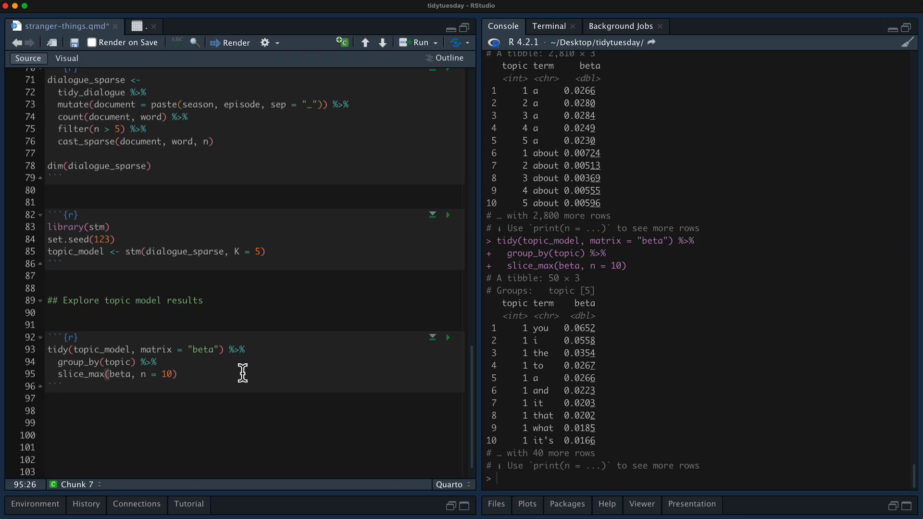
pyautogui.write('%>%')
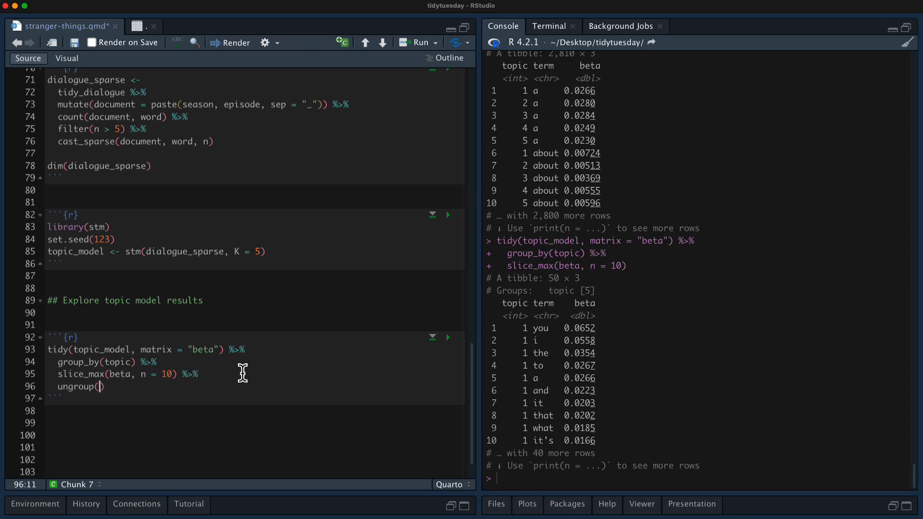
pyautogui.write('%>%')
pyautogui.write('select(-')
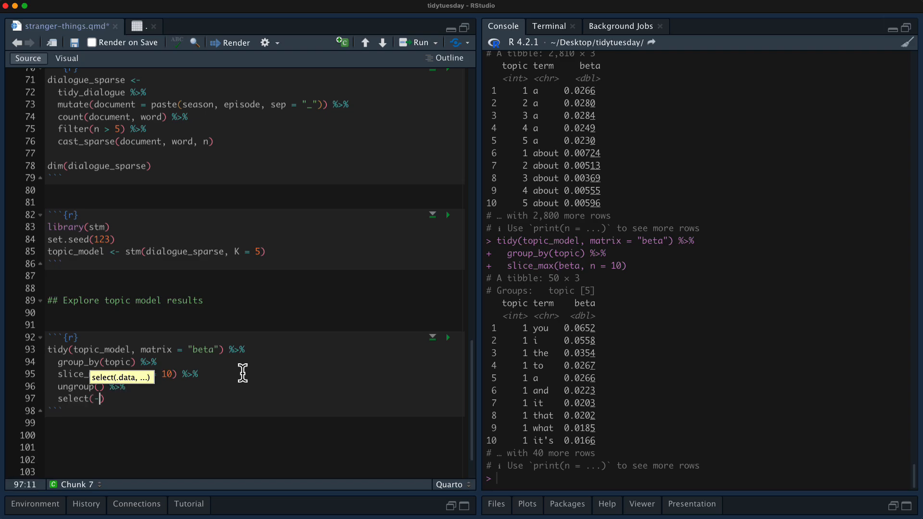
pyautogui.write('beta')
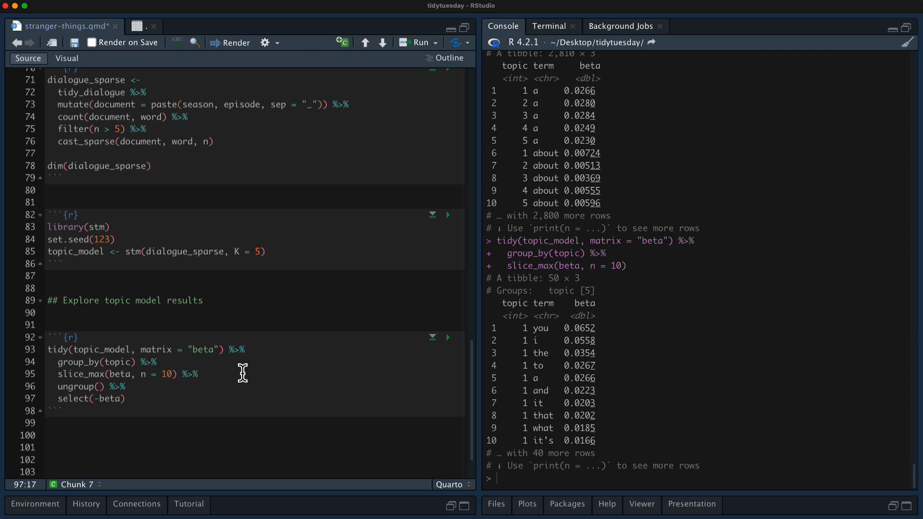
pyautogui.moveTo(189, 364)
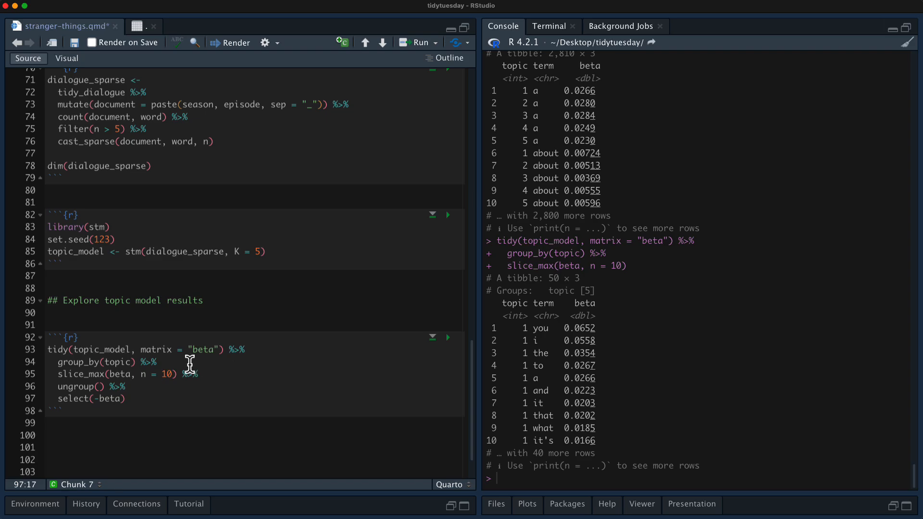
# Add arrange(-beta) after slice_max and run the pipeline through the ungroup step.
pyautogui.write('sl')
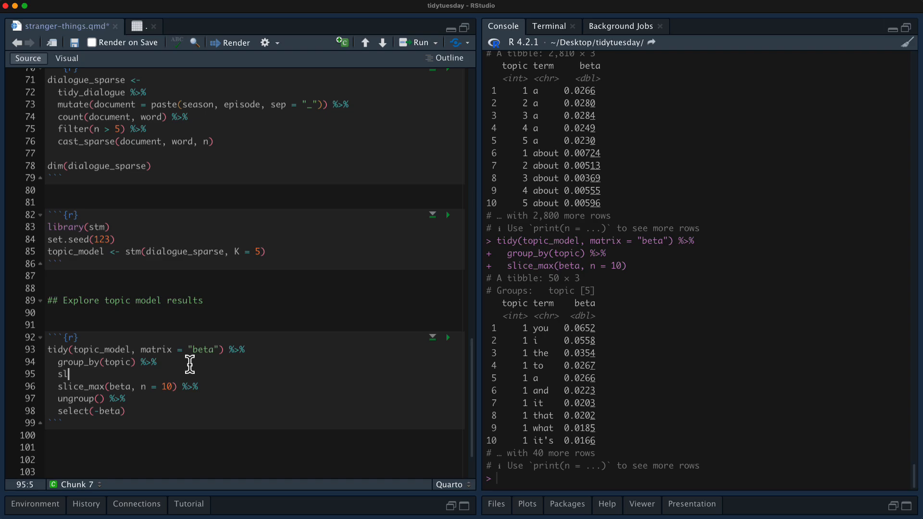
pyautogui.press('Backspace')
pyautogui.write('mutate(rank = row_number()) %>%')
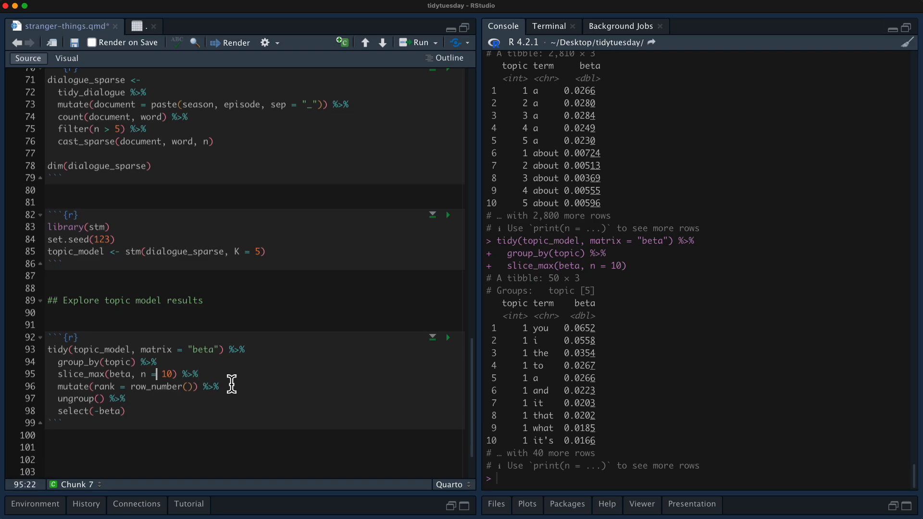
pyautogui.click(200, 374)
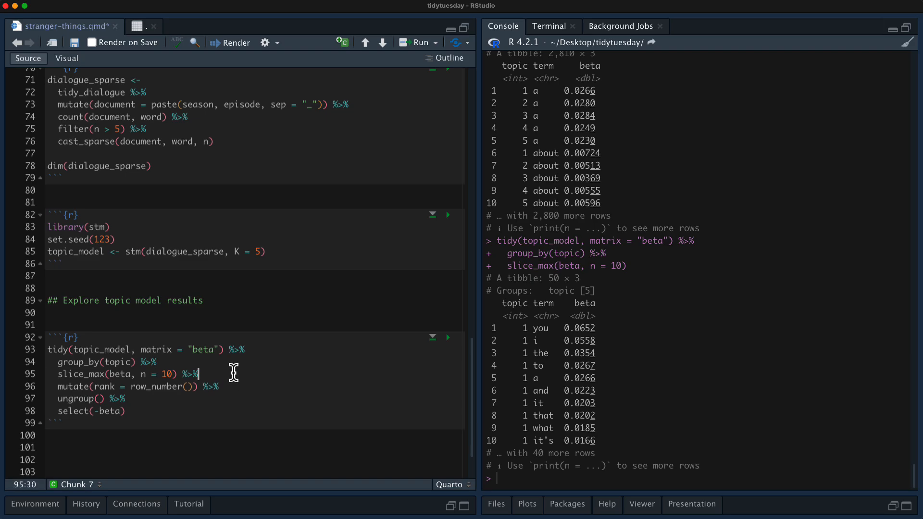
pyautogui.press('enter')
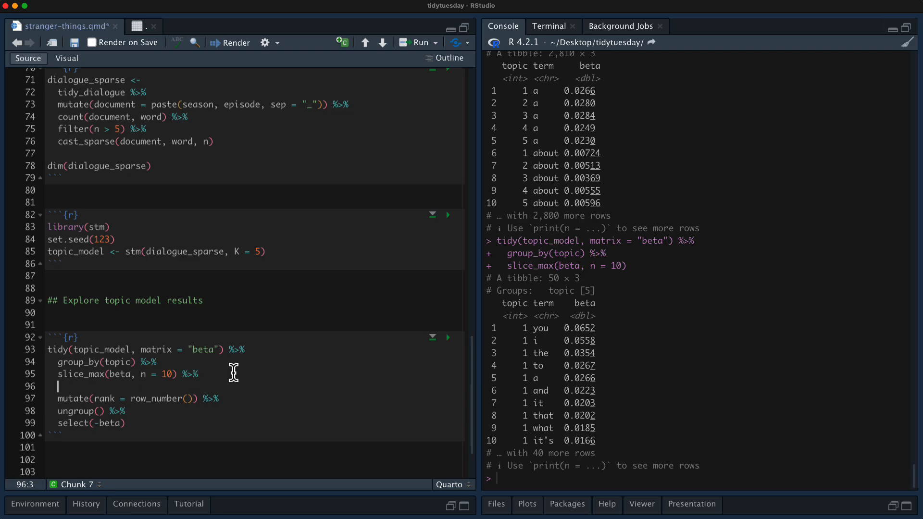
pyautogui.write('arrange(-beta) %>%')
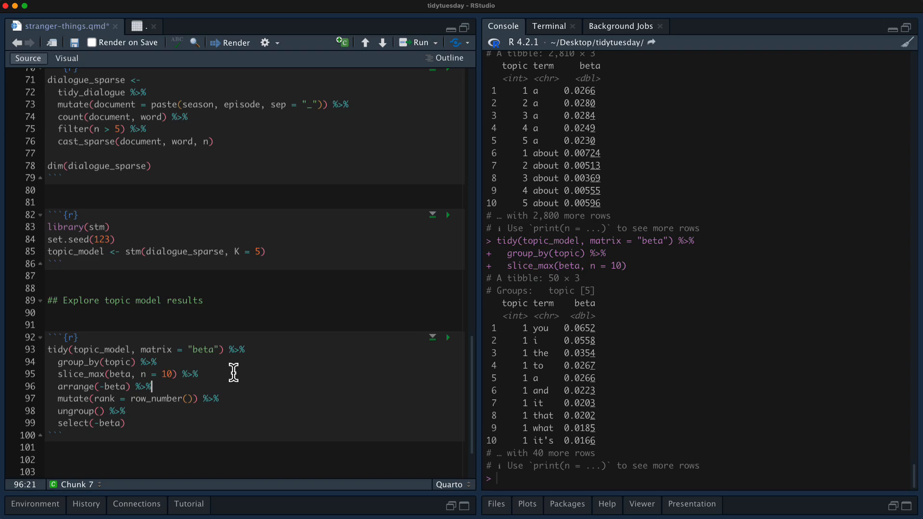
pyautogui.click(119, 411)
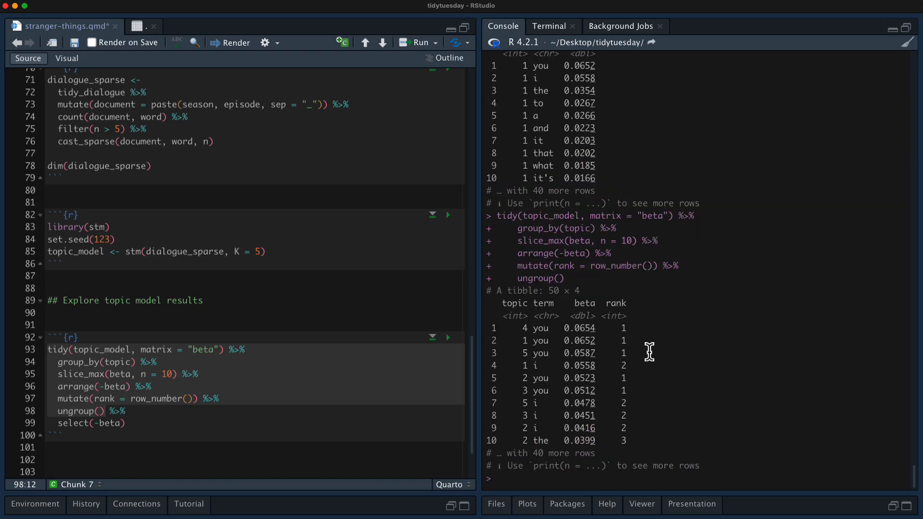
pyautogui.moveTo(619, 342)
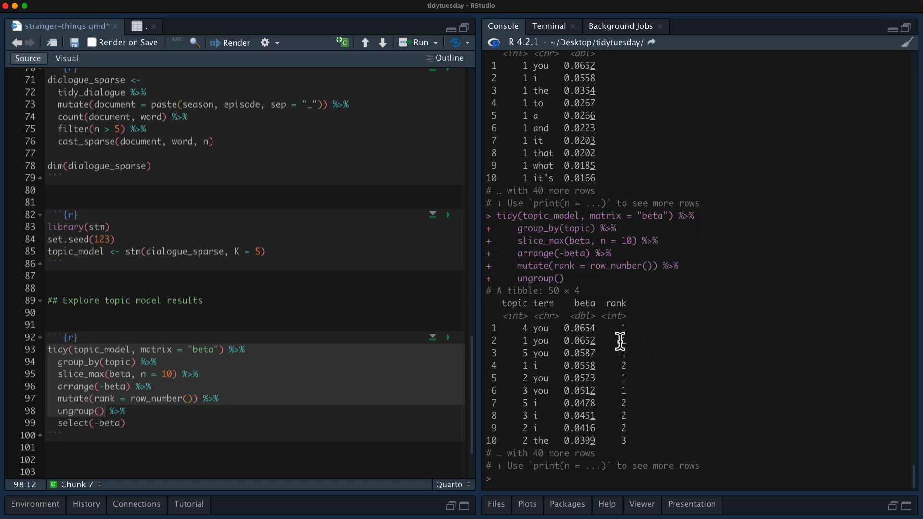
pyautogui.moveTo(544, 355)
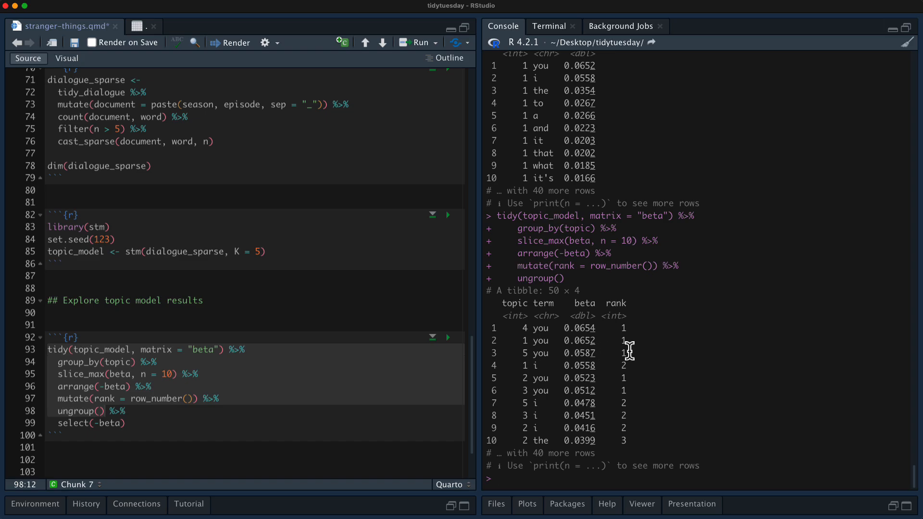
pyautogui.moveTo(631, 401)
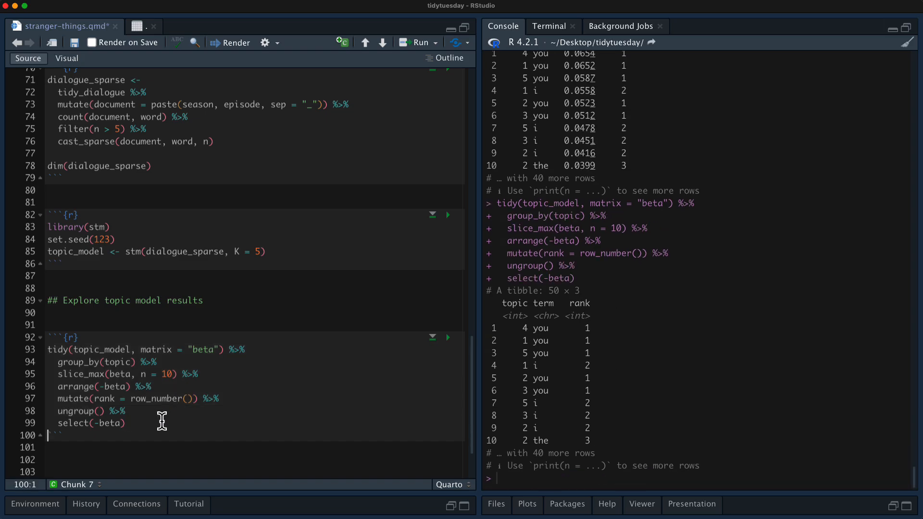
# Pivot wider with names_from topic, values_from term, names_glue "topic {.name}", then select(-rank) and knitr::kable().
pyautogui.write('pivot_wider(')
pyautogui.click(254, 423)
pyautogui.write(' %>%')
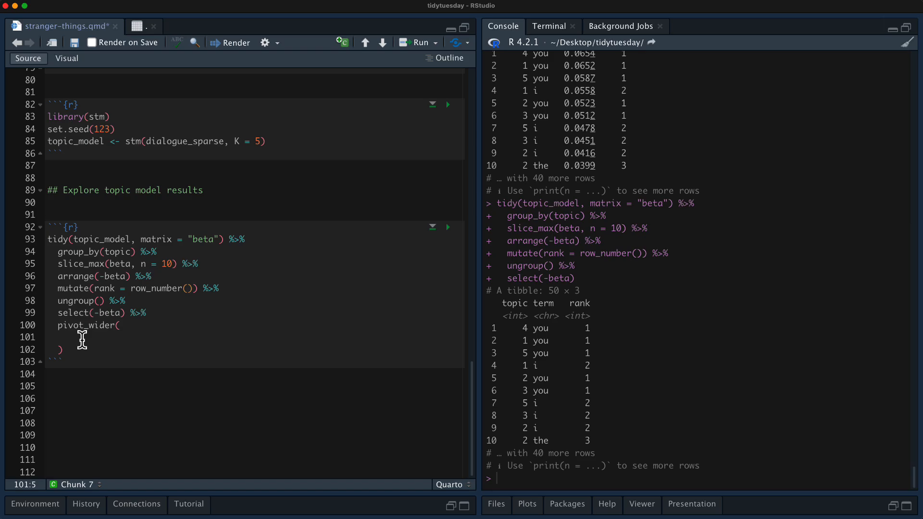
pyautogui.write('names')
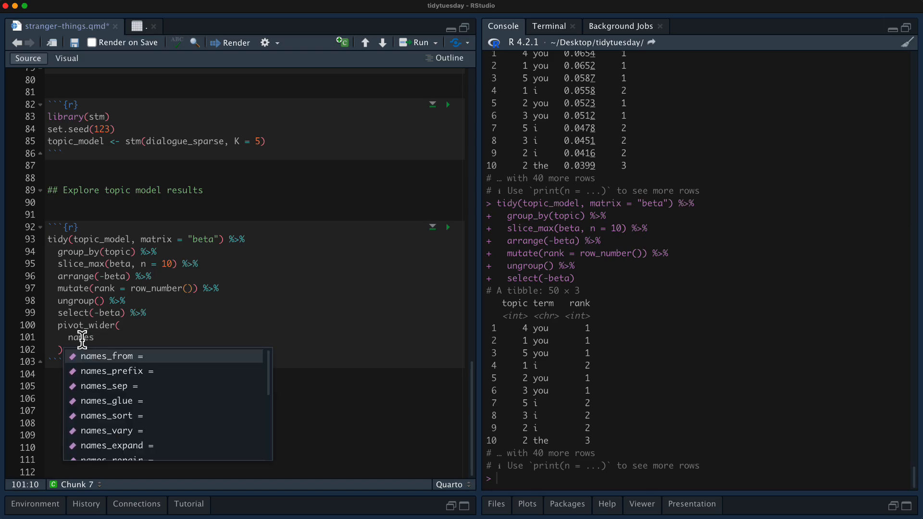
pyautogui.write('names_from = "topic",')
pyautogui.write('values_from =')
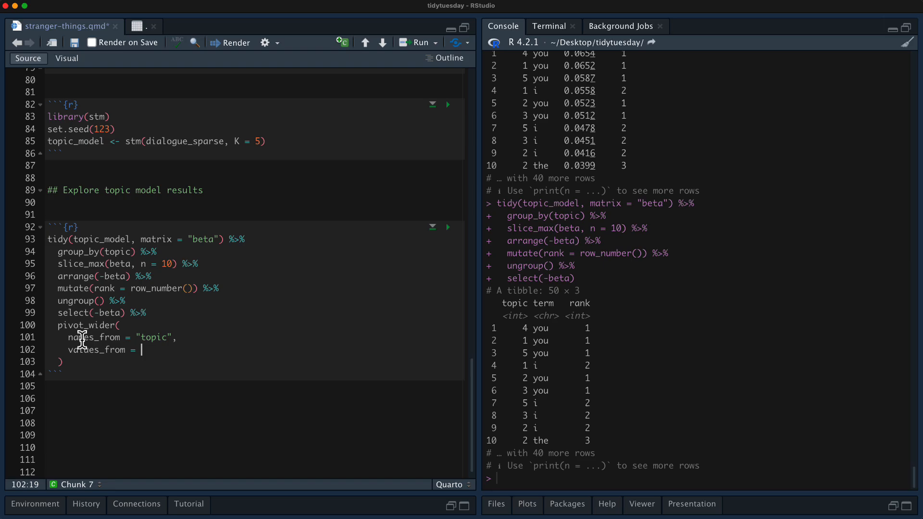
pyautogui.write('"term"')
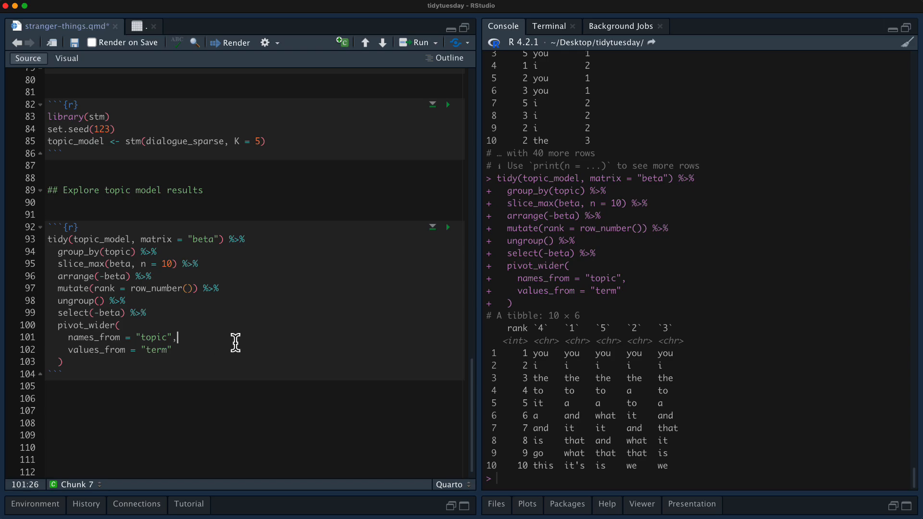
pyautogui.write('names_glue =')
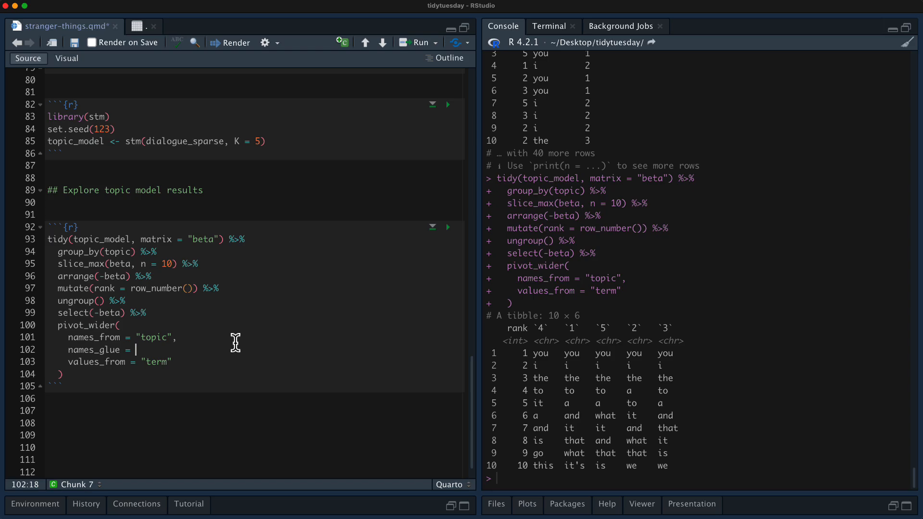
pyautogui.write('"topic"')
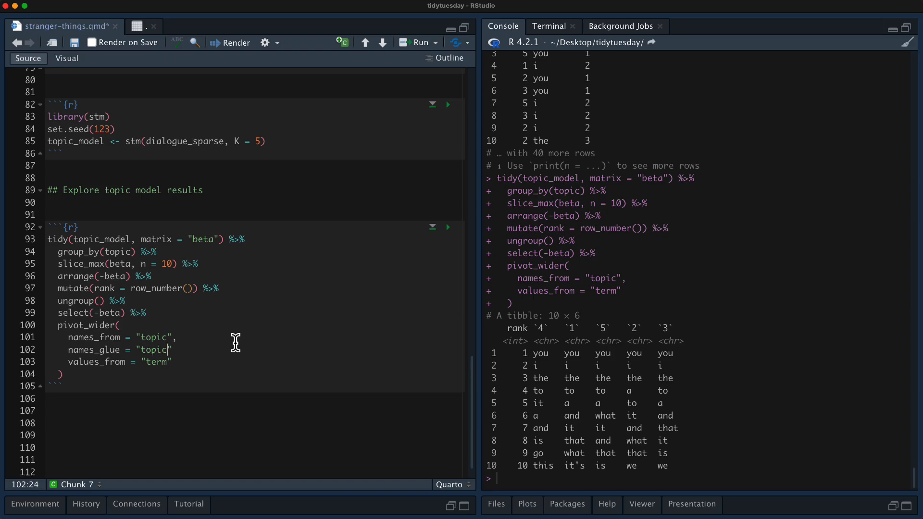
pyautogui.write('" "')
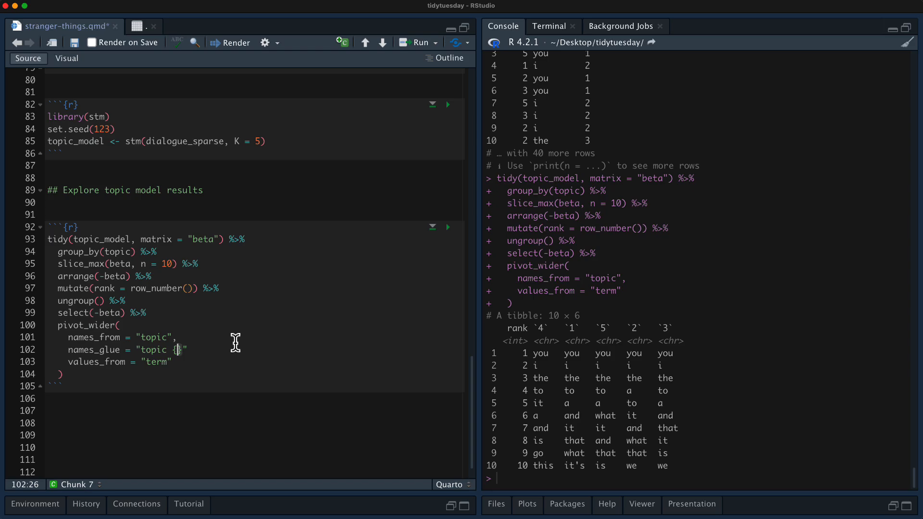
pyautogui.write('.n')
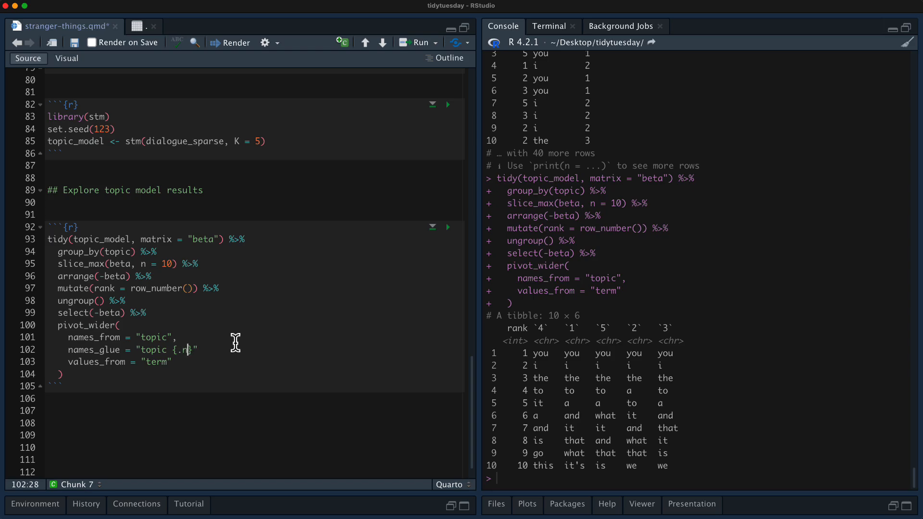
pyautogui.write('ame')
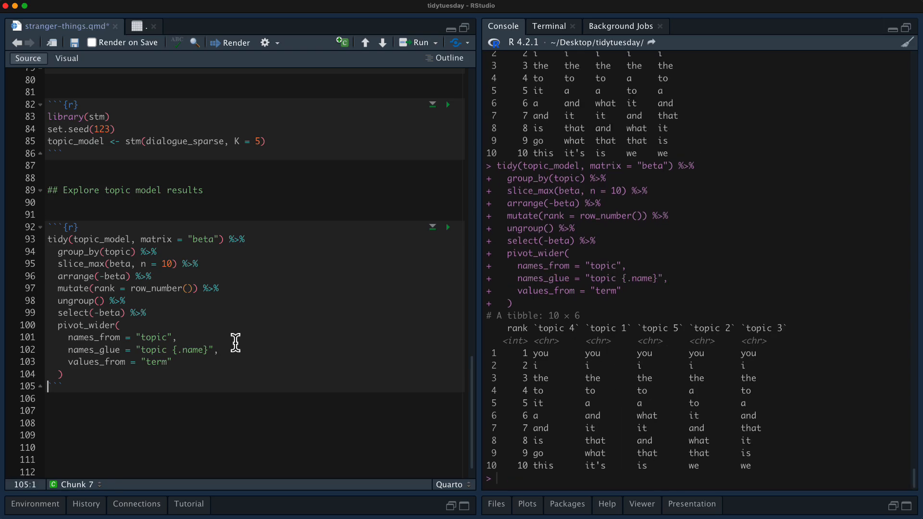
pyautogui.write('%>%')
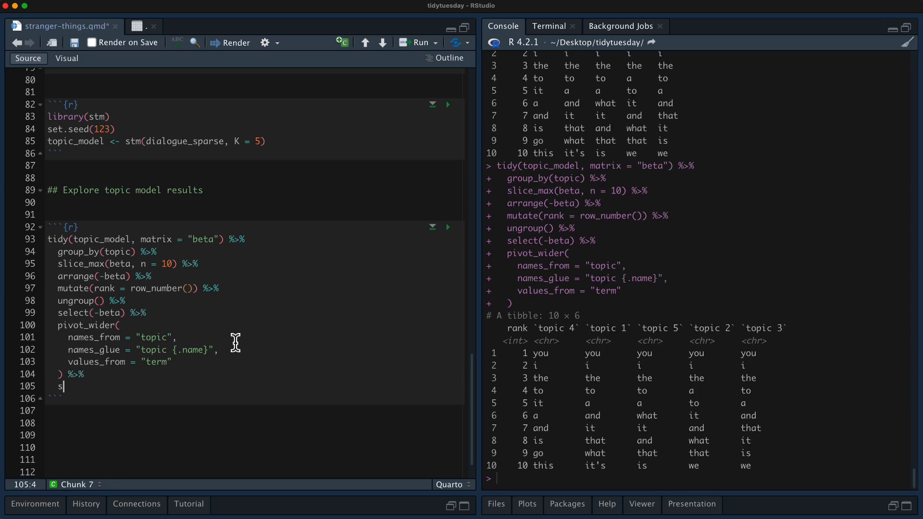
pyautogui.write('elect(-rank) %>%')
pyautogui.write('knitr::kable()')
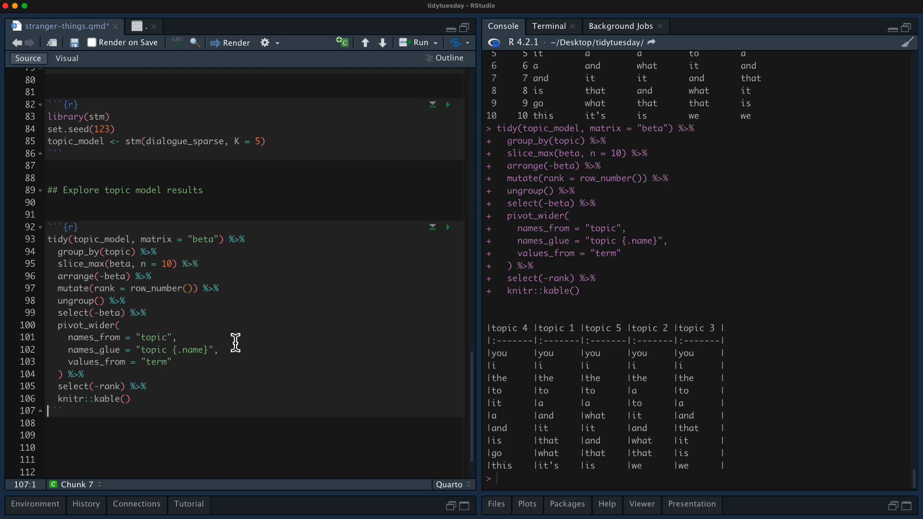
pyautogui.moveTo(865, 282)
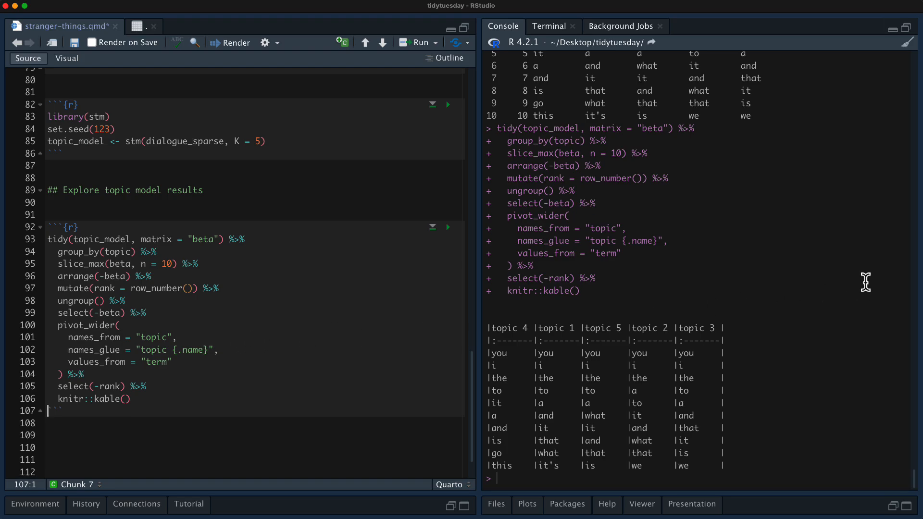
pyautogui.moveTo(731, 305)
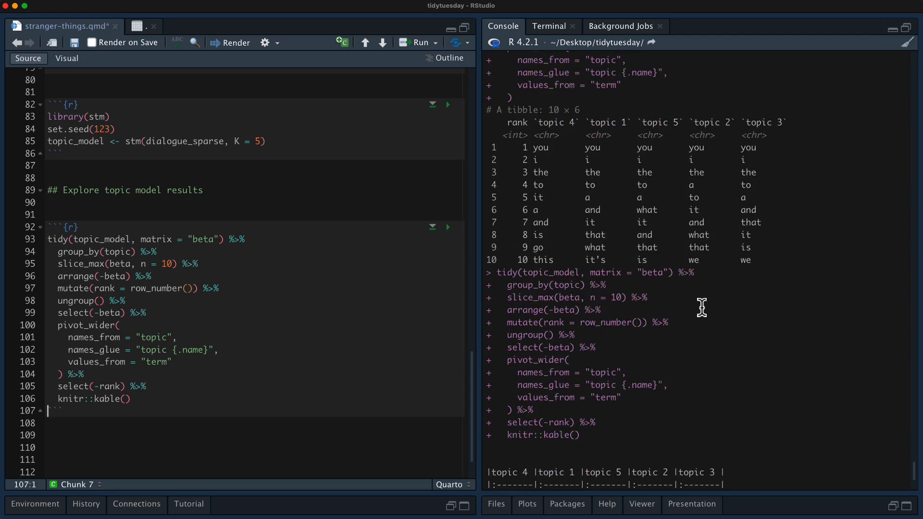
# Insert arrange(topic) so the kable columns run topic 1 to topic 5, and start a new R chunk.
pyautogui.scroll(-3)
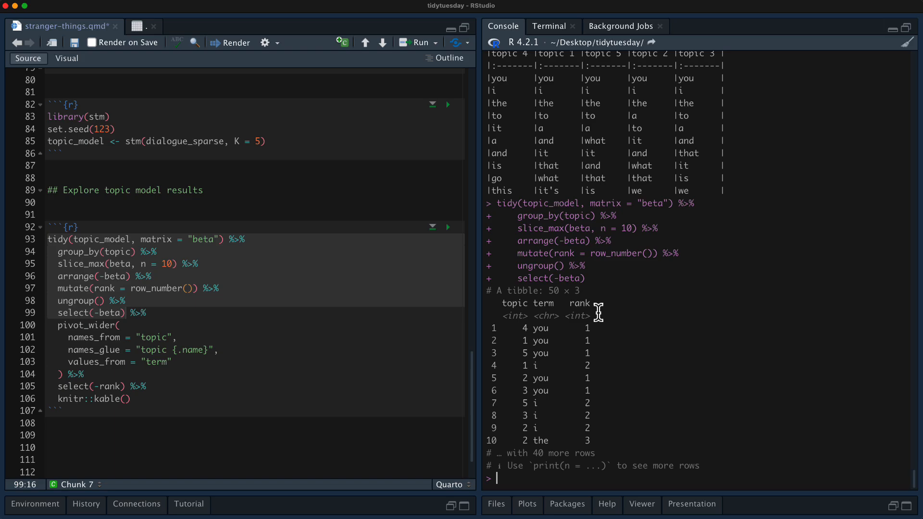
pyautogui.moveTo(637, 340)
pyautogui.write('arrange(topic) %>%')
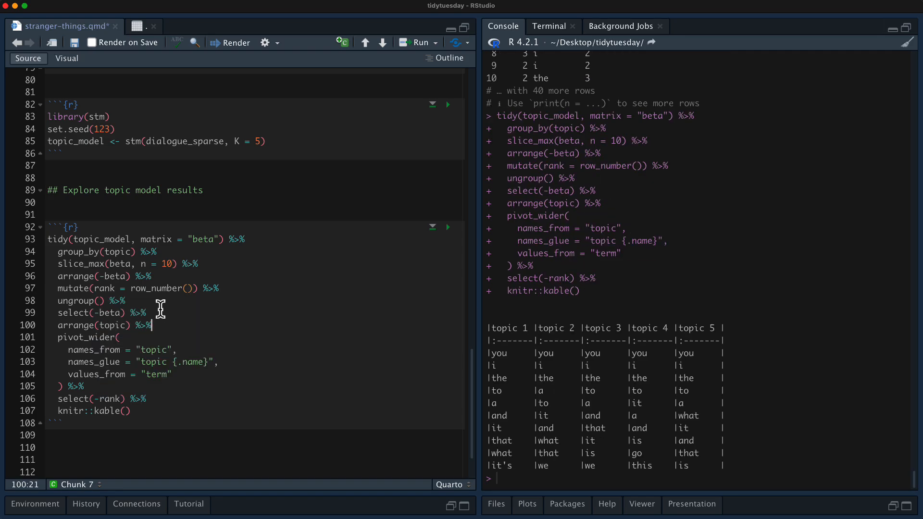
pyautogui.moveTo(600, 319)
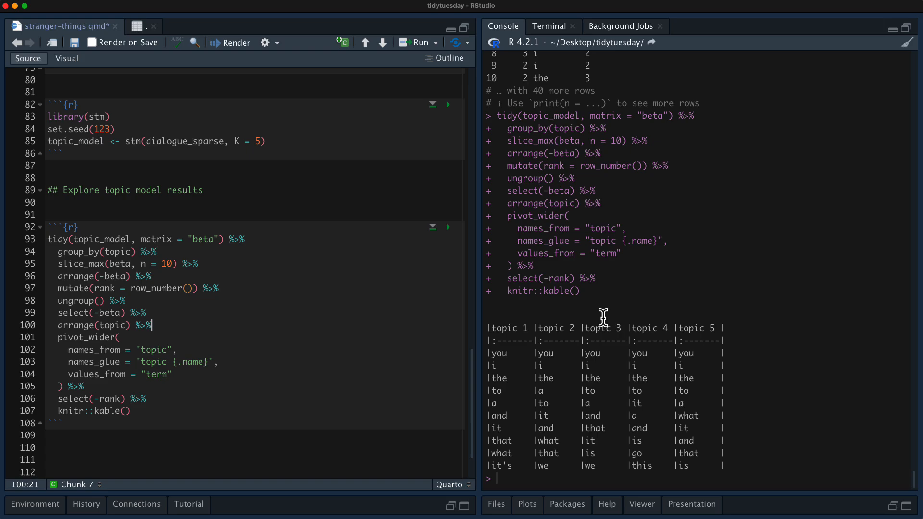
pyautogui.moveTo(606, 325)
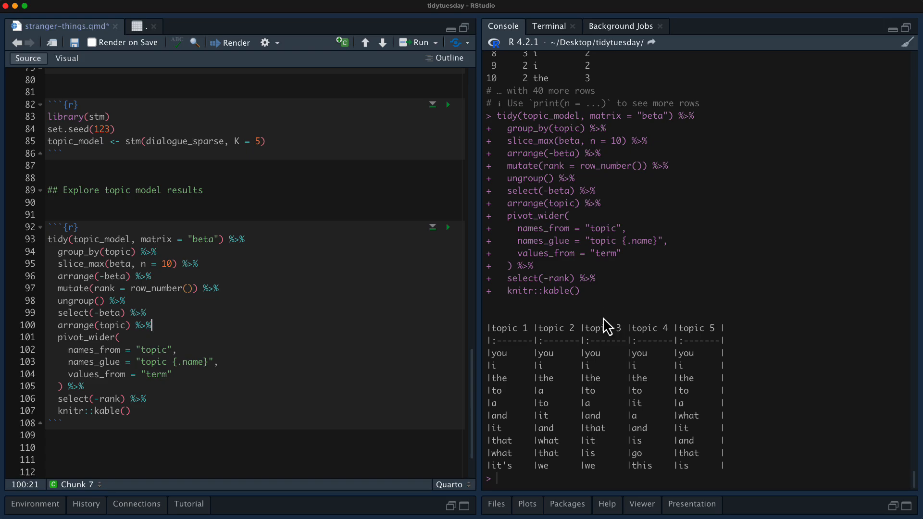
pyautogui.scroll(-3)
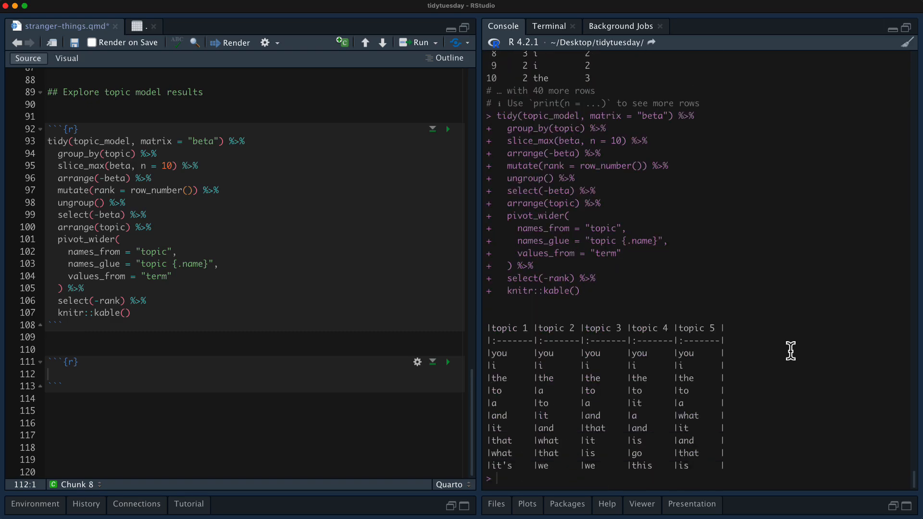
# Run tidy(topic_model, matrix = "frex") in the new chunk, then open ?stm::calcfrex help from the console.
pyautogui.click(118, 154)
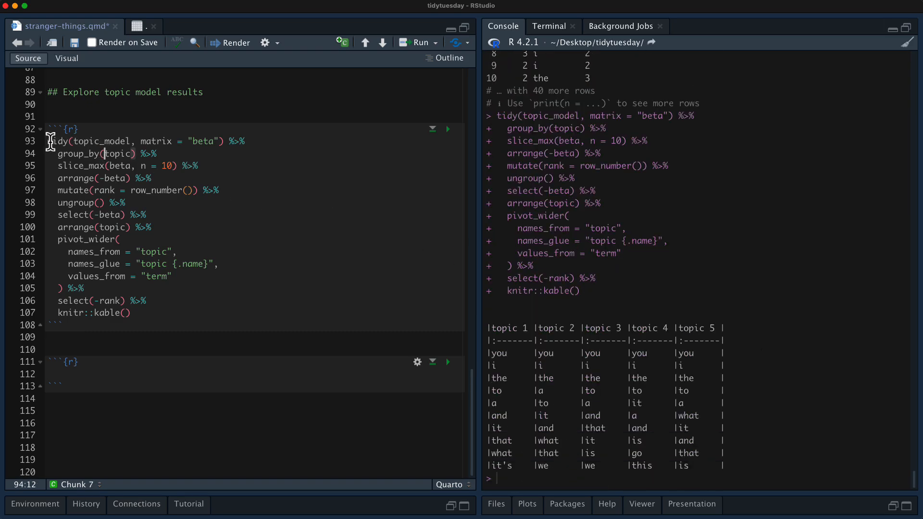
pyautogui.write('tidy(topic_model, matrix = "beta")')
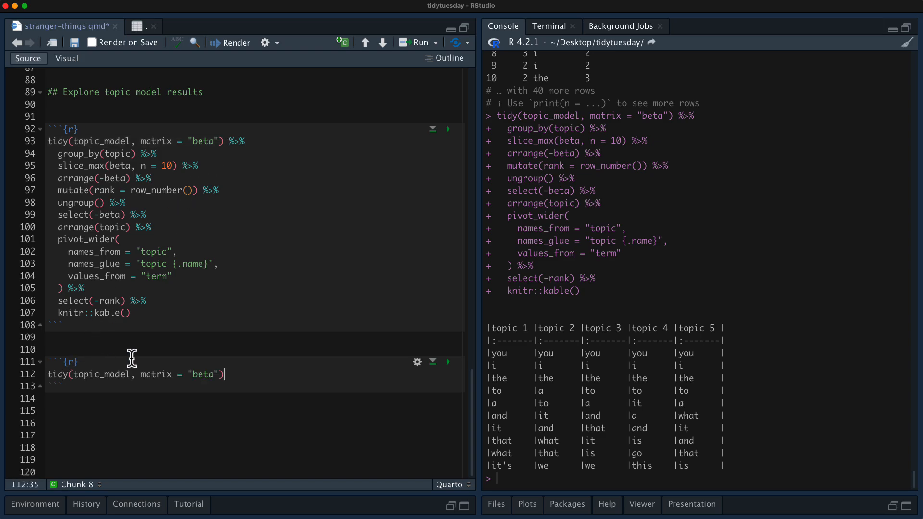
pyautogui.write('fr')
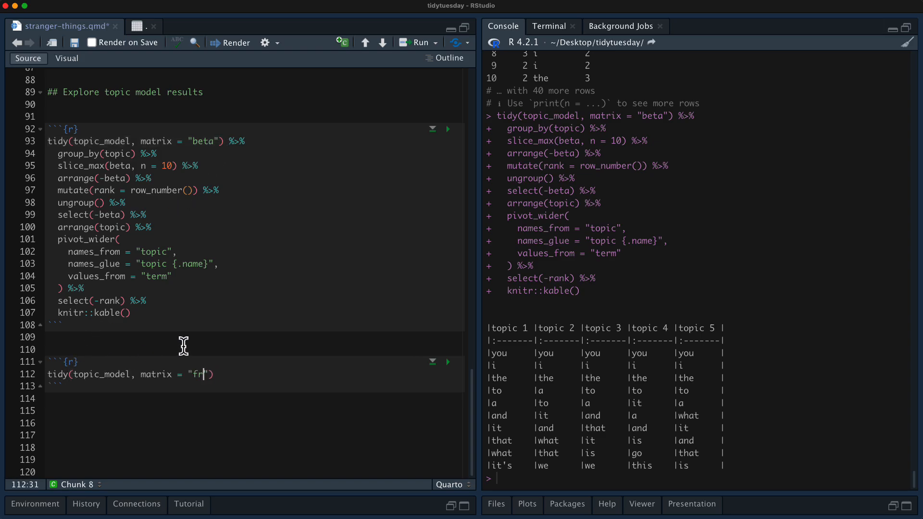
pyautogui.write('ex')
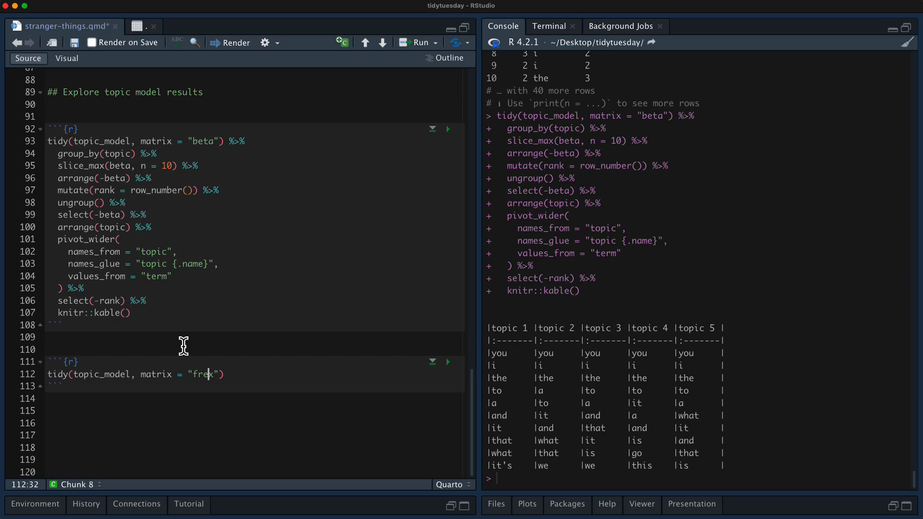
pyautogui.click(447, 363)
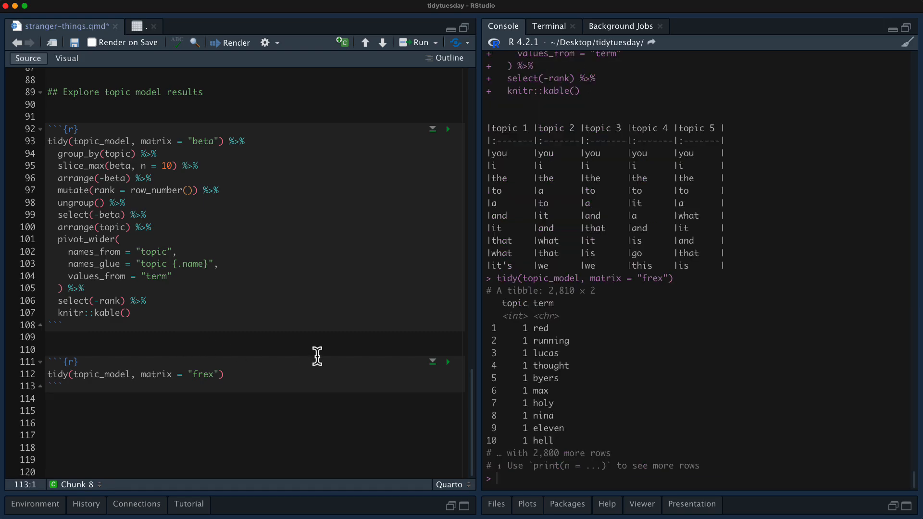
pyautogui.moveTo(713, 387)
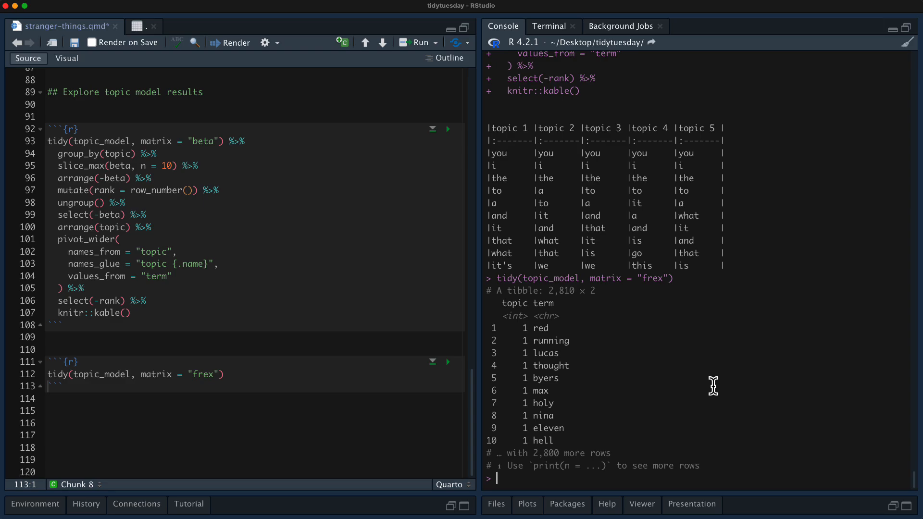
pyautogui.moveTo(715, 385)
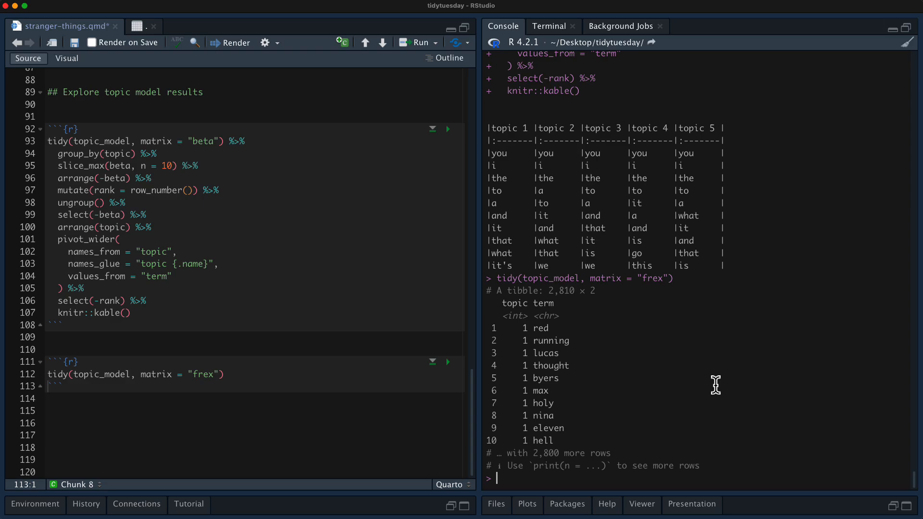
pyautogui.write('?')
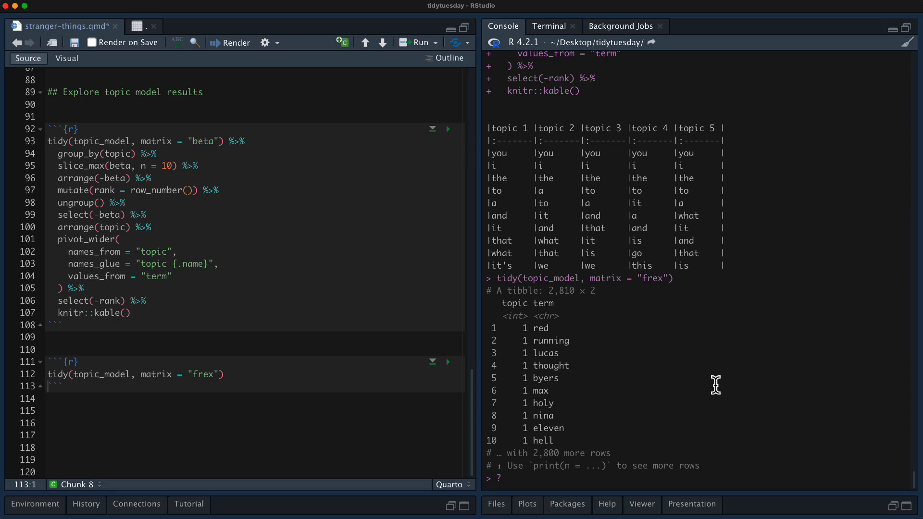
pyautogui.write('stm::calcfrex')
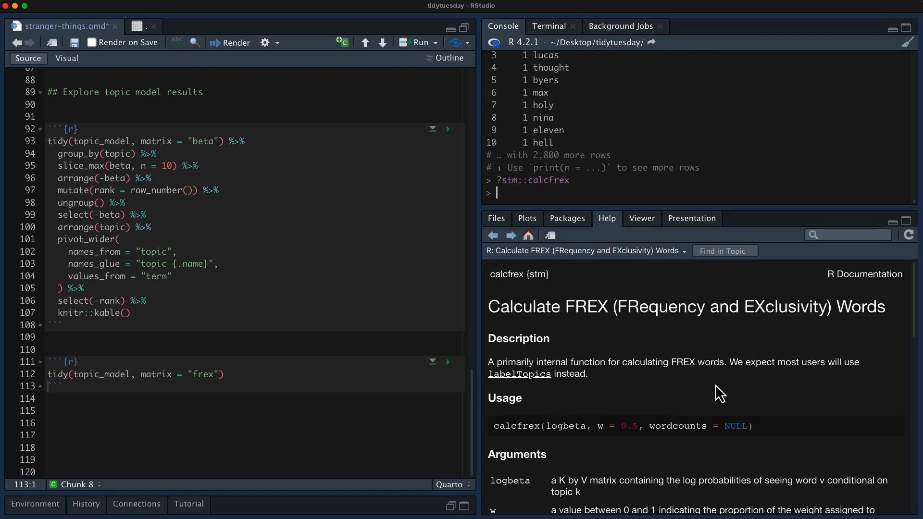
# Read the stm::calcfrex help page through its arguments, details and FREX formula.
pyautogui.click(567, 426)
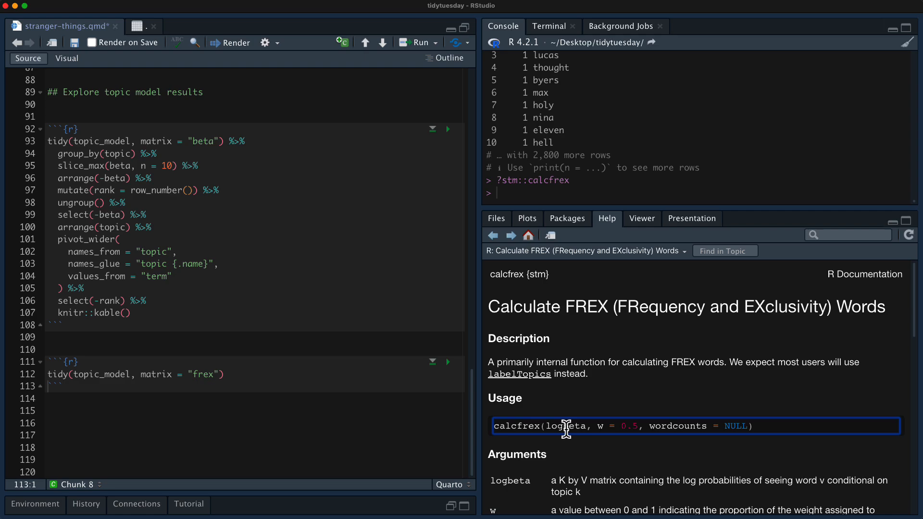
pyautogui.moveTo(547, 426)
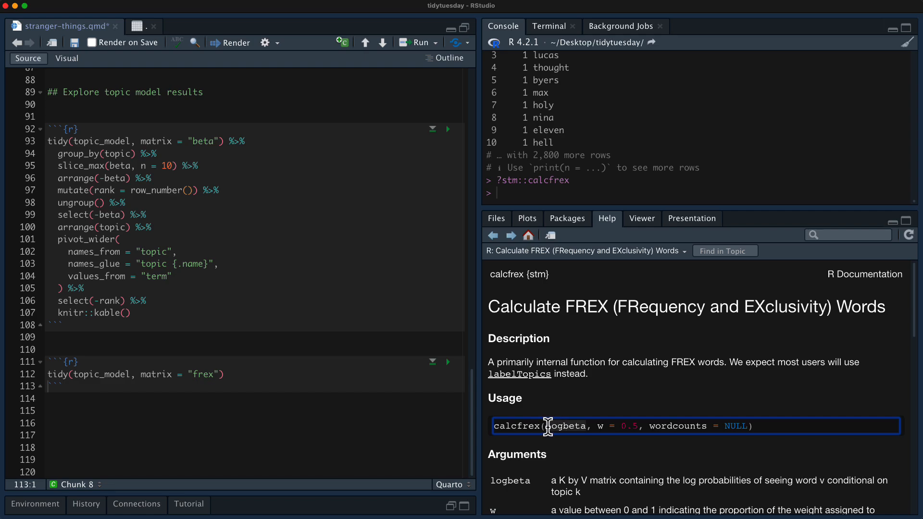
pyautogui.moveTo(586, 429)
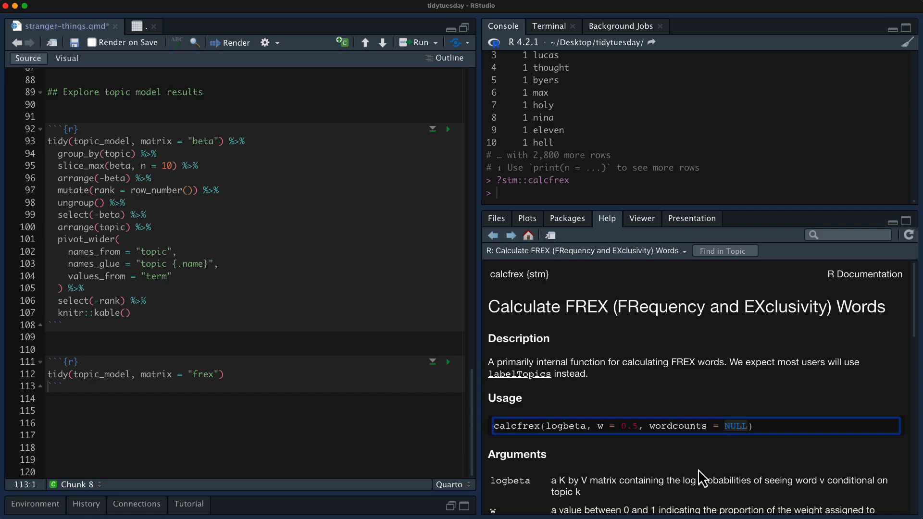
pyautogui.moveTo(614, 433)
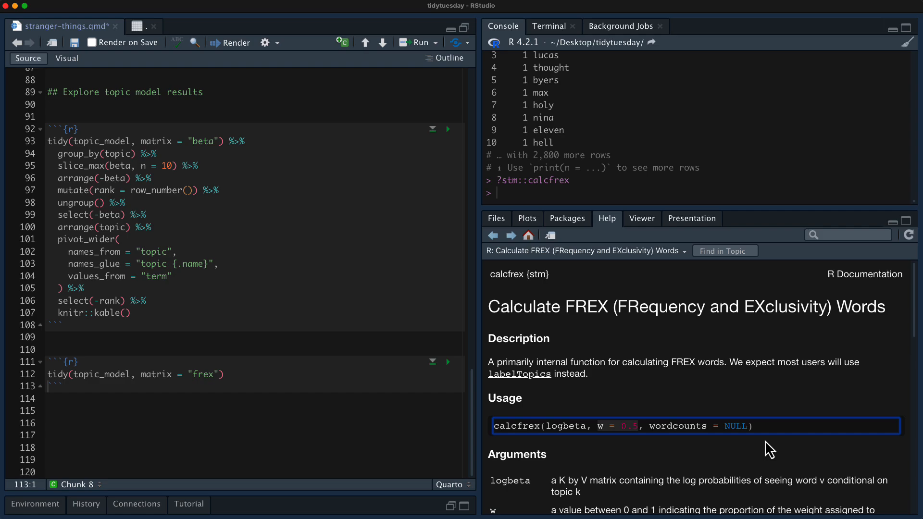
pyautogui.scroll(-3)
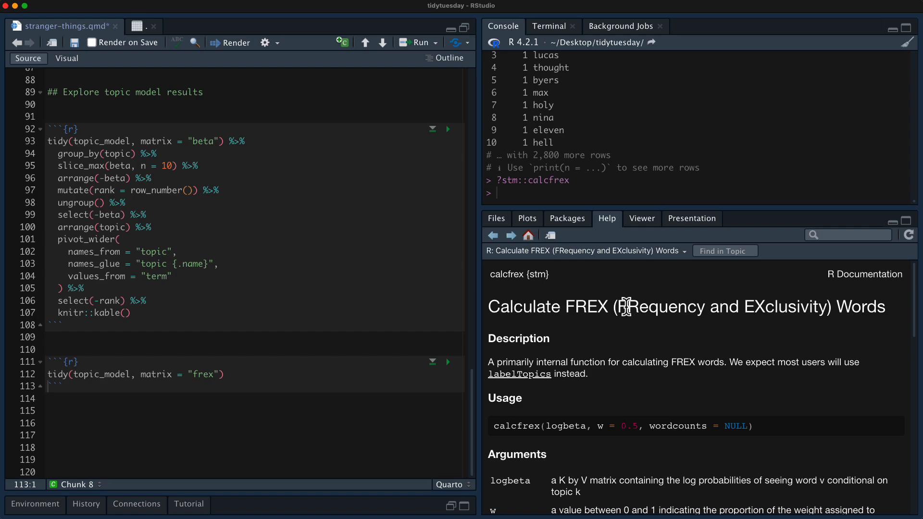
pyautogui.scroll(-3)
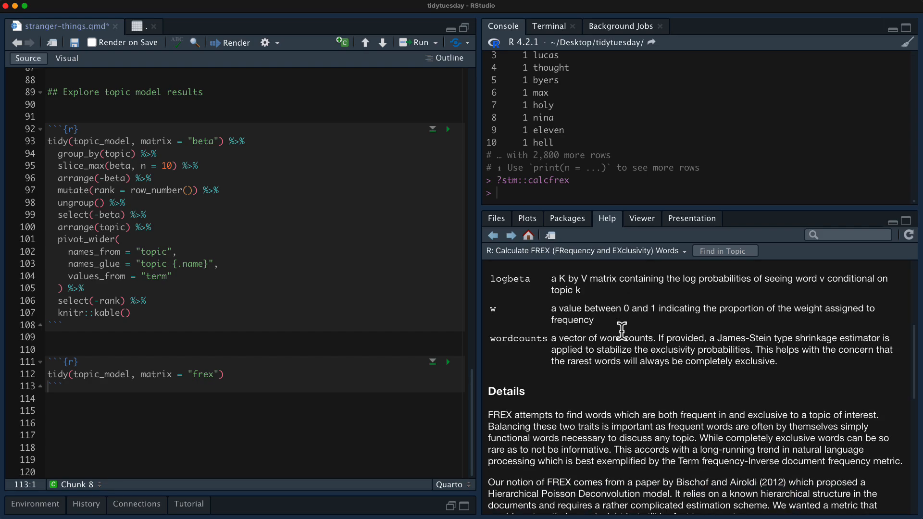
pyautogui.moveTo(607, 410)
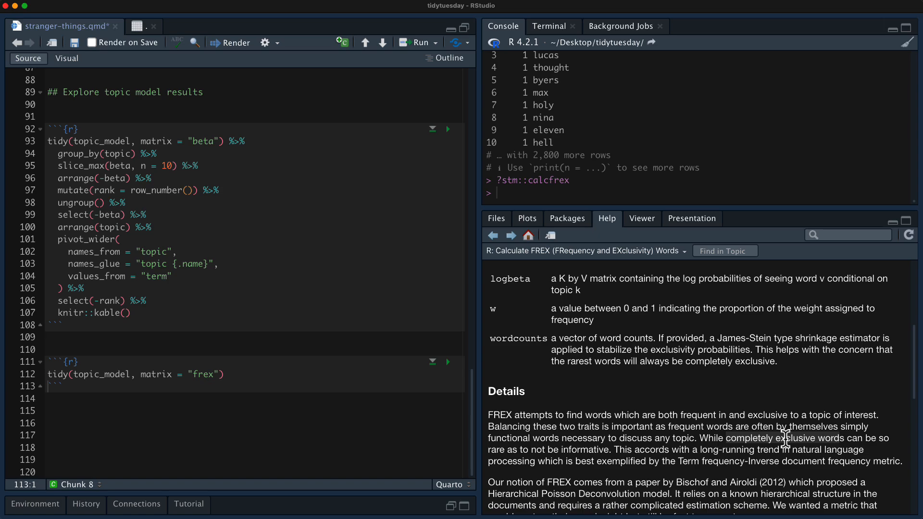
pyautogui.scroll(-3)
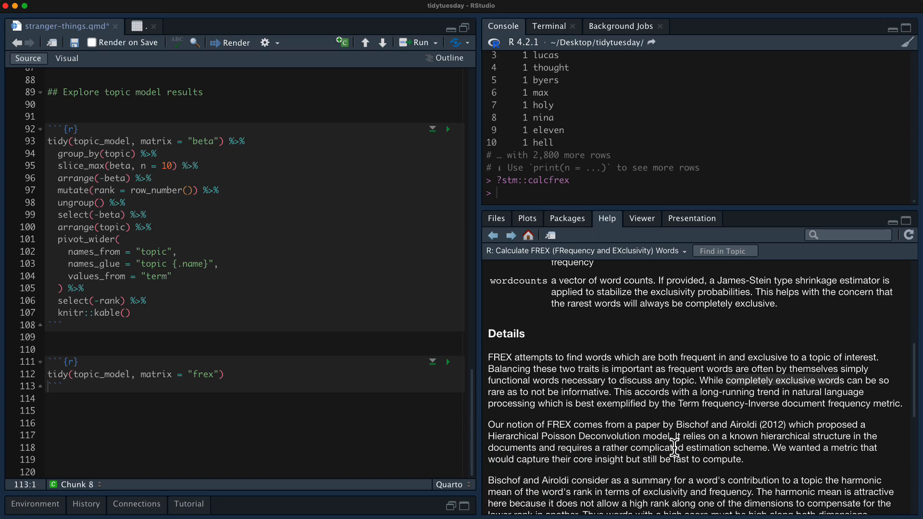
pyautogui.moveTo(605, 410)
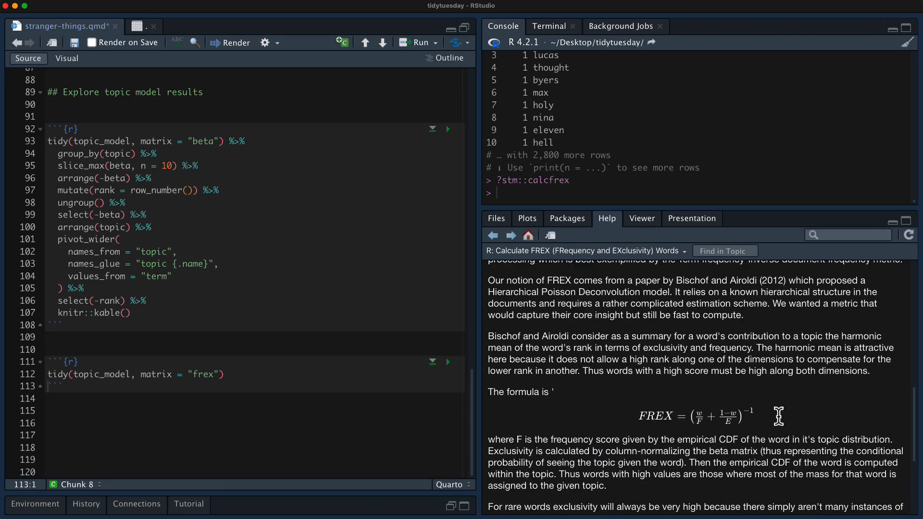
pyautogui.moveTo(782, 424)
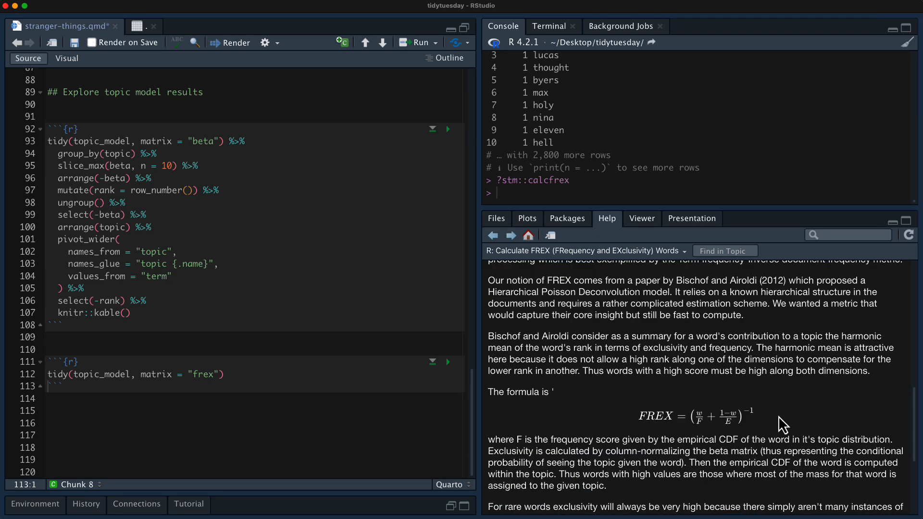
pyautogui.scroll(-3)
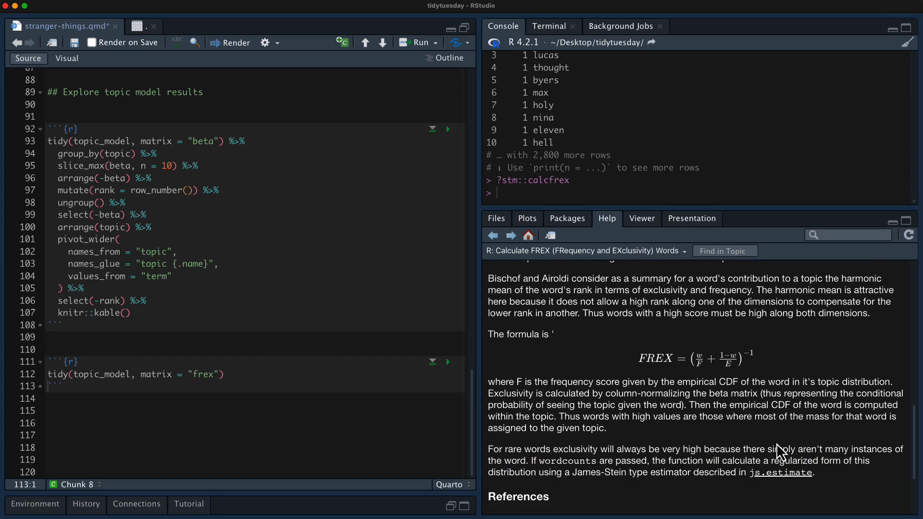
pyautogui.moveTo(777, 443)
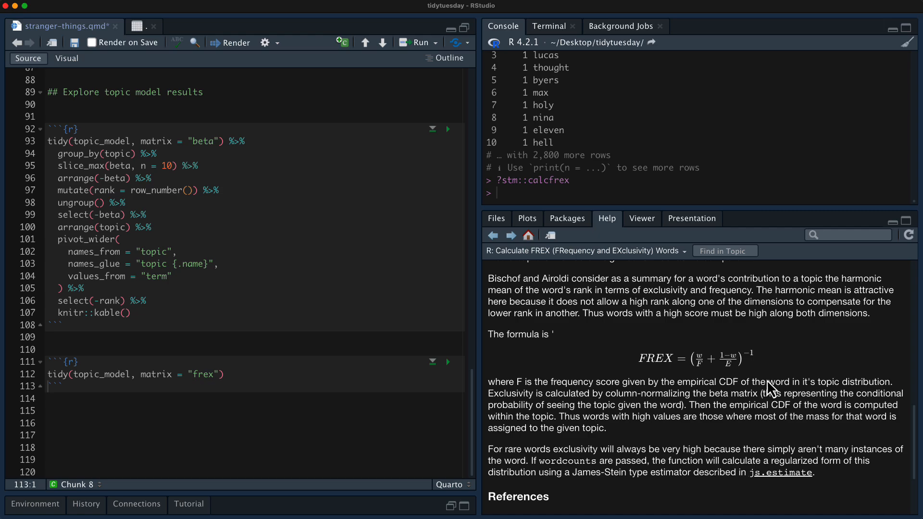
pyautogui.moveTo(218, 371)
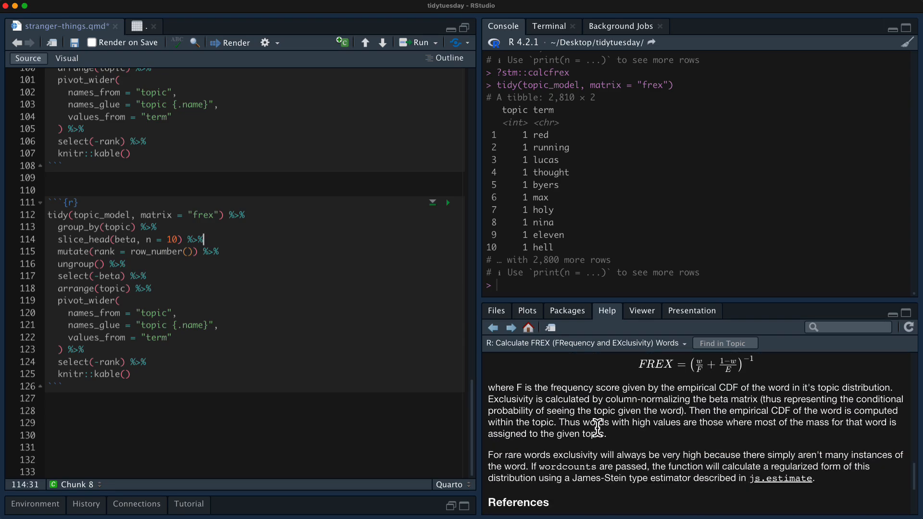
# Edit the frex chunk's pipeline so slice_head keeps the top 10 FREX words per topic.
pyautogui.scroll(-3)
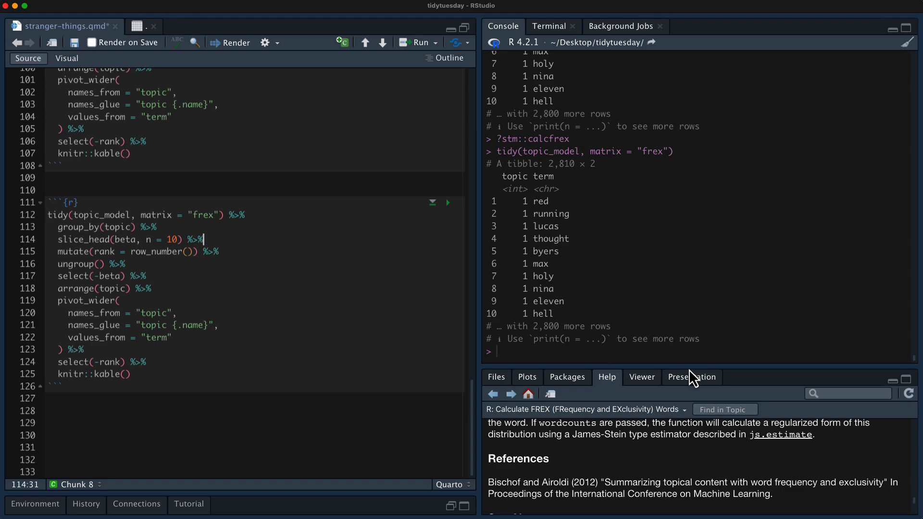
pyautogui.moveTo(691, 372)
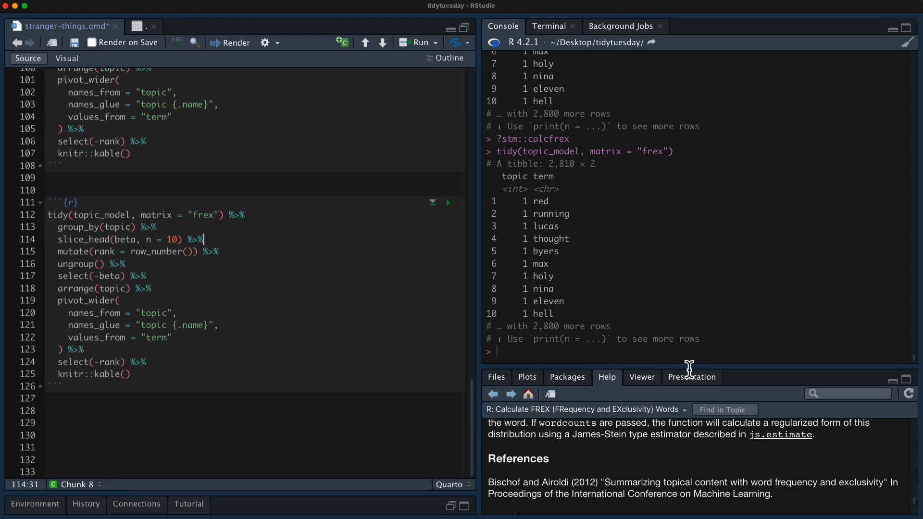
pyautogui.moveTo(77, 237)
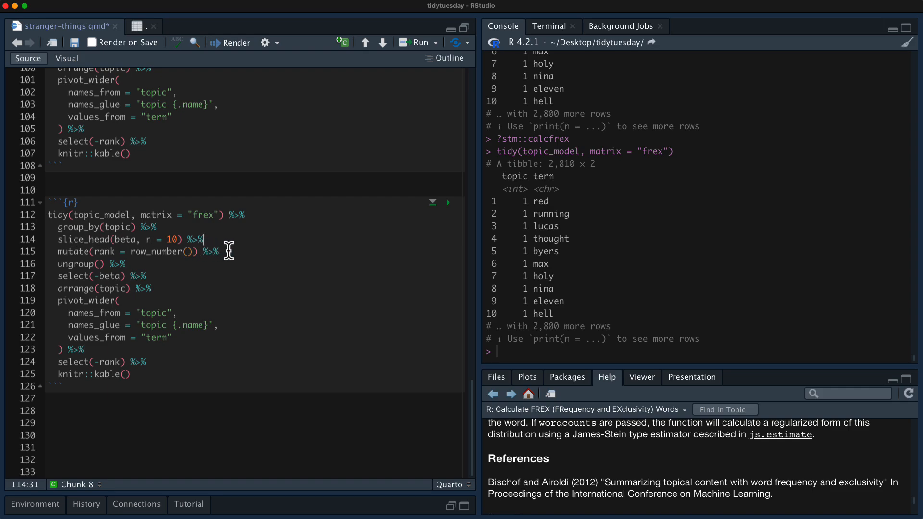
pyautogui.moveTo(157, 277)
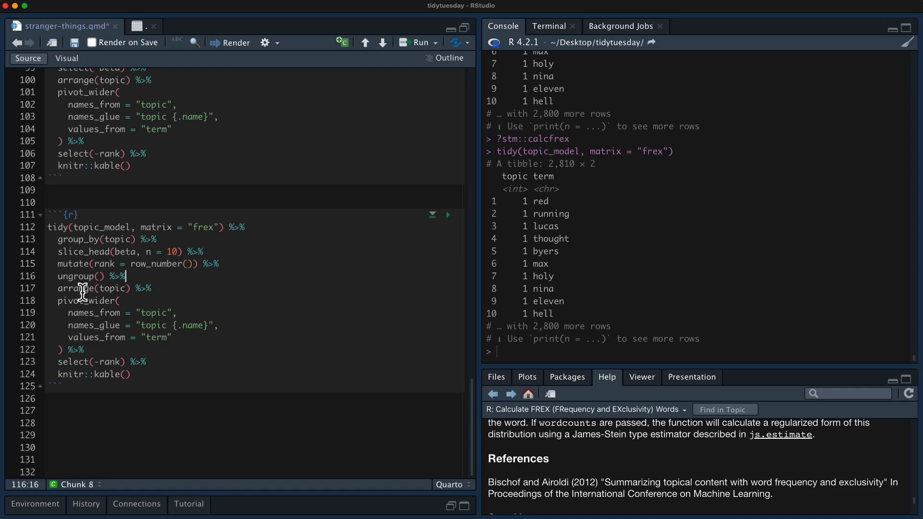
pyautogui.moveTo(106, 325)
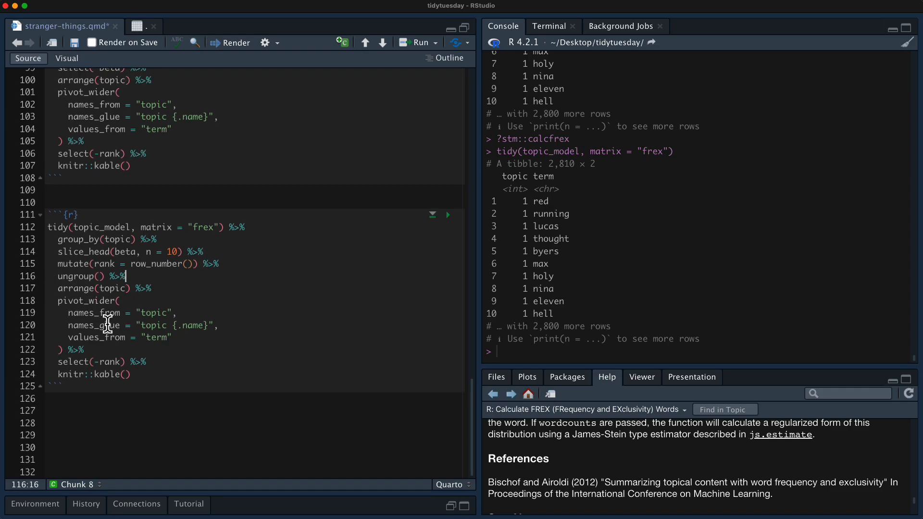
pyautogui.click(447, 214)
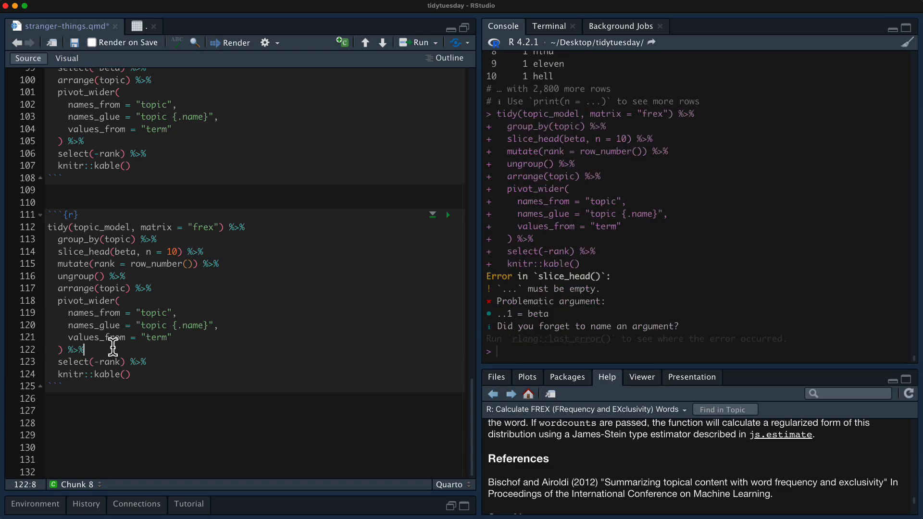
pyautogui.moveTo(109, 244)
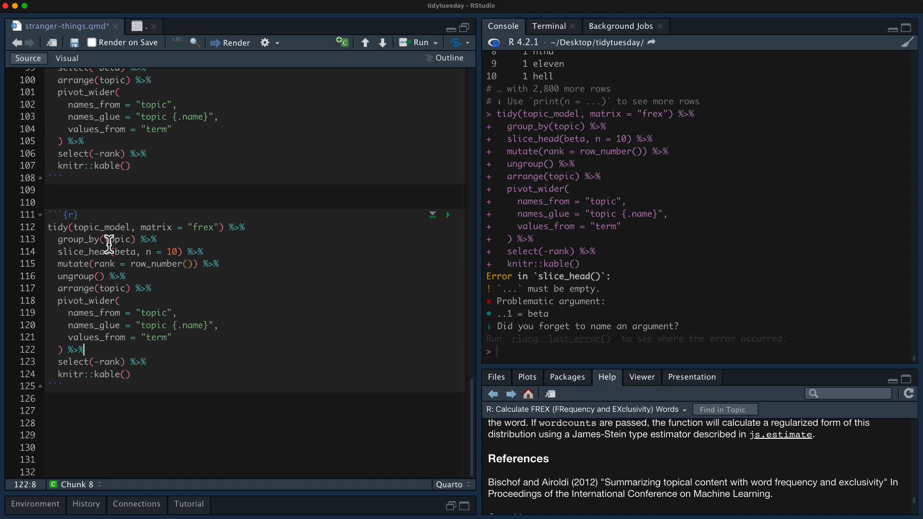
pyautogui.click(124, 251)
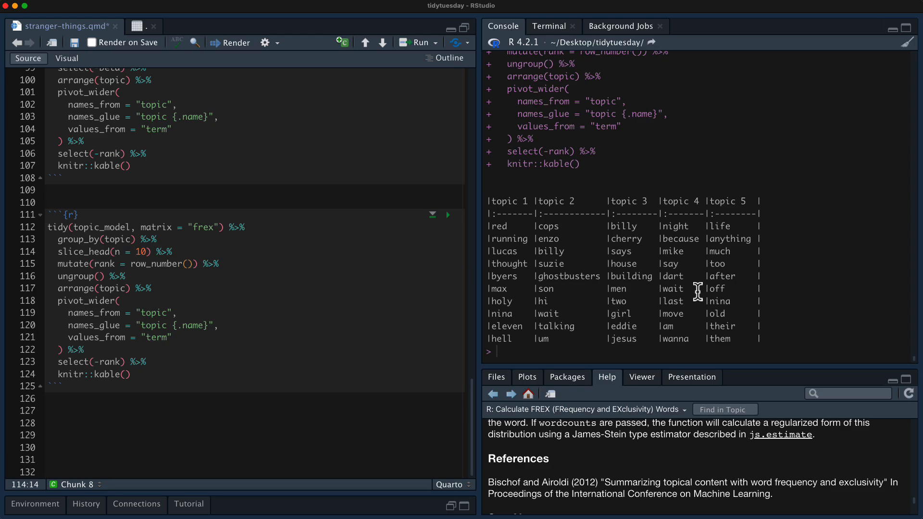
pyautogui.moveTo(824, 300)
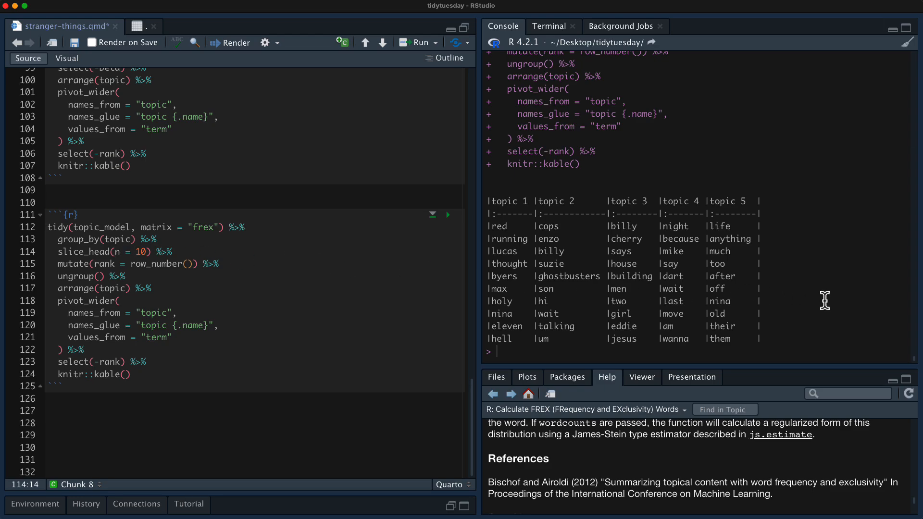
pyautogui.moveTo(815, 301)
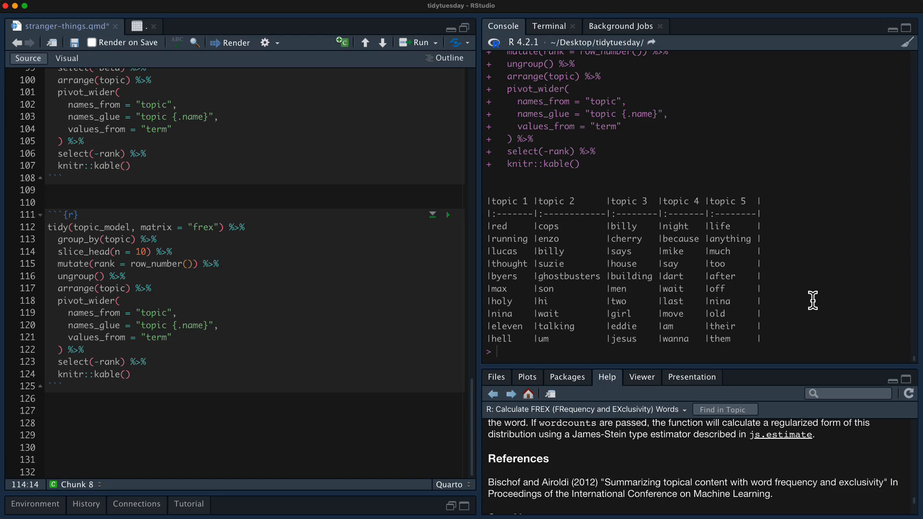
pyautogui.moveTo(523, 298)
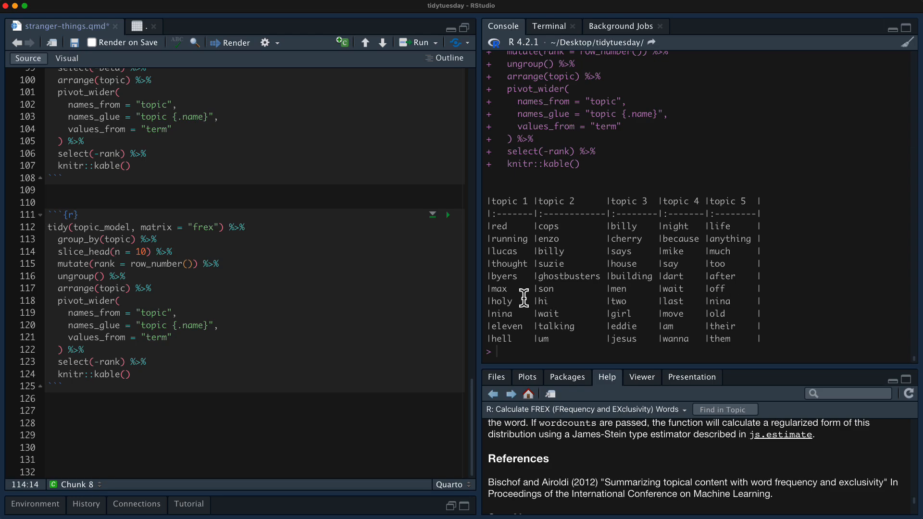
pyautogui.moveTo(510, 243)
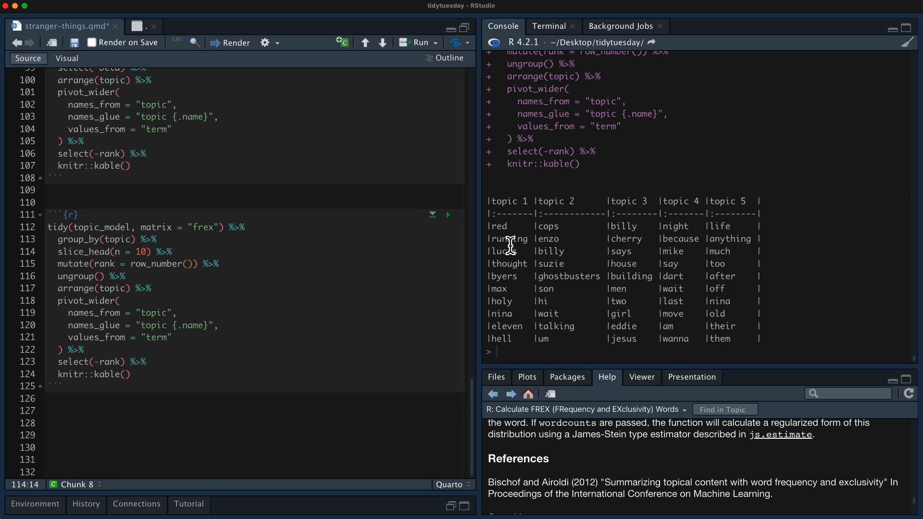
pyautogui.moveTo(512, 309)
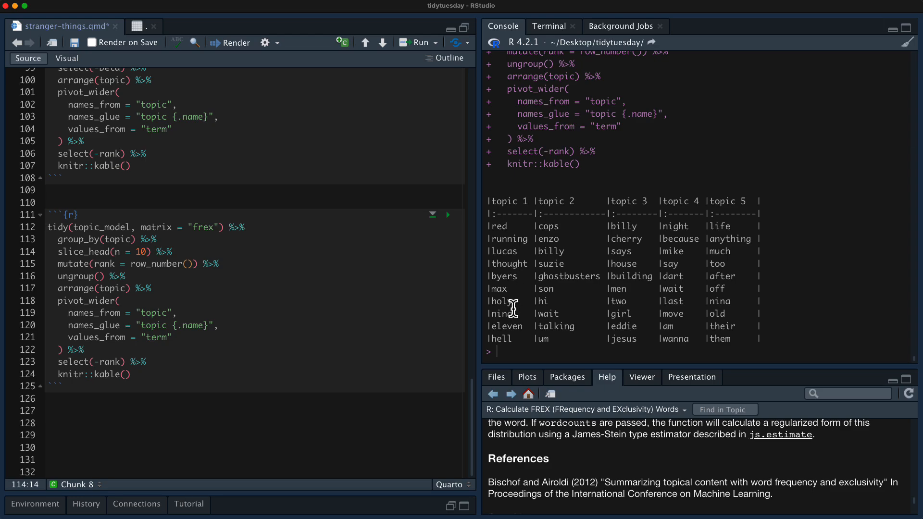
pyautogui.moveTo(545, 251)
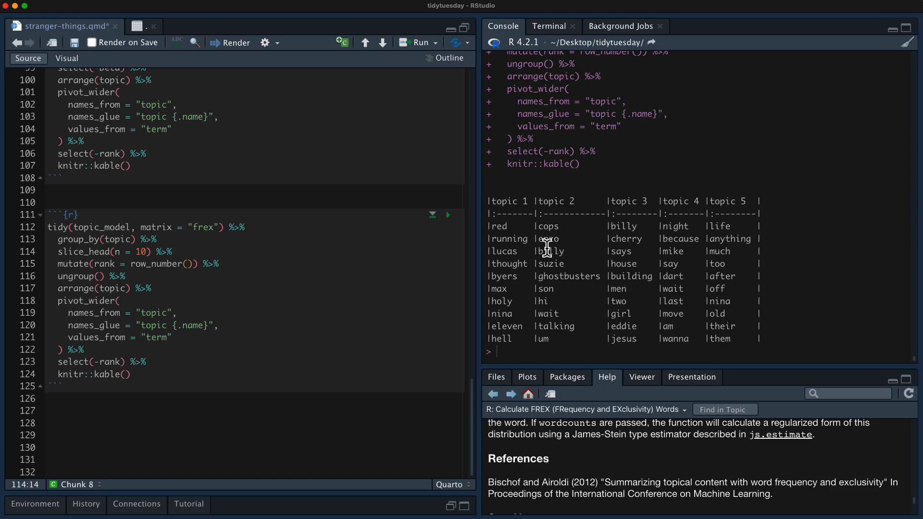
pyautogui.moveTo(568, 276)
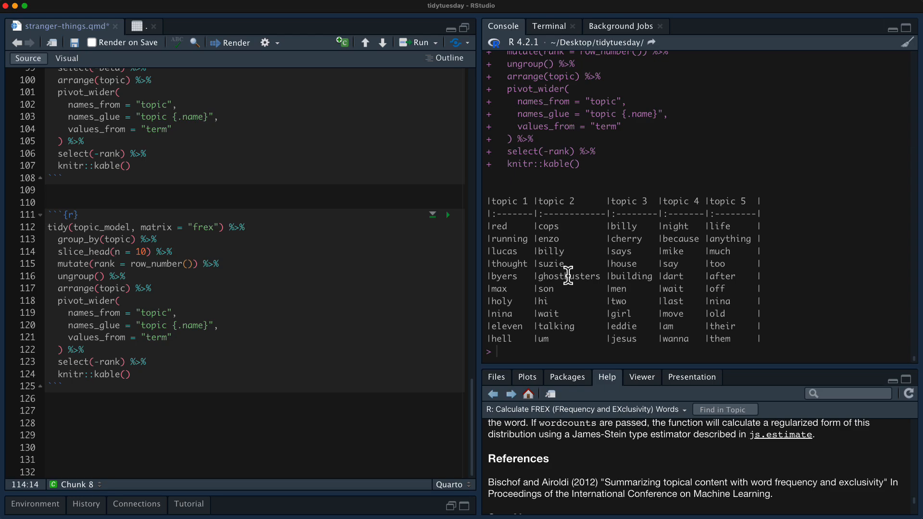
pyautogui.moveTo(624, 230)
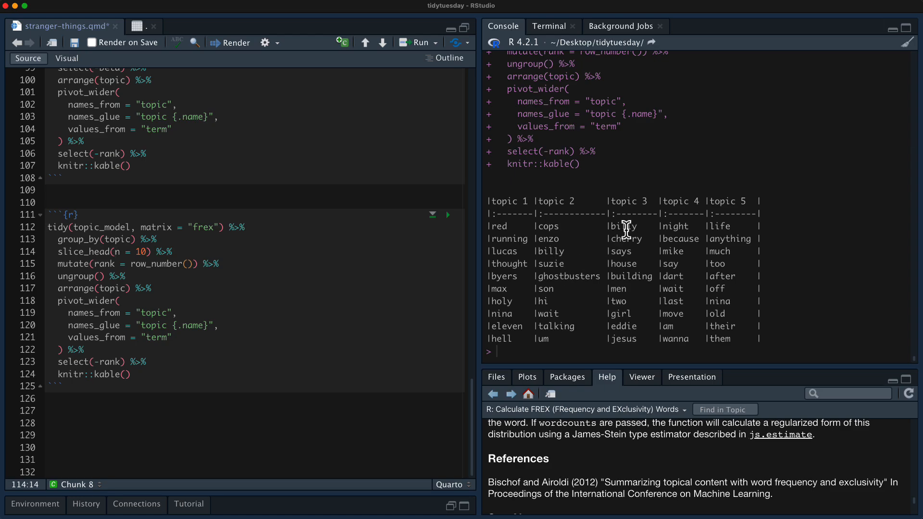
pyautogui.moveTo(627, 229)
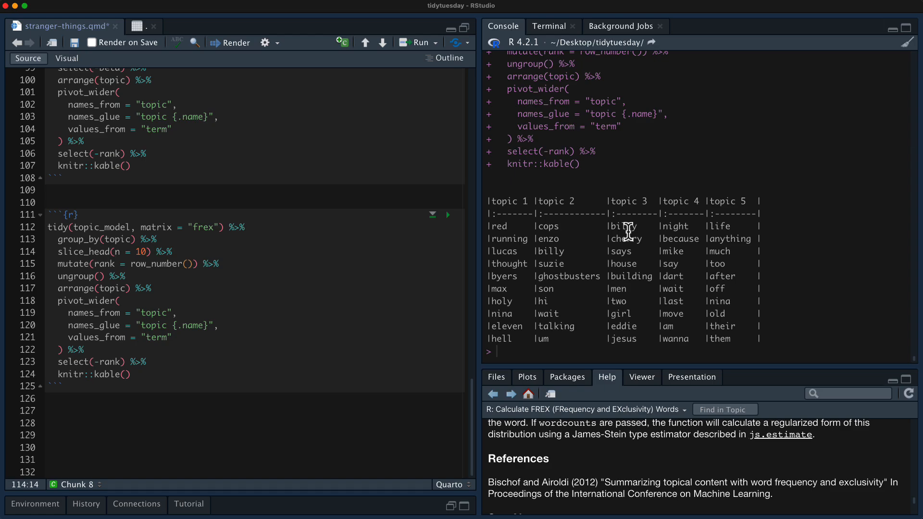
pyautogui.moveTo(678, 271)
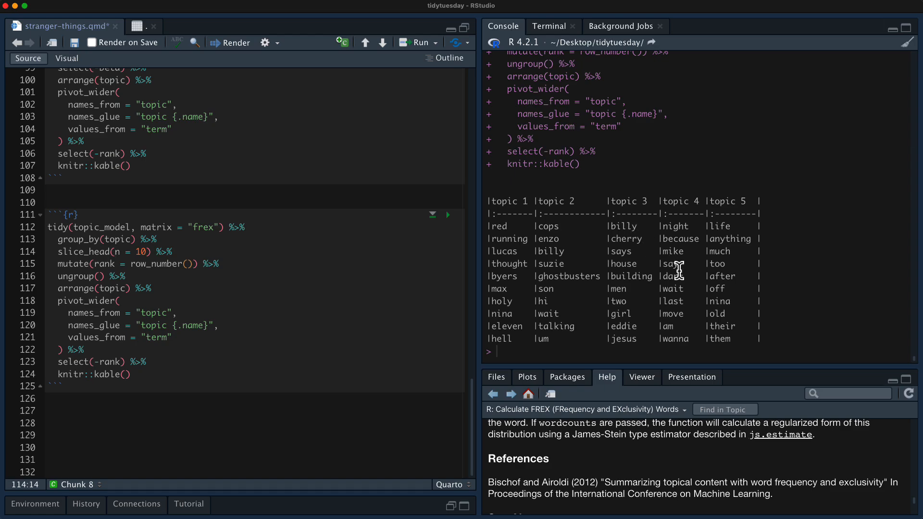
pyautogui.moveTo(682, 283)
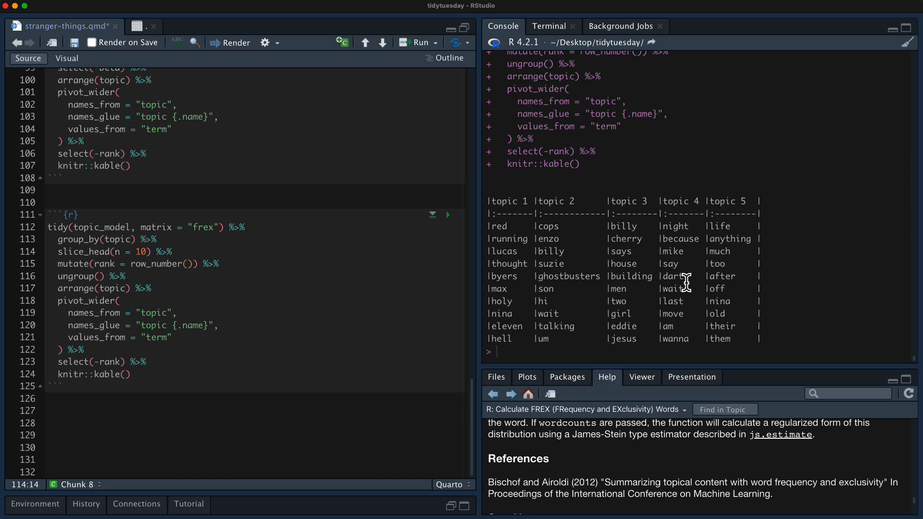
pyautogui.moveTo(727, 347)
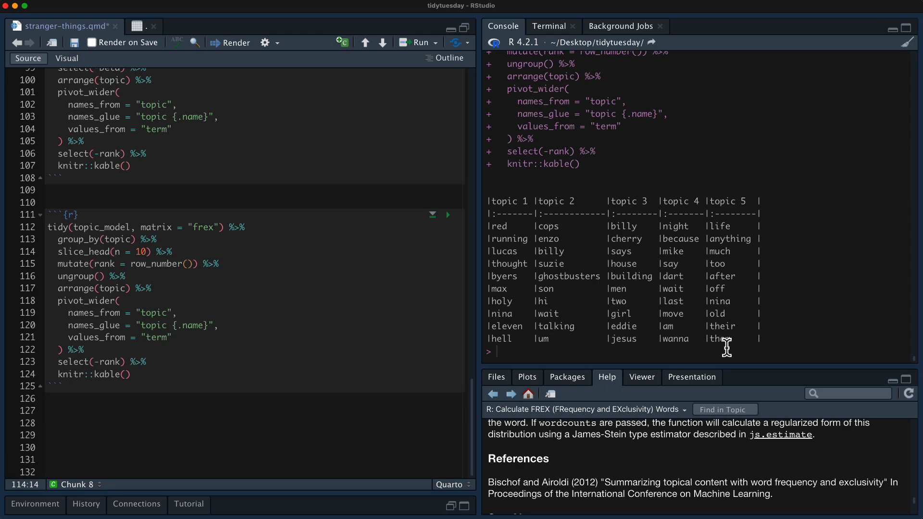
pyautogui.moveTo(153, 229)
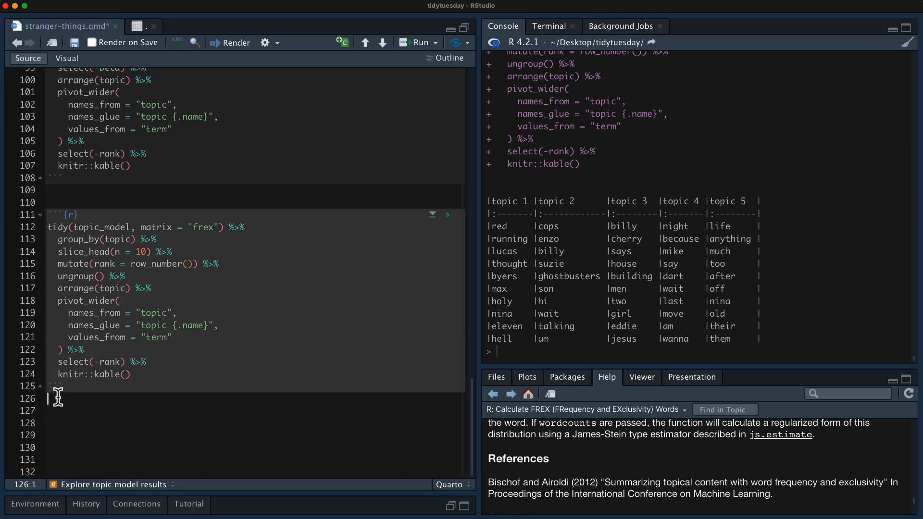
# Bring up the stm::calclift help page and read its usage and lift formula.
pyautogui.scroll(-3)
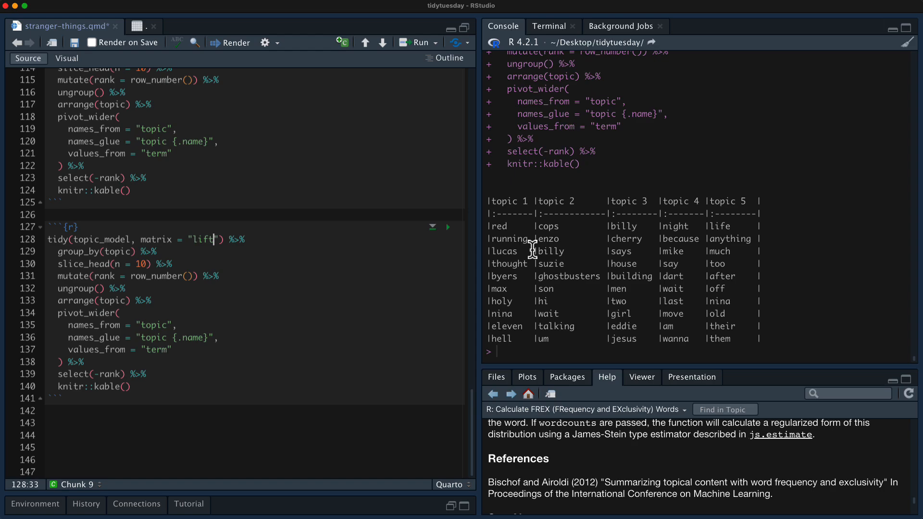
pyautogui.write('?stm::c')
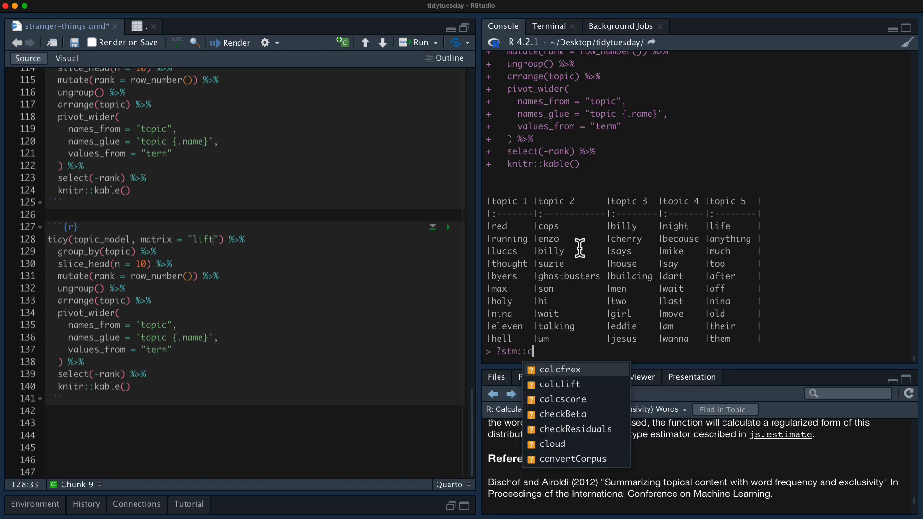
pyautogui.click(557, 384)
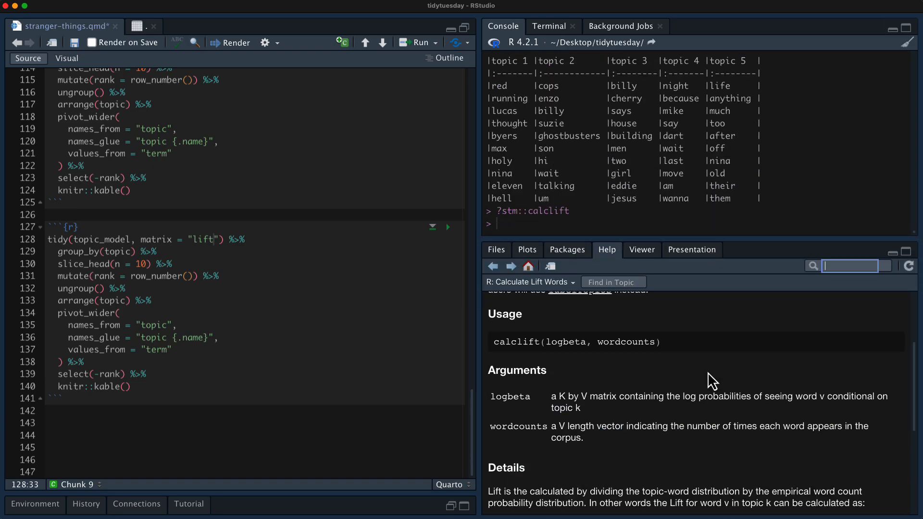
pyautogui.scroll(-3)
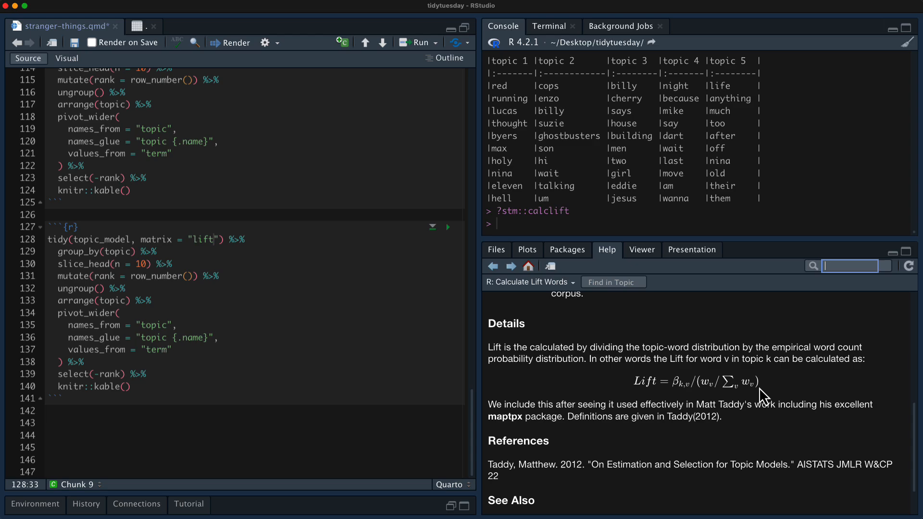
pyautogui.moveTo(760, 389)
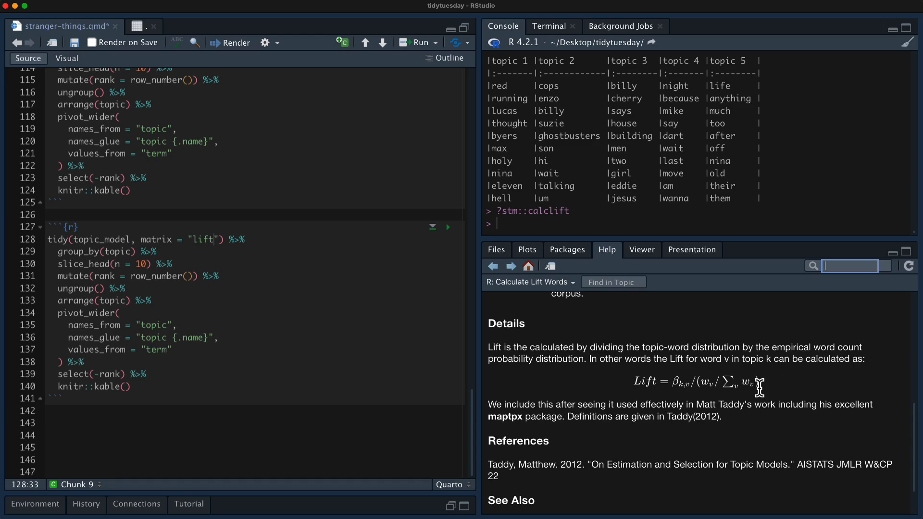
pyautogui.moveTo(554, 378)
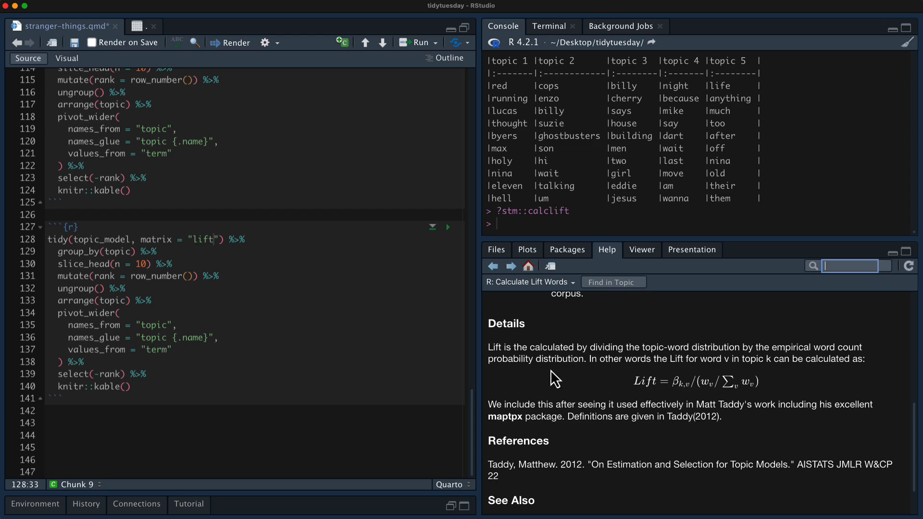
pyautogui.moveTo(733, 355)
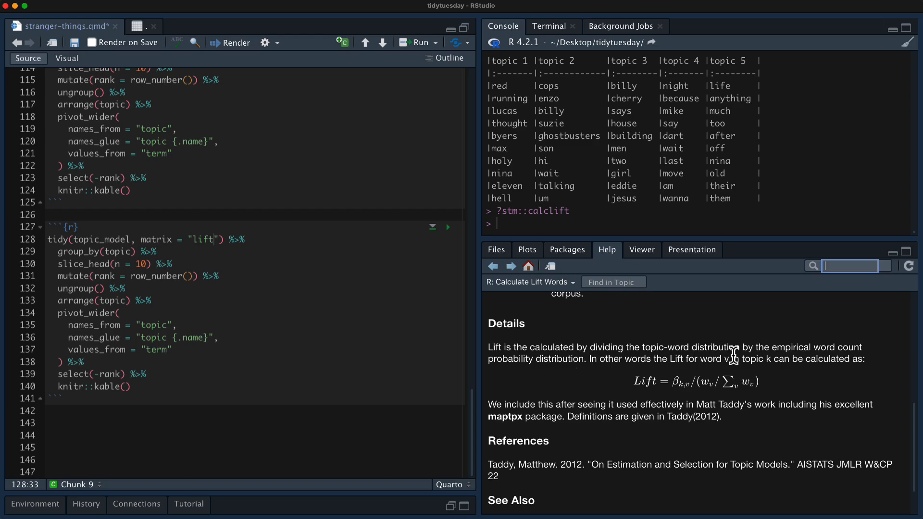
pyautogui.moveTo(768, 360)
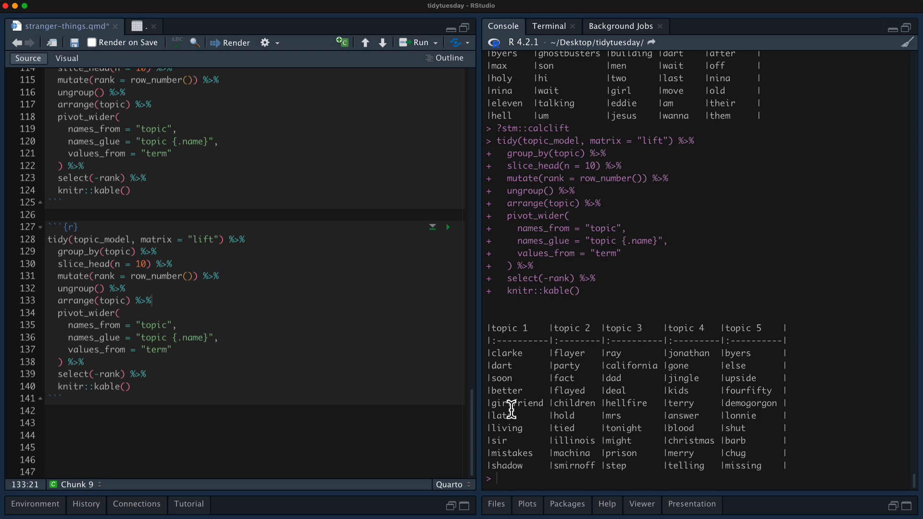
pyautogui.moveTo(564, 355)
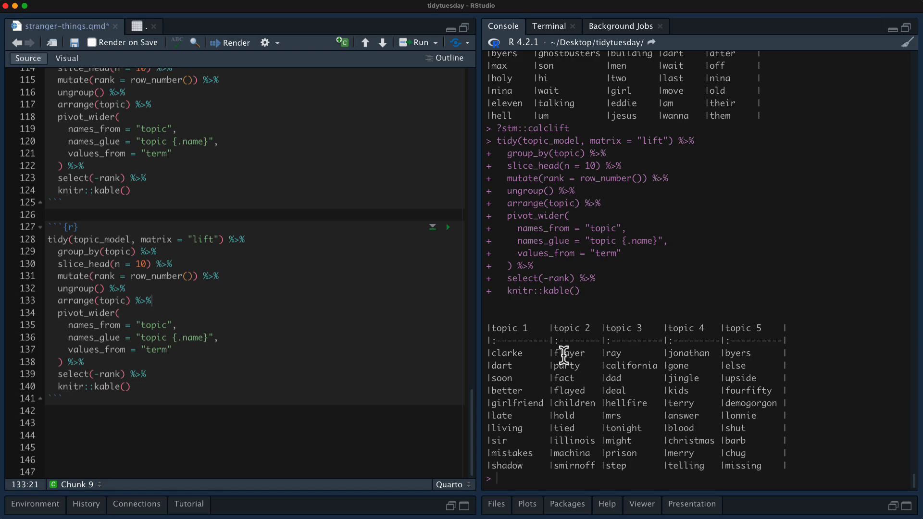
# Scroll through the console's lift-word table output for the five topics.
pyautogui.scroll(-3)
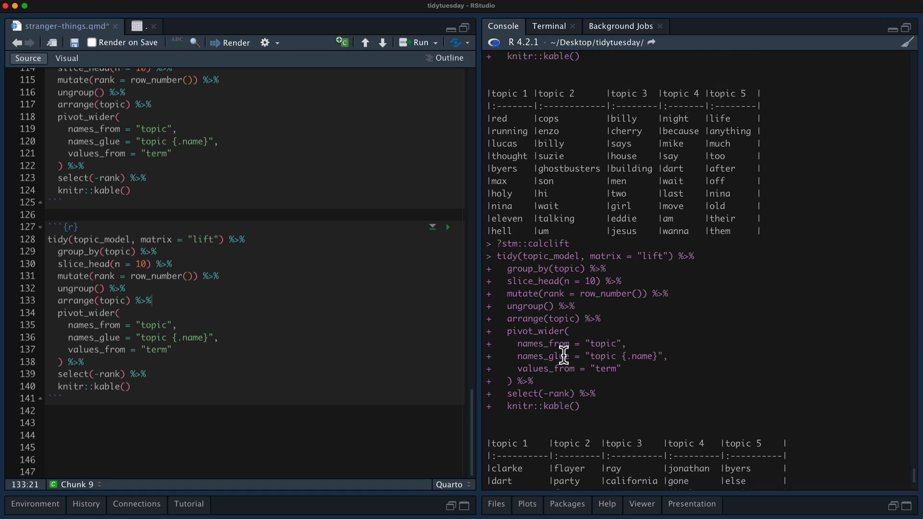
pyautogui.scroll(-3)
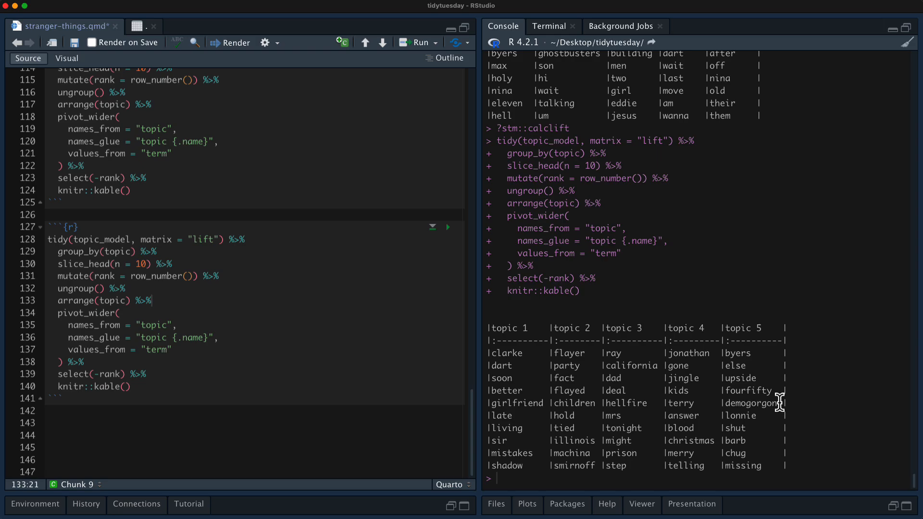
pyautogui.scroll(-3)
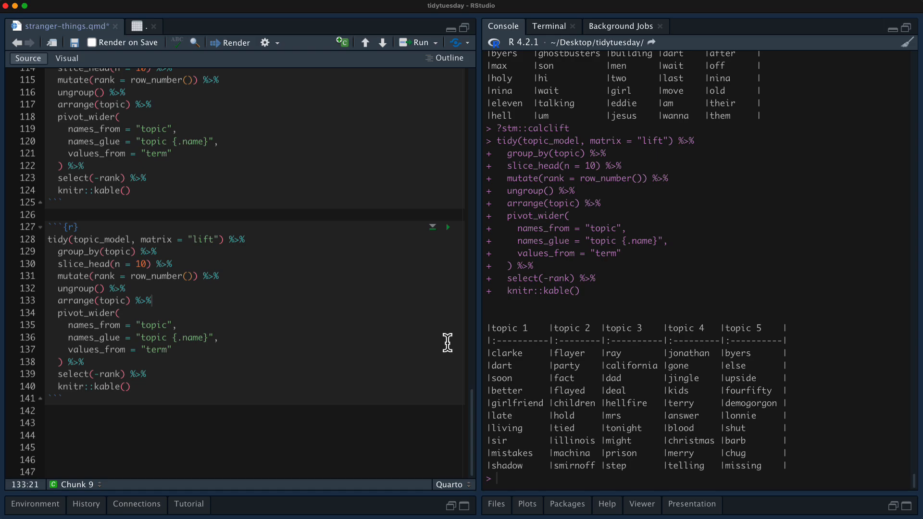
pyautogui.moveTo(283, 324)
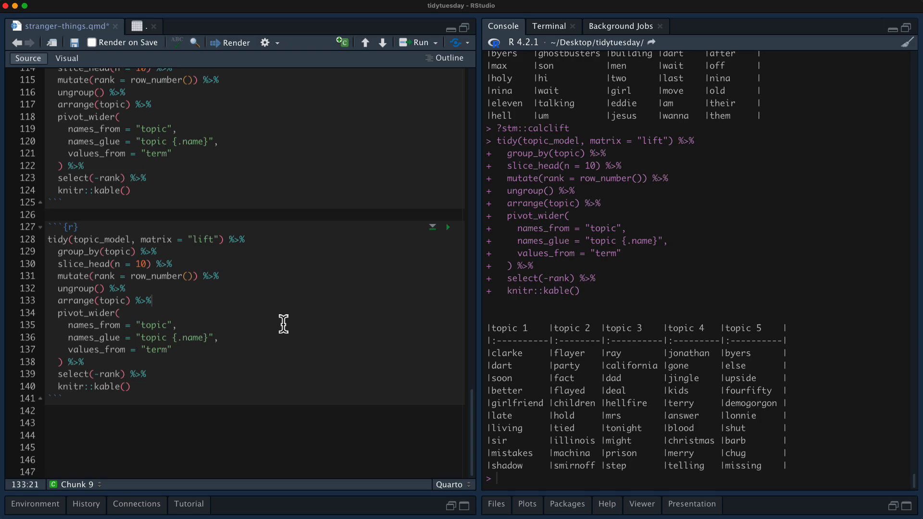
pyautogui.moveTo(223, 316)
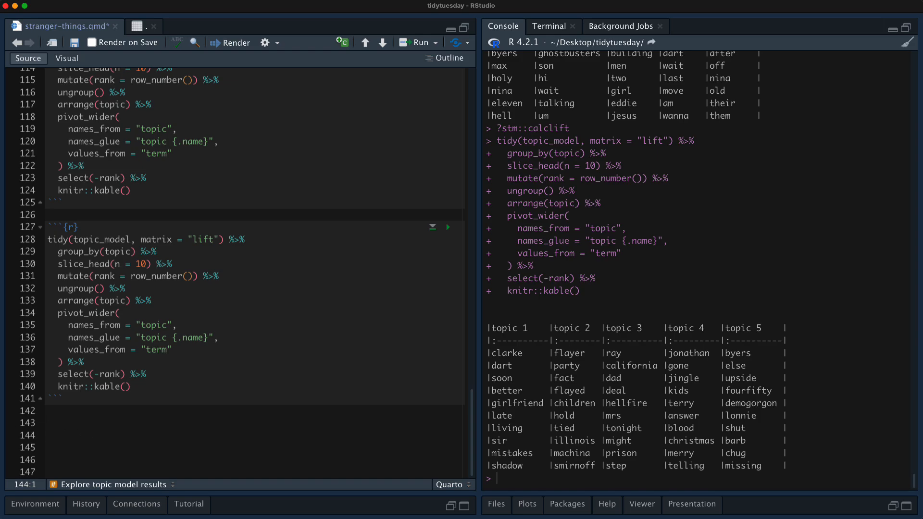
pyautogui.moveTo(70, 438)
pyautogui.write('tidy(topic_model, matrix = "gam')
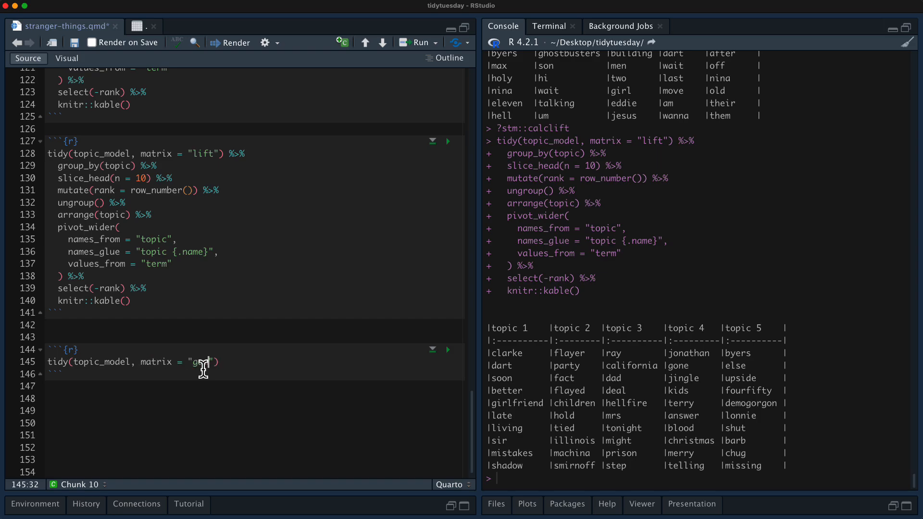
# Tidy topic_model's gamma matrix with document_names = rownames(dialogue_sparse).
pyautogui.write('amma')
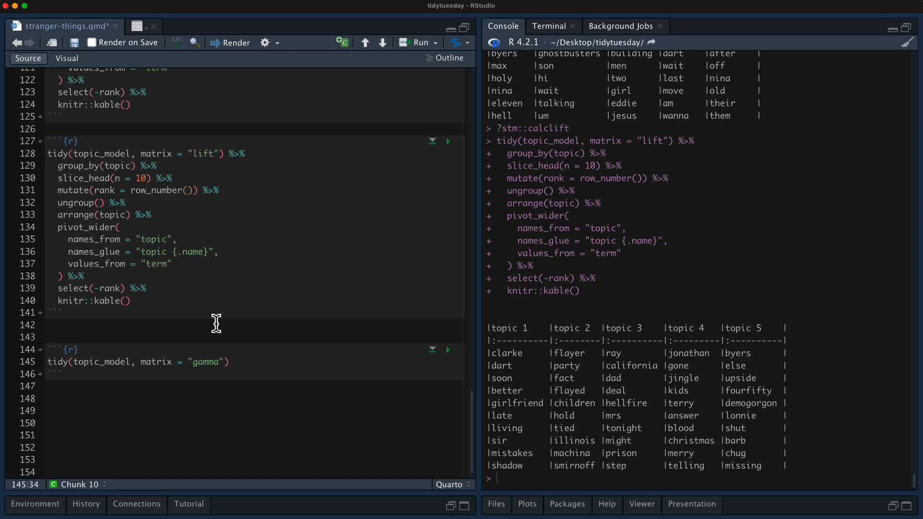
pyautogui.click(448, 350)
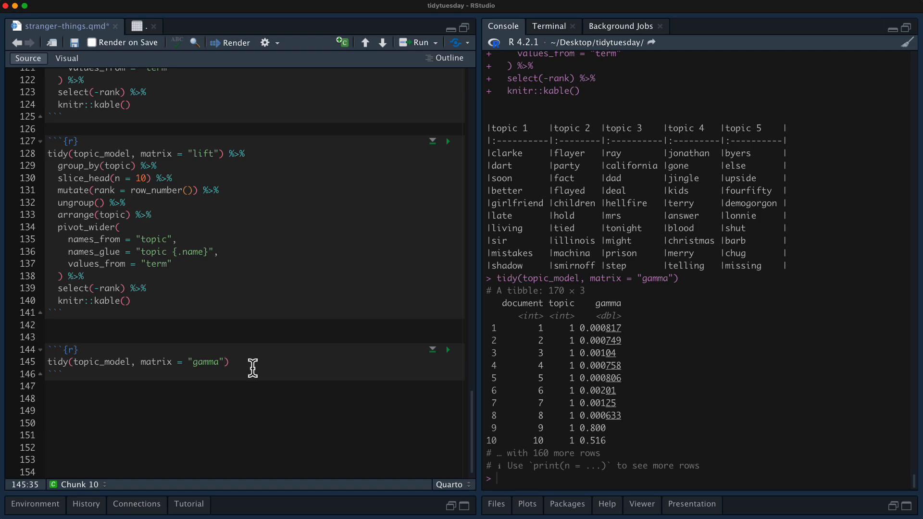
pyautogui.write(', document_names =')
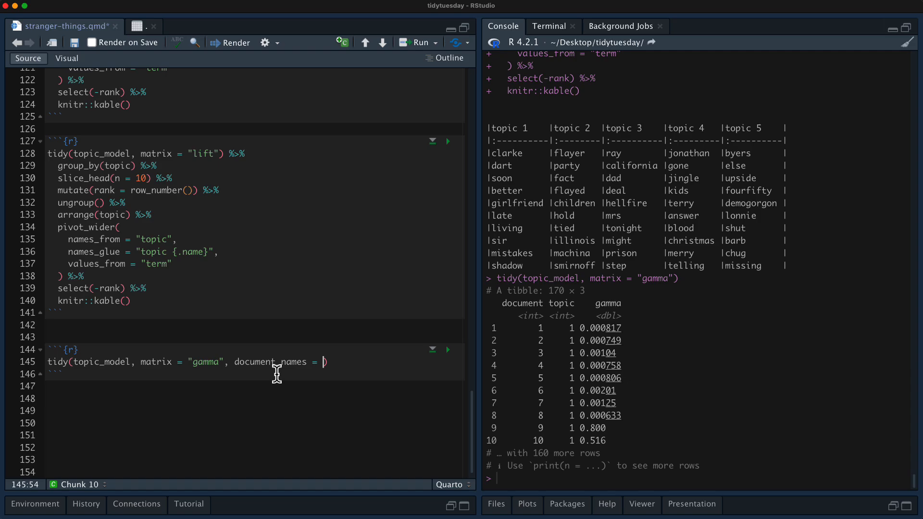
pyautogui.write('rownames(')
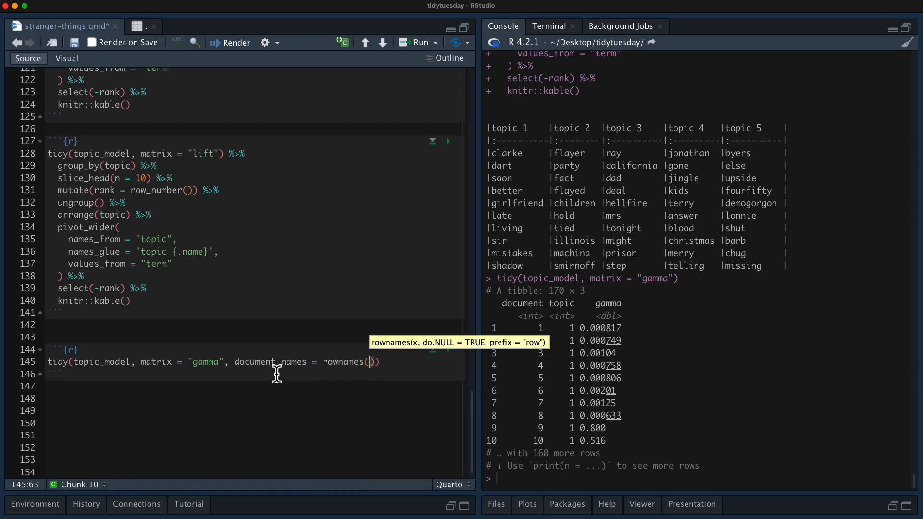
pyautogui.write('dialogue_sparse')
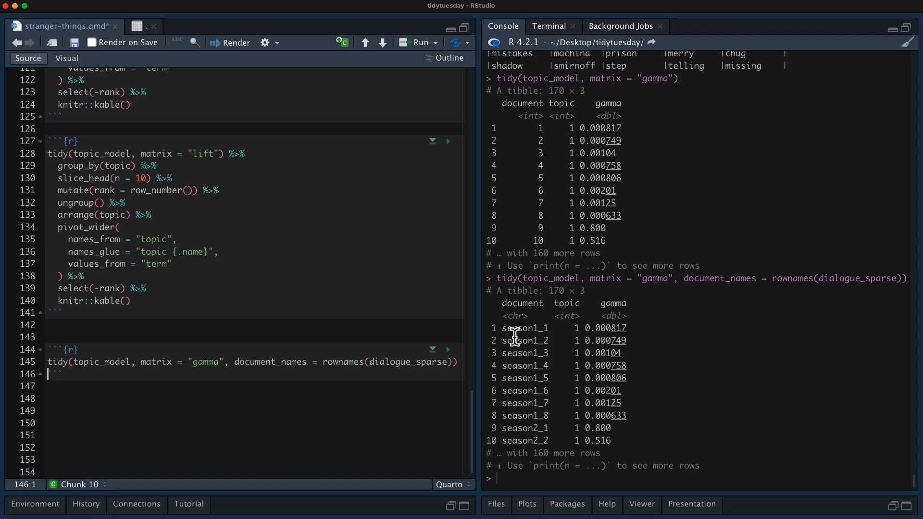
pyautogui.moveTo(568, 327)
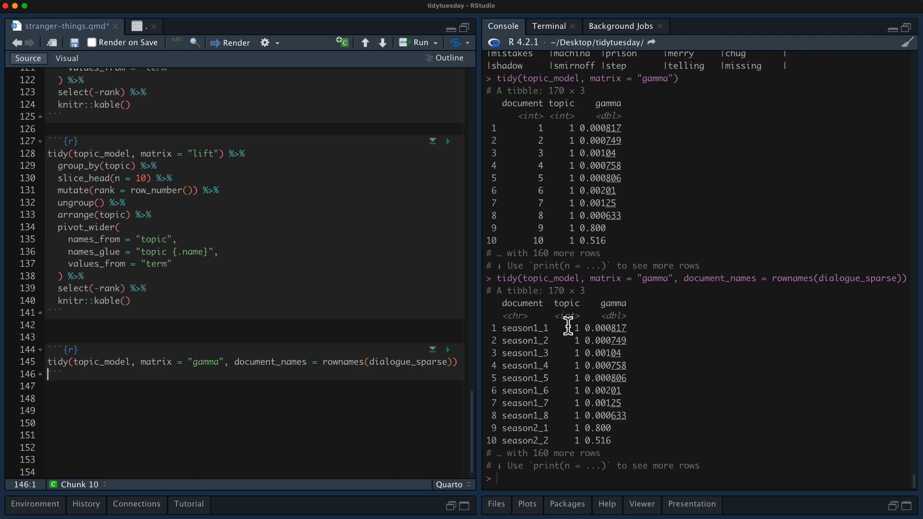
pyautogui.moveTo(518, 334)
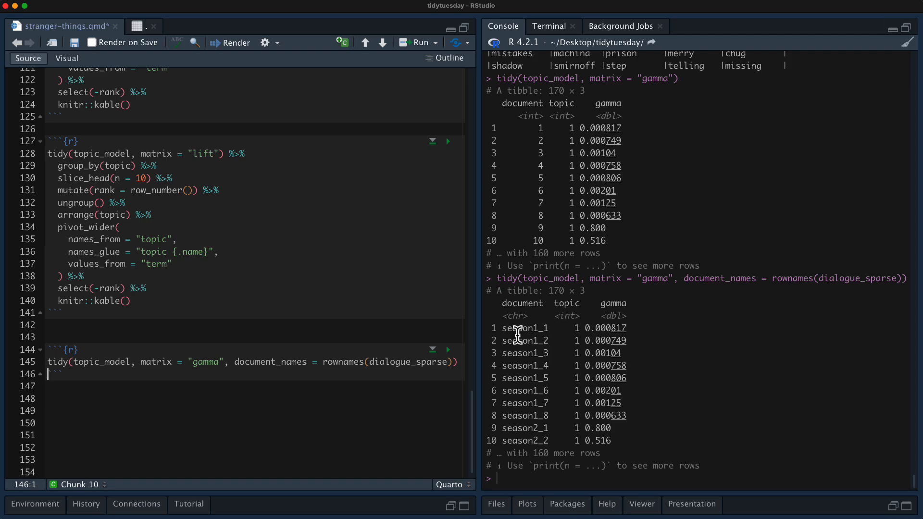
pyautogui.click(74, 362)
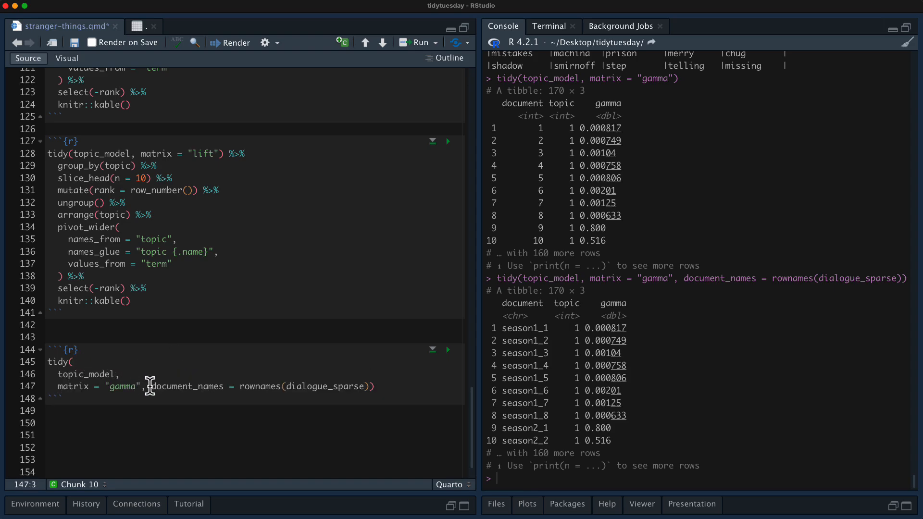
# Separate document into season and episode and assign the result to episodes_parsed.
pyautogui.press('Enter')
pyautogui.write(') %>%')
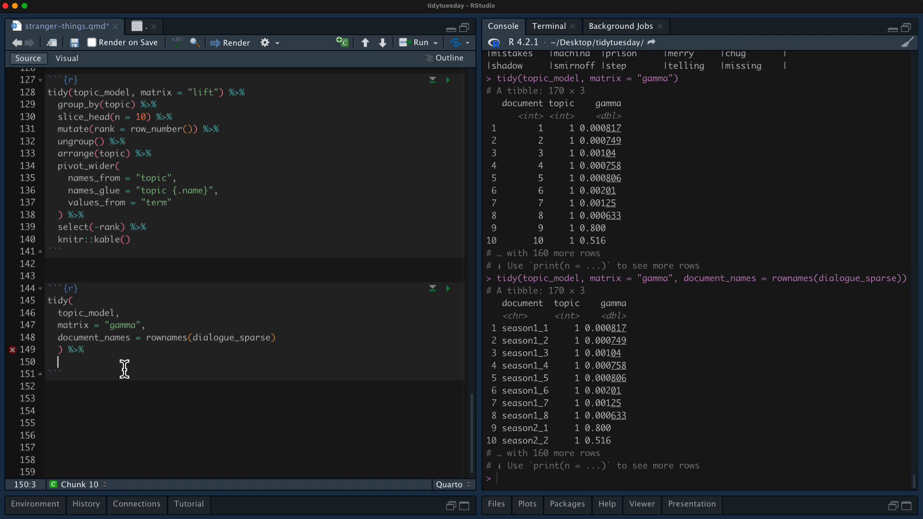
pyautogui.write('separate(')
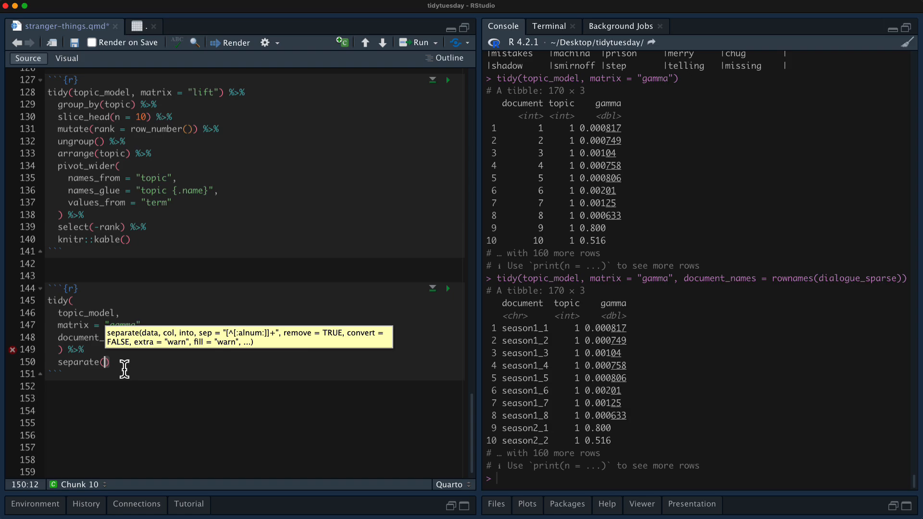
pyautogui.write('document, c("season", "episode')
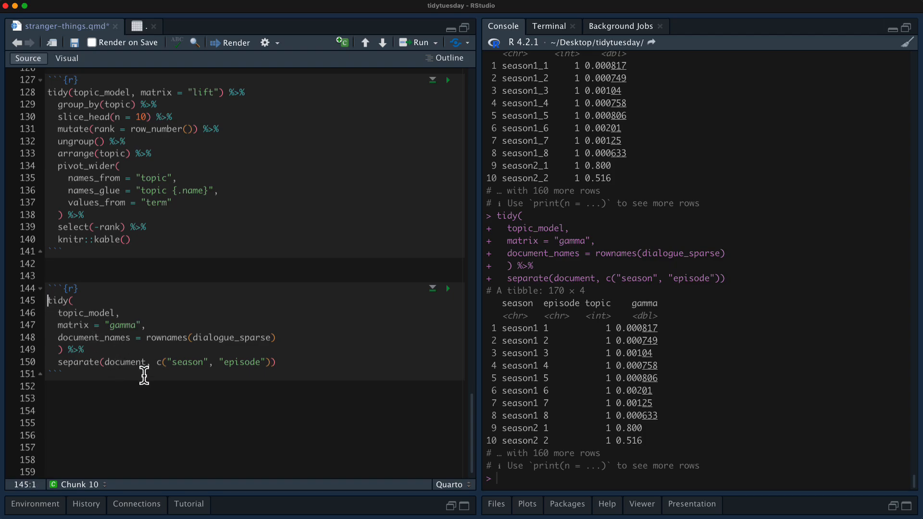
pyautogui.write('episodes_')
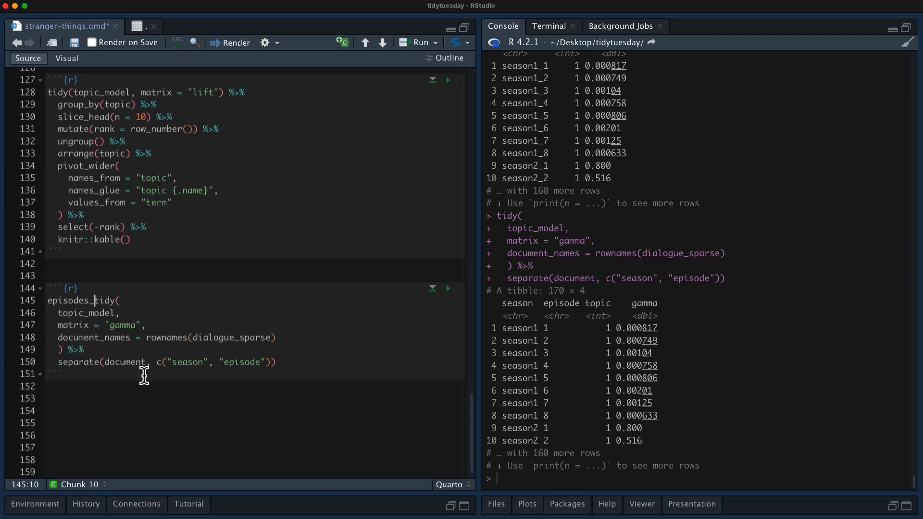
pyautogui.write('_parsed <-')
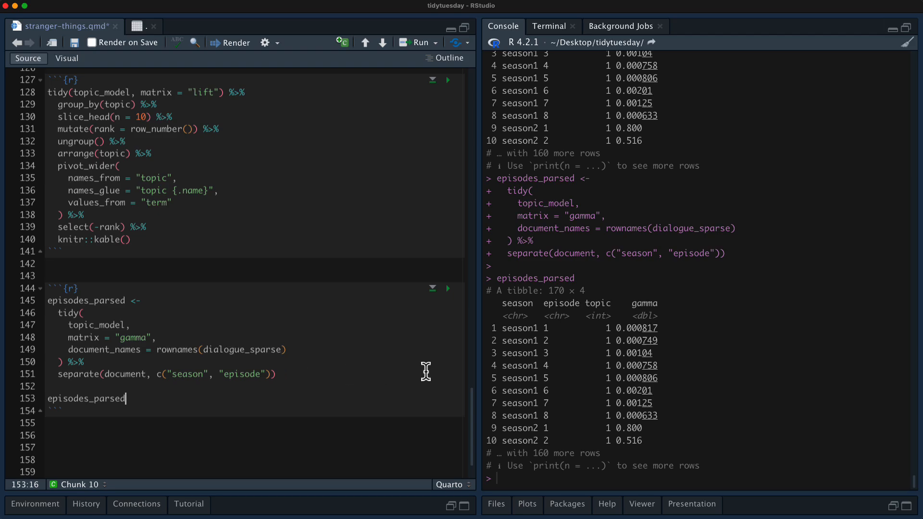
pyautogui.moveTo(518, 366)
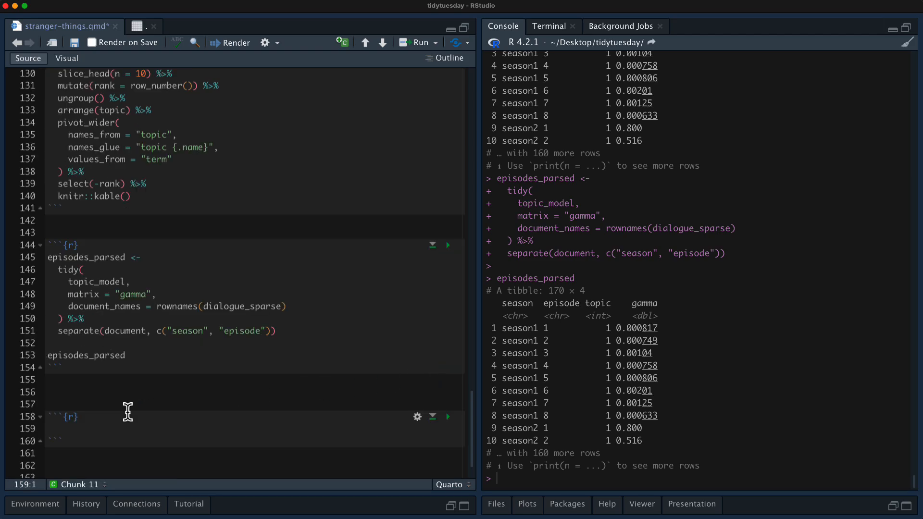
# Start a pipeline from episodes_parsed that mutates topic into a factor.
pyautogui.scroll(-3)
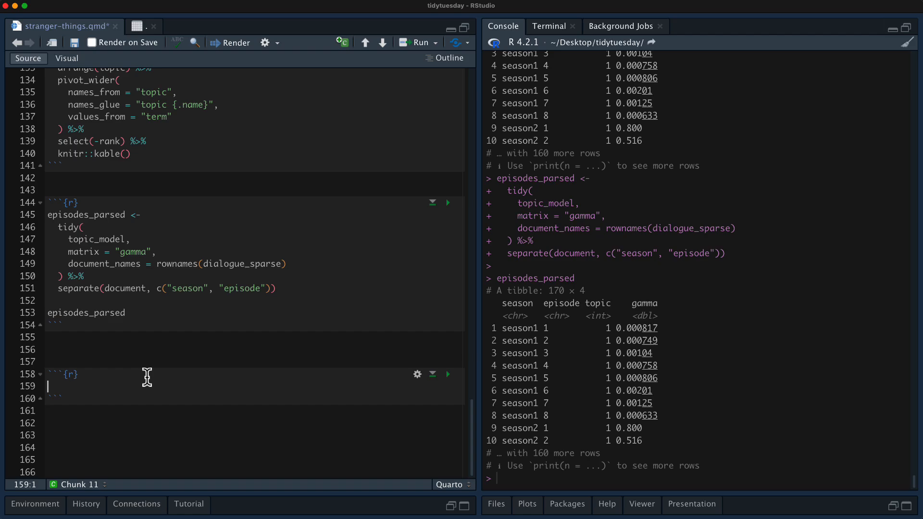
pyautogui.write('episodes_parsed %>%')
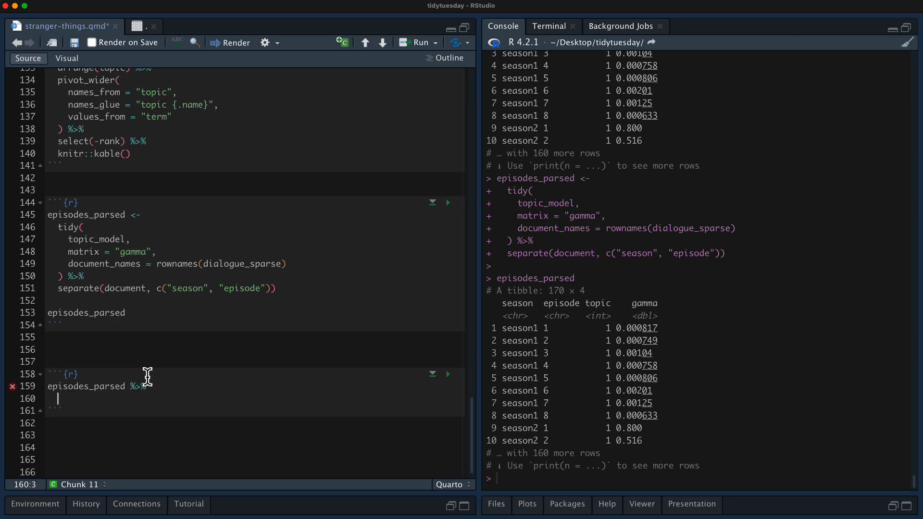
pyautogui.write('mutatE')
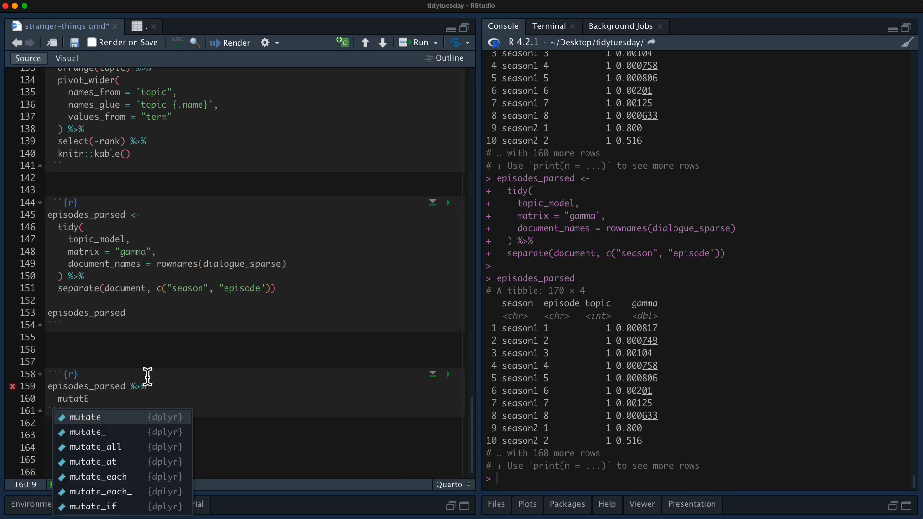
pyautogui.click(86, 416)
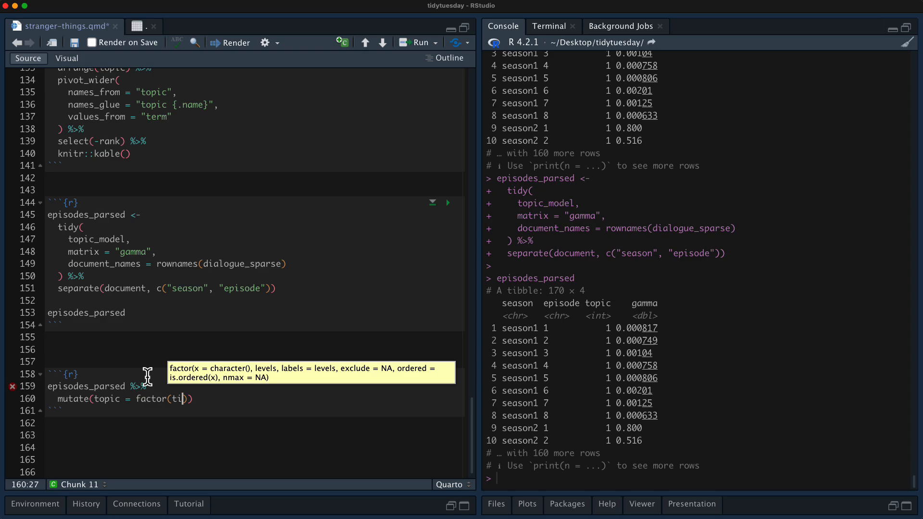
pyautogui.write('pic')
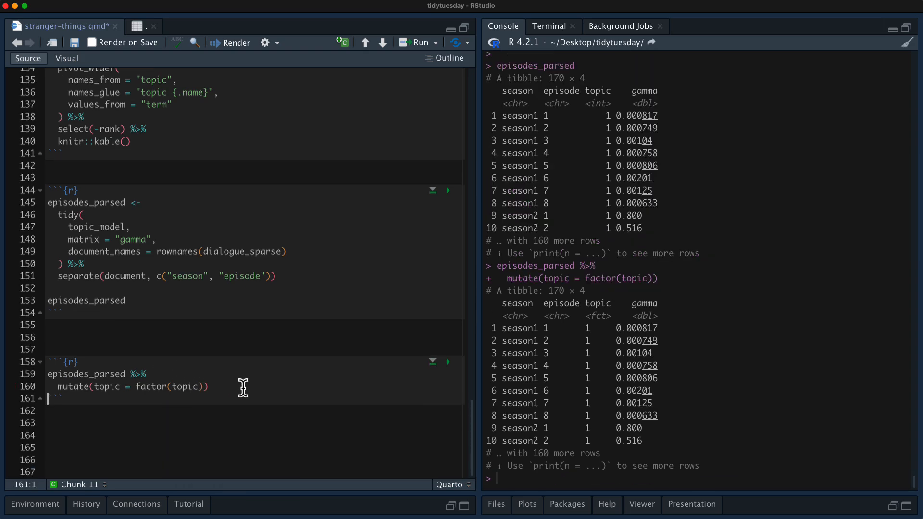
pyautogui.write('%>%')
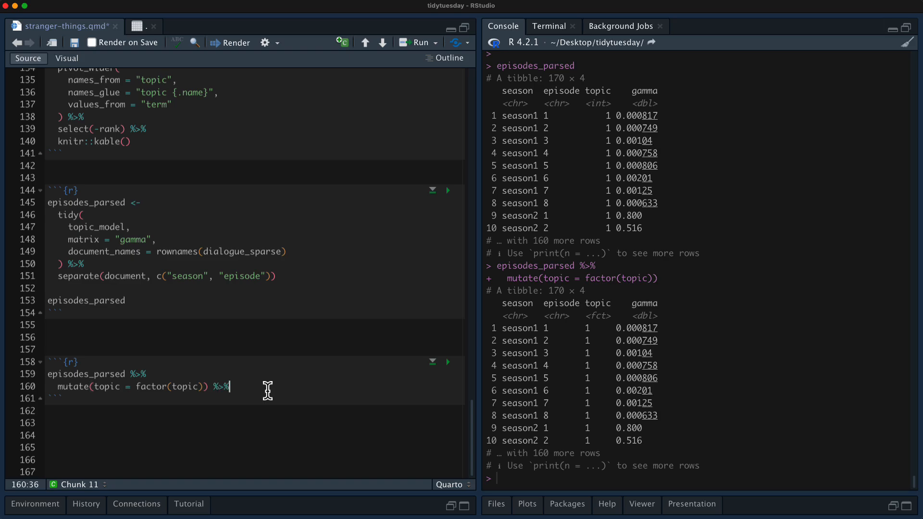
# Draw ggplot(aes(topic, gamma, fill = topic)) boxplots with alpha 0.7.
pyautogui.write('ggplot(aes(topic')
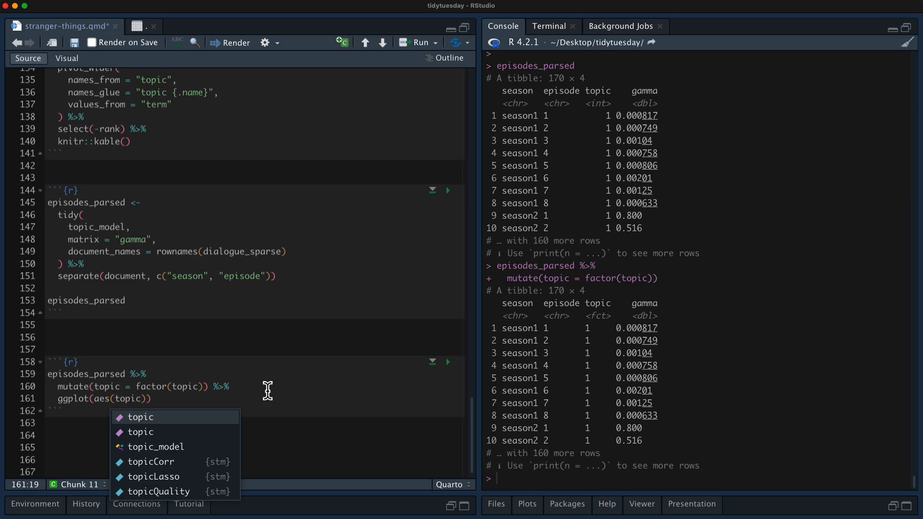
pyautogui.write(', gamma')
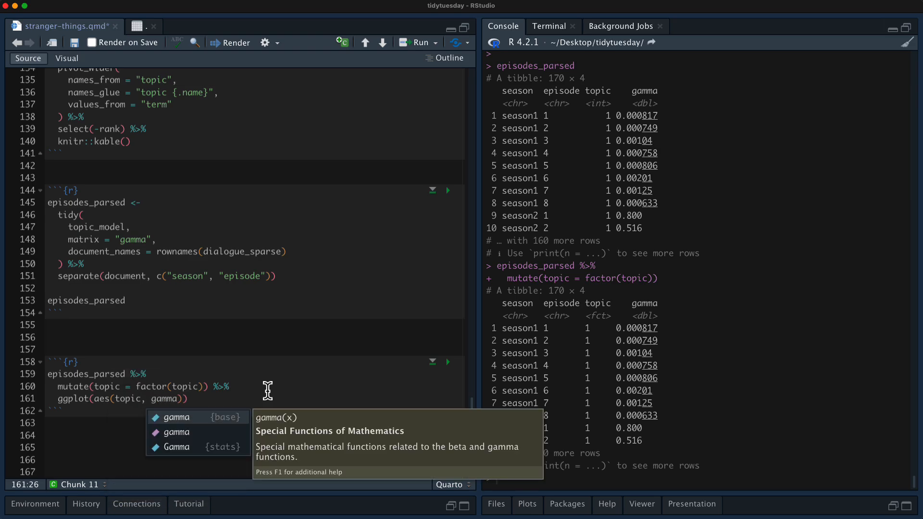
pyautogui.write(', fill = topic')
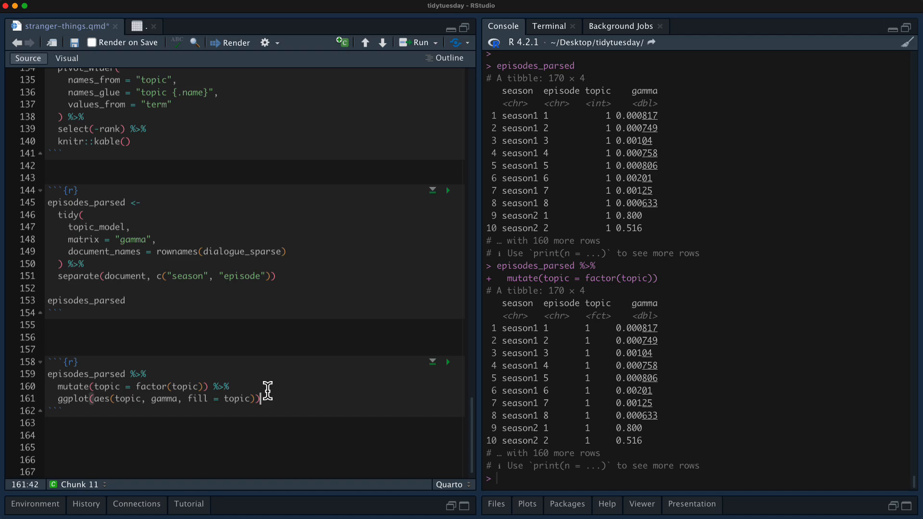
pyautogui.write('geom_bo')
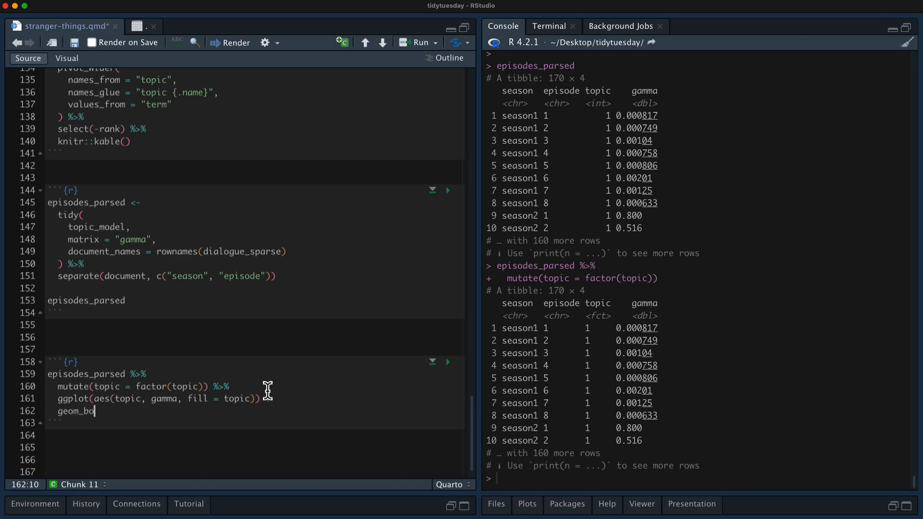
pyautogui.write('xplot()')
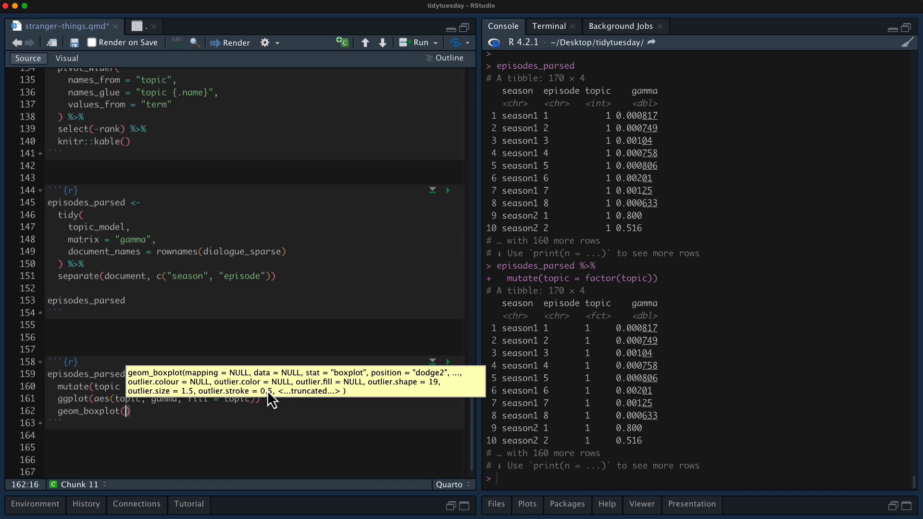
pyautogui.write('alpah')
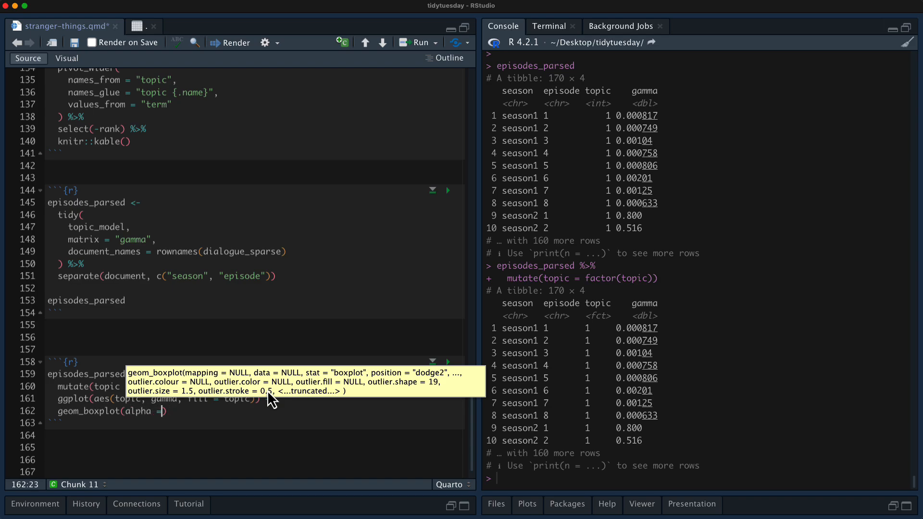
pyautogui.write('0.7, show.legend = FALSE')
pyautogui.write('facet_wrap(vars(season))')
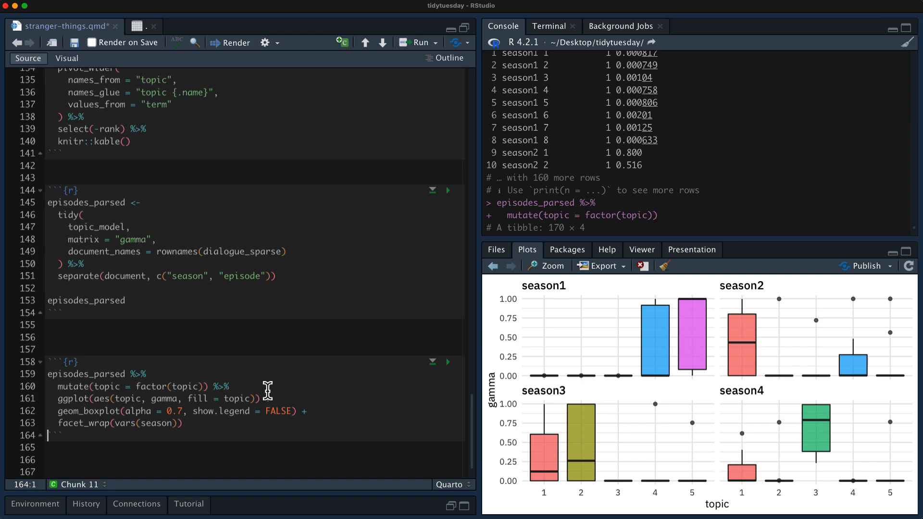
# Inspect the zoomed plot, then add labs(y = expression(gamma)) for a Greek gamma axis label.
pyautogui.click(547, 266)
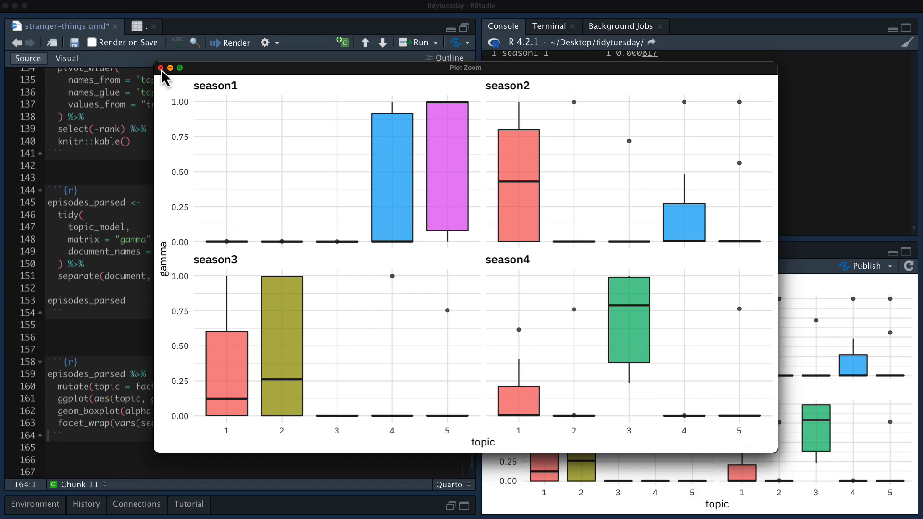
pyautogui.click(161, 68)
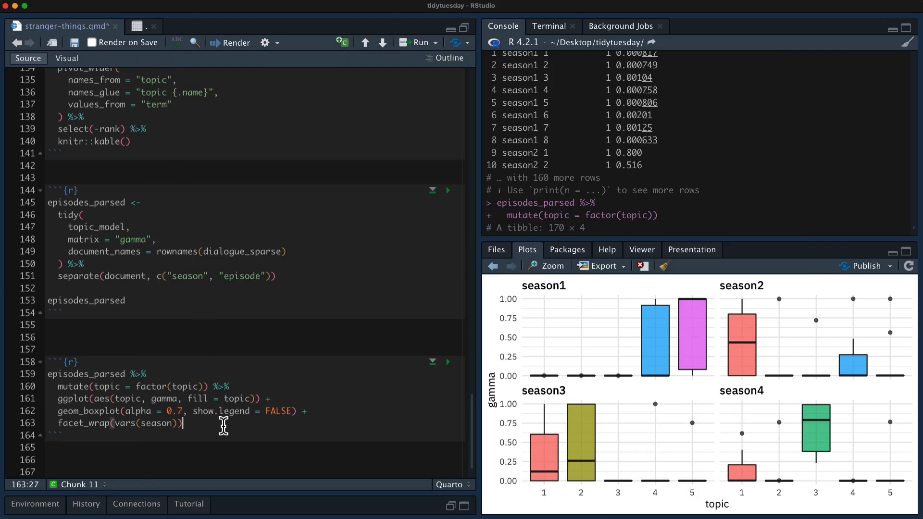
pyautogui.write('+')
pyautogui.write('labs(y = expression(')
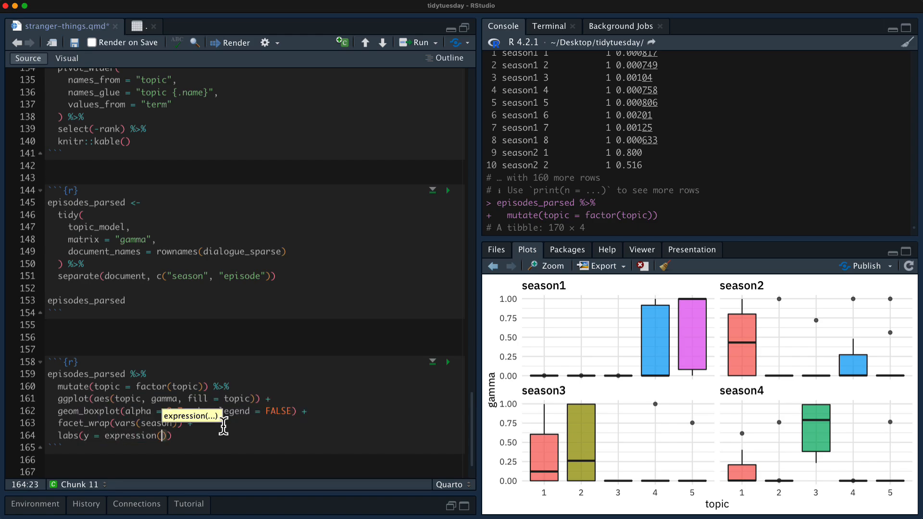
pyautogui.write('gamma')
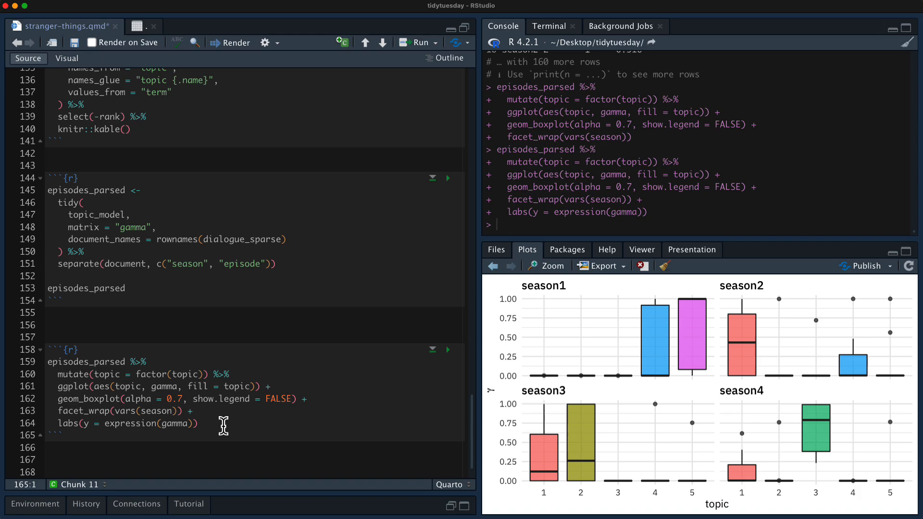
pyautogui.moveTo(222, 425)
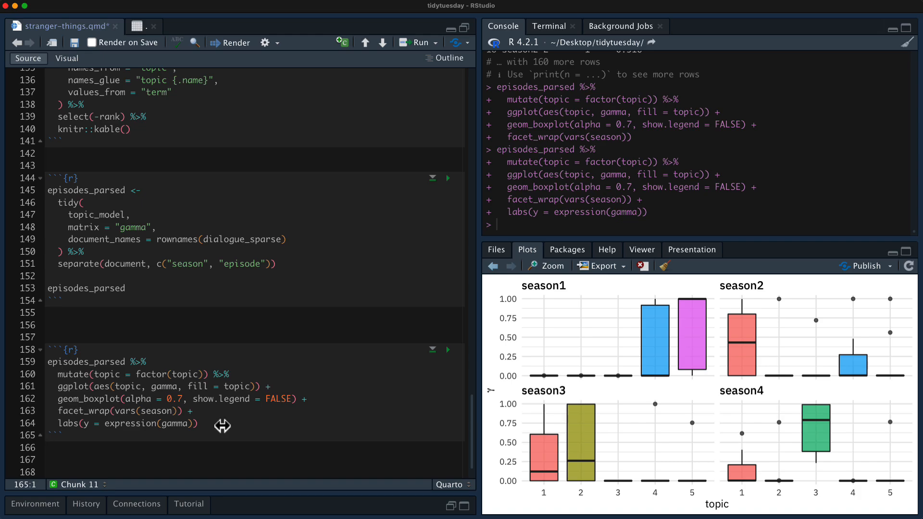
pyautogui.moveTo(236, 431)
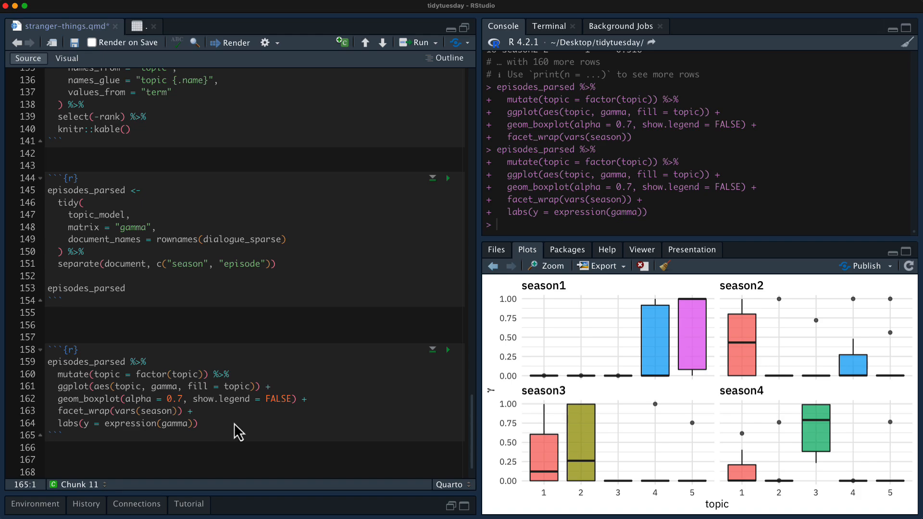
pyautogui.moveTo(693, 321)
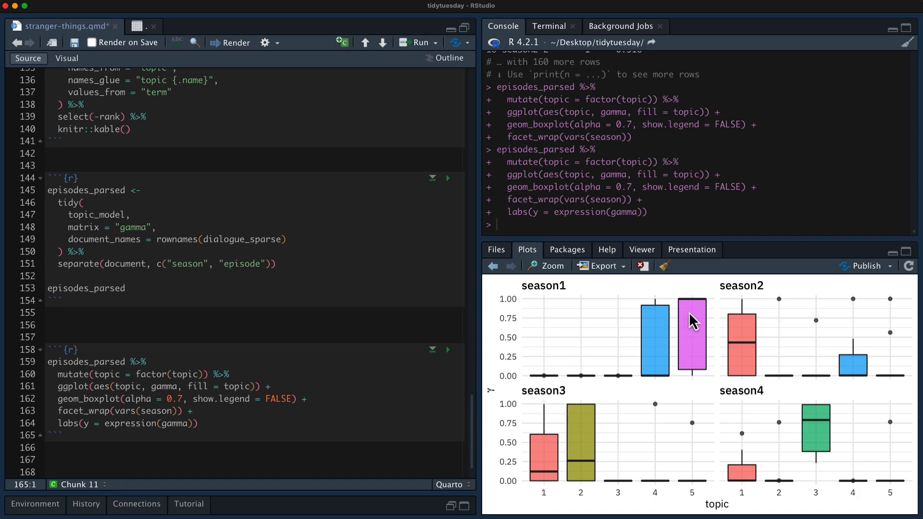
pyautogui.moveTo(704, 380)
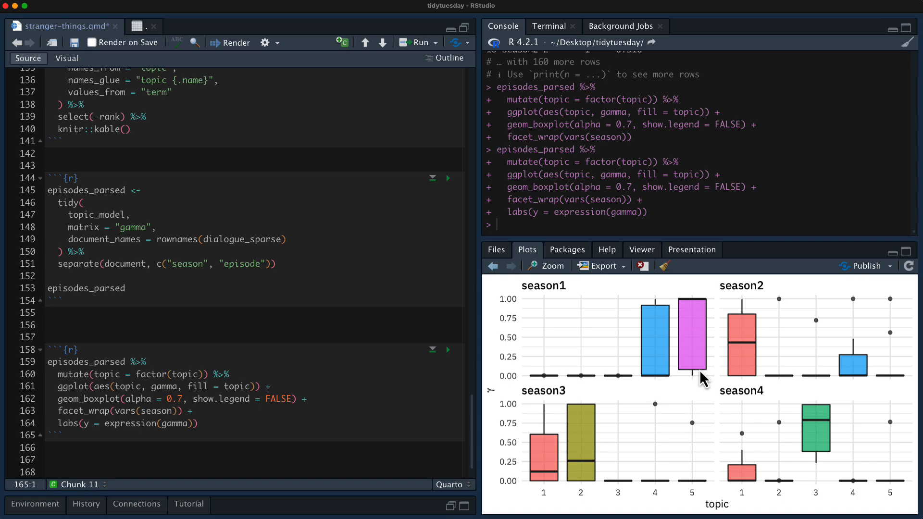
pyautogui.moveTo(768, 376)
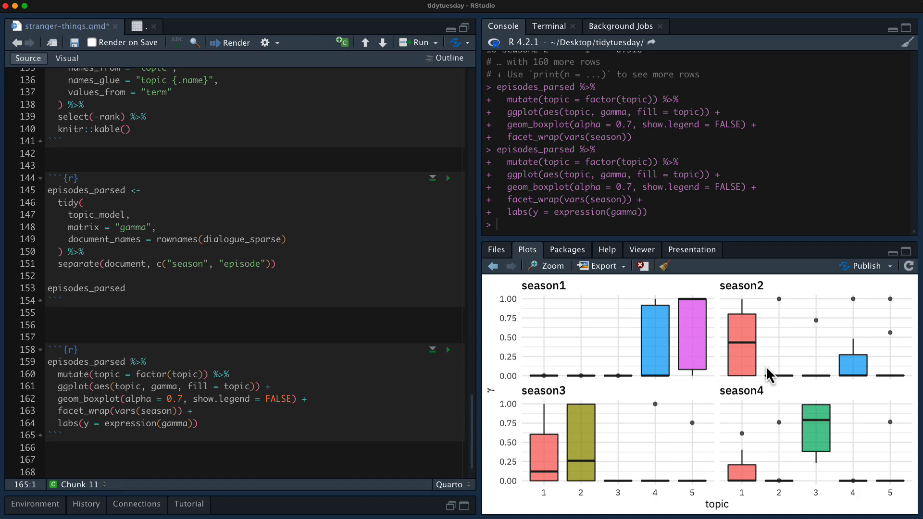
pyautogui.moveTo(599, 465)
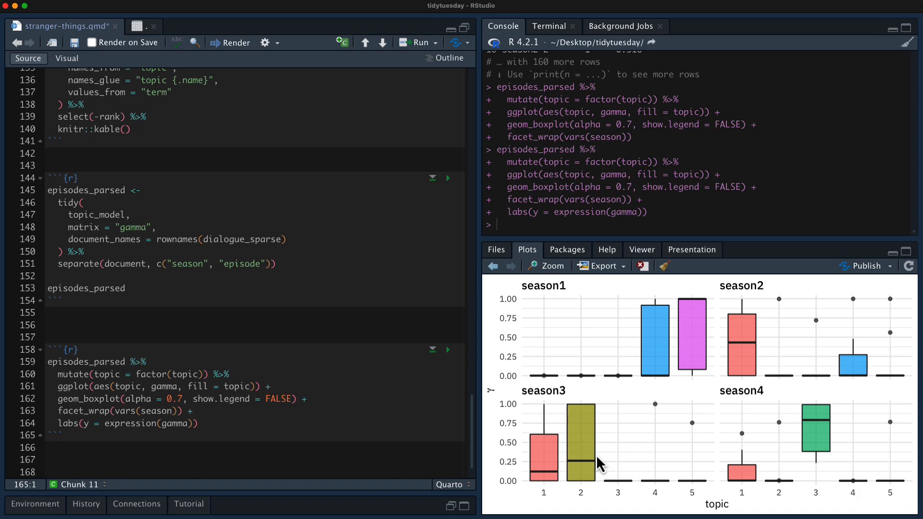
pyautogui.moveTo(815, 453)
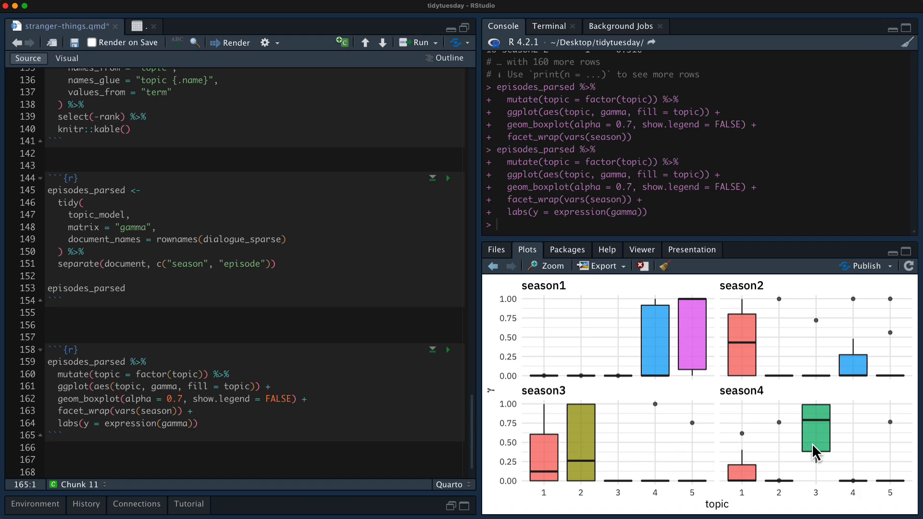
pyautogui.moveTo(760, 298)
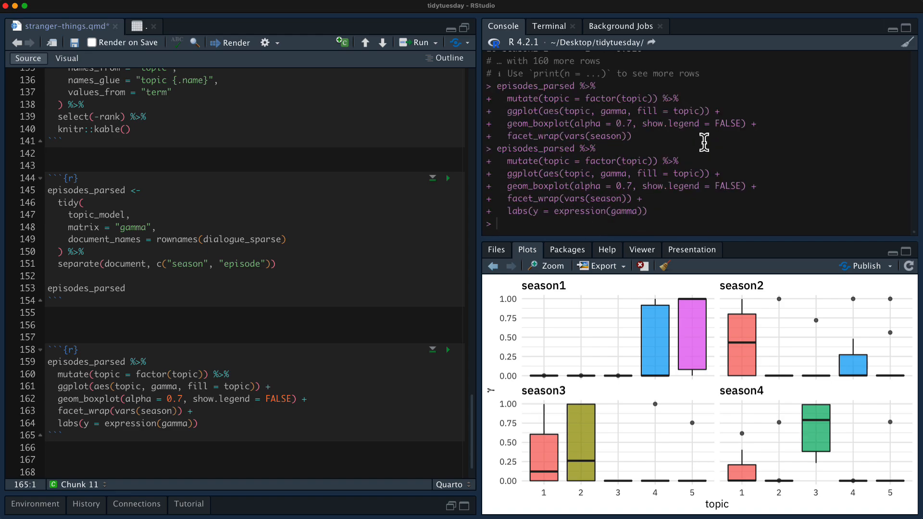
pyautogui.moveTo(790, 434)
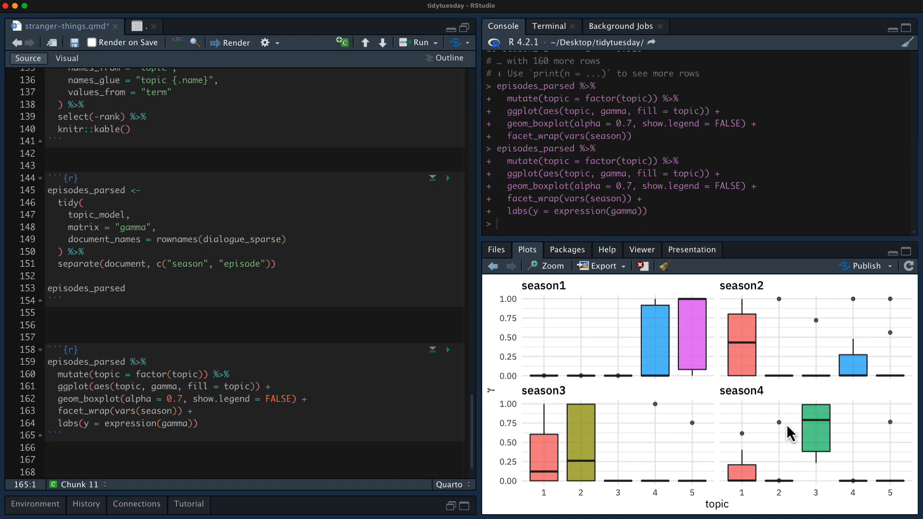
pyautogui.moveTo(402, 377)
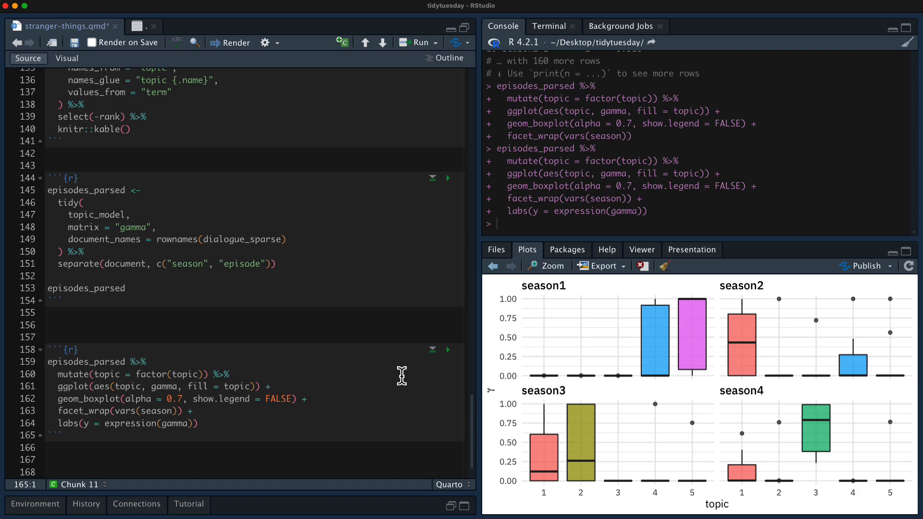
pyautogui.write('?s')
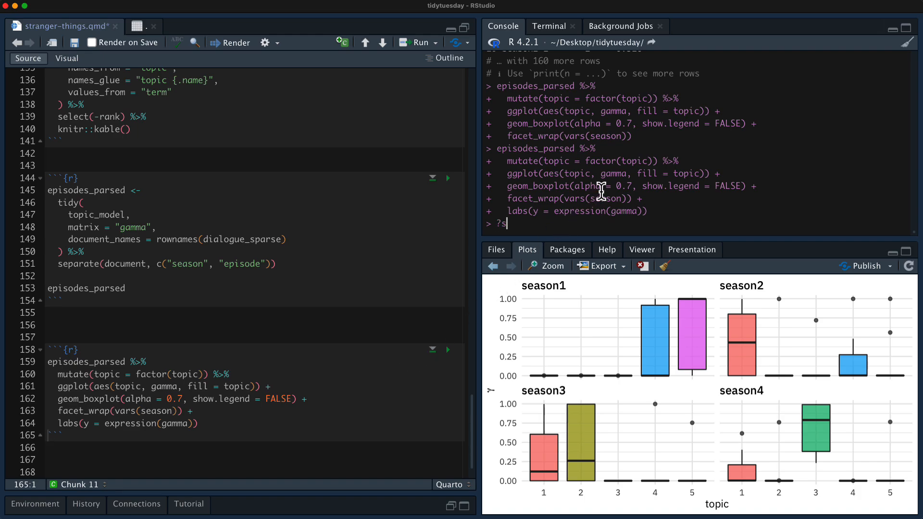
pyautogui.write('estimate')
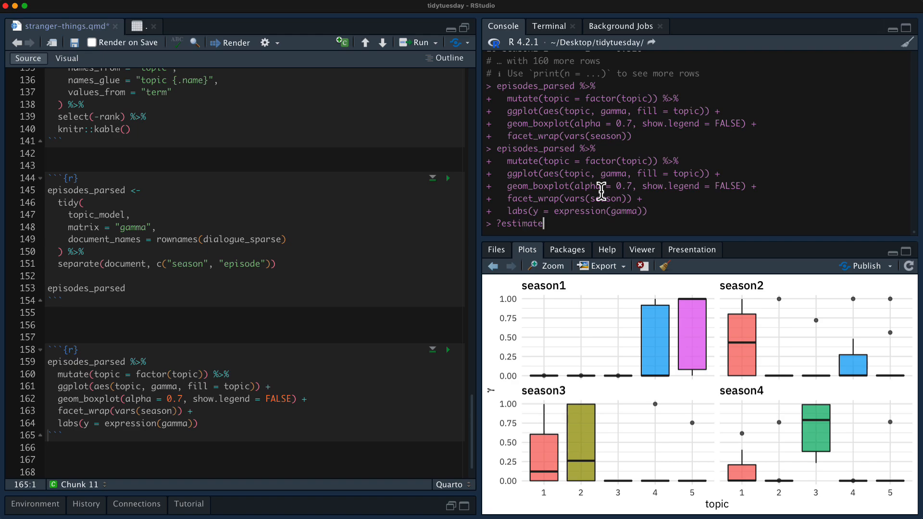
pyautogui.write('Effect')
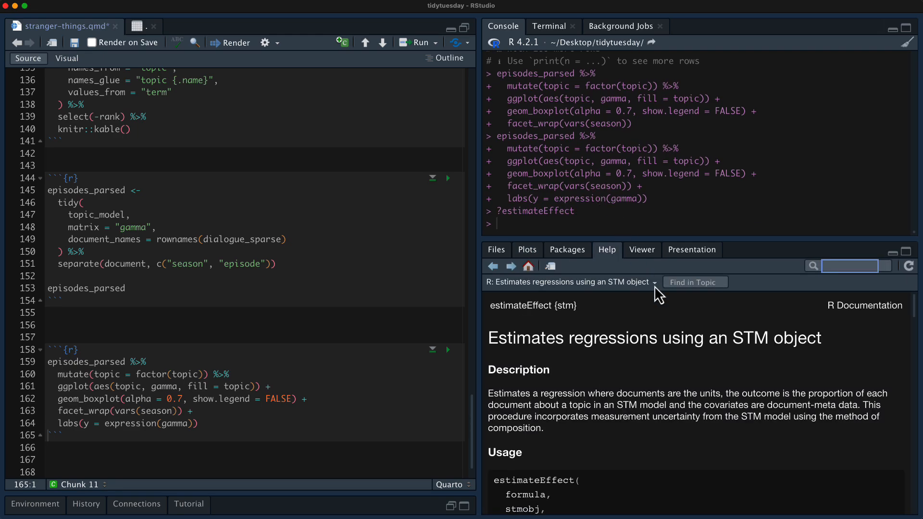
pyautogui.scroll(-3)
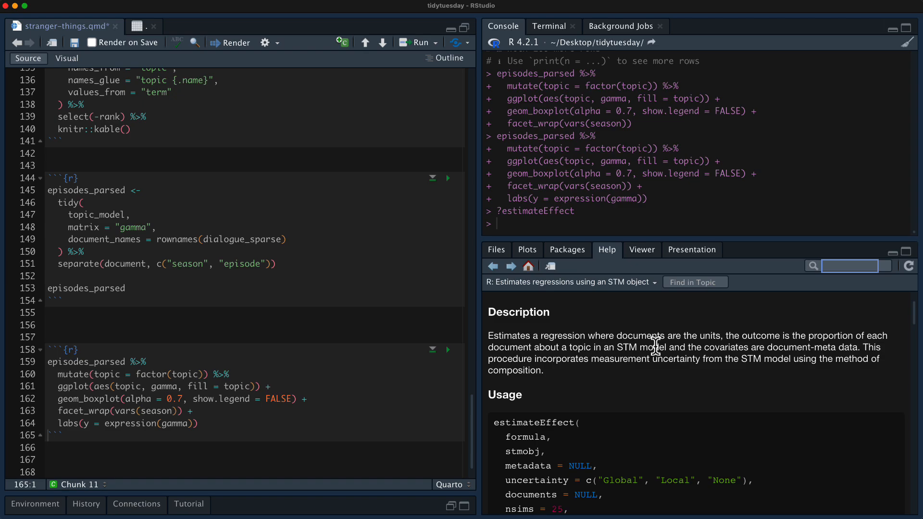
pyautogui.moveTo(633, 337)
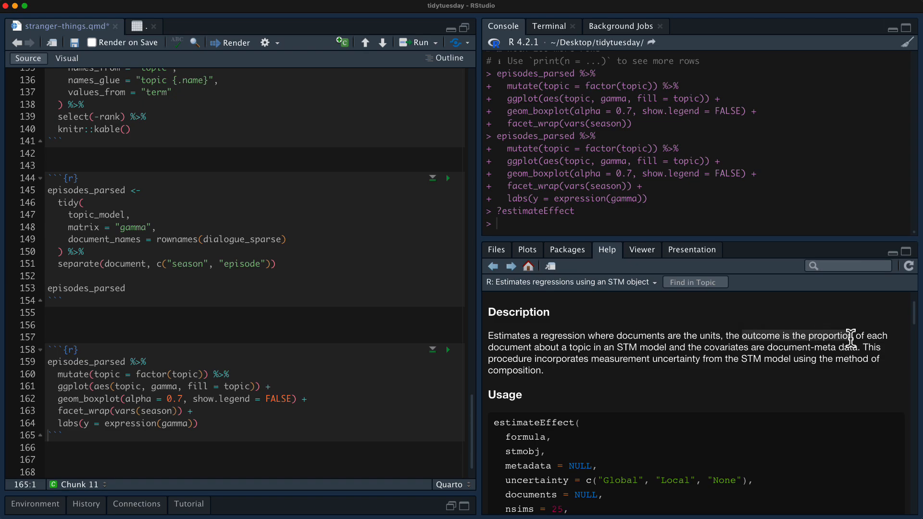
pyautogui.moveTo(669, 343)
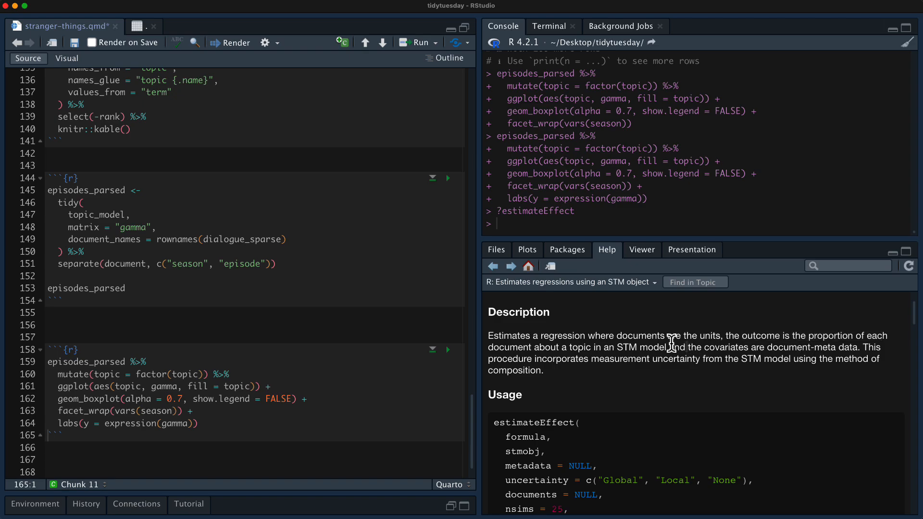
pyautogui.moveTo(683, 305)
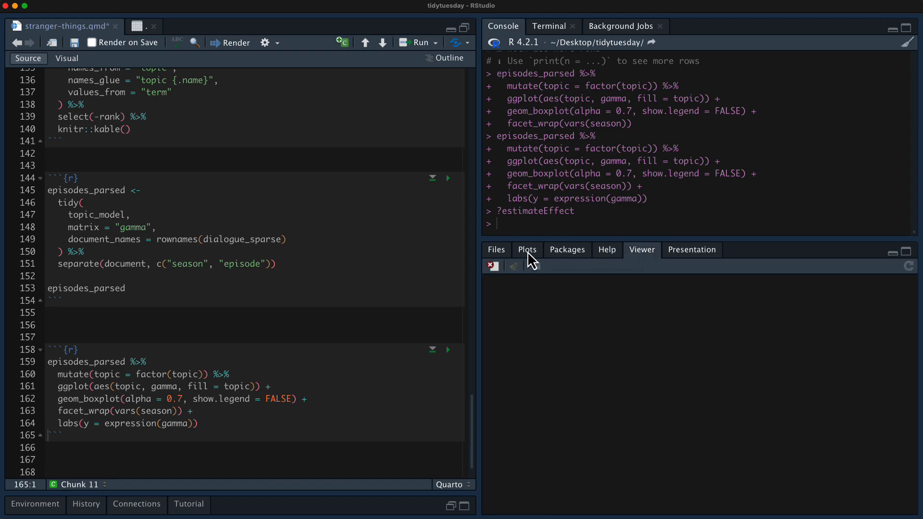
pyautogui.click(527, 250)
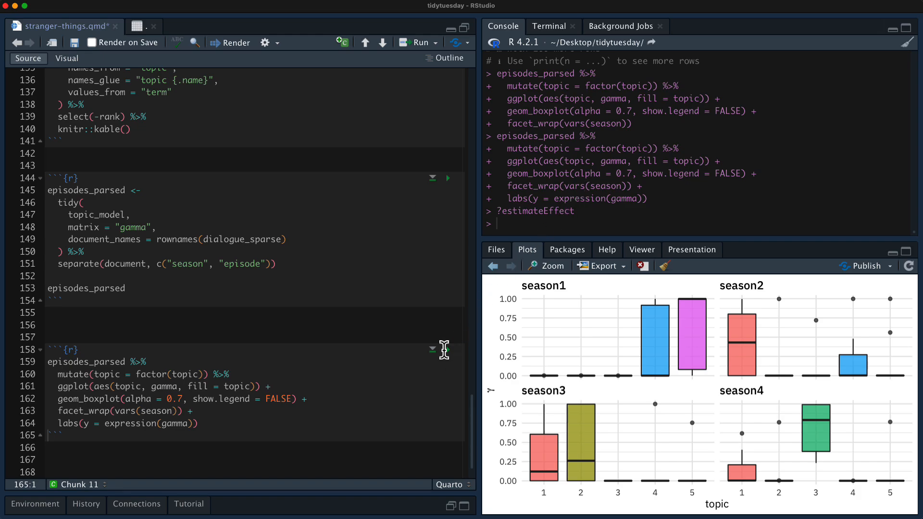
pyautogui.moveTo(448, 350)
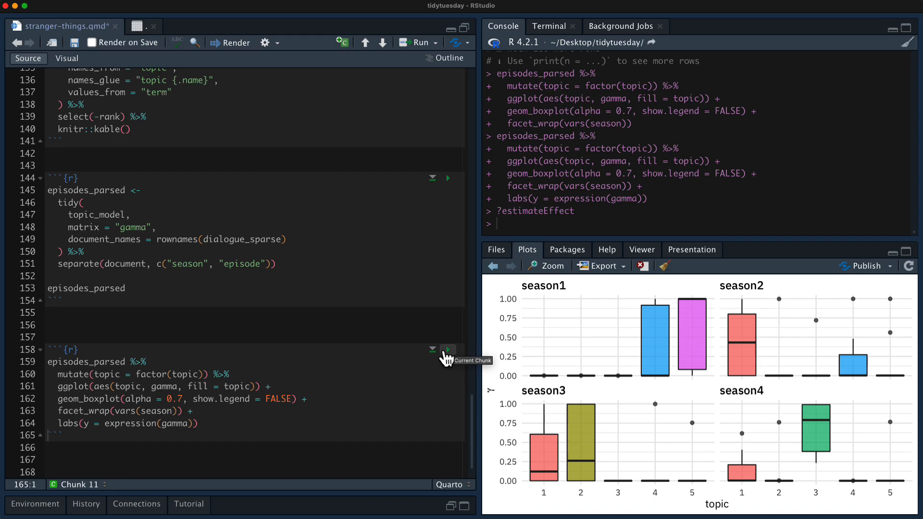